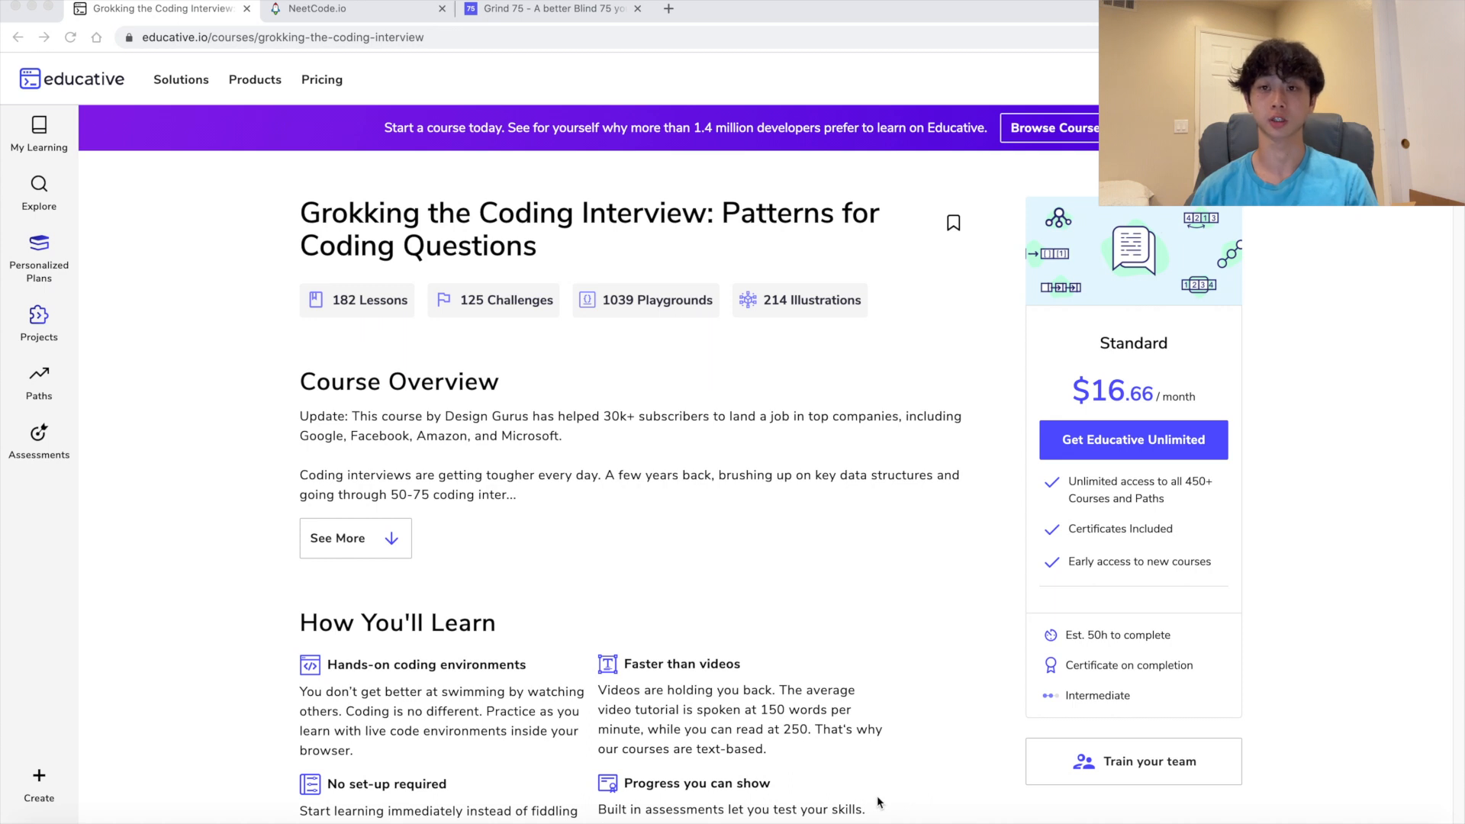
# Scroll the Educative course outline to the Sliding Window pattern and highlight its heading
pyautogui.scroll(-3)
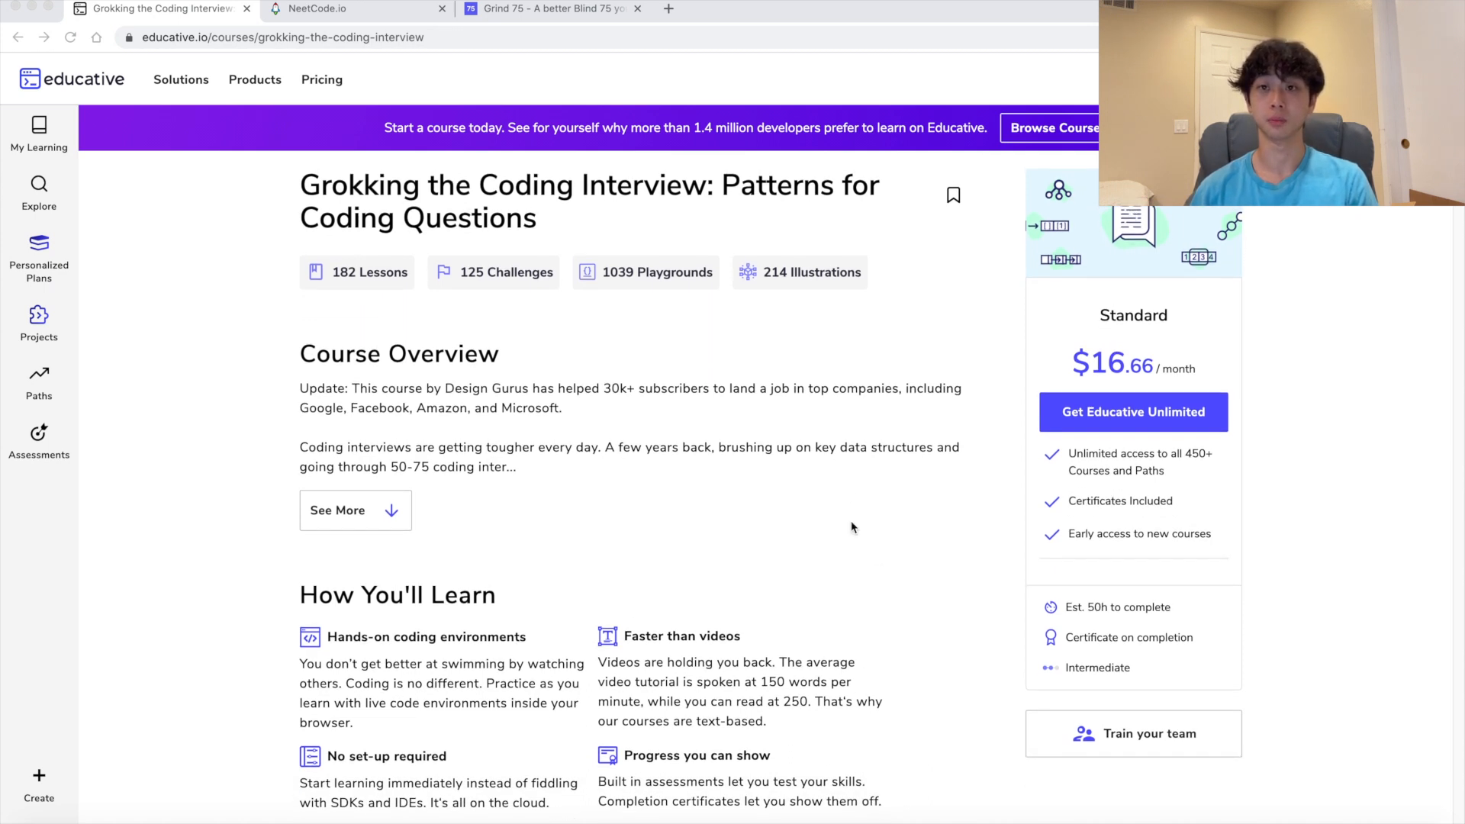
pyautogui.scroll(-3)
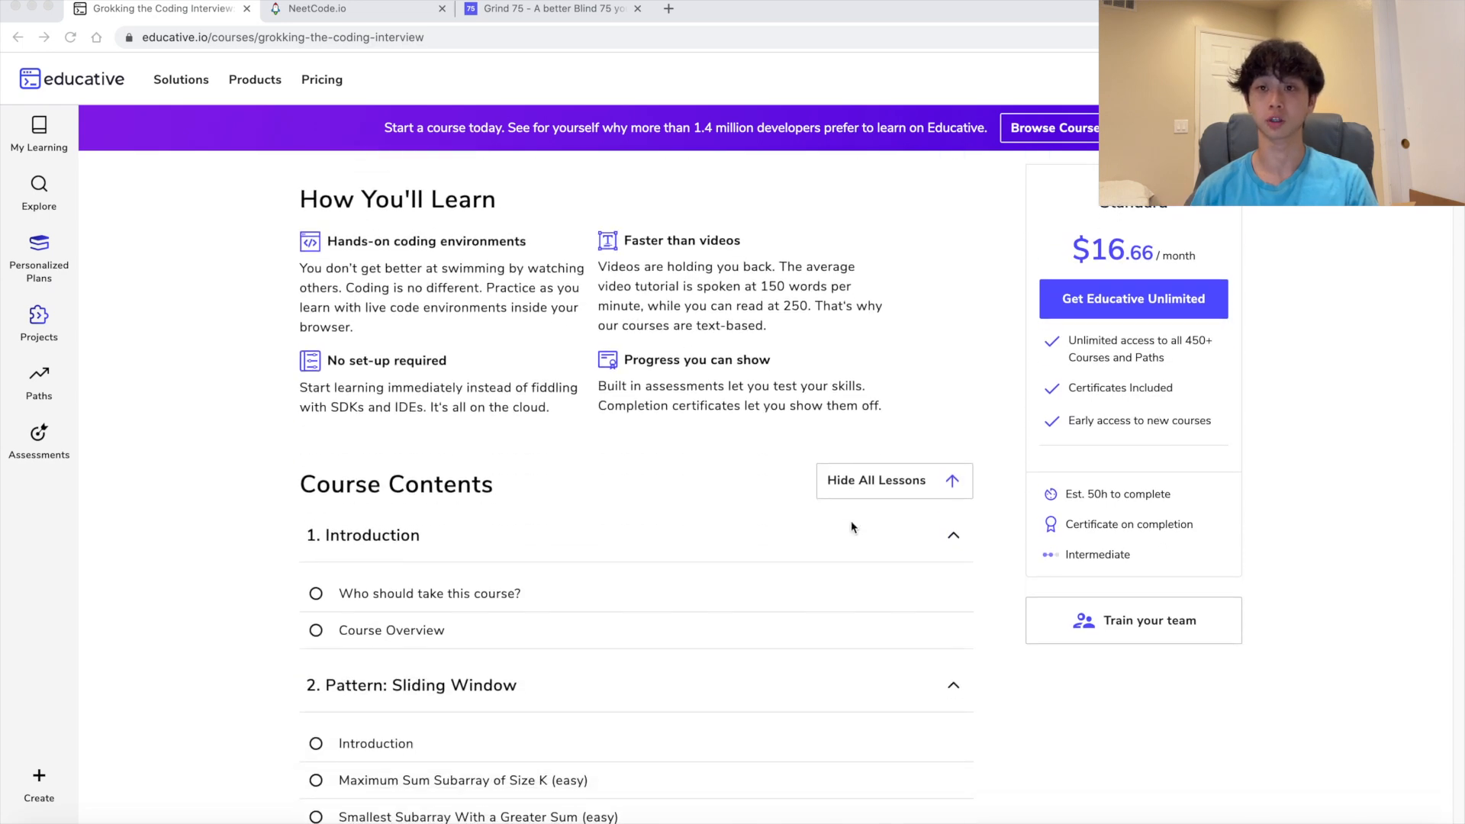
pyautogui.scroll(-3)
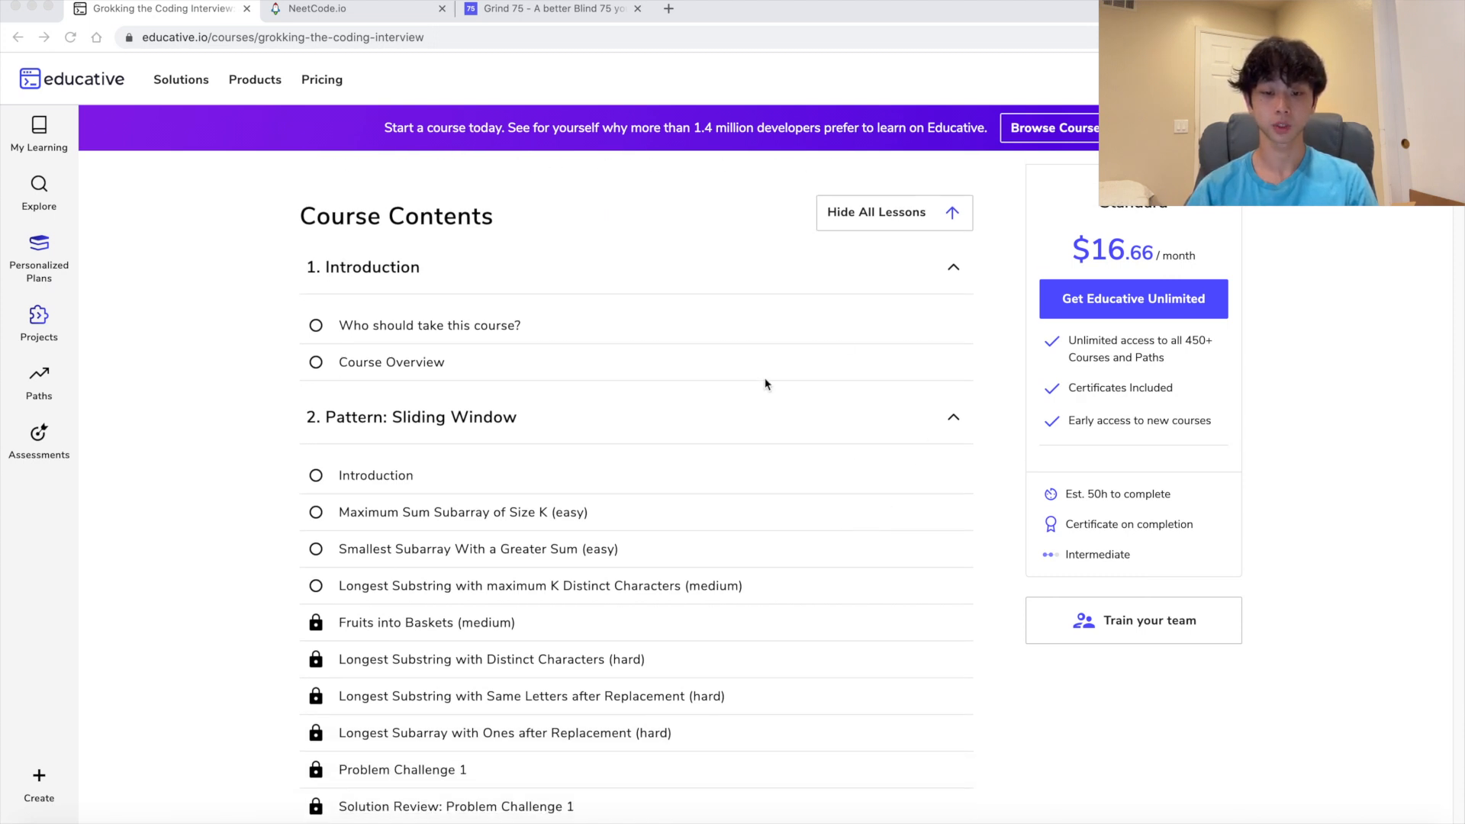
pyautogui.moveTo(717, 419)
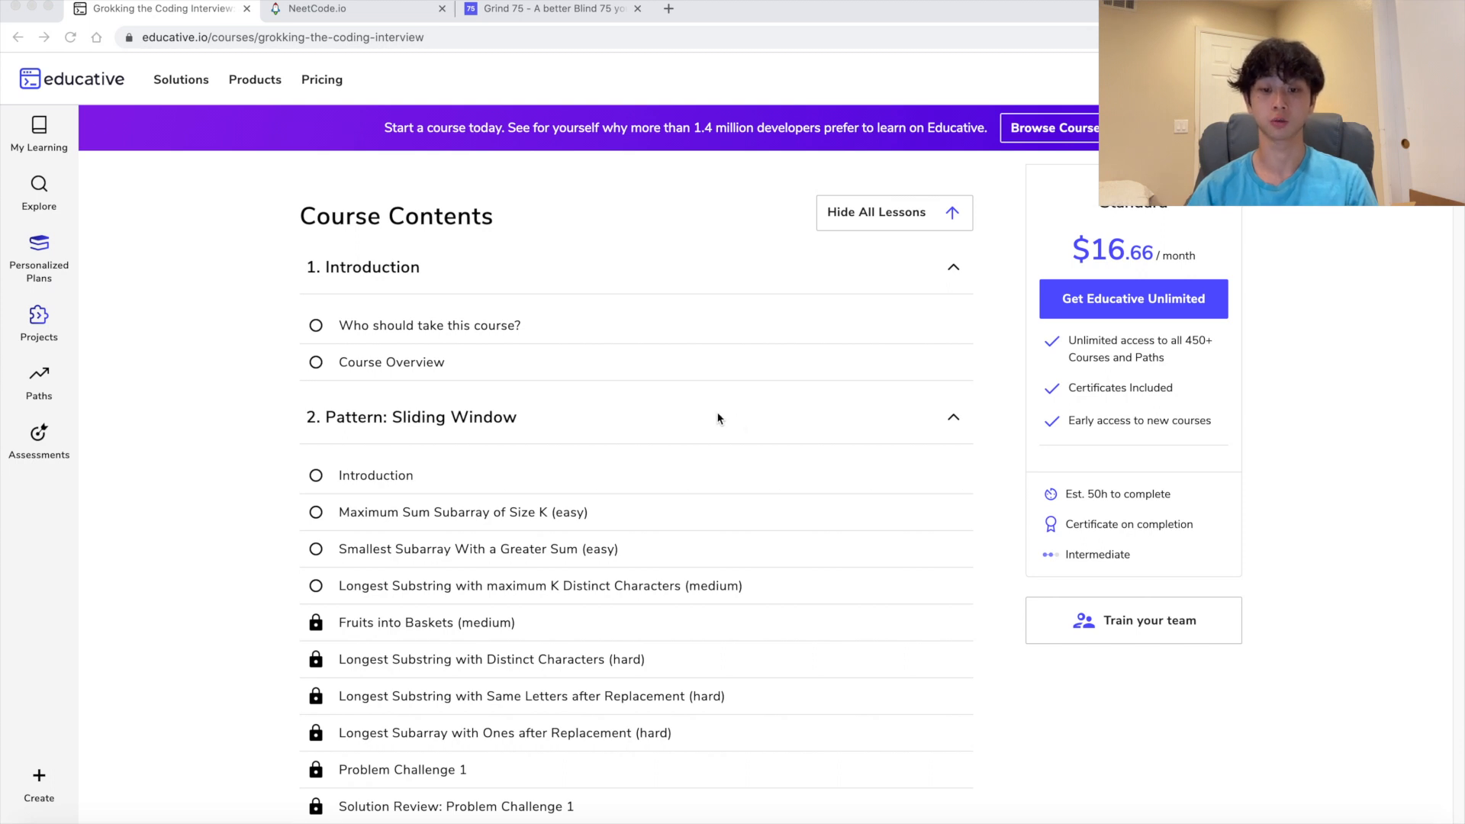
pyautogui.scroll(-3)
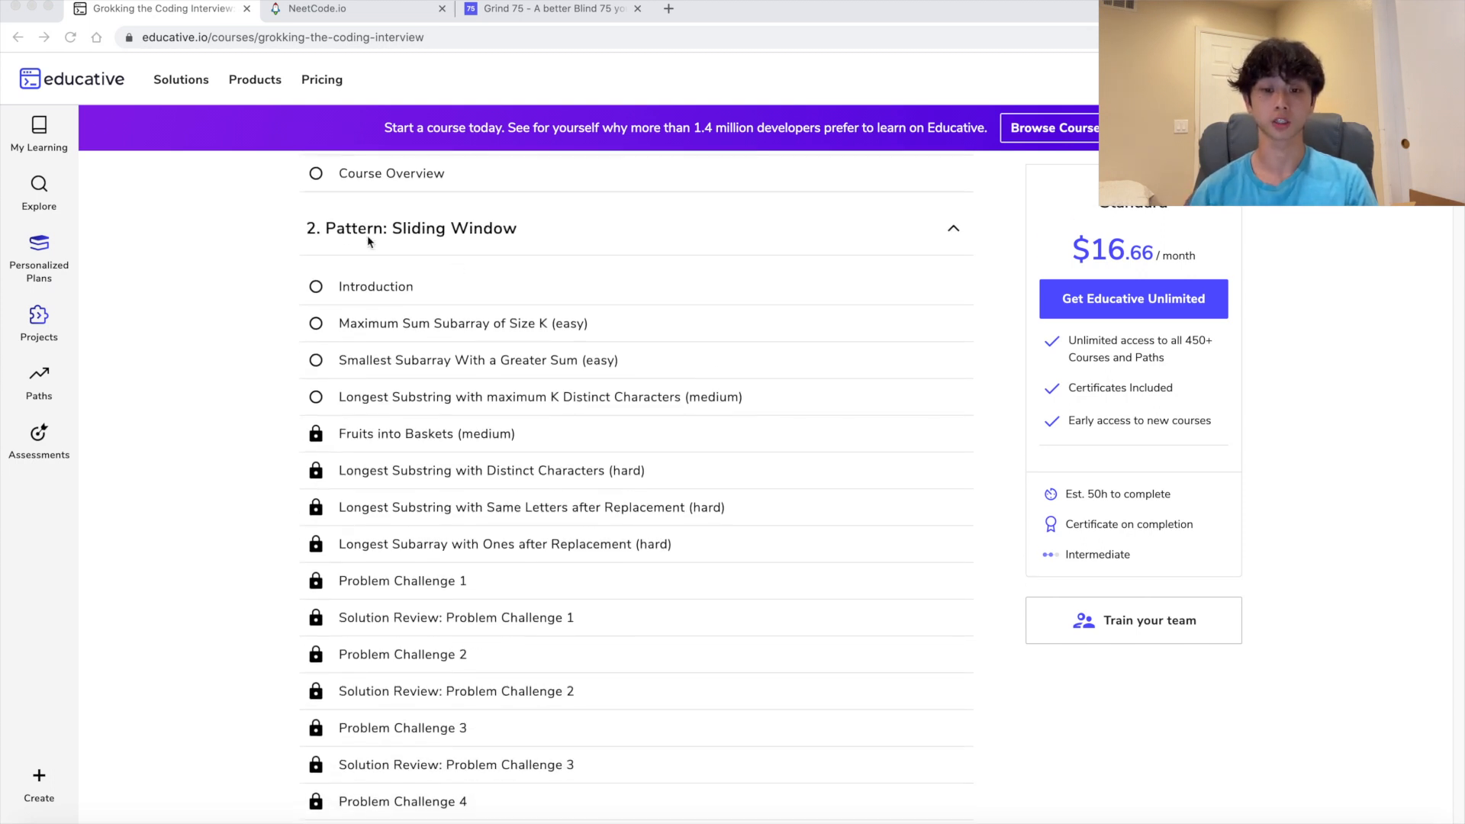
pyautogui.doubleClick(420, 228)
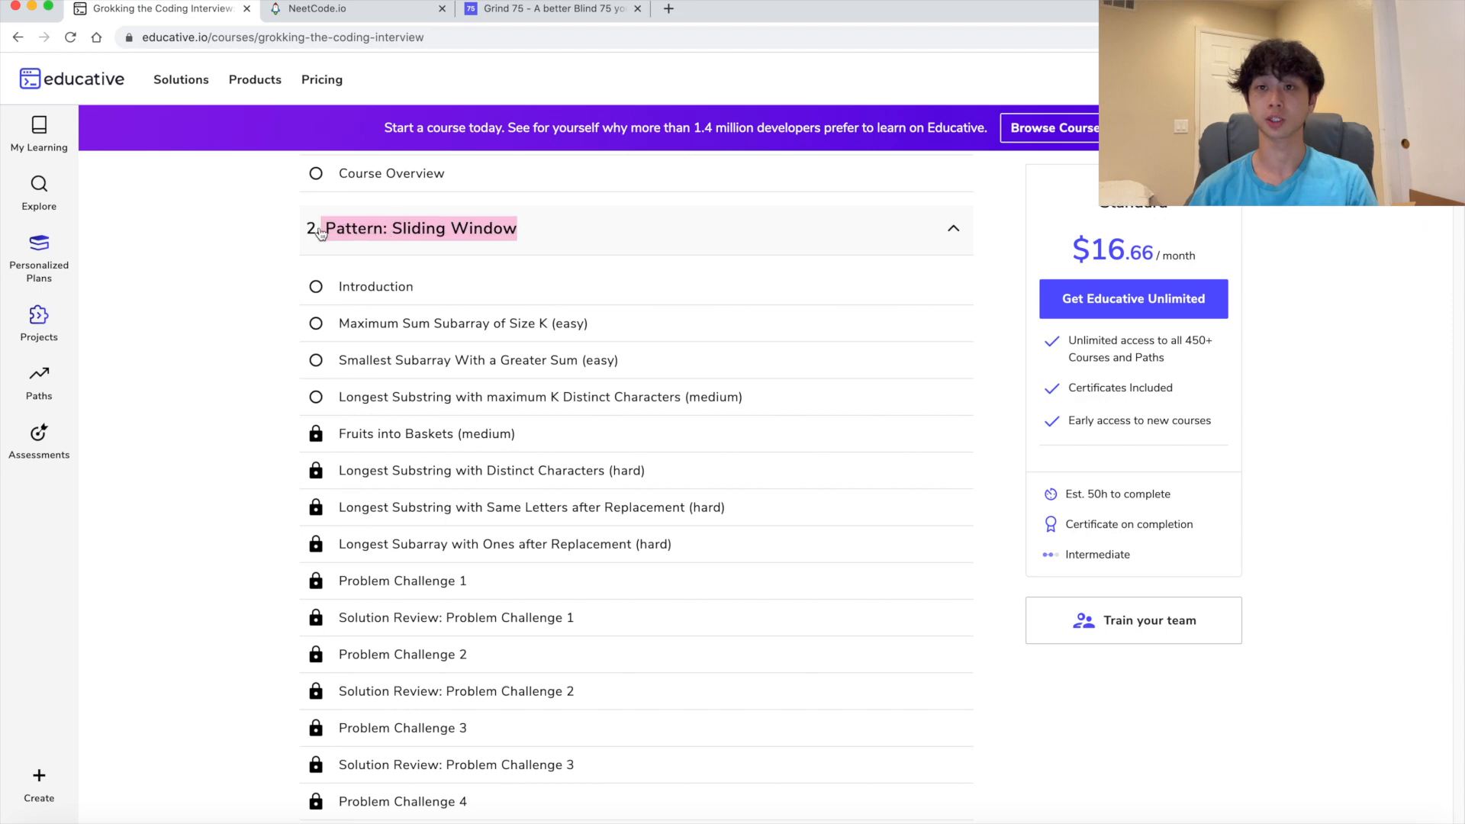
pyautogui.scroll(-3)
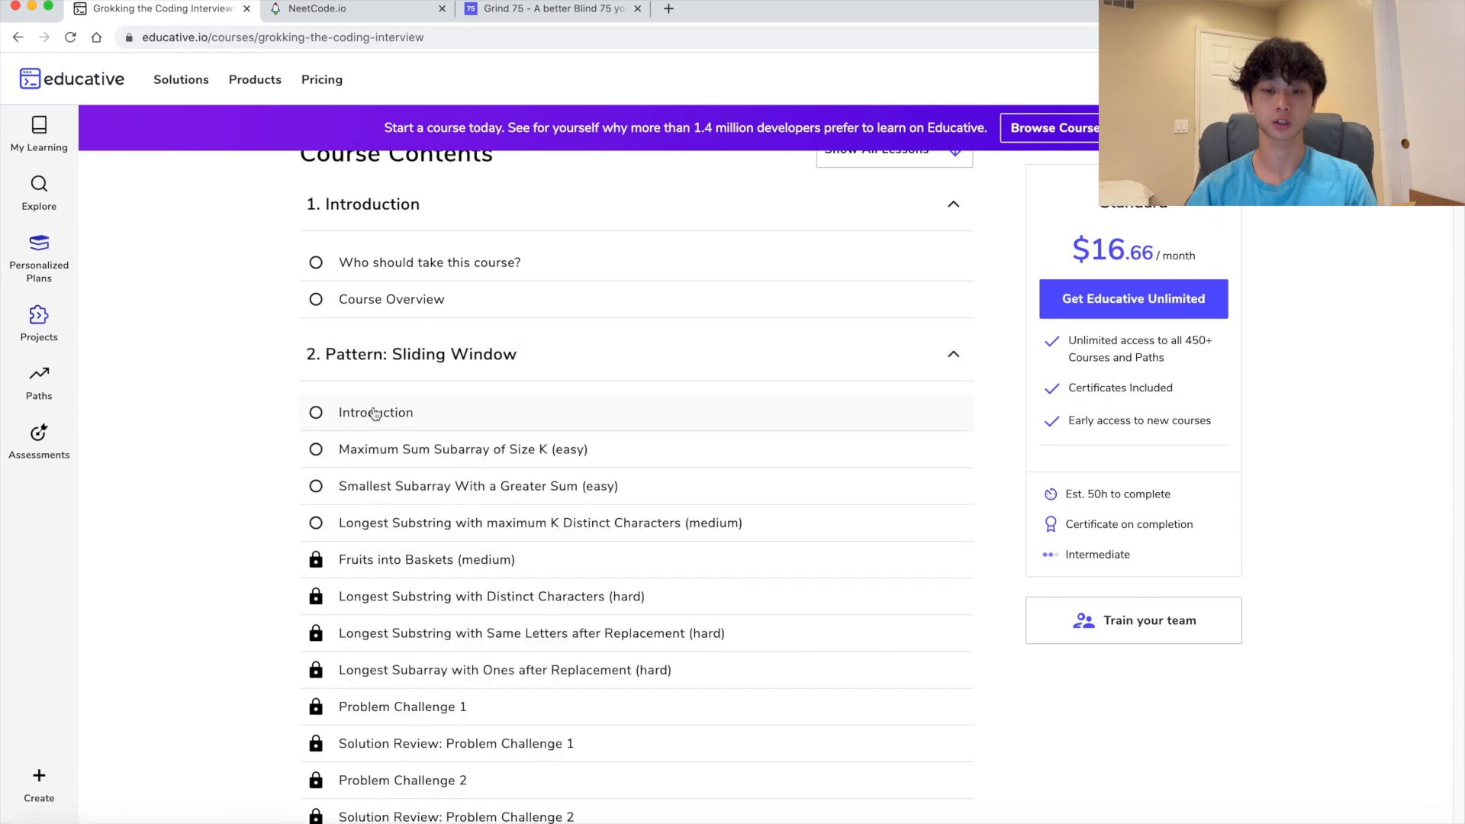
# Open the Sliding Window Introduction lesson and read through it
pyautogui.click(375, 412)
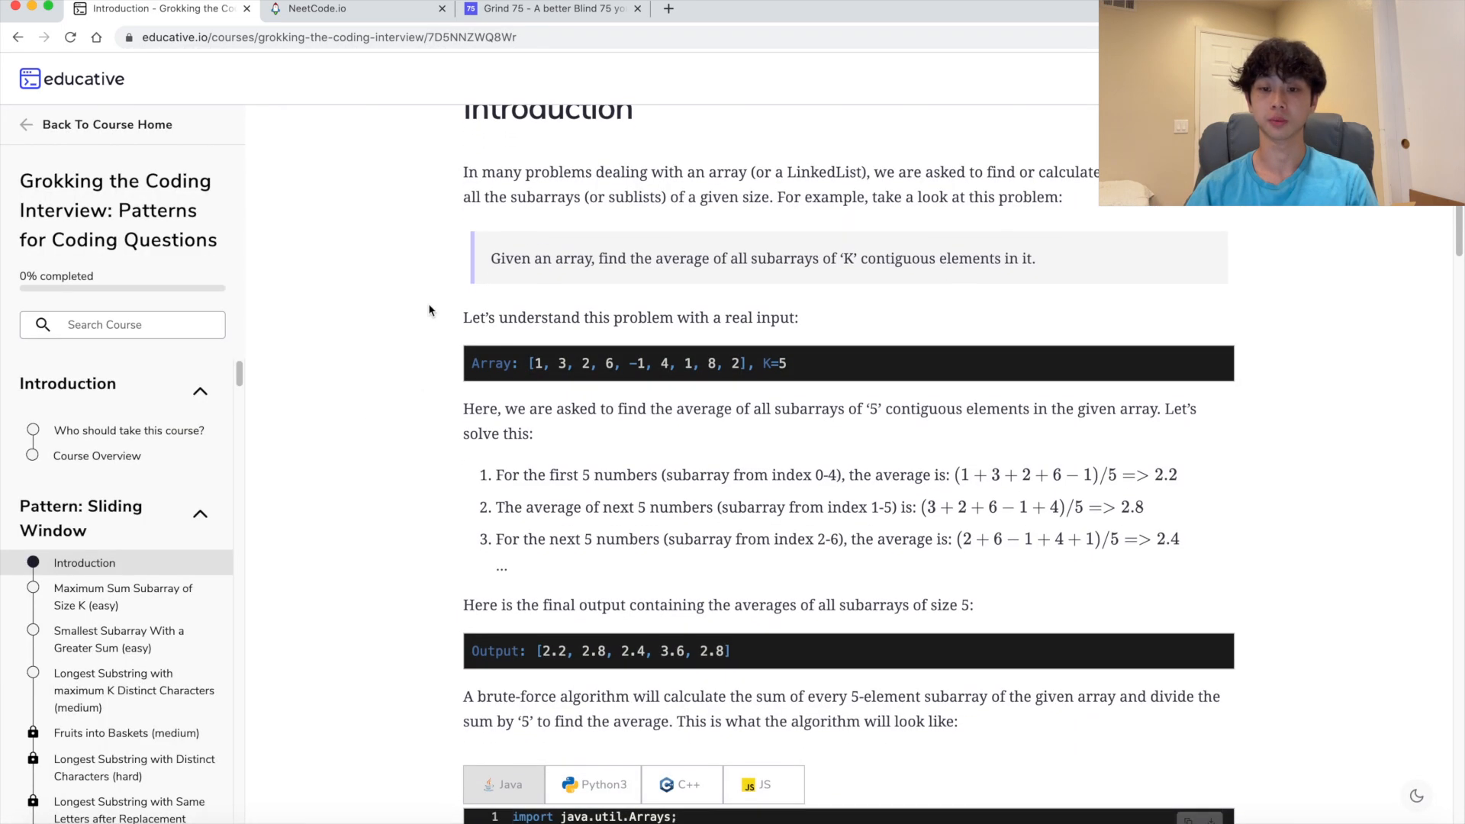
pyautogui.scroll(-3)
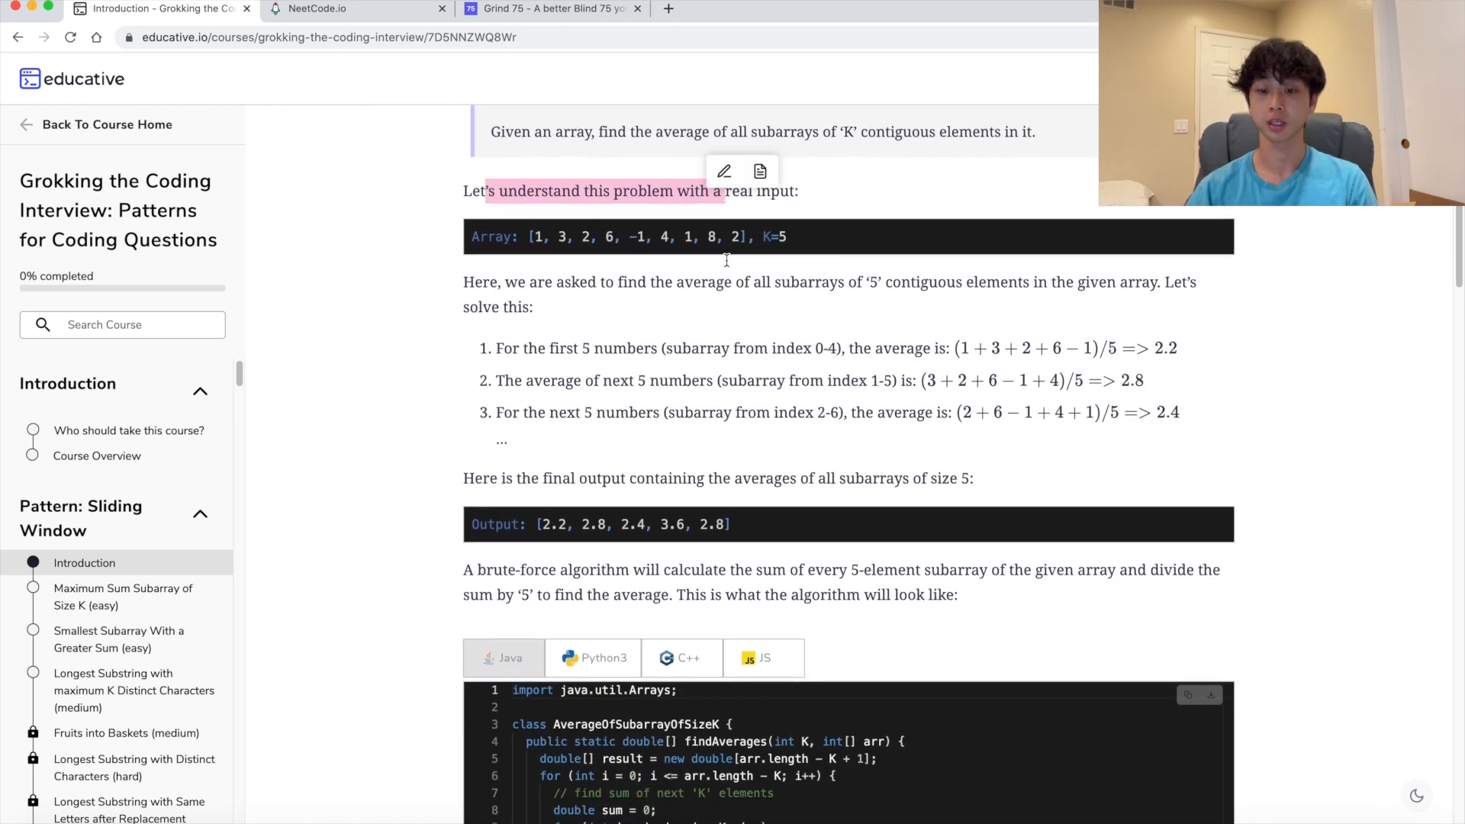
pyautogui.scroll(-3)
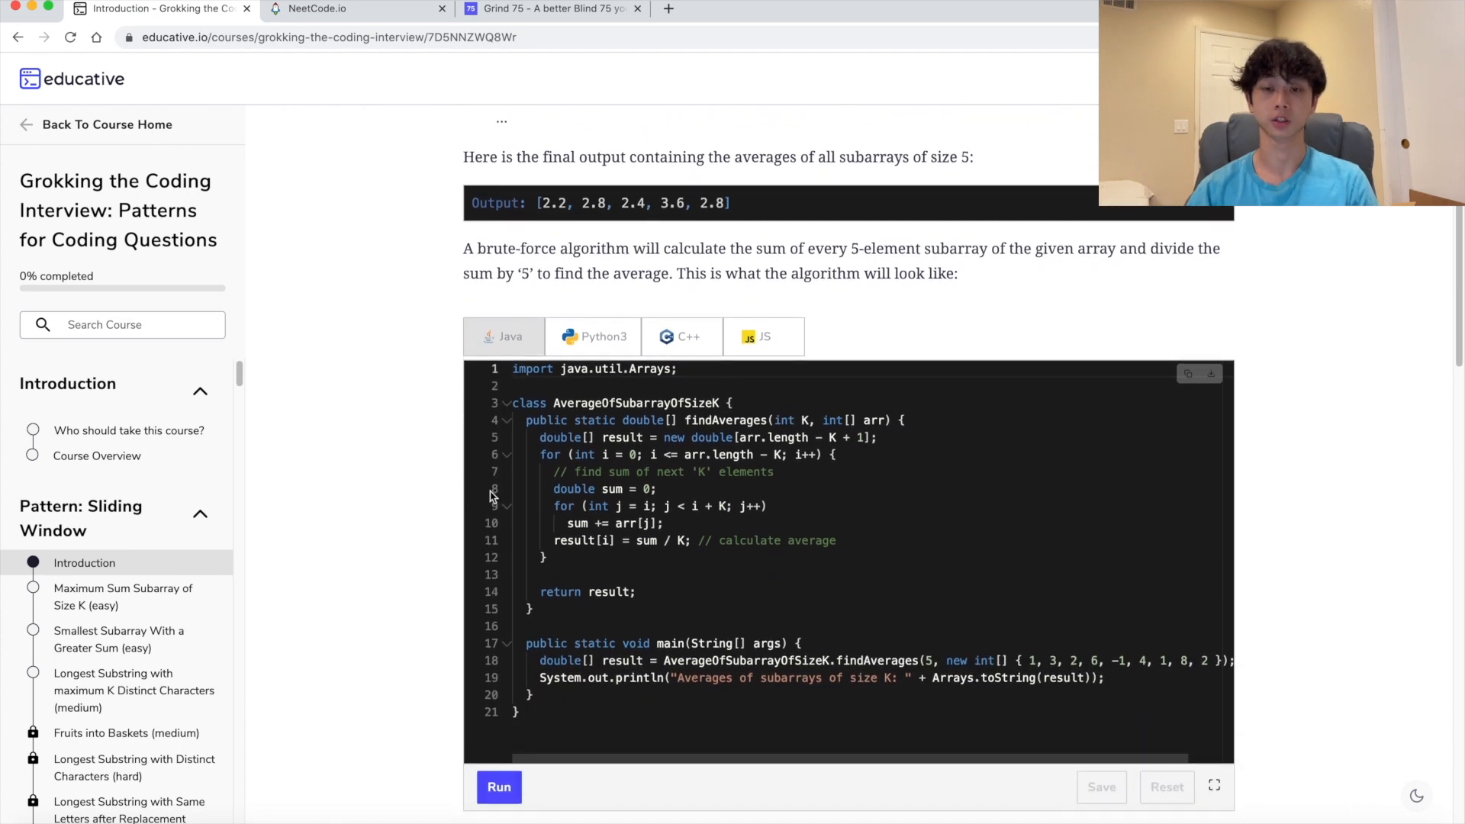
pyautogui.scroll(-3)
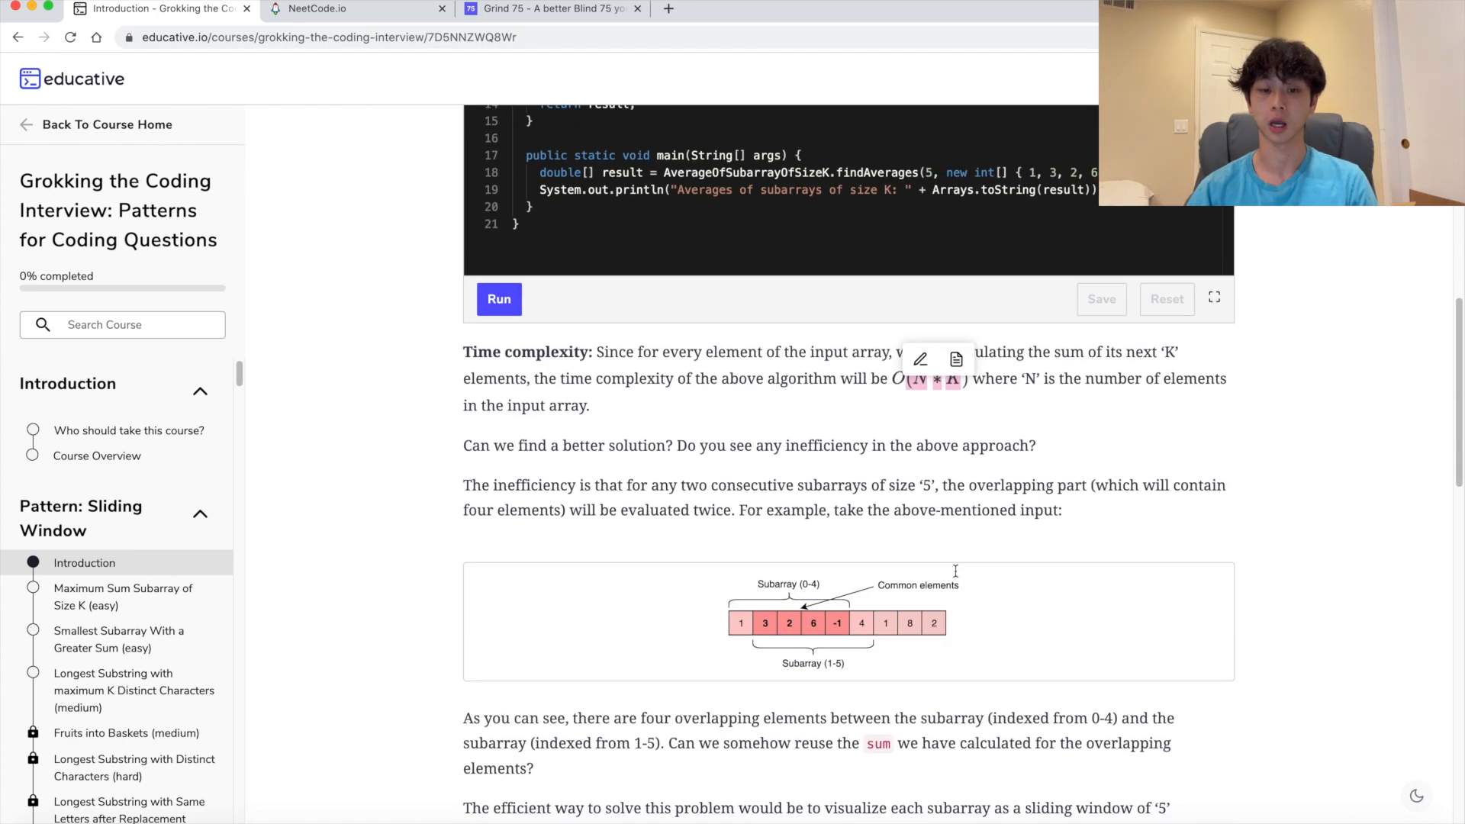
pyautogui.scroll(-3)
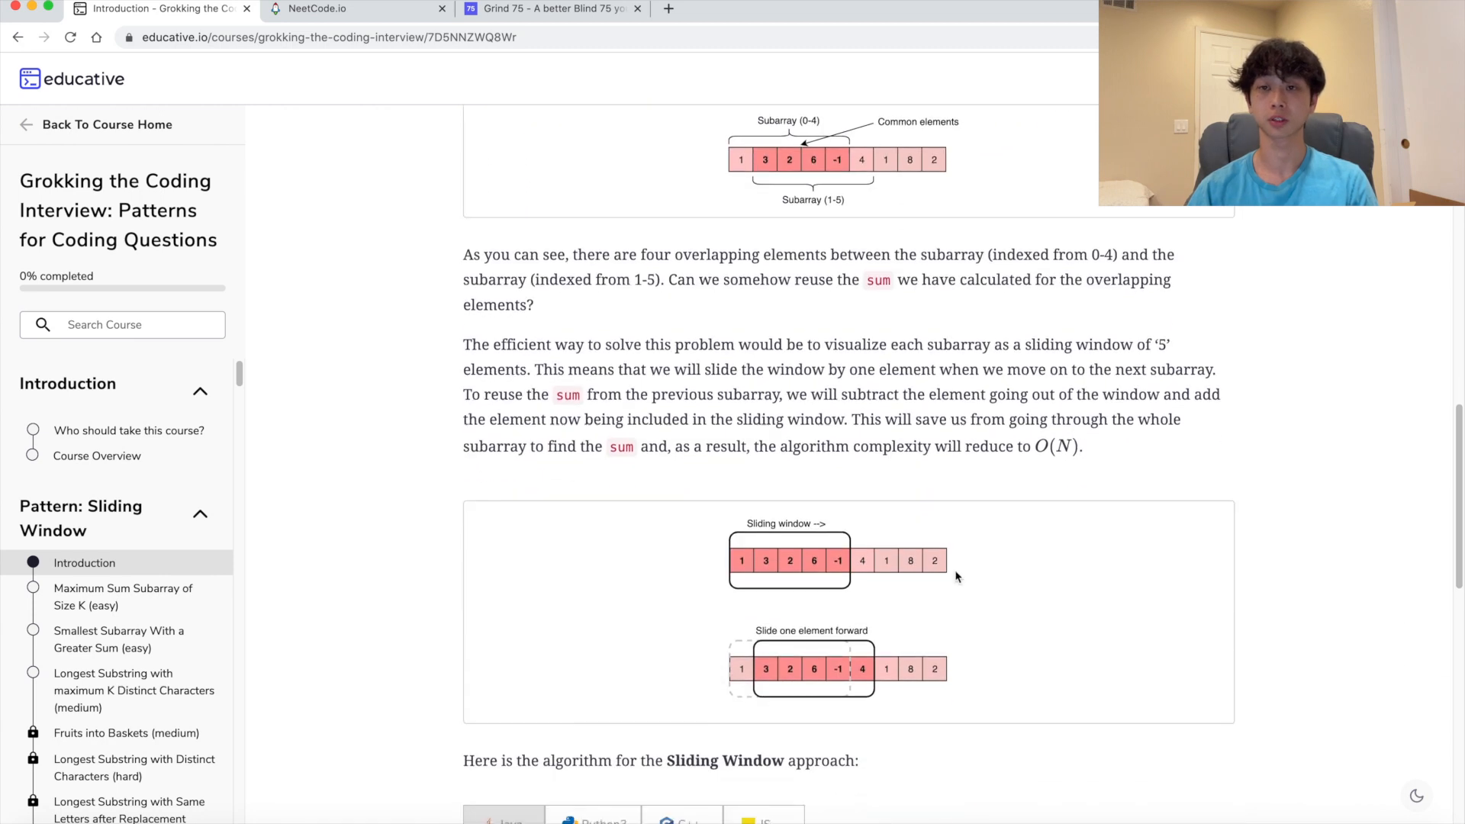
pyautogui.scroll(-3)
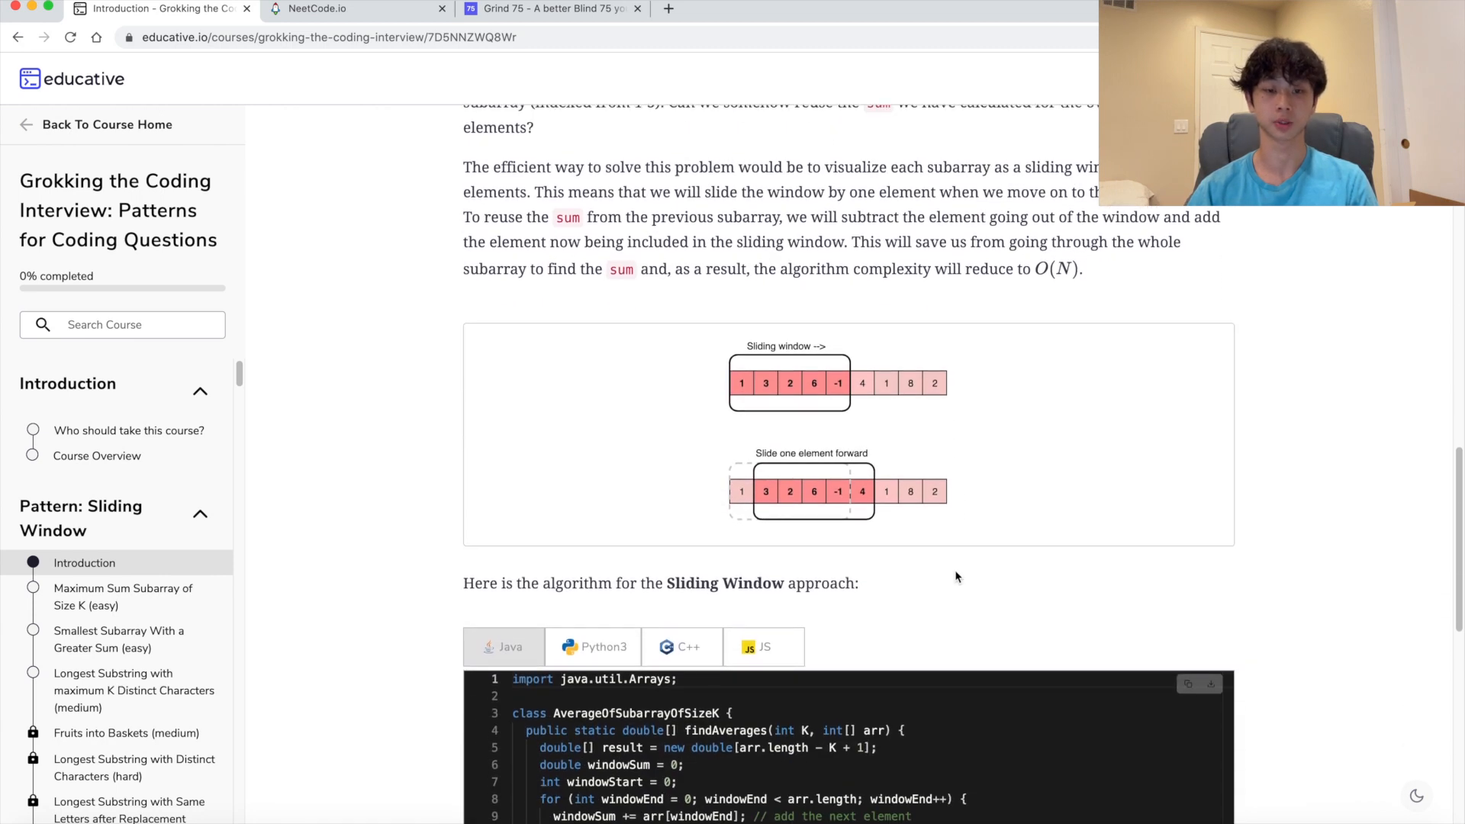
# Open 'Maximum Sum Subarray of Size K (easy)' and scroll to its solution code
pyautogui.click(122, 596)
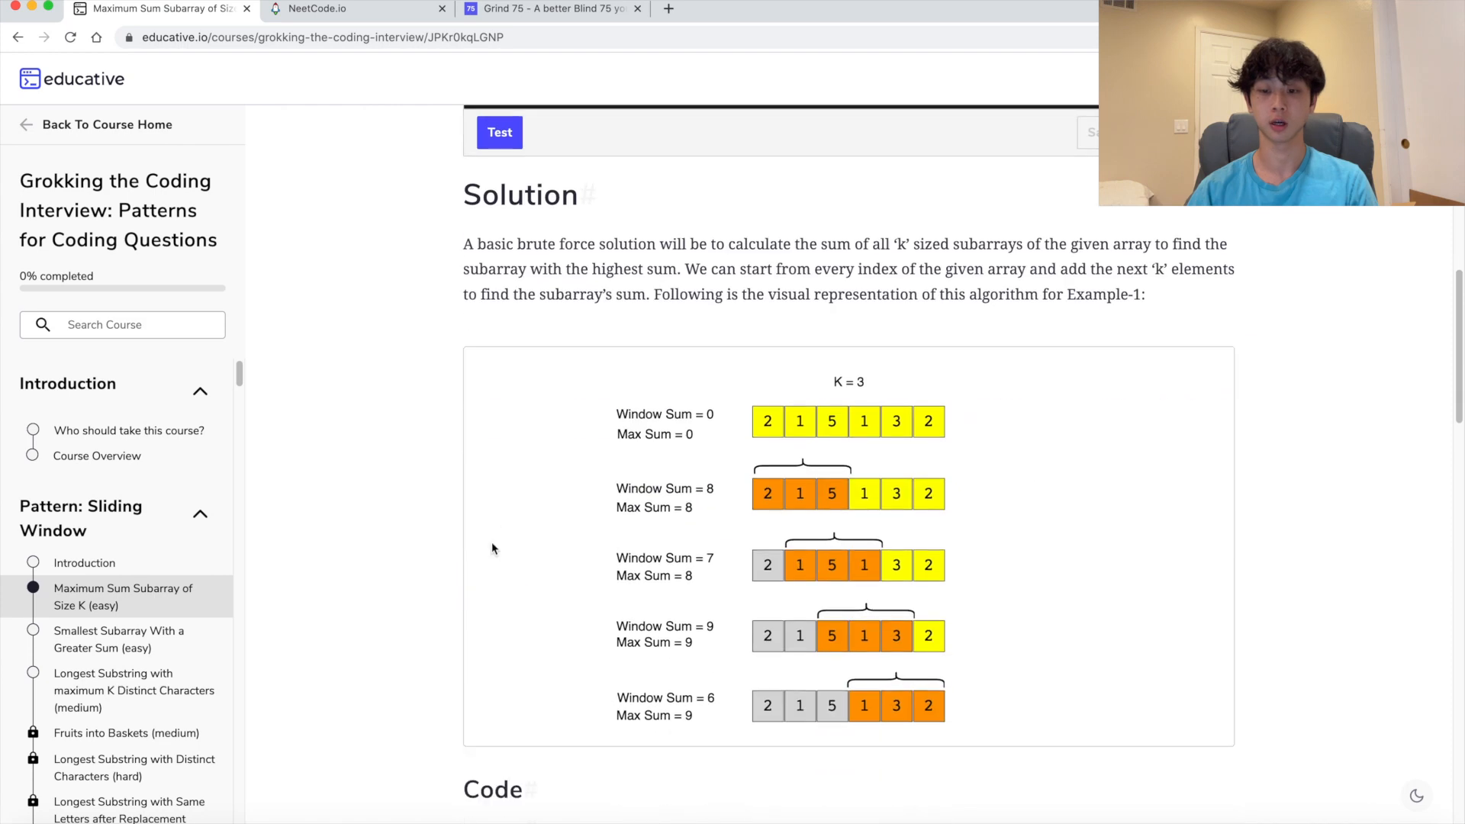
pyautogui.scroll(-3)
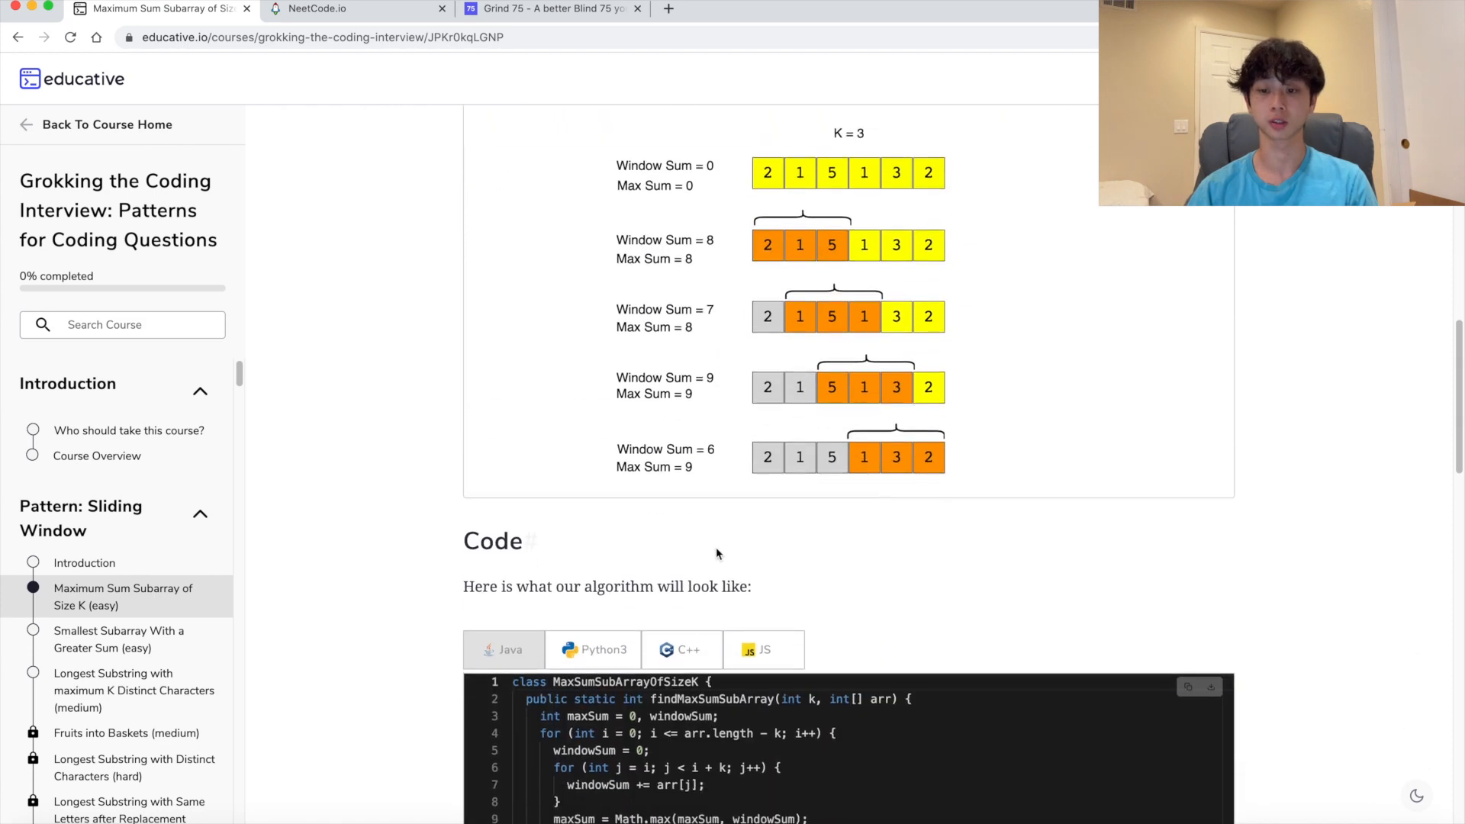
pyautogui.scroll(-3)
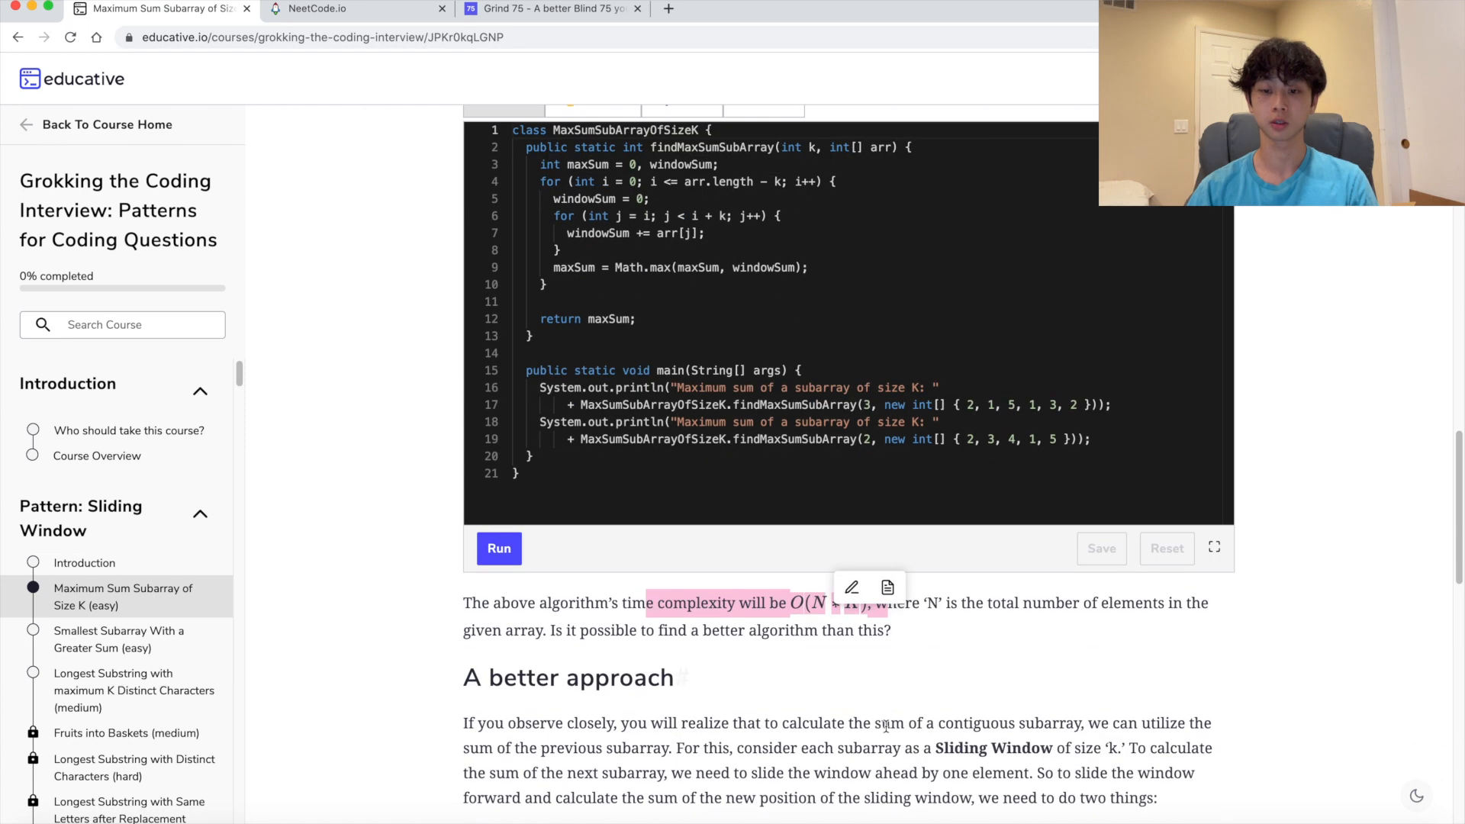
pyautogui.scroll(-3)
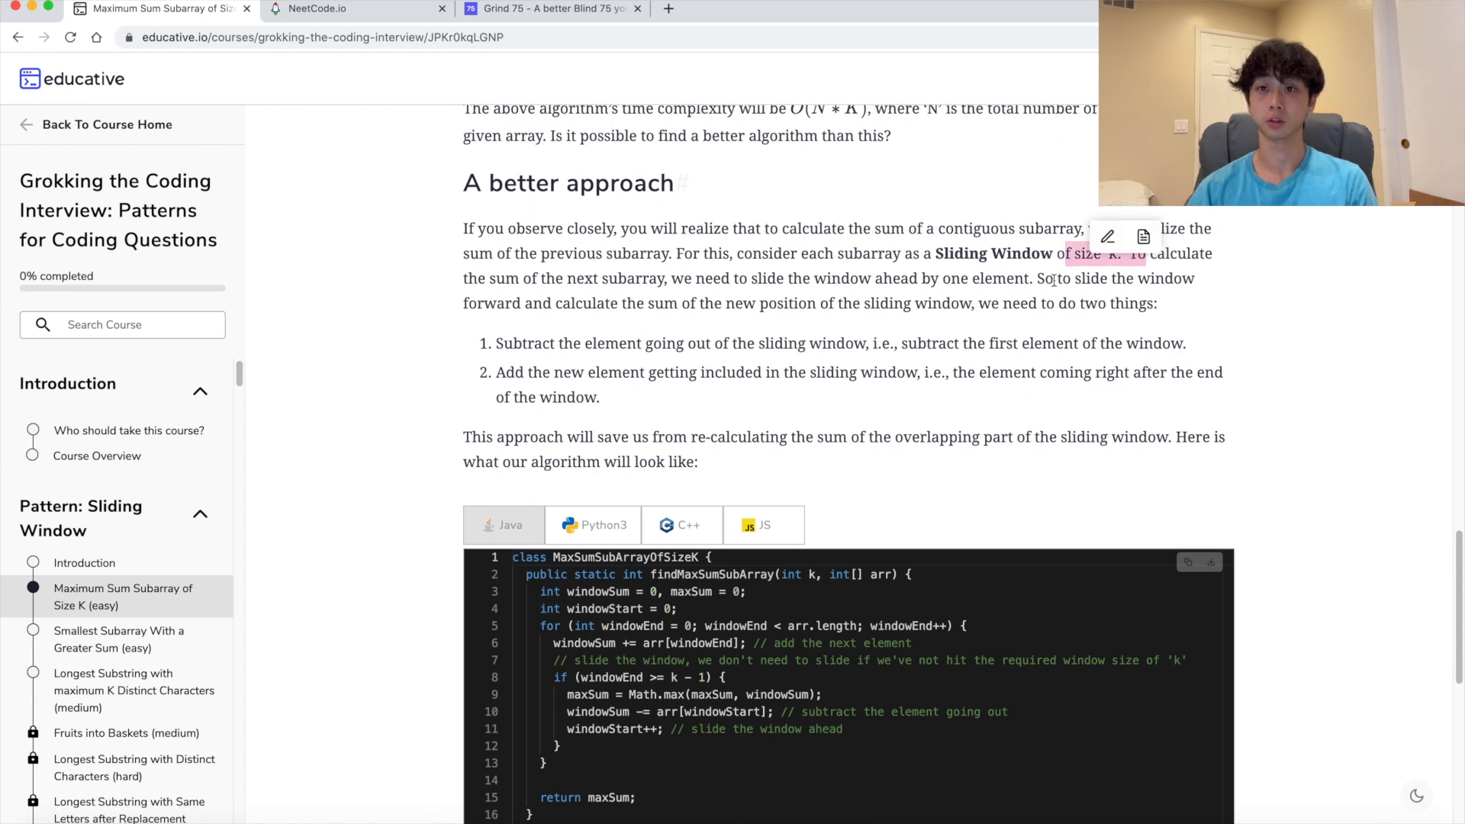
pyautogui.scroll(-3)
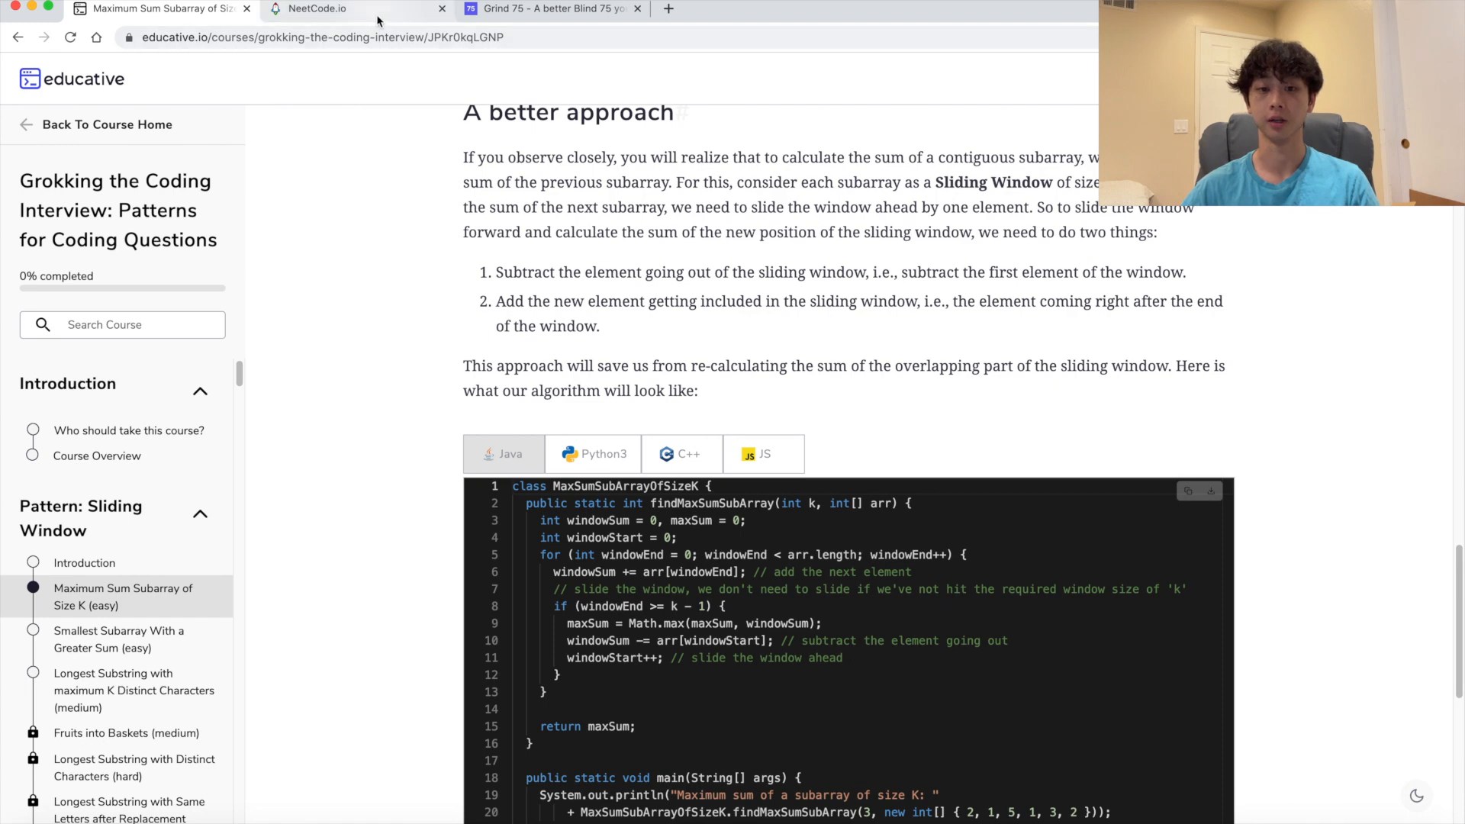
# On the NeetCode.io roadmap, expand the Arrays & Hashing row to show nine problems
pyautogui.click(318, 8)
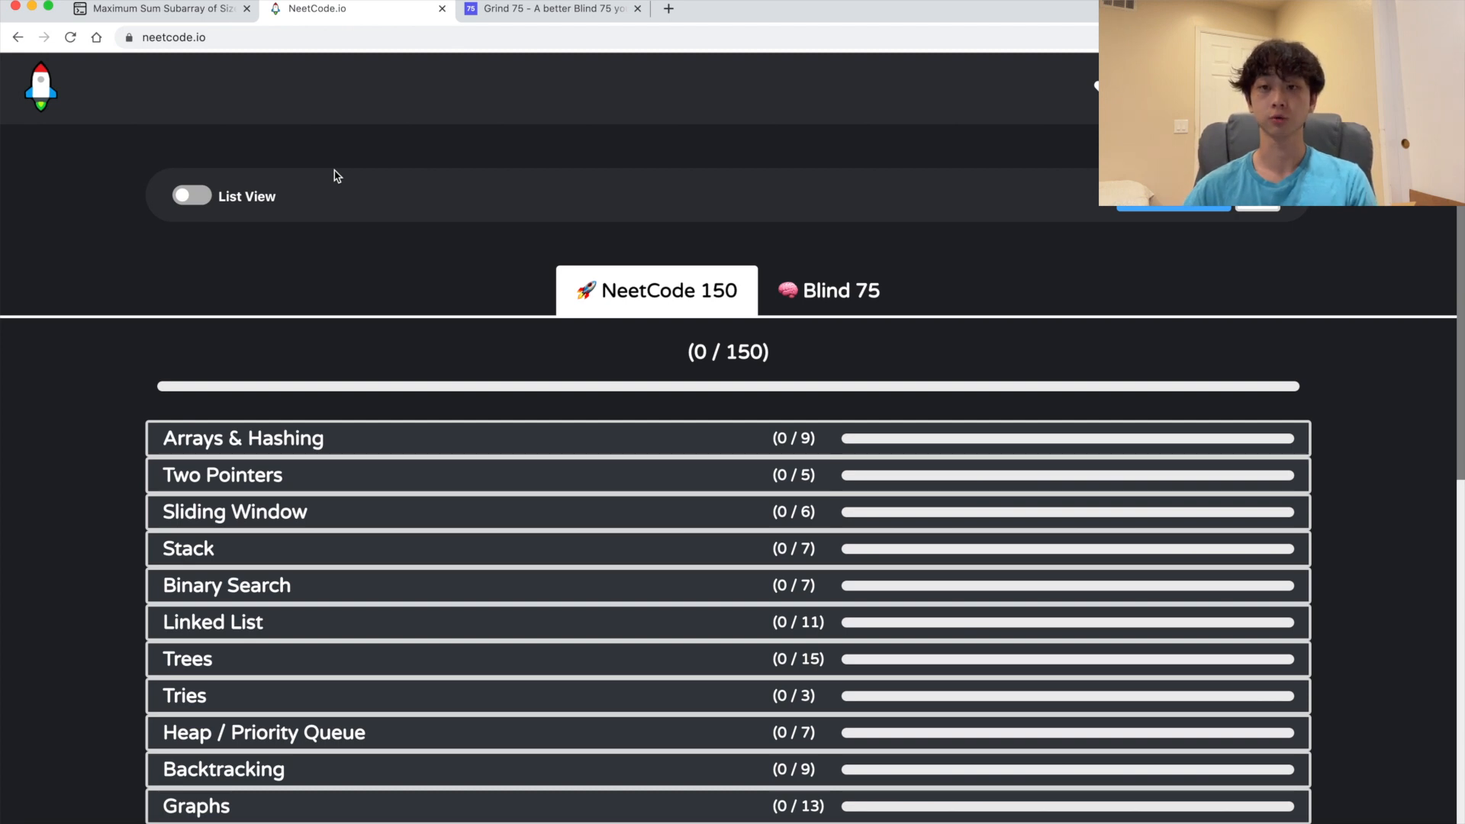
pyautogui.scroll(-3)
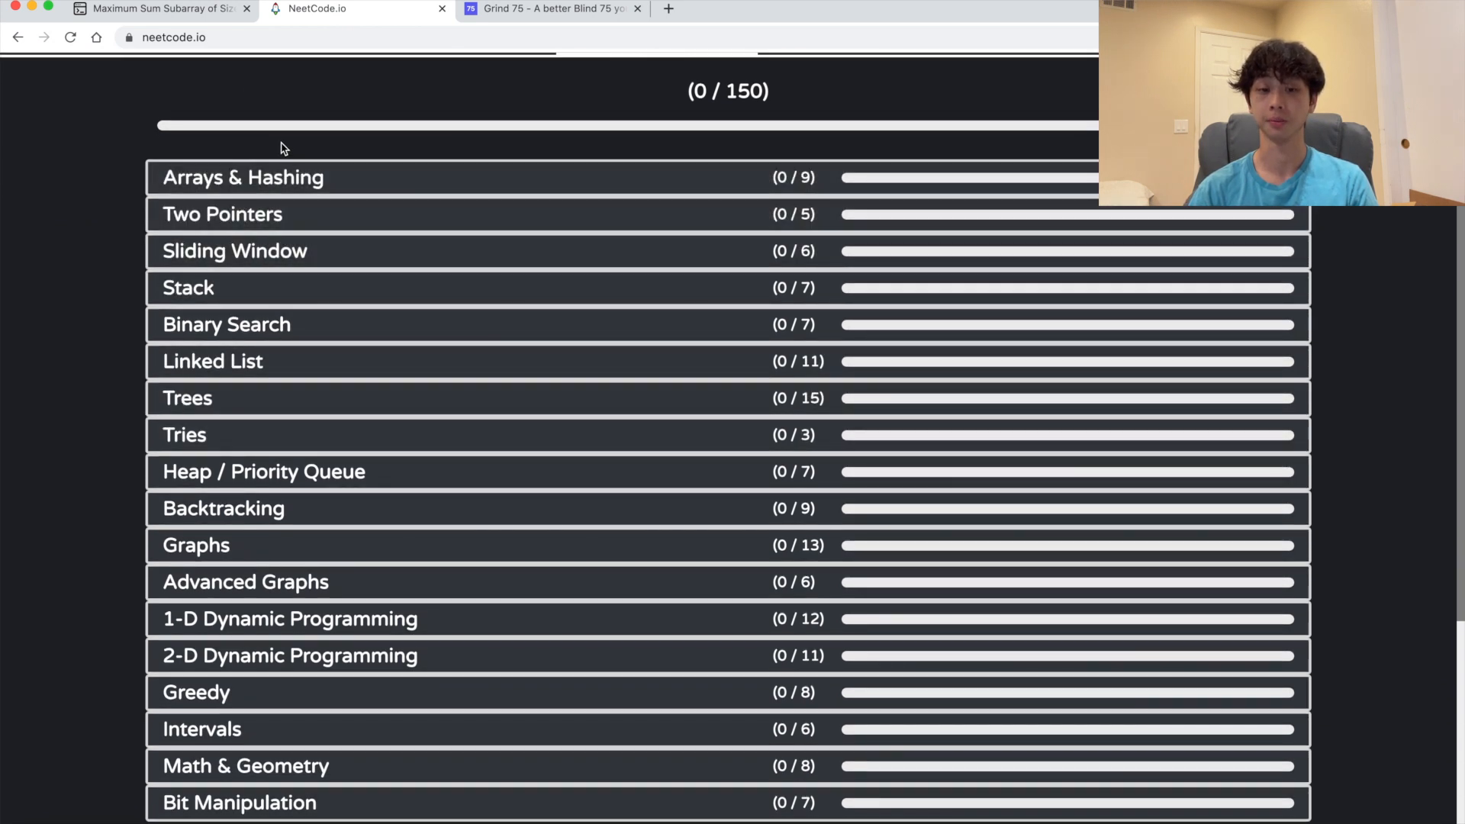
pyautogui.moveTo(304, 492)
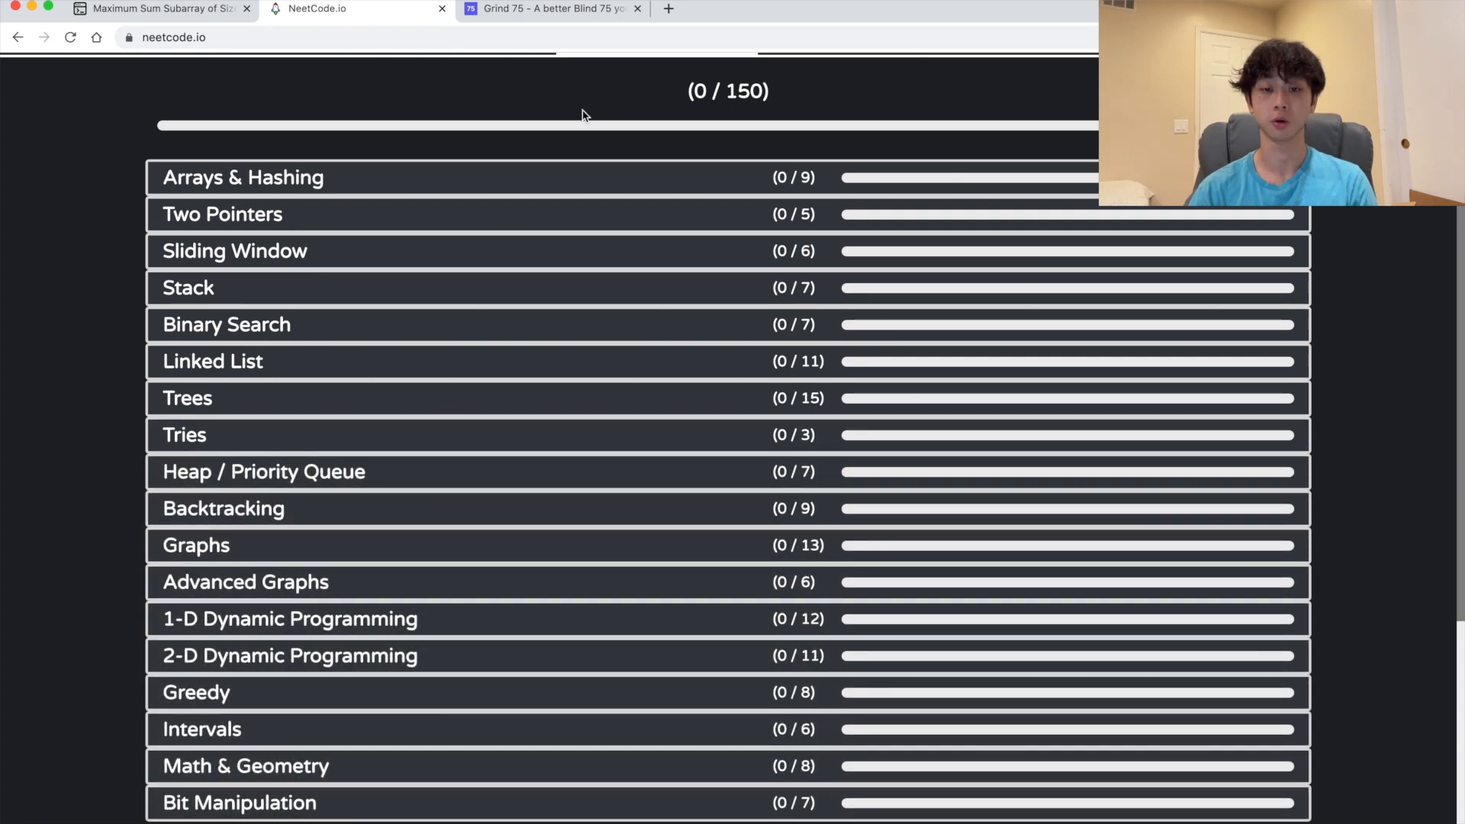
pyautogui.click(243, 178)
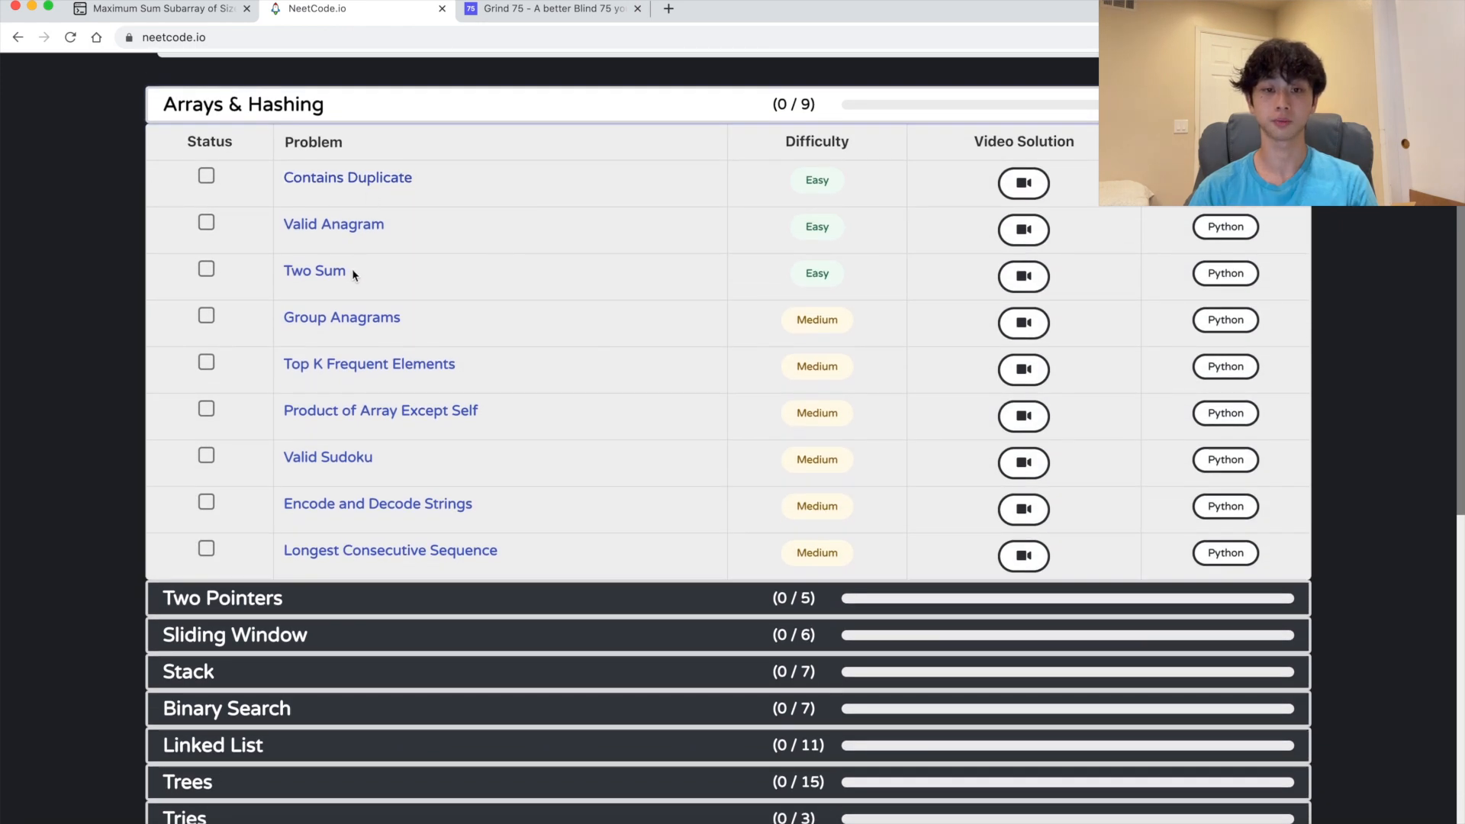
# View and dismiss the Contains Duplicate video solution and Python solution
pyautogui.click(348, 176)
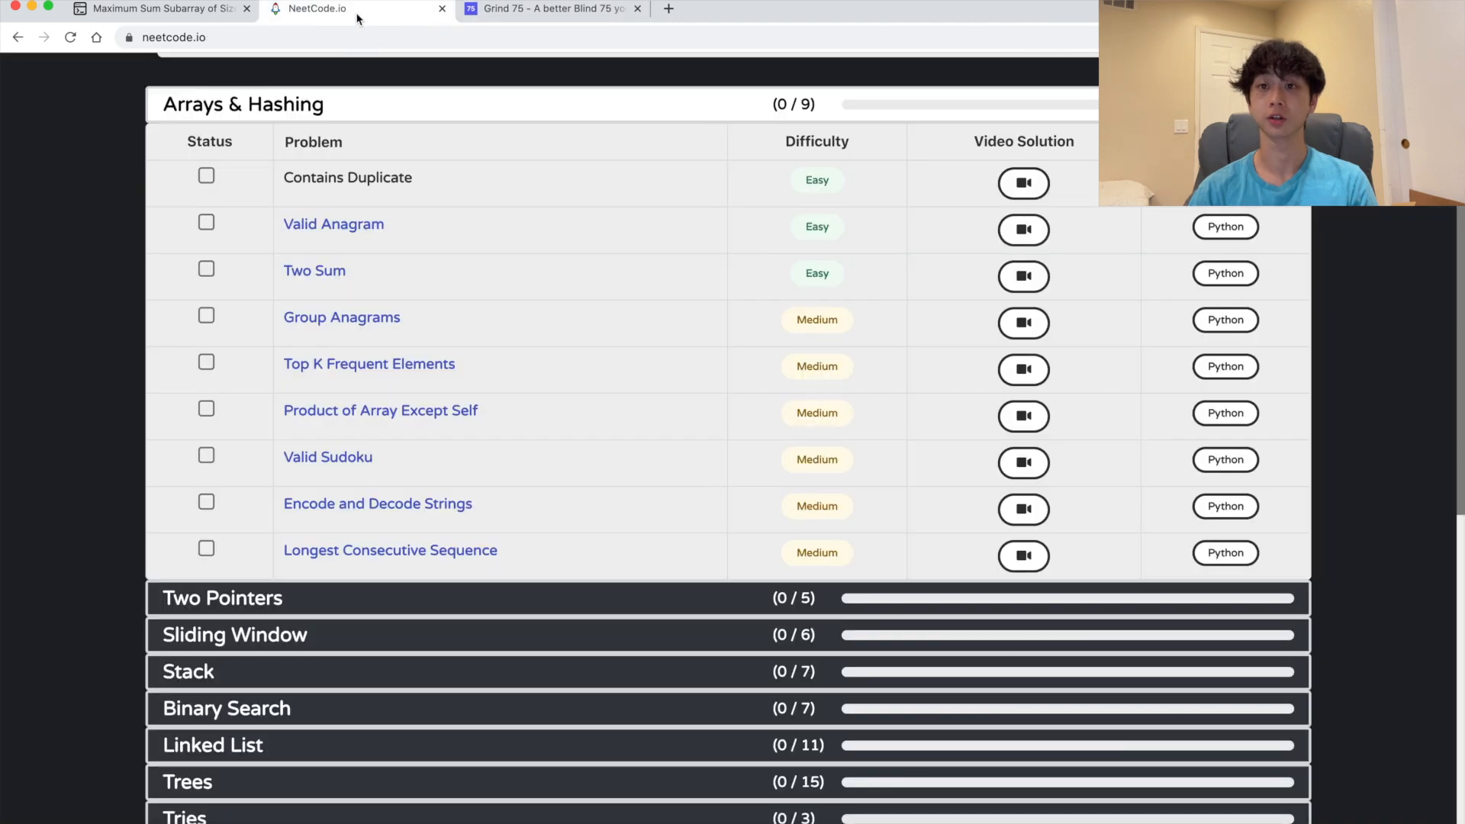
pyautogui.click(1023, 184)
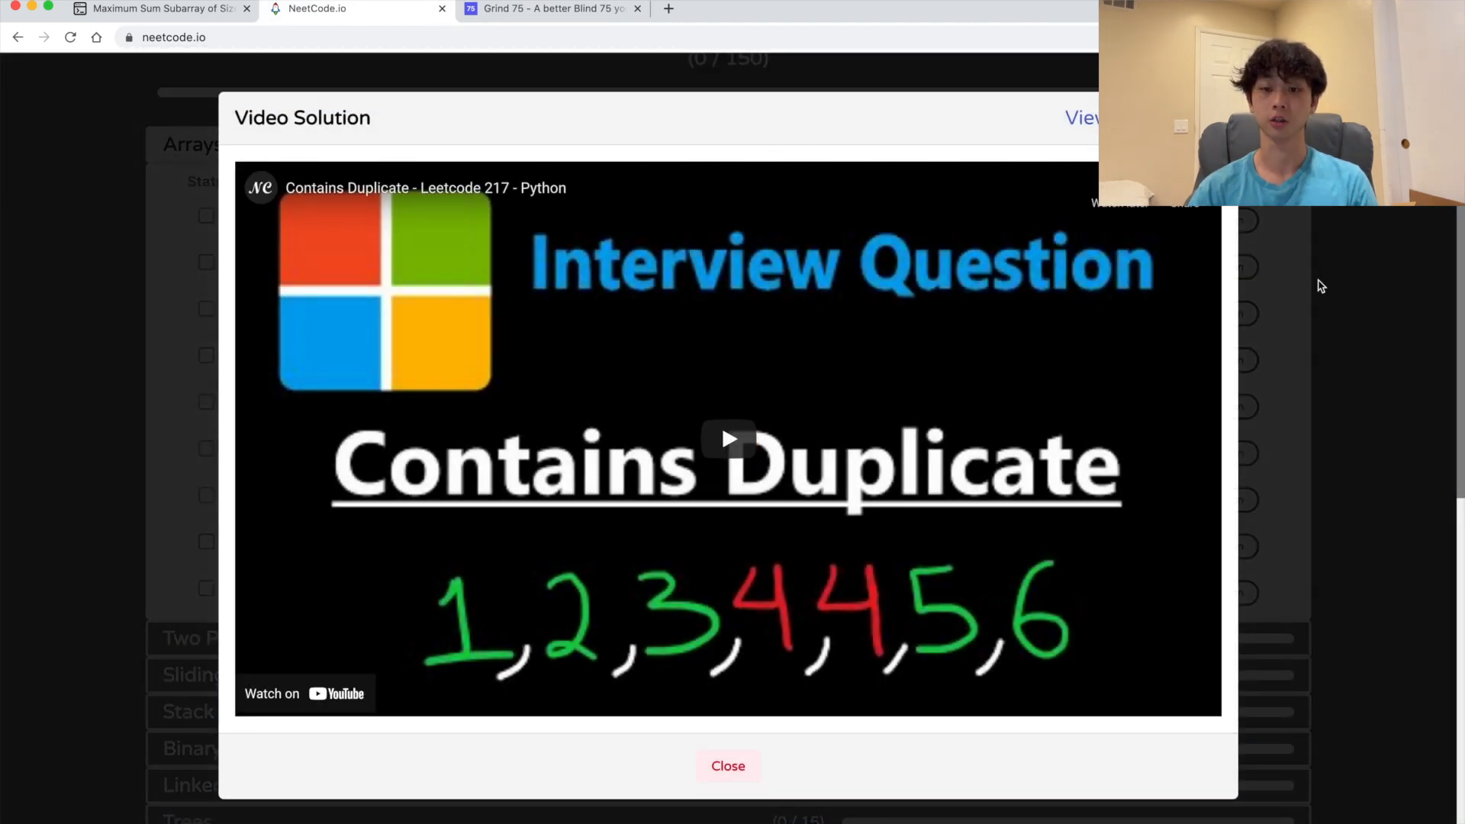
pyautogui.click(728, 766)
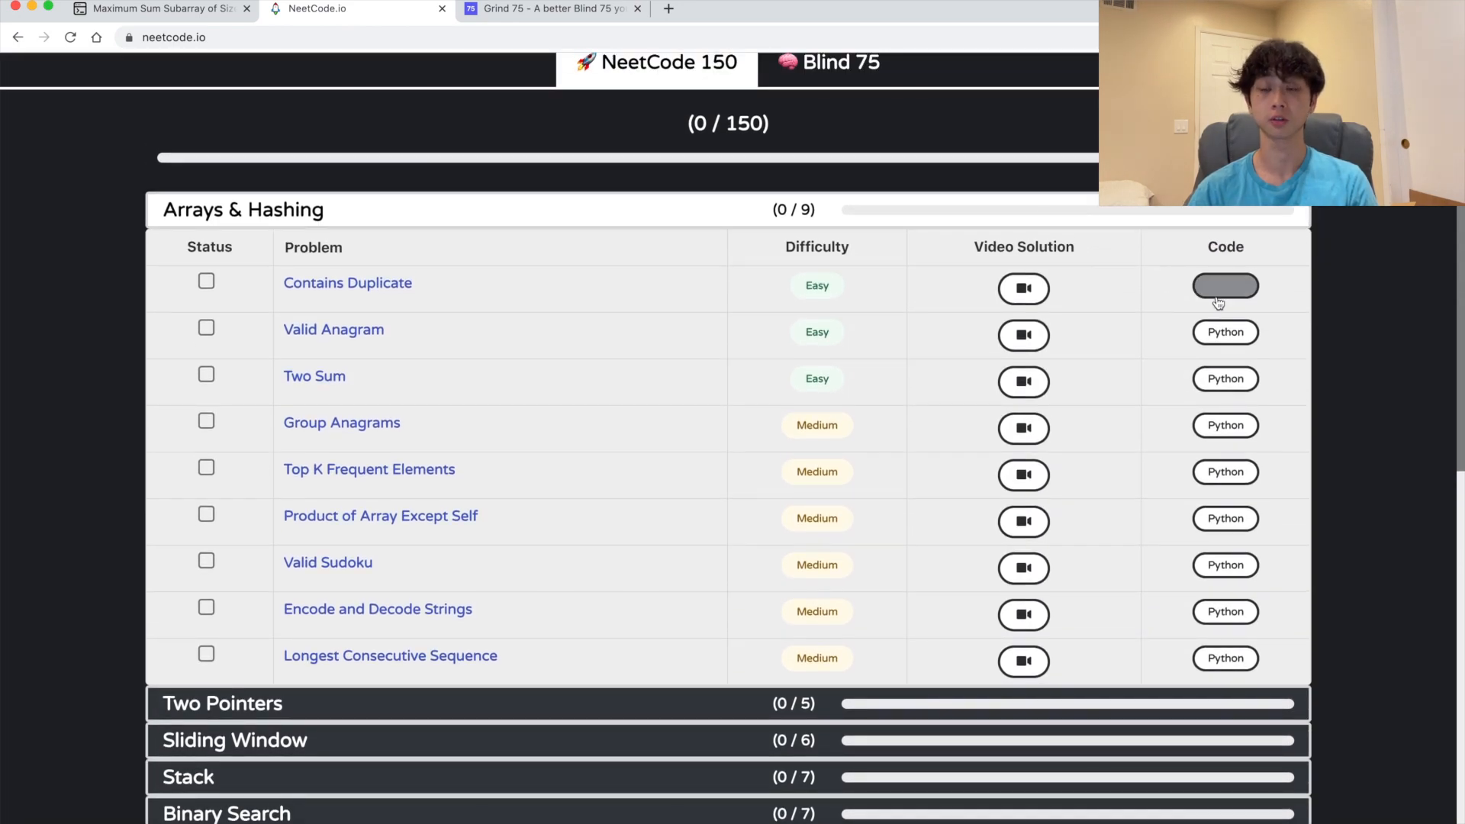
pyautogui.click(1224, 285)
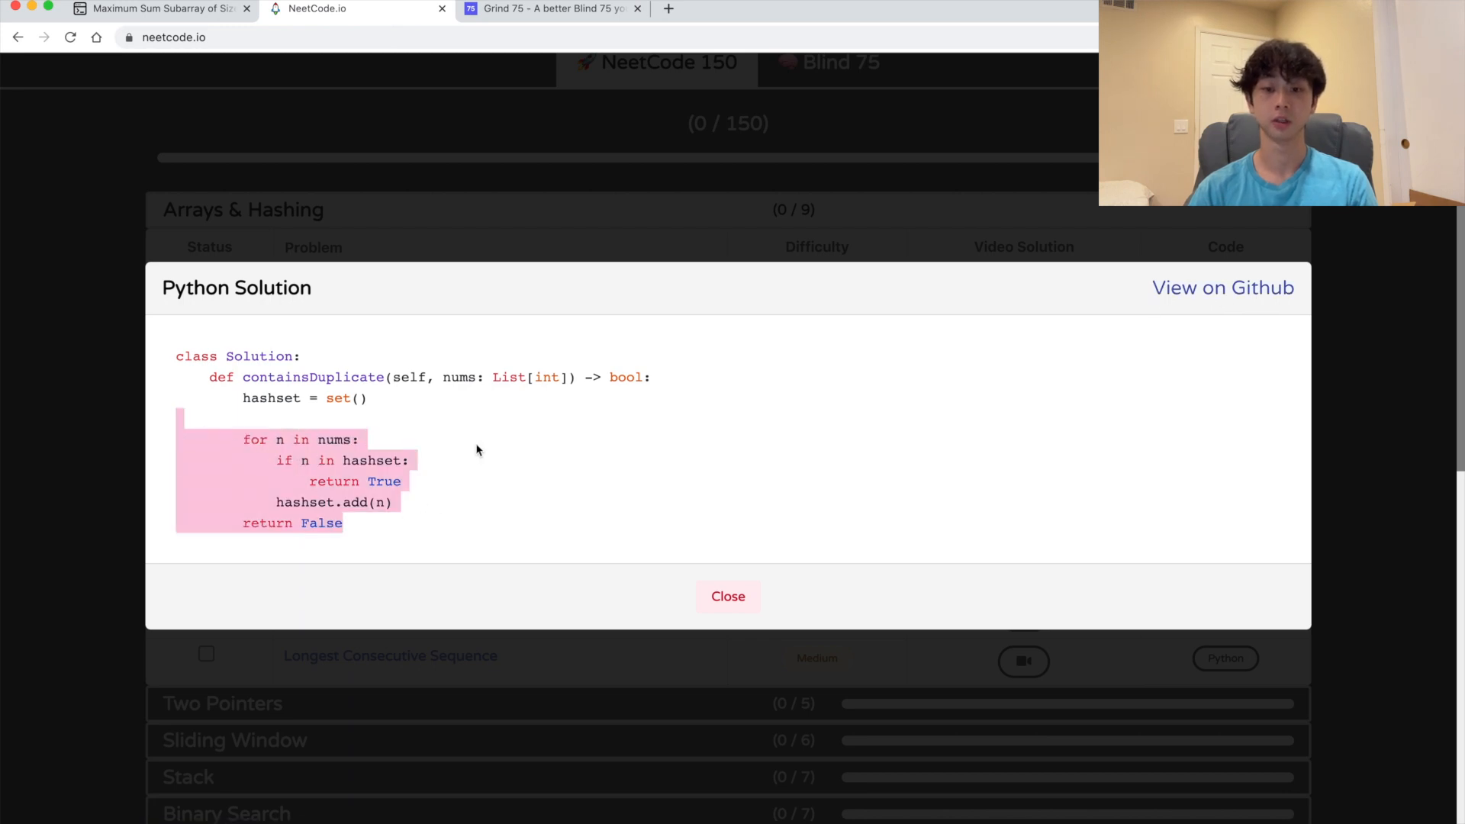
pyautogui.click(728, 596)
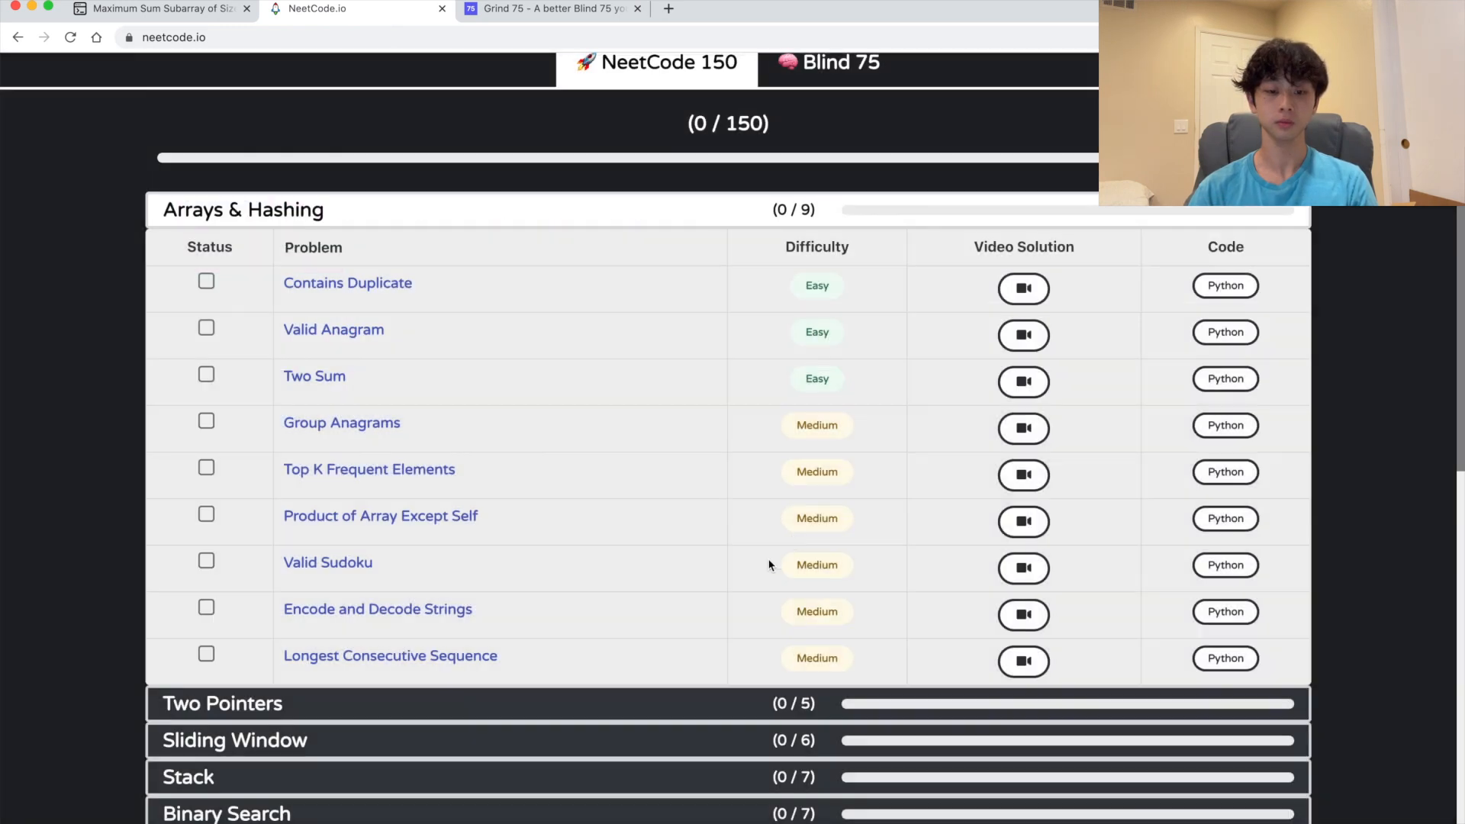
pyautogui.scroll(-3)
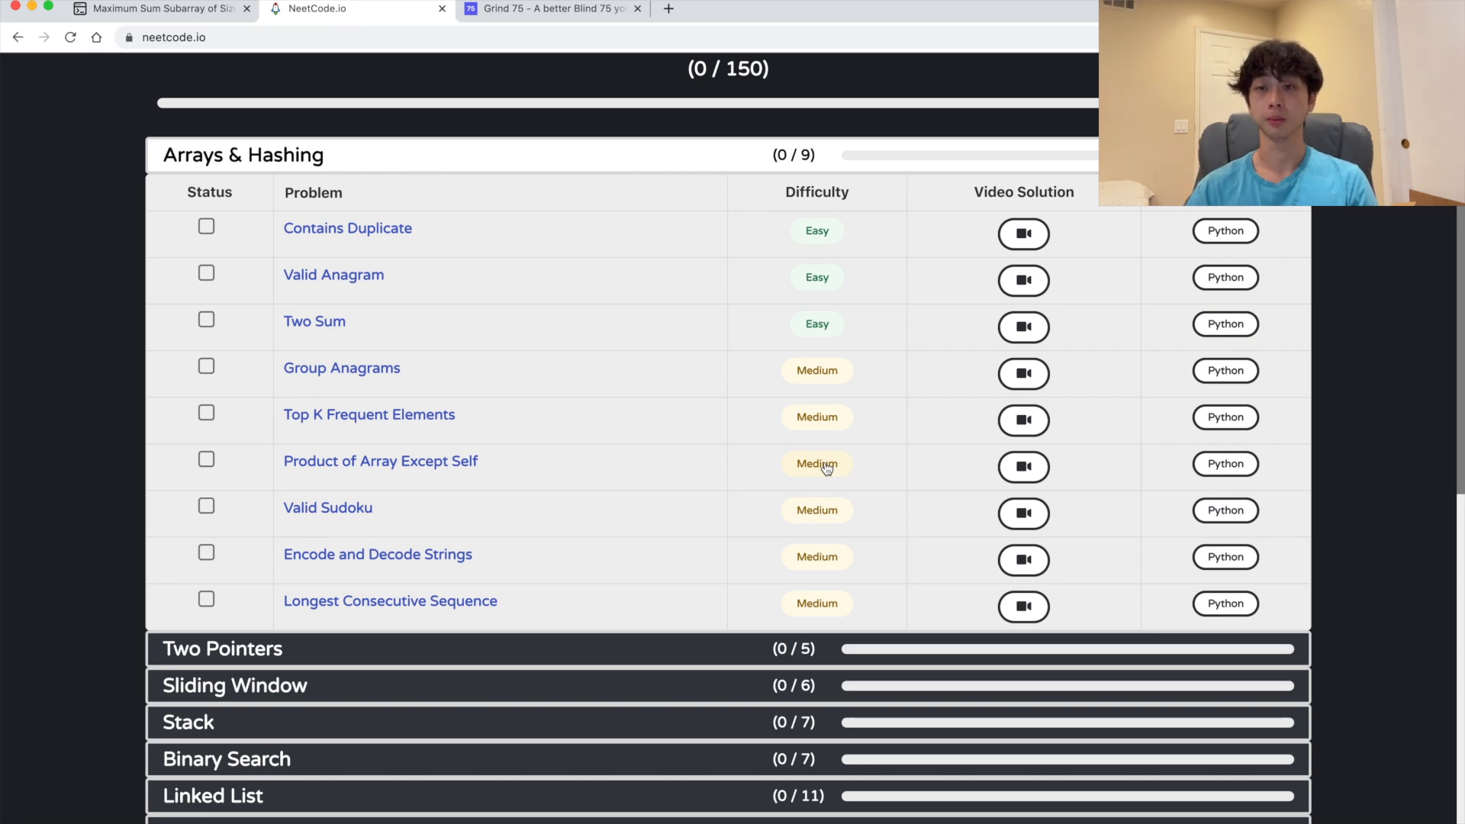
# Browse the Grind 75 weekly question plan, highlighting the hard Week 8 questions
pyautogui.click(551, 8)
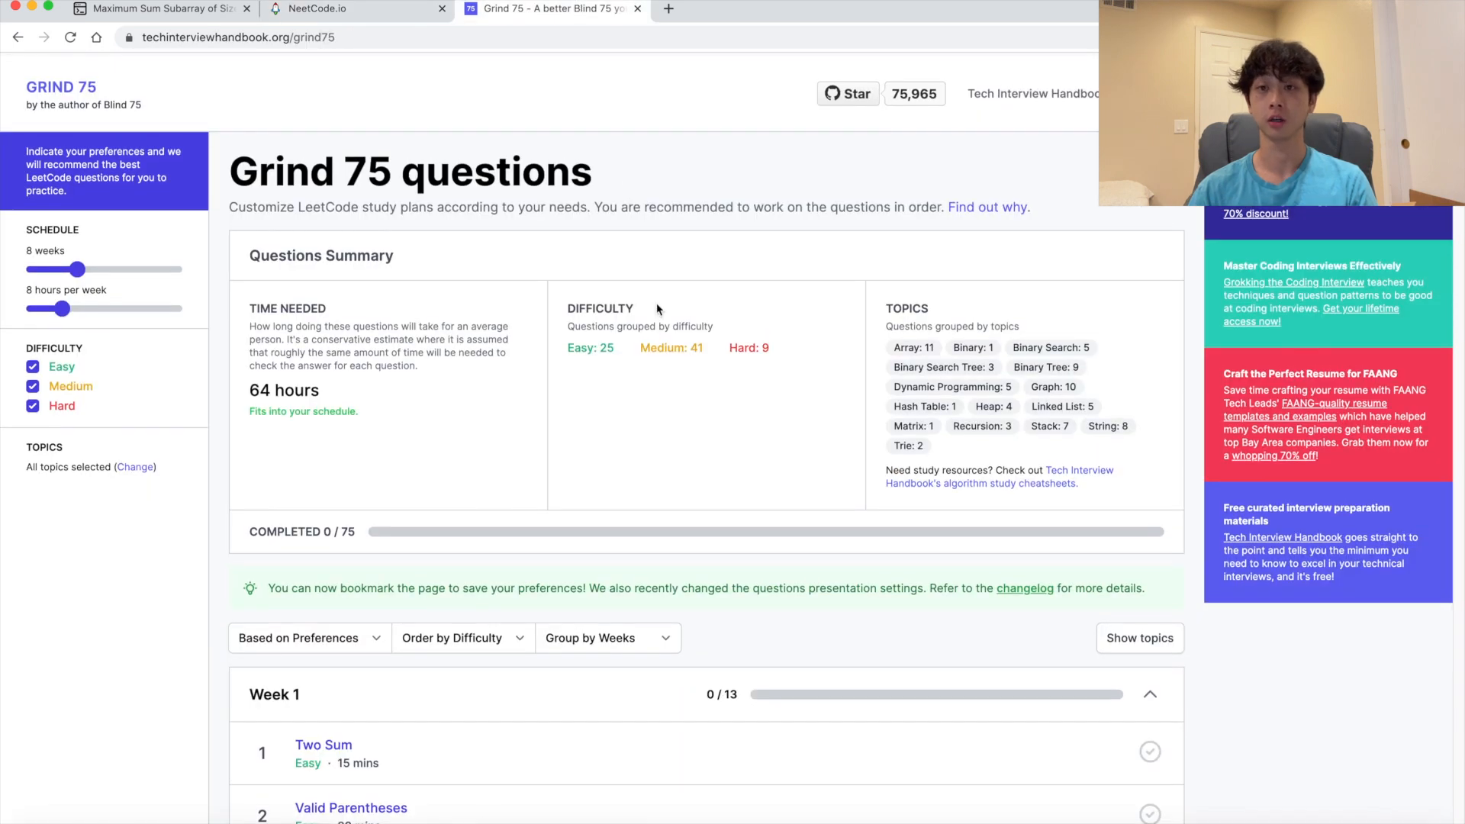
pyautogui.scroll(-3)
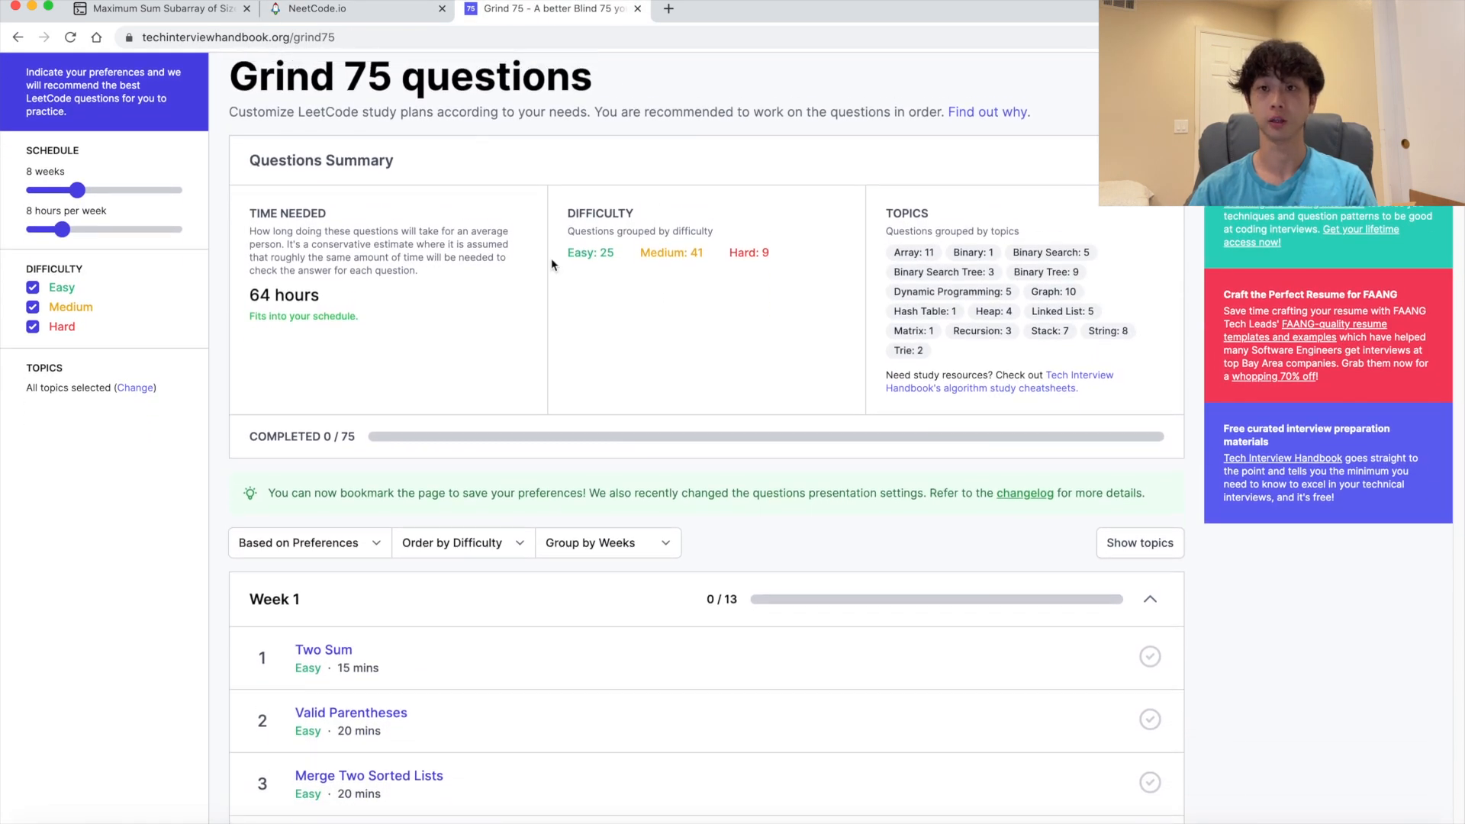
pyautogui.scroll(3)
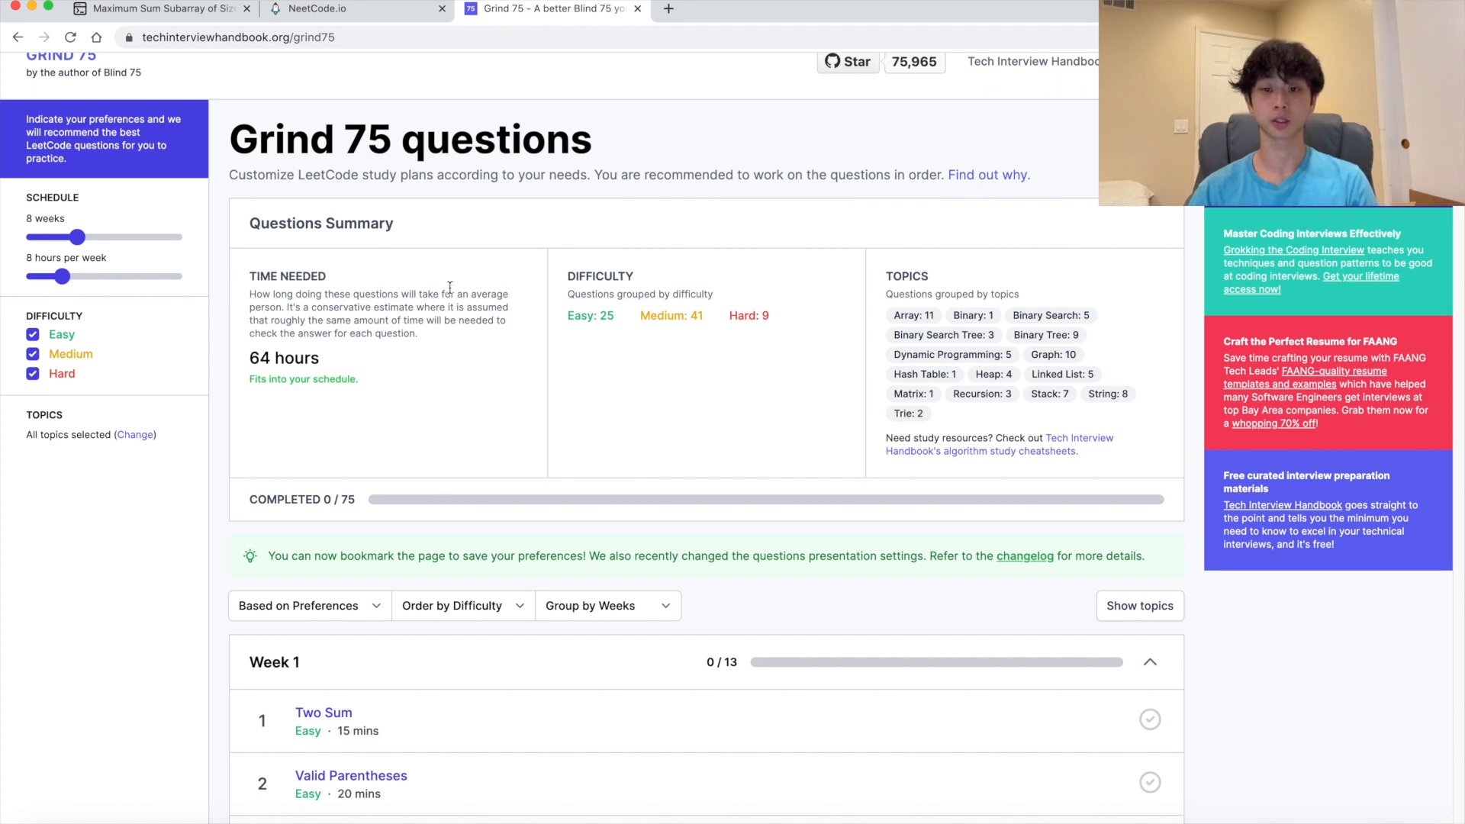
pyautogui.scroll(-3)
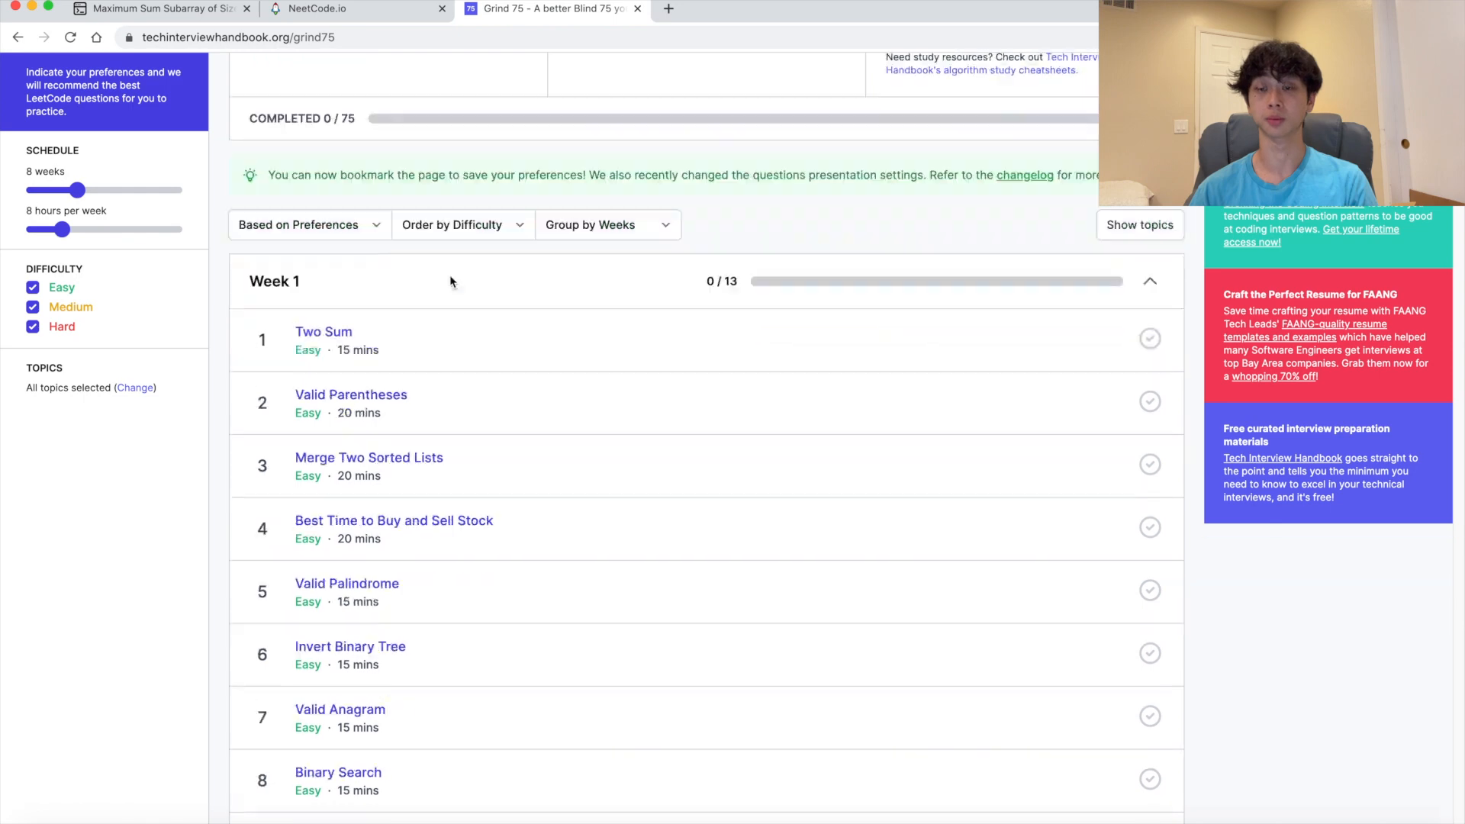
pyautogui.scroll(-3)
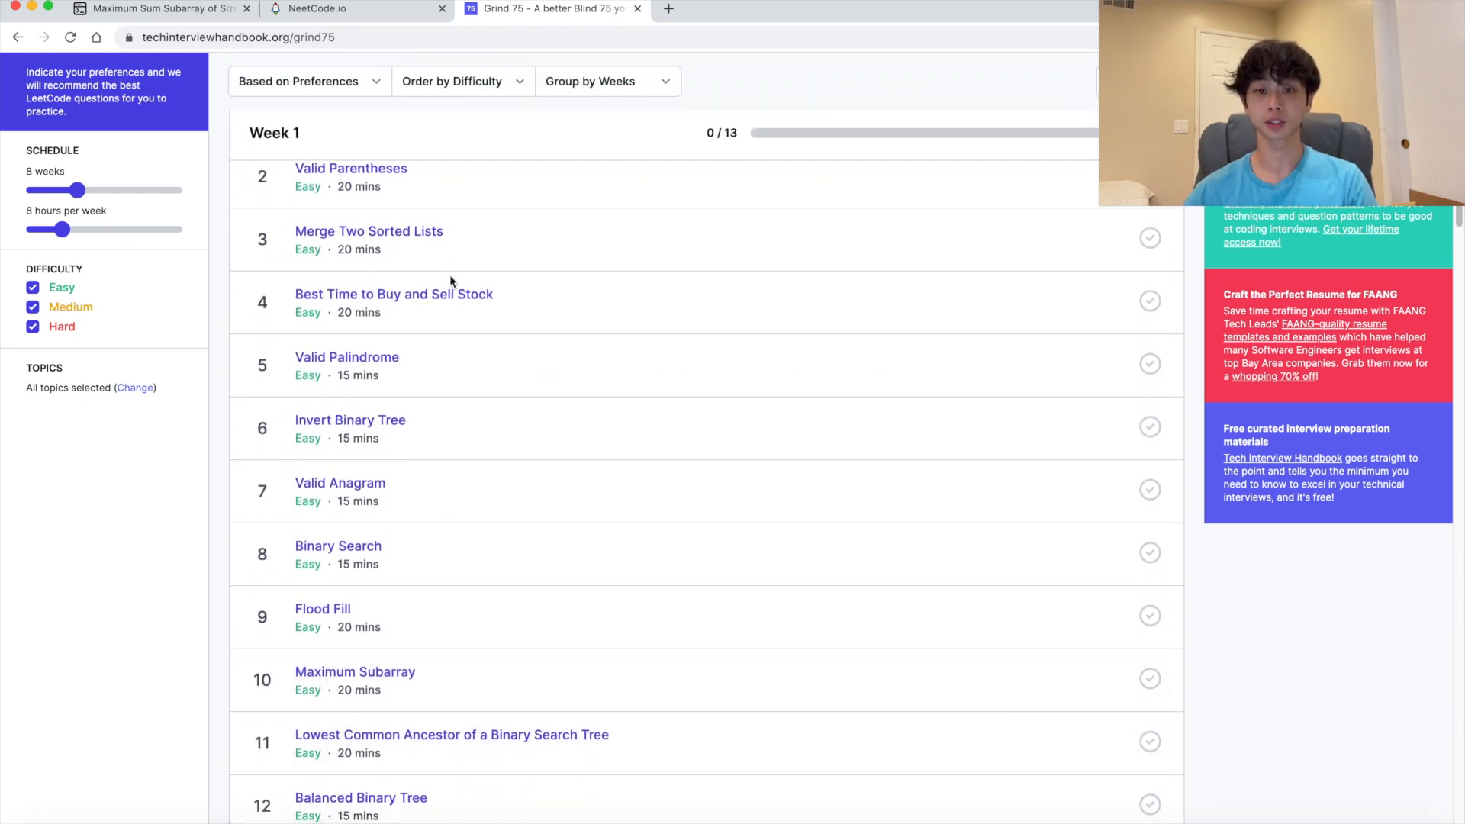
pyautogui.scroll(-3)
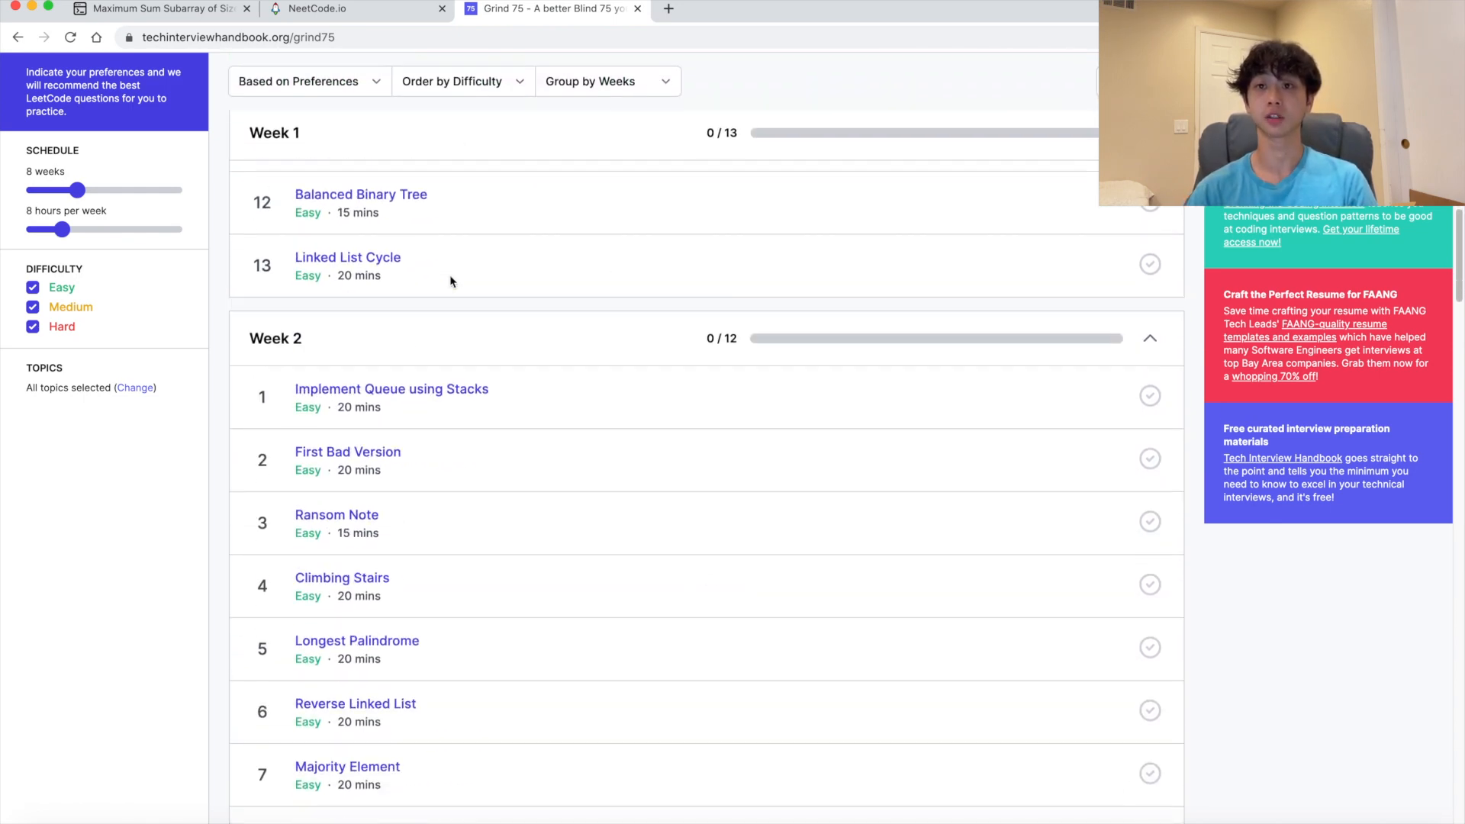
pyautogui.scroll(-3)
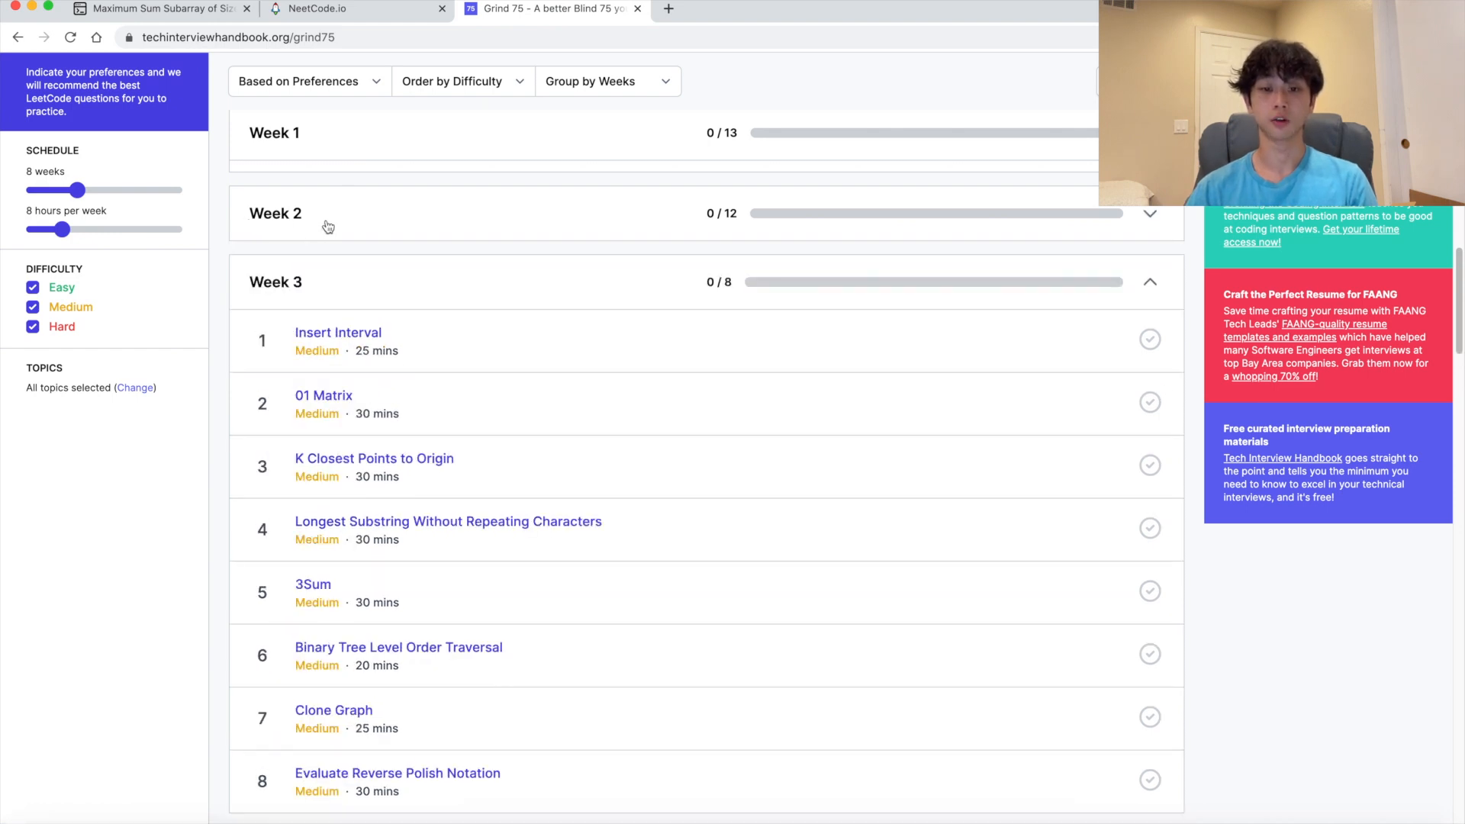
pyautogui.scroll(-3)
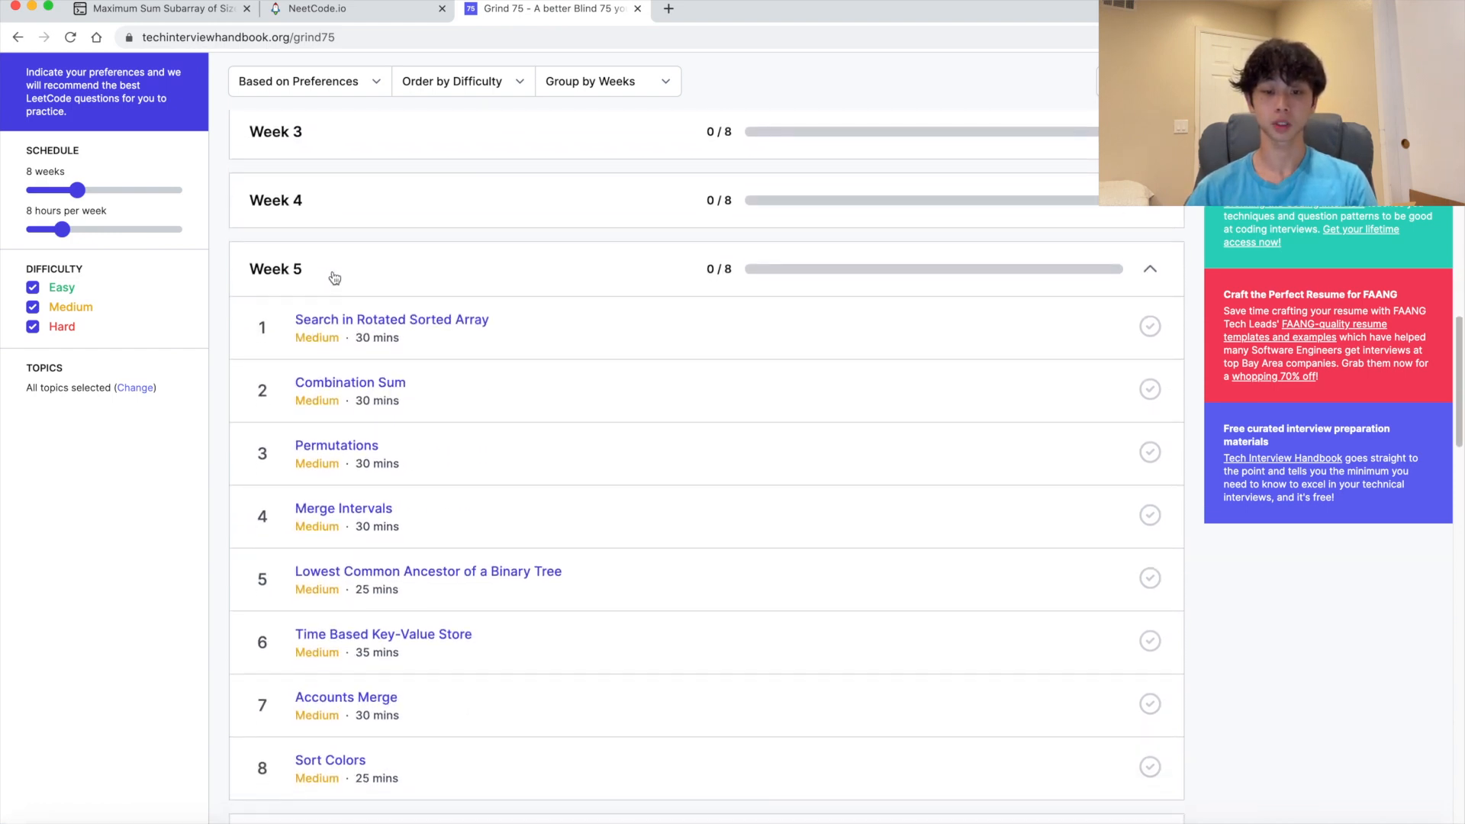
pyautogui.scroll(-3)
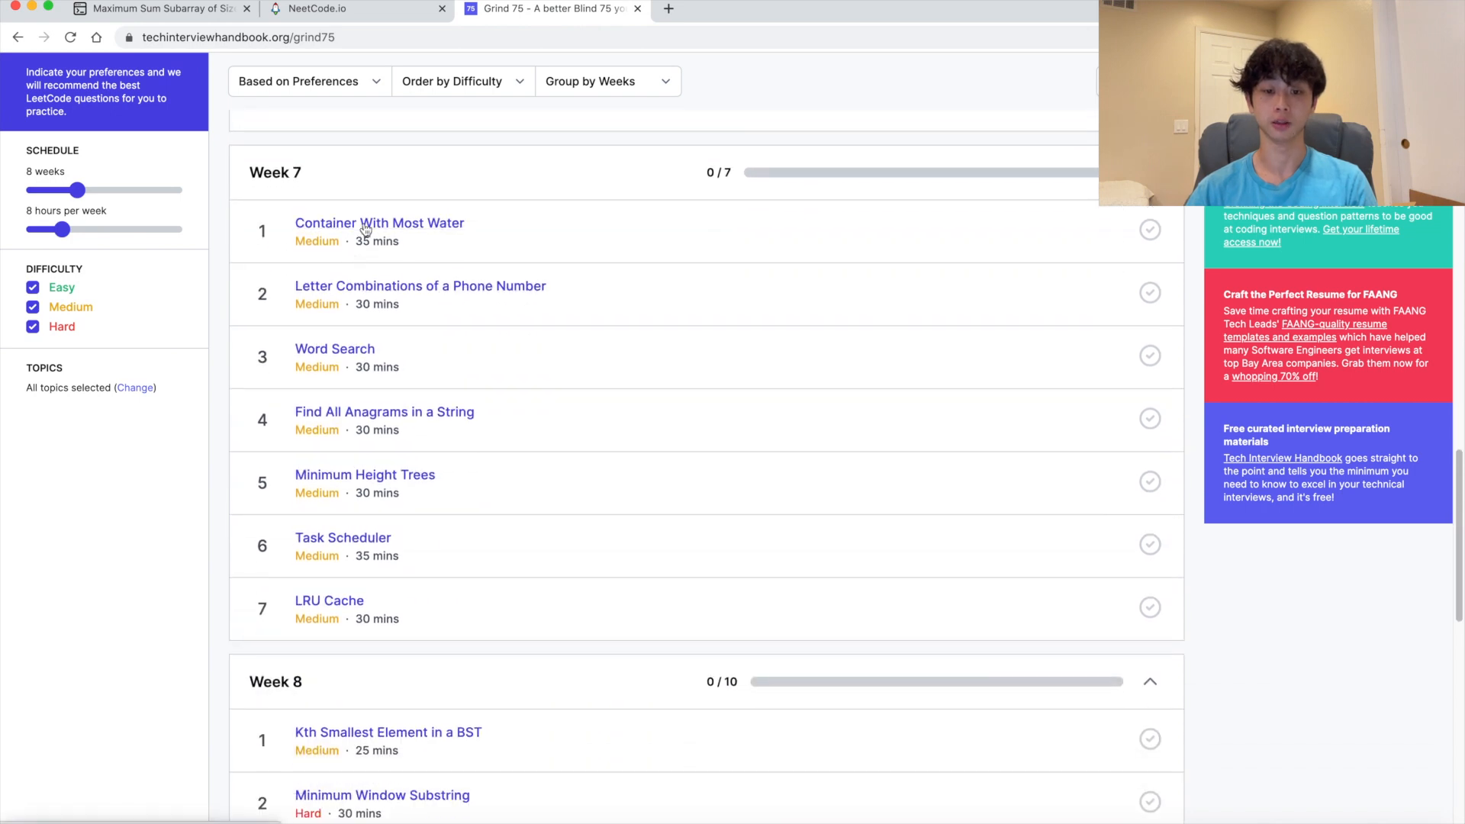
pyautogui.scroll(-3)
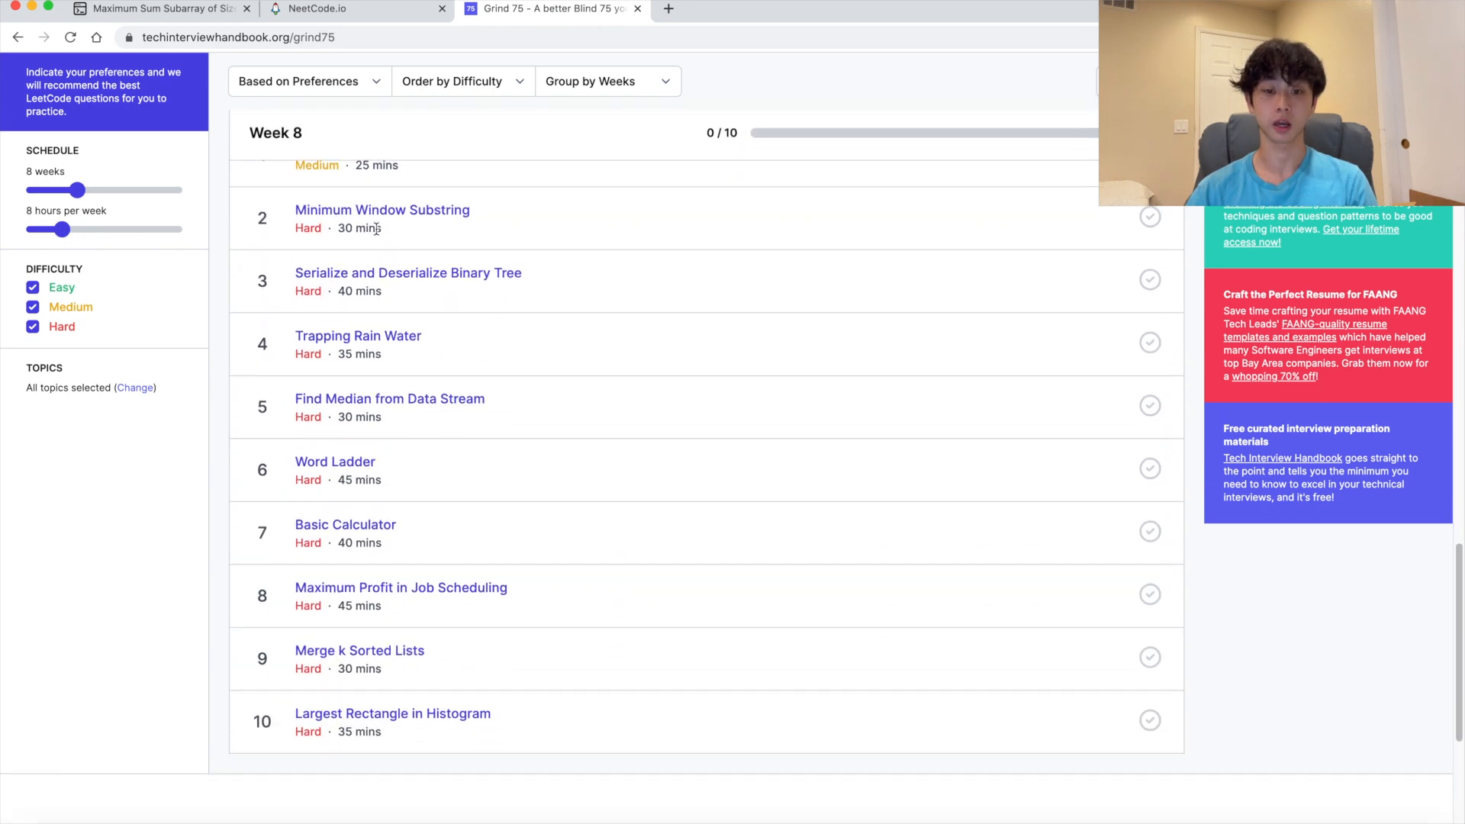
pyautogui.scroll(-3)
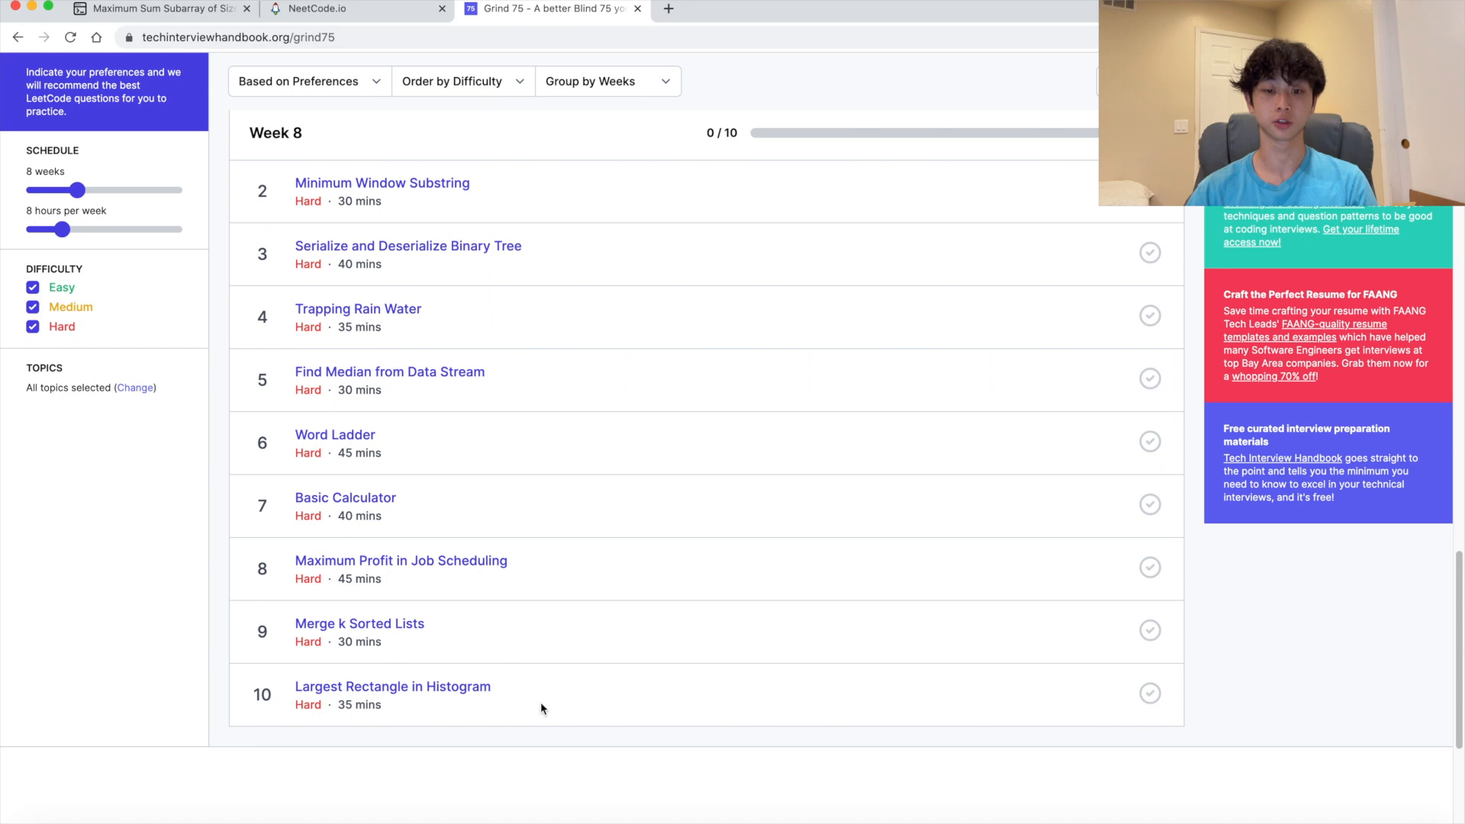
pyautogui.moveTo(537, 252); pyautogui.dragTo(542, 708)
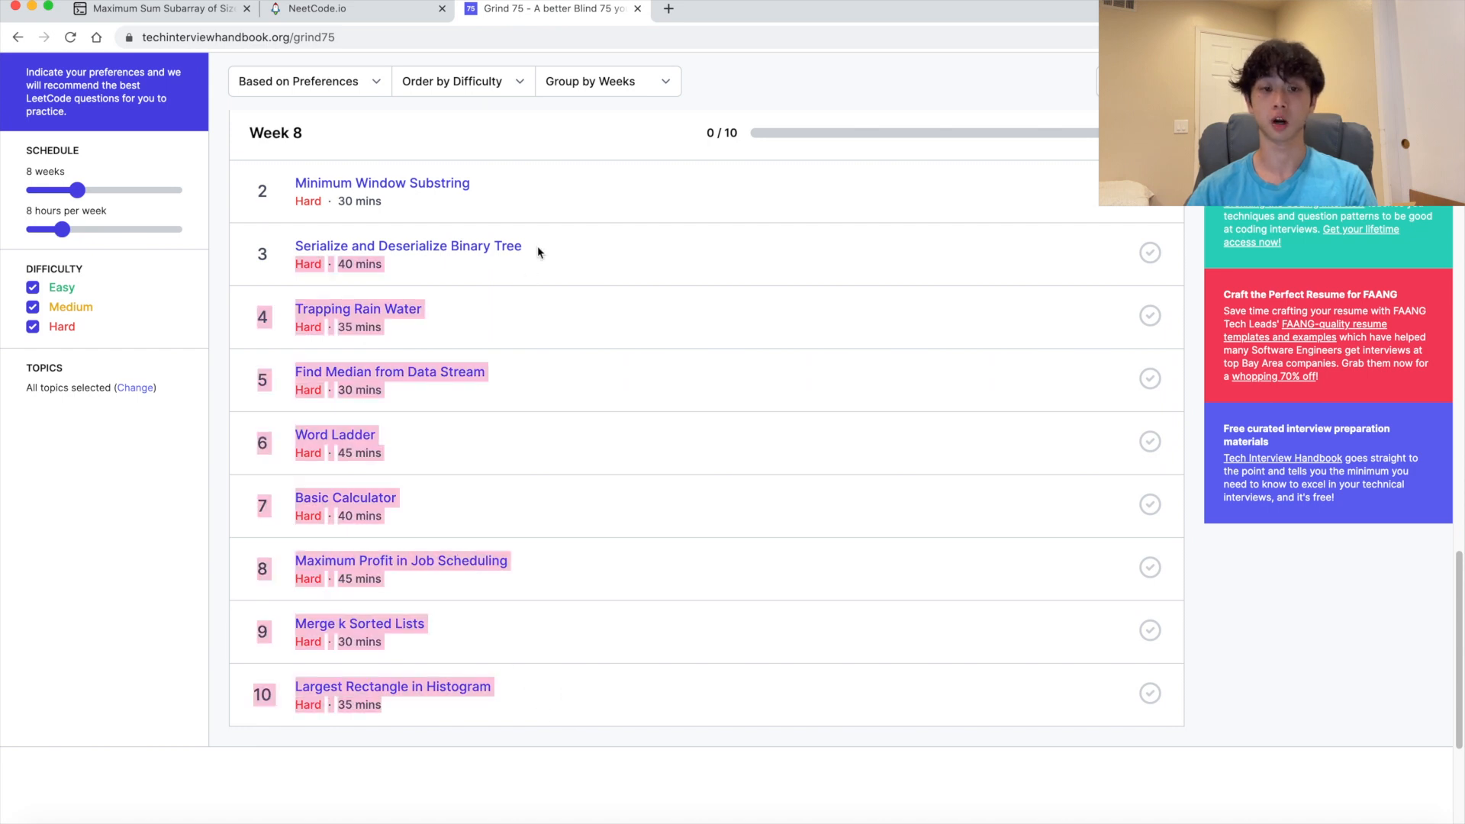
pyautogui.scroll(3)
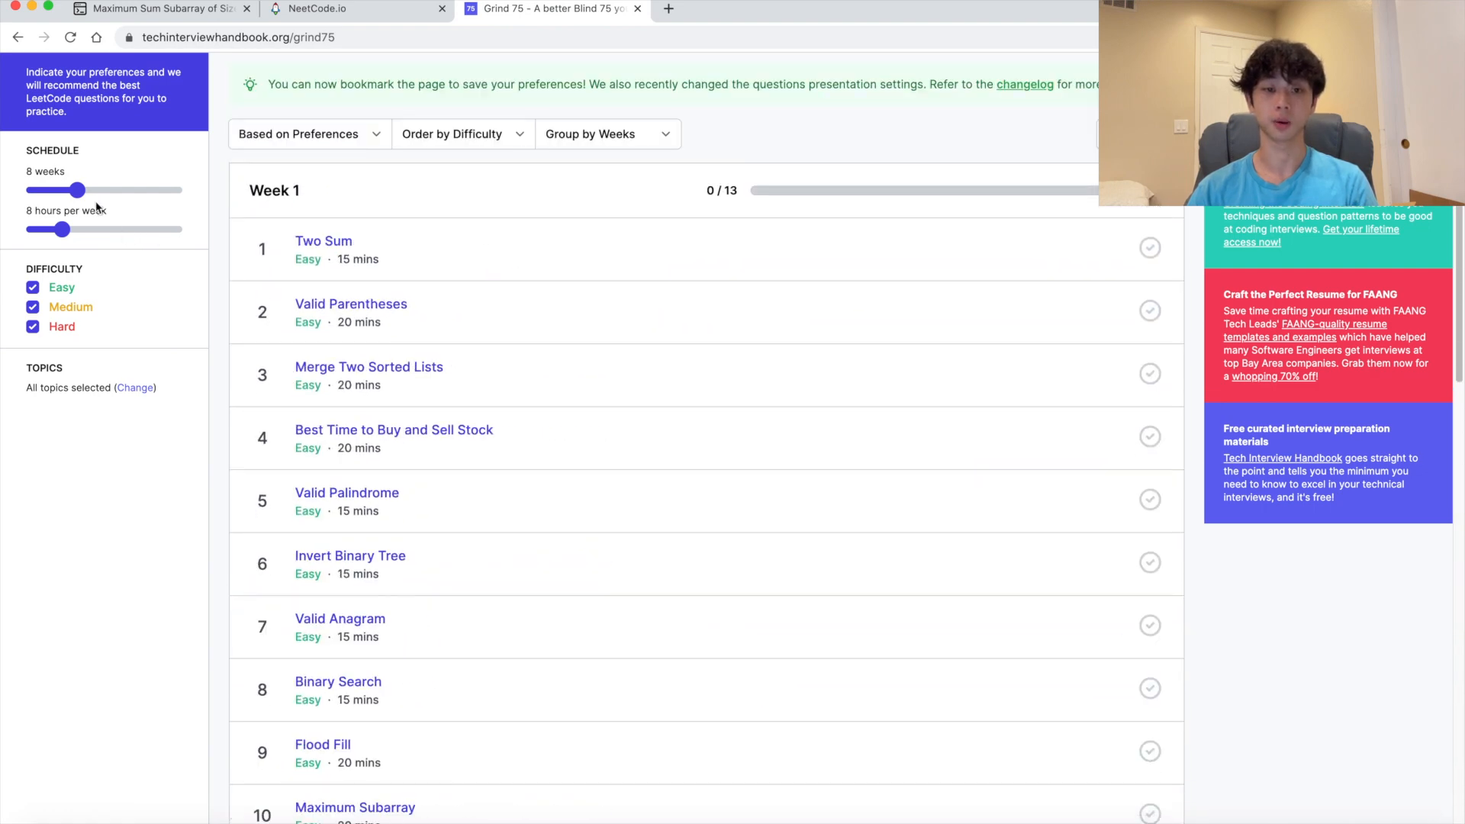
# Drag the schedule weeks slider from 8 up to 26 weeks
pyautogui.moveTo(76, 190); pyautogui.dragTo(95, 191)
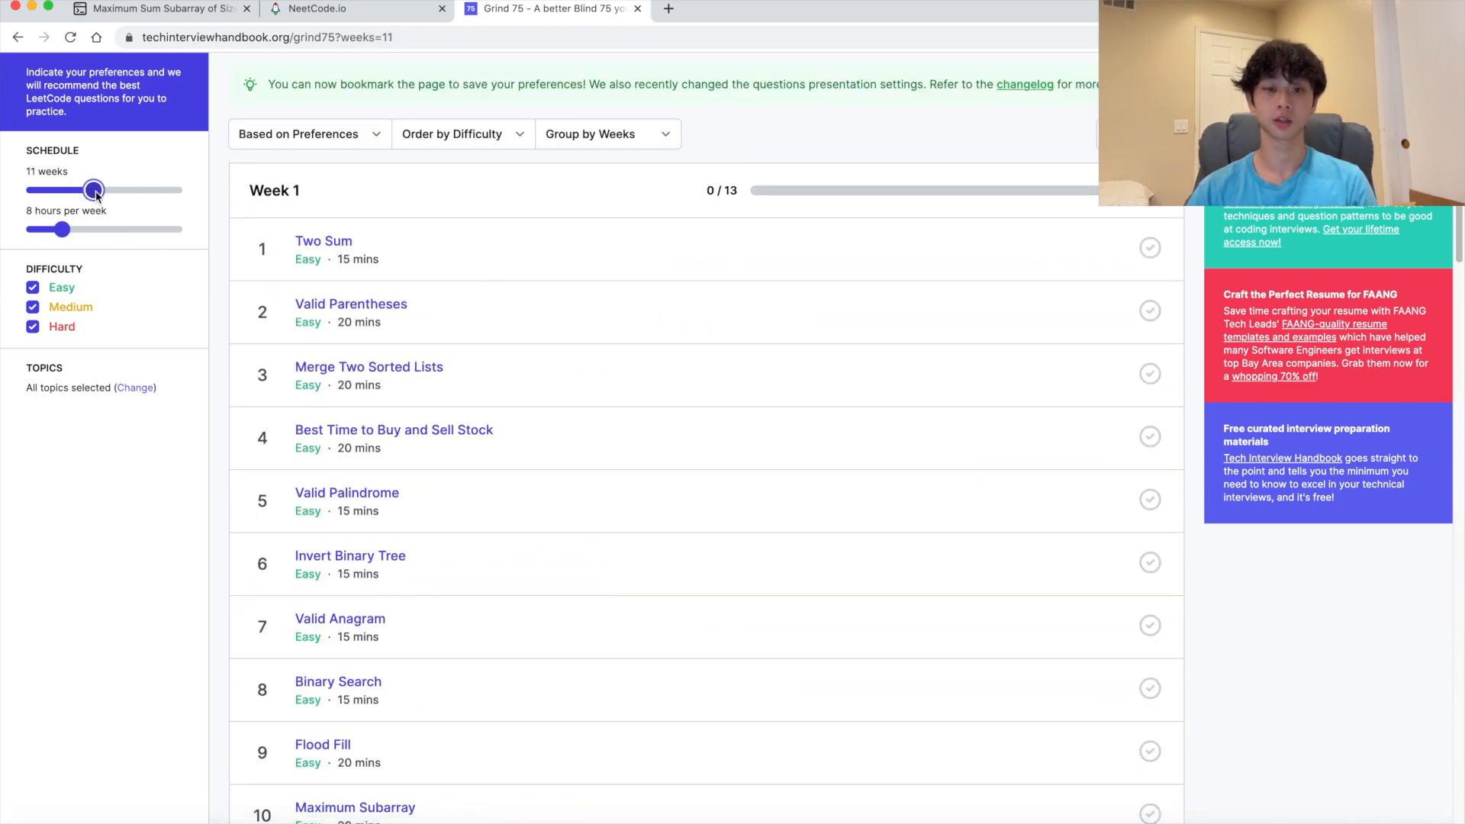
pyautogui.moveTo(93, 190); pyautogui.dragTo(166, 191)
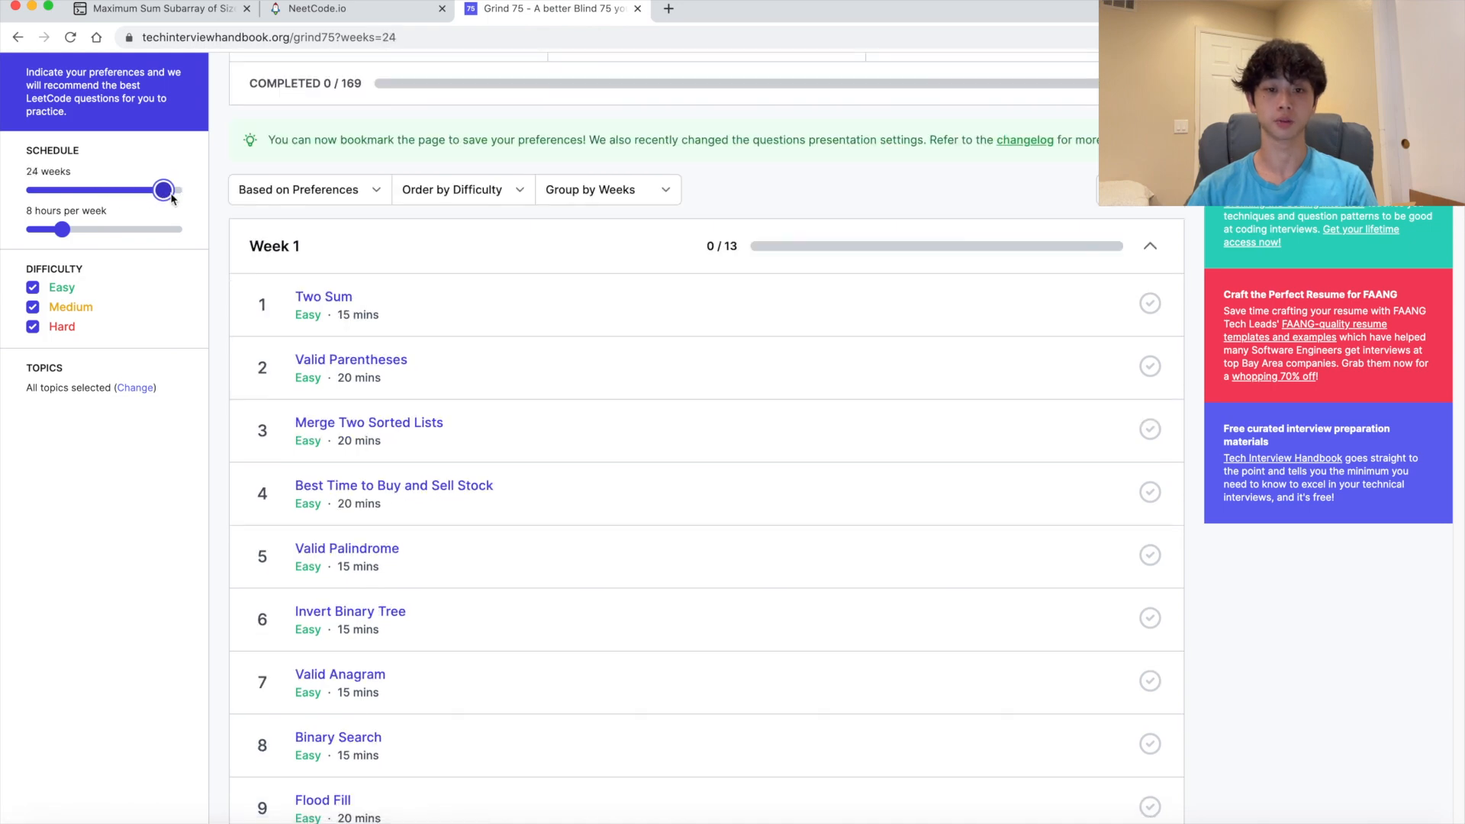
pyautogui.moveTo(164, 190); pyautogui.dragTo(173, 272)
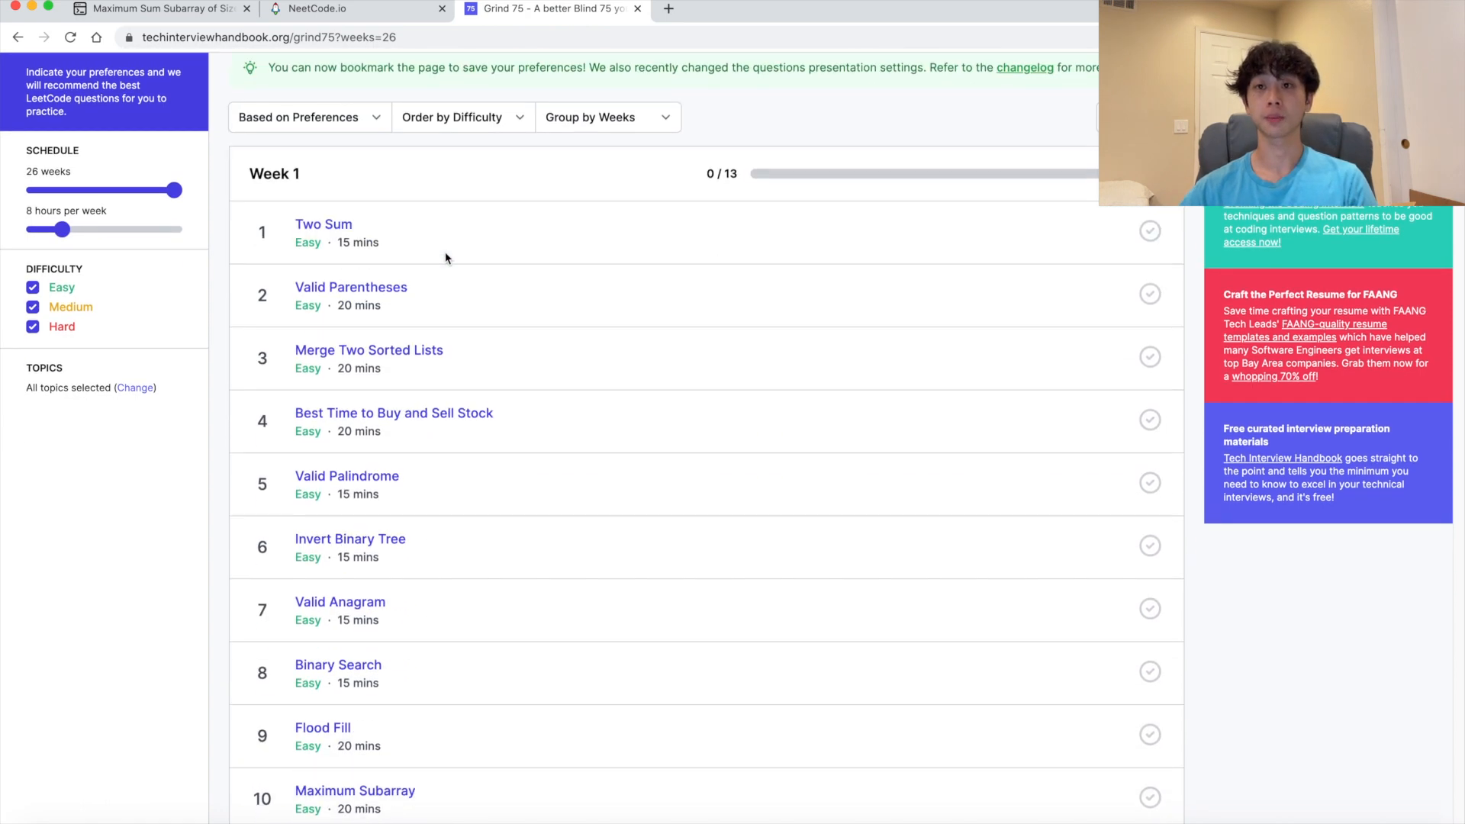
pyautogui.scroll(-3)
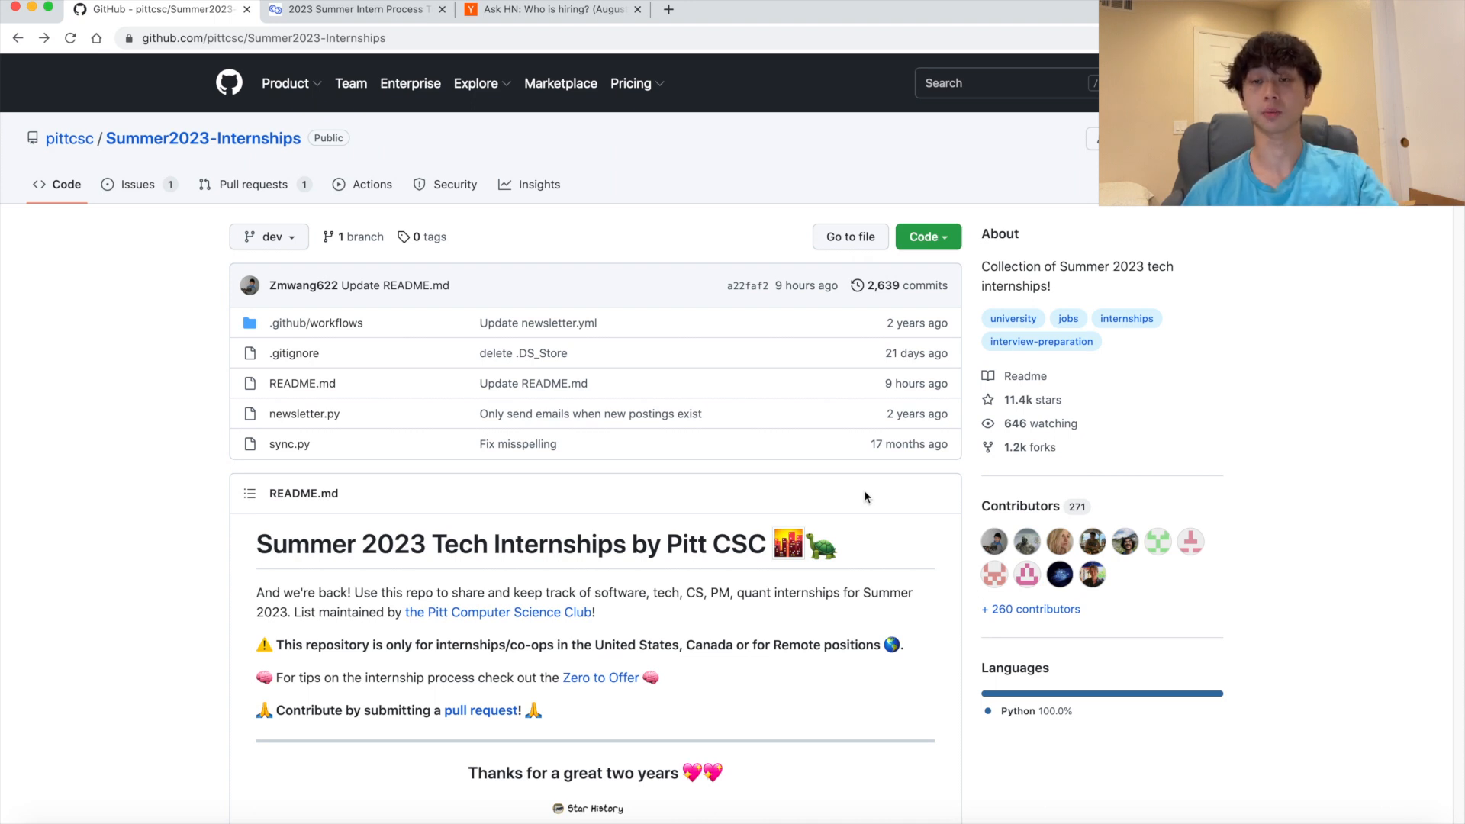
# Scroll through the Summer2023-Internships README table of companies
pyautogui.scroll(-3)
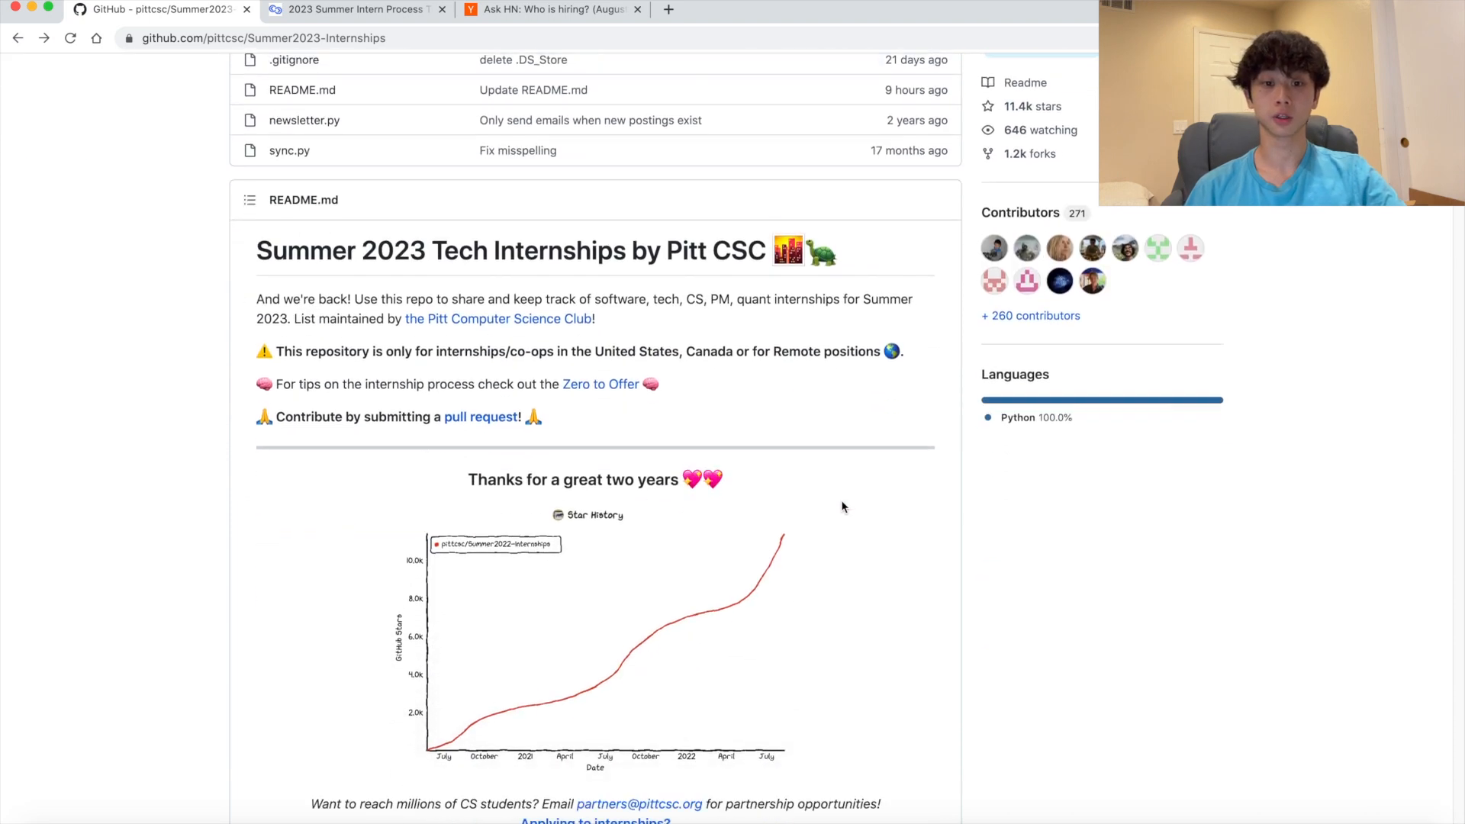
pyautogui.scroll(-3)
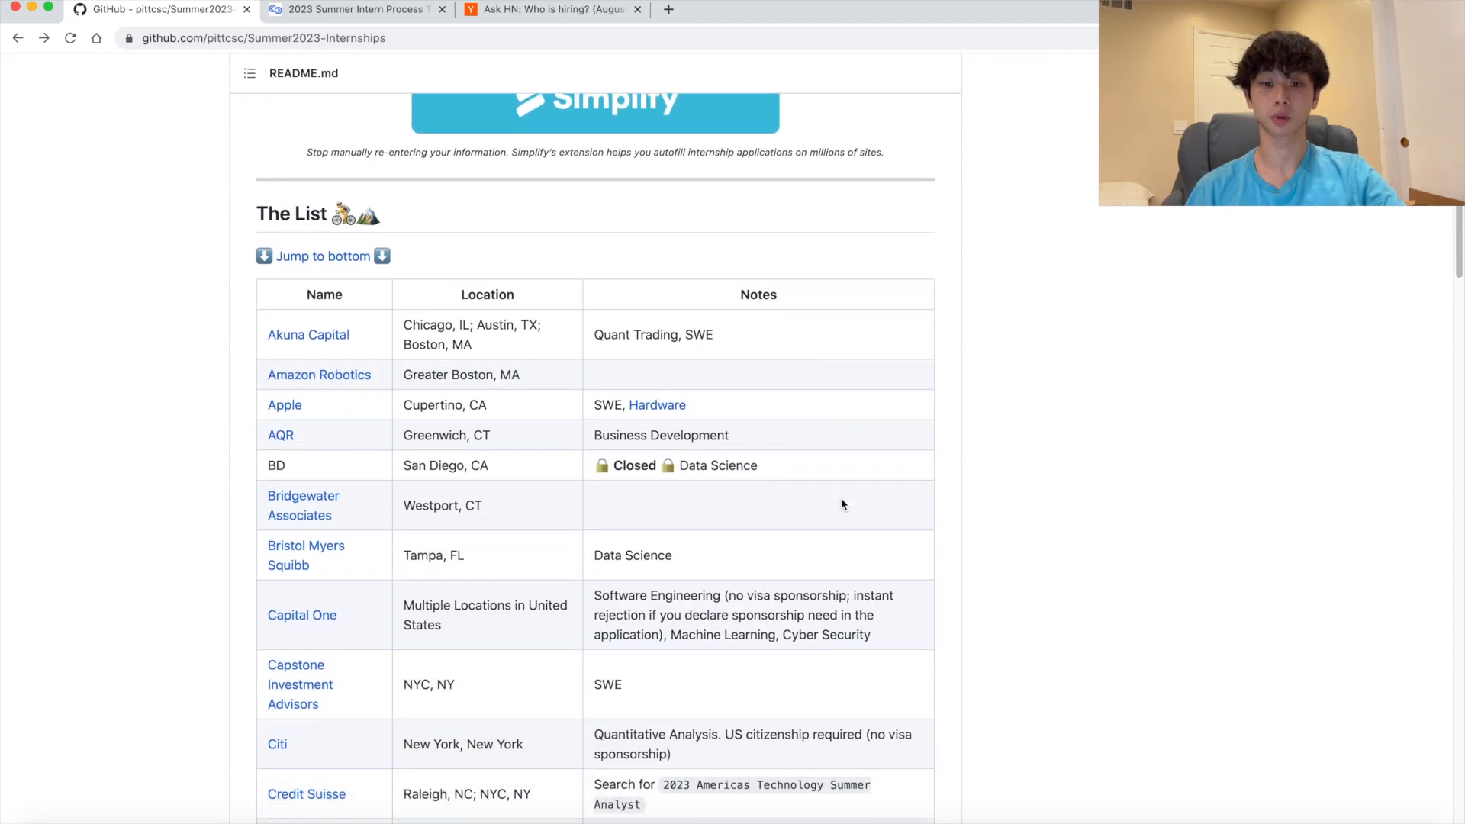
pyautogui.scroll(-3)
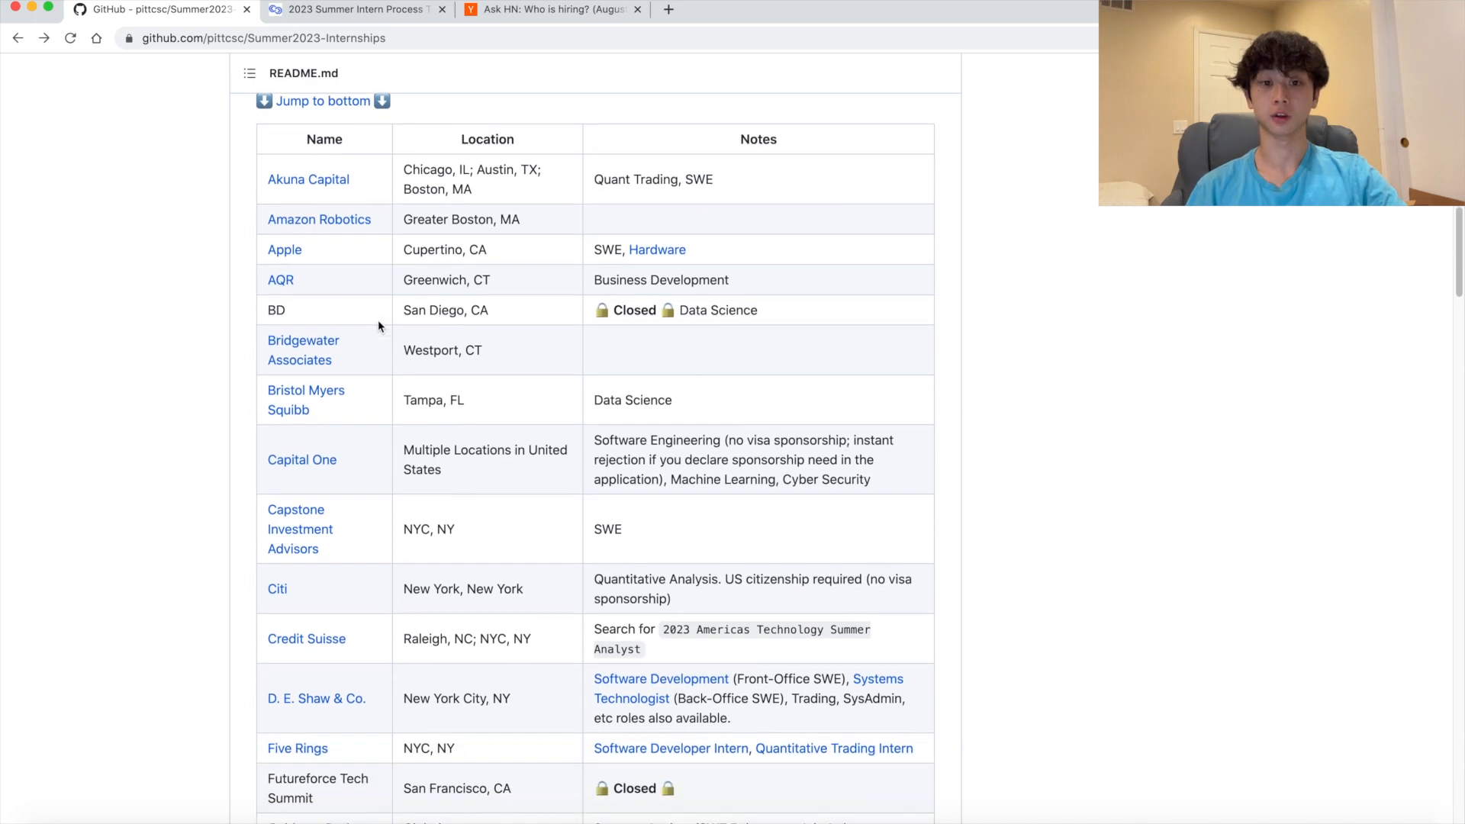
pyautogui.moveTo(379, 187)
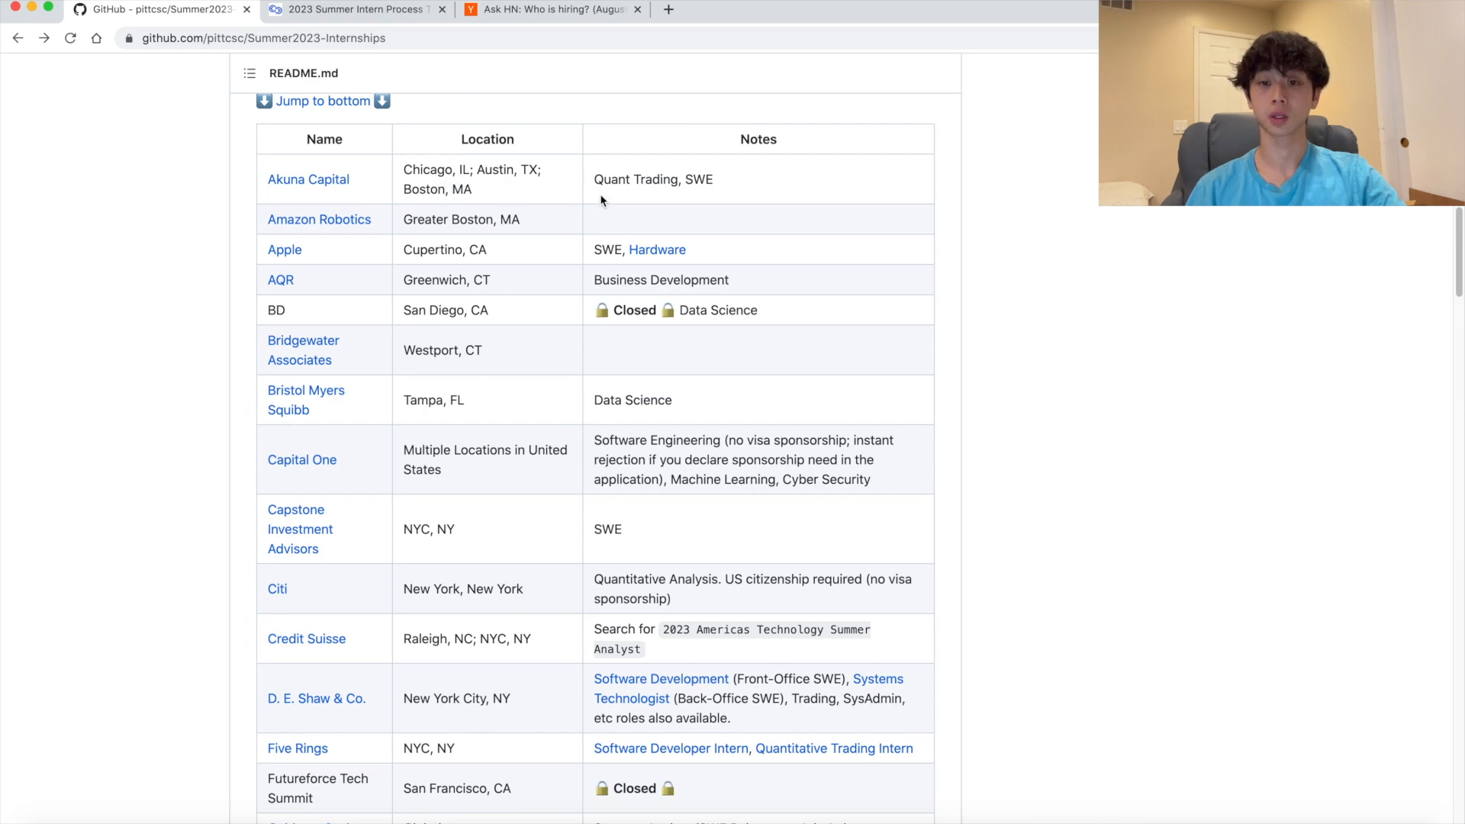
pyautogui.scroll(-3)
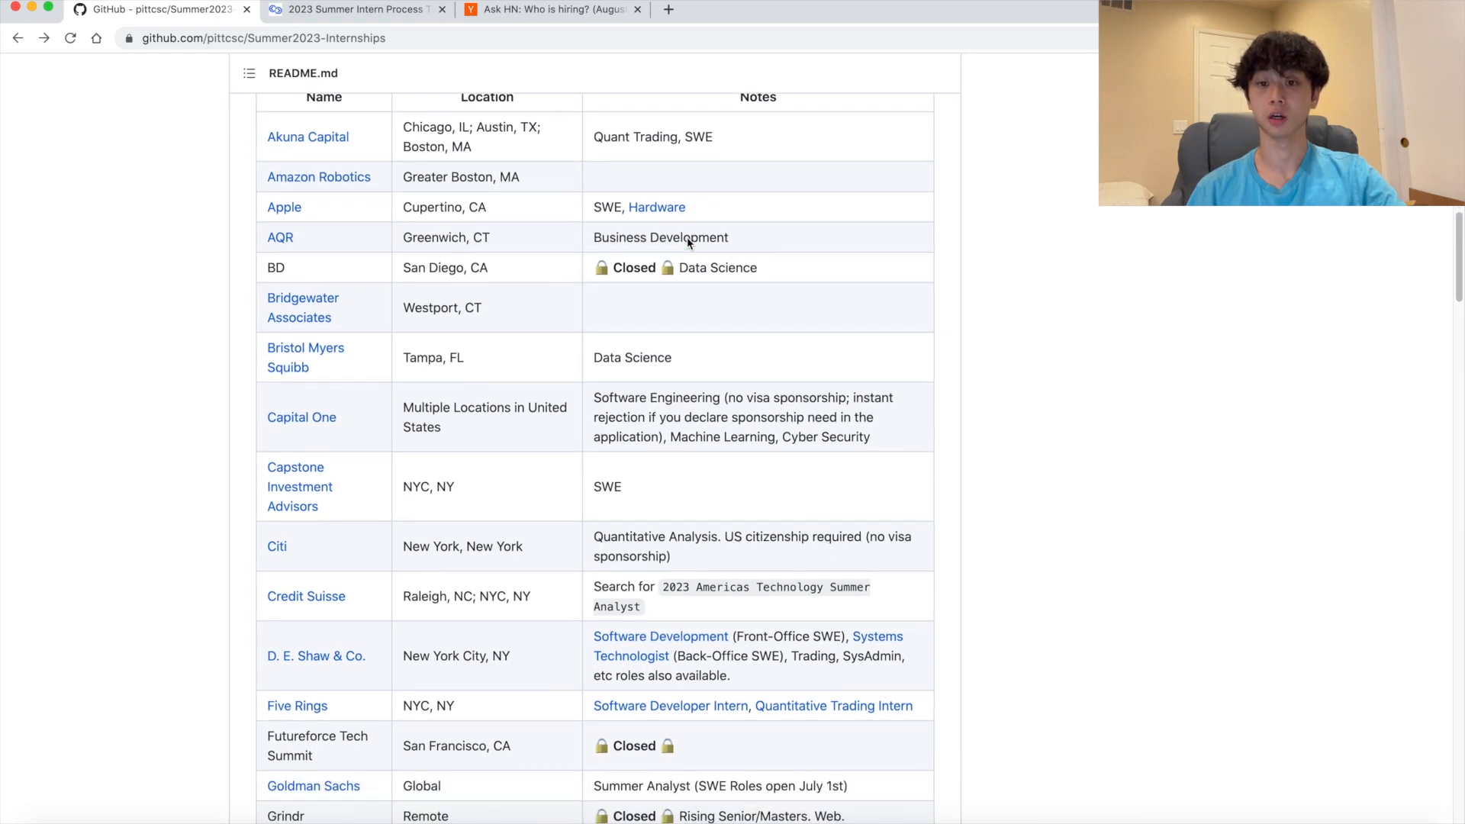
pyautogui.scroll(-3)
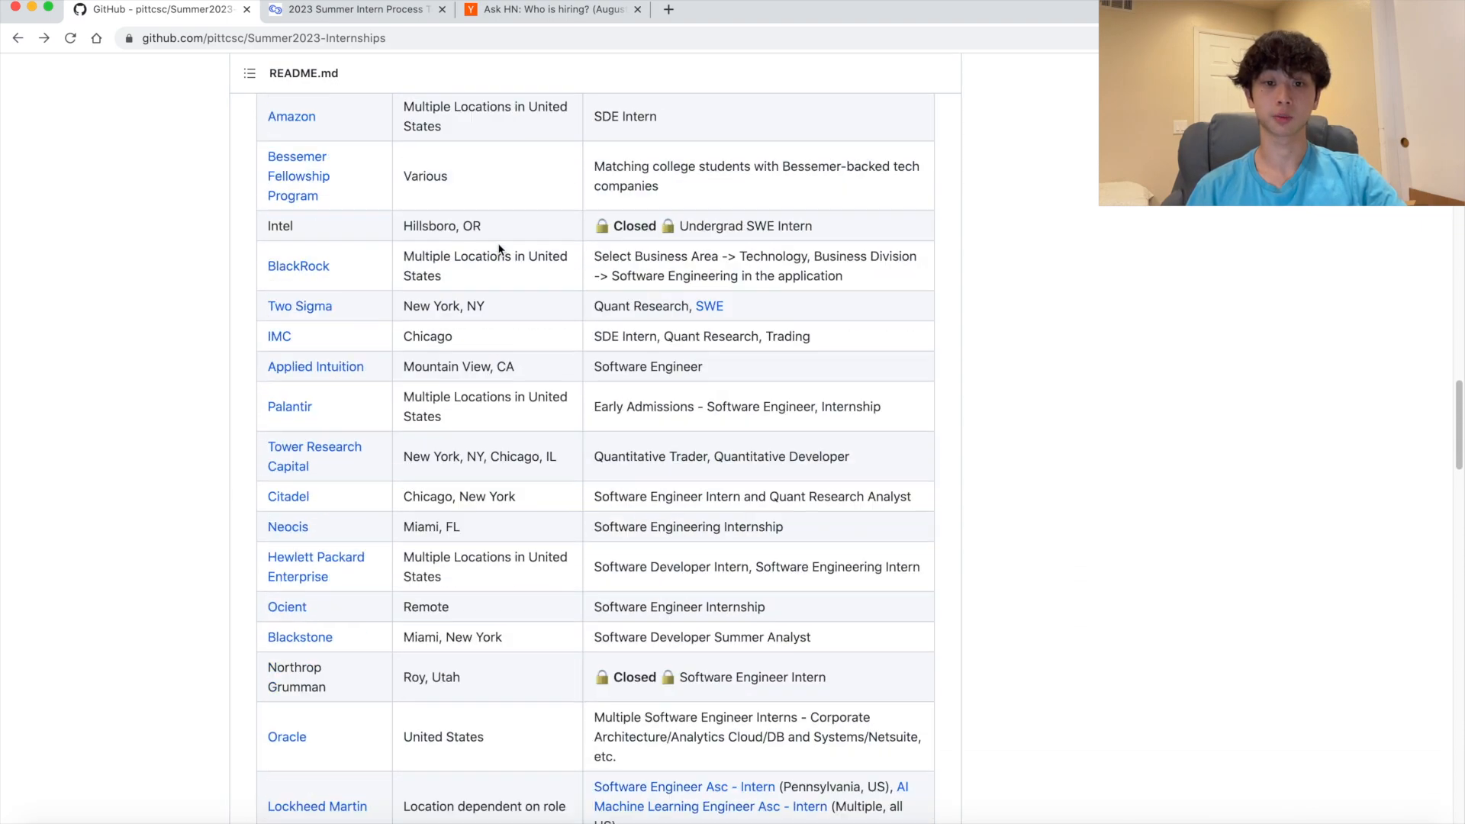
pyautogui.scroll(-3)
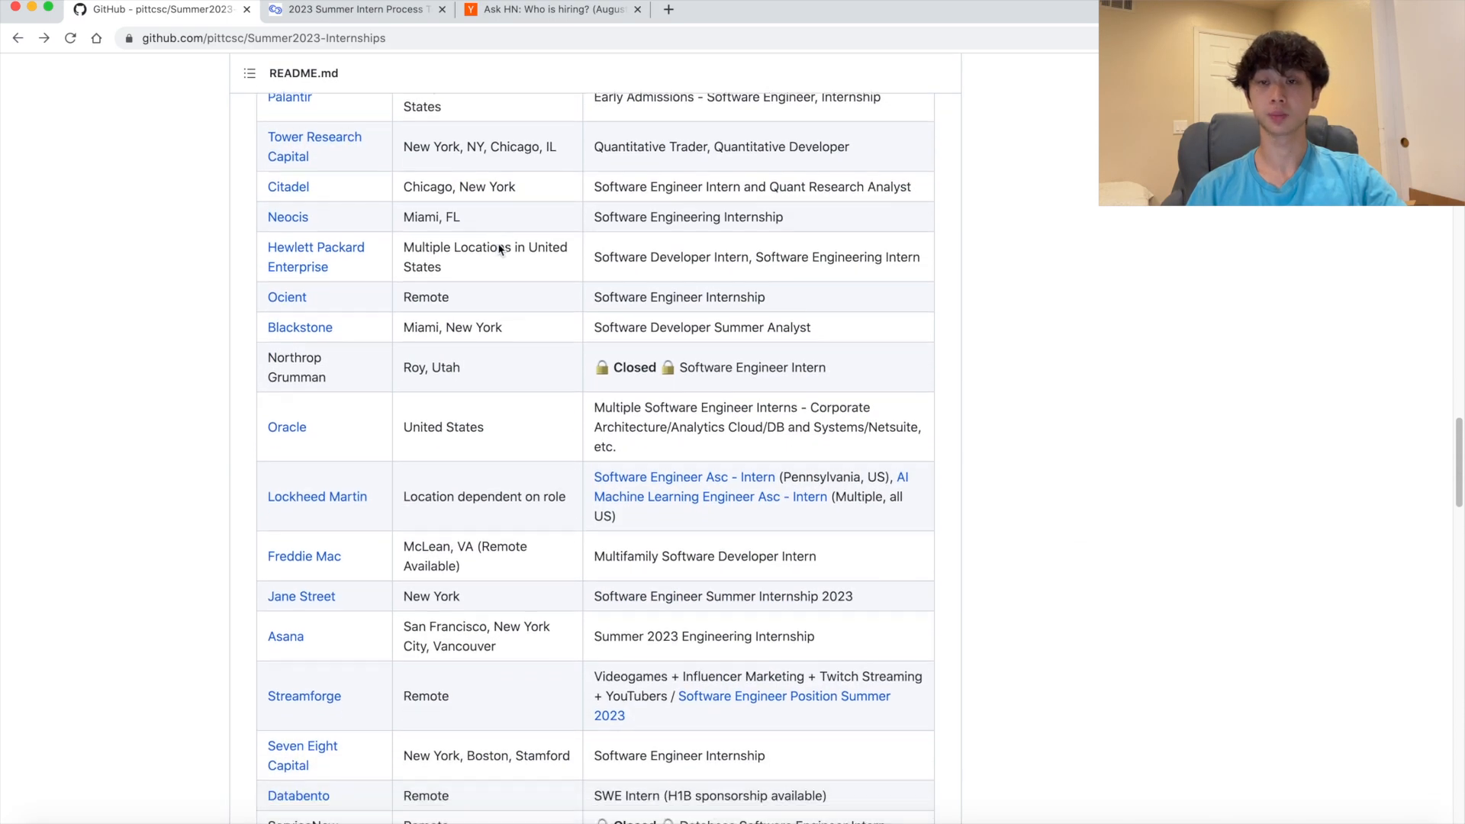
pyautogui.scroll(-3)
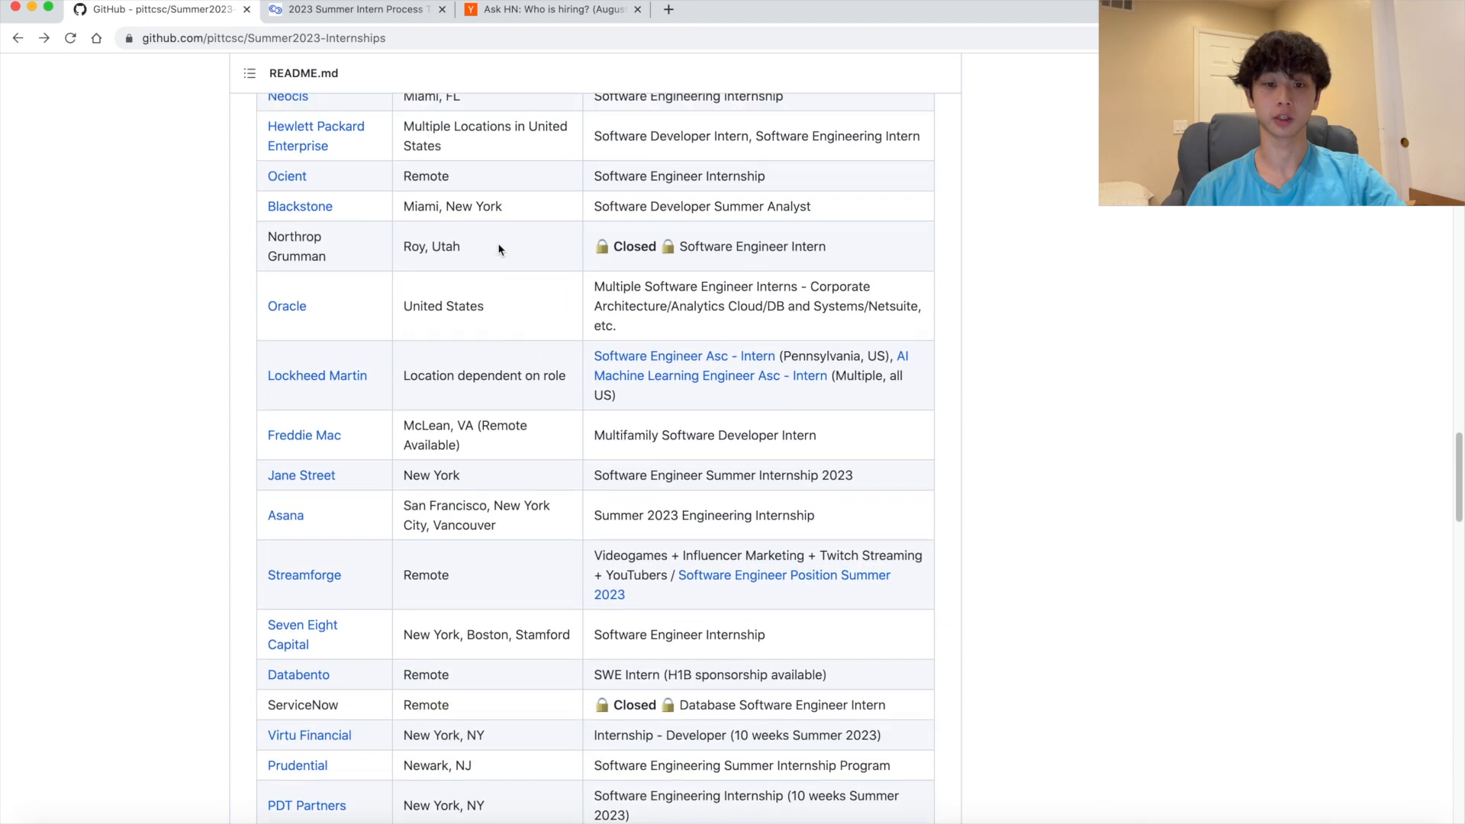
pyautogui.scroll(-3)
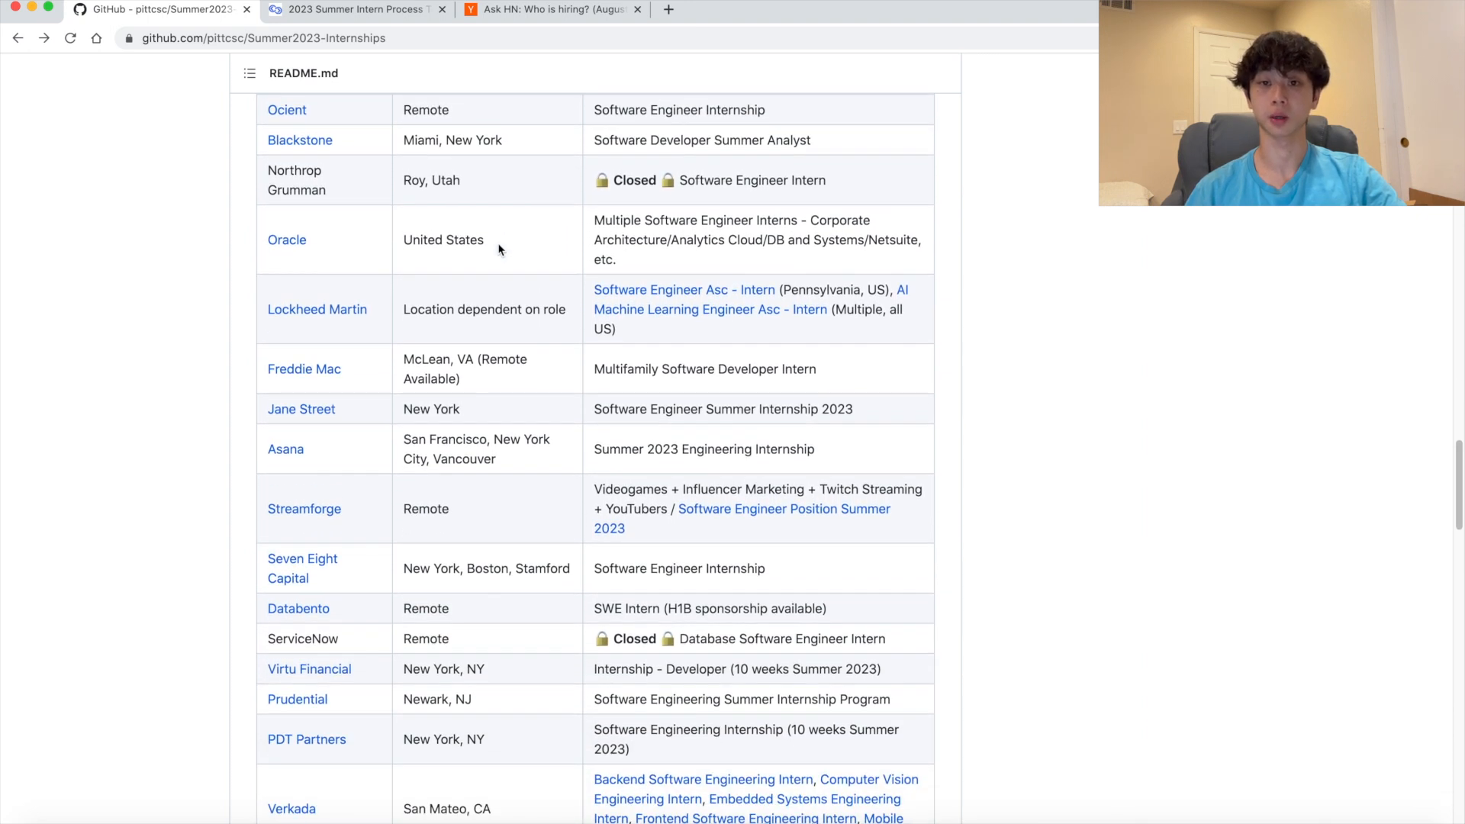
pyautogui.scroll(-3)
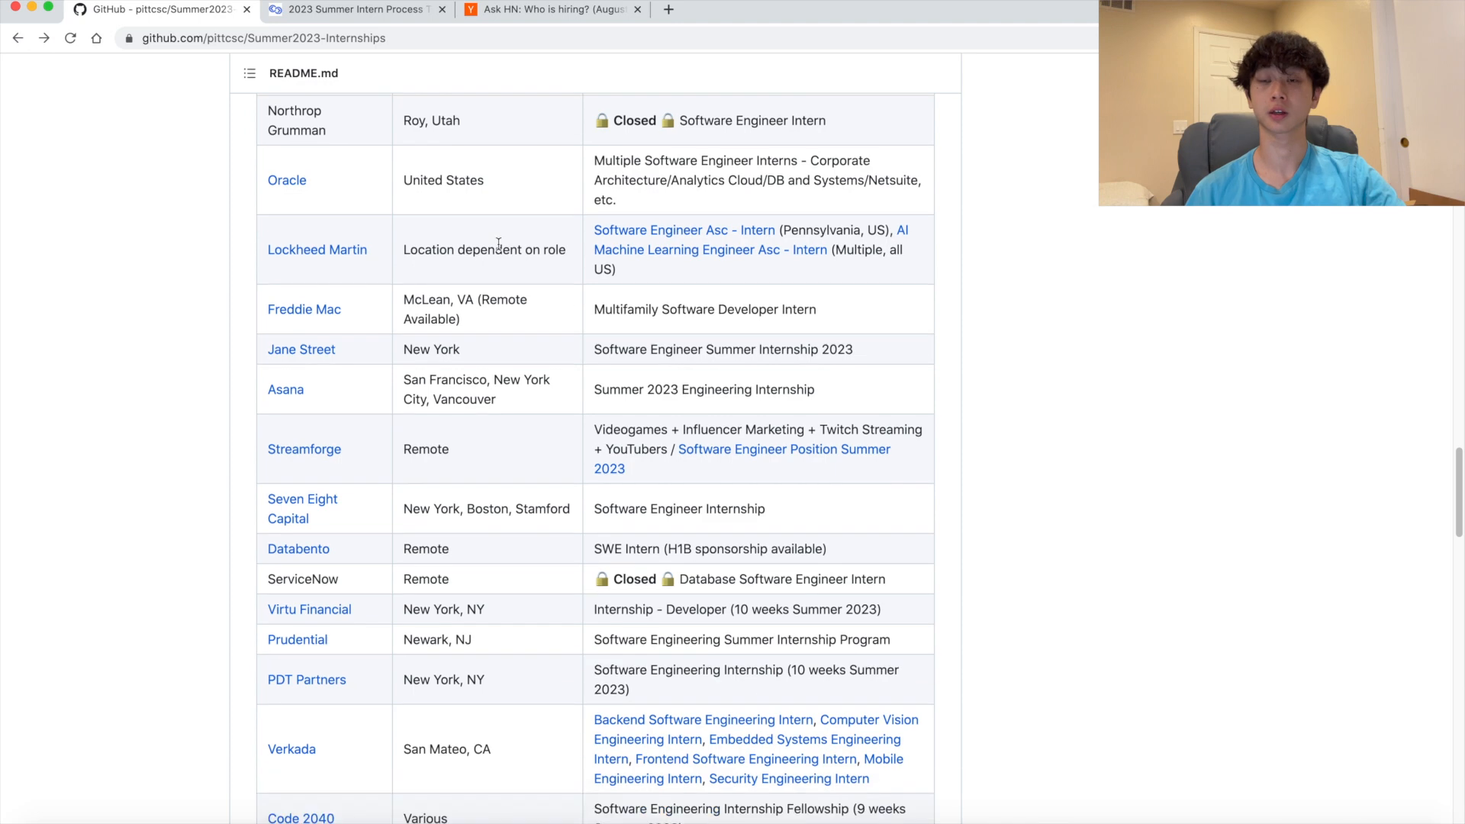
pyautogui.scroll(-3)
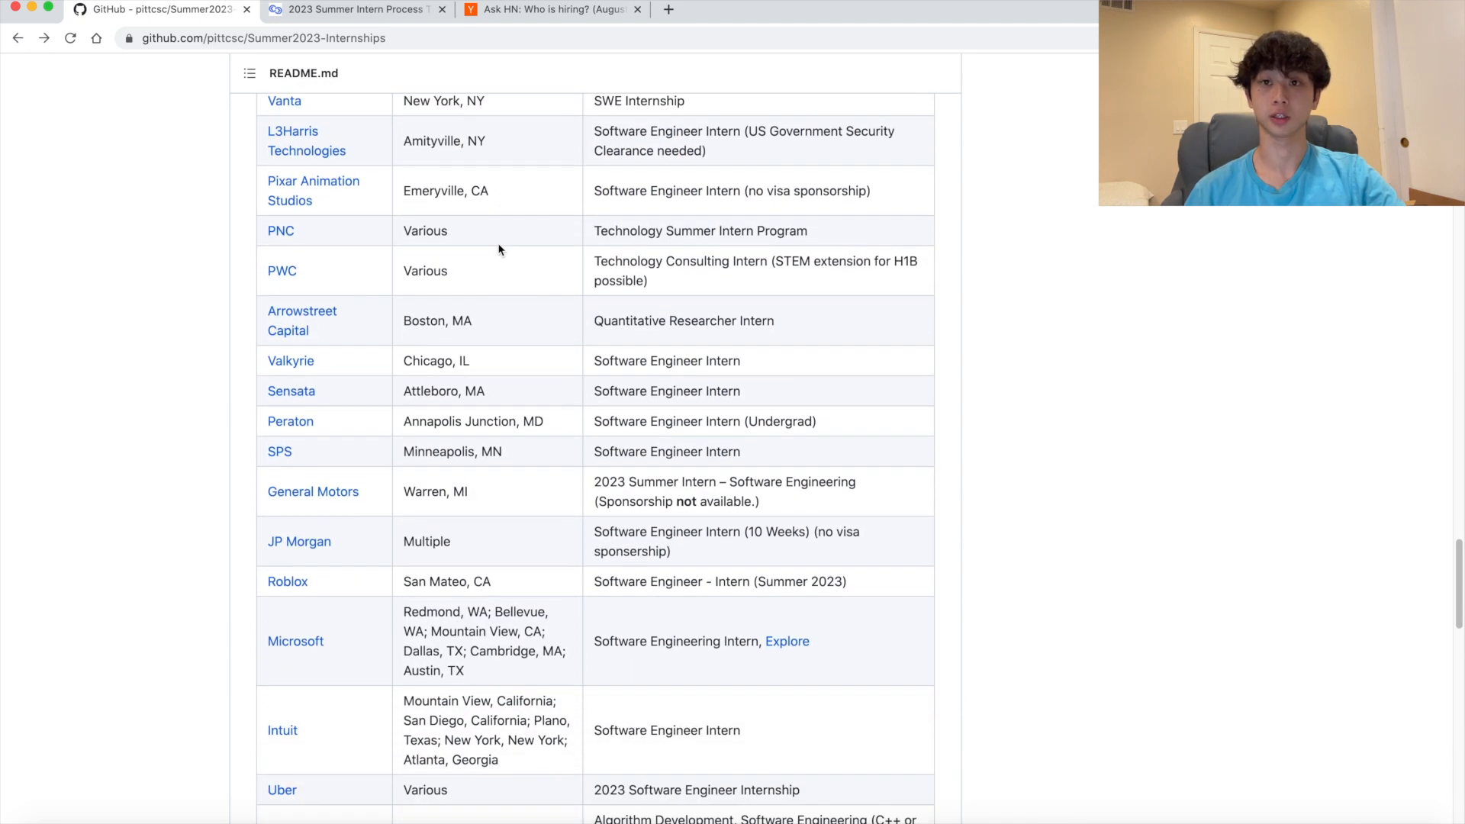
pyautogui.scroll(-3)
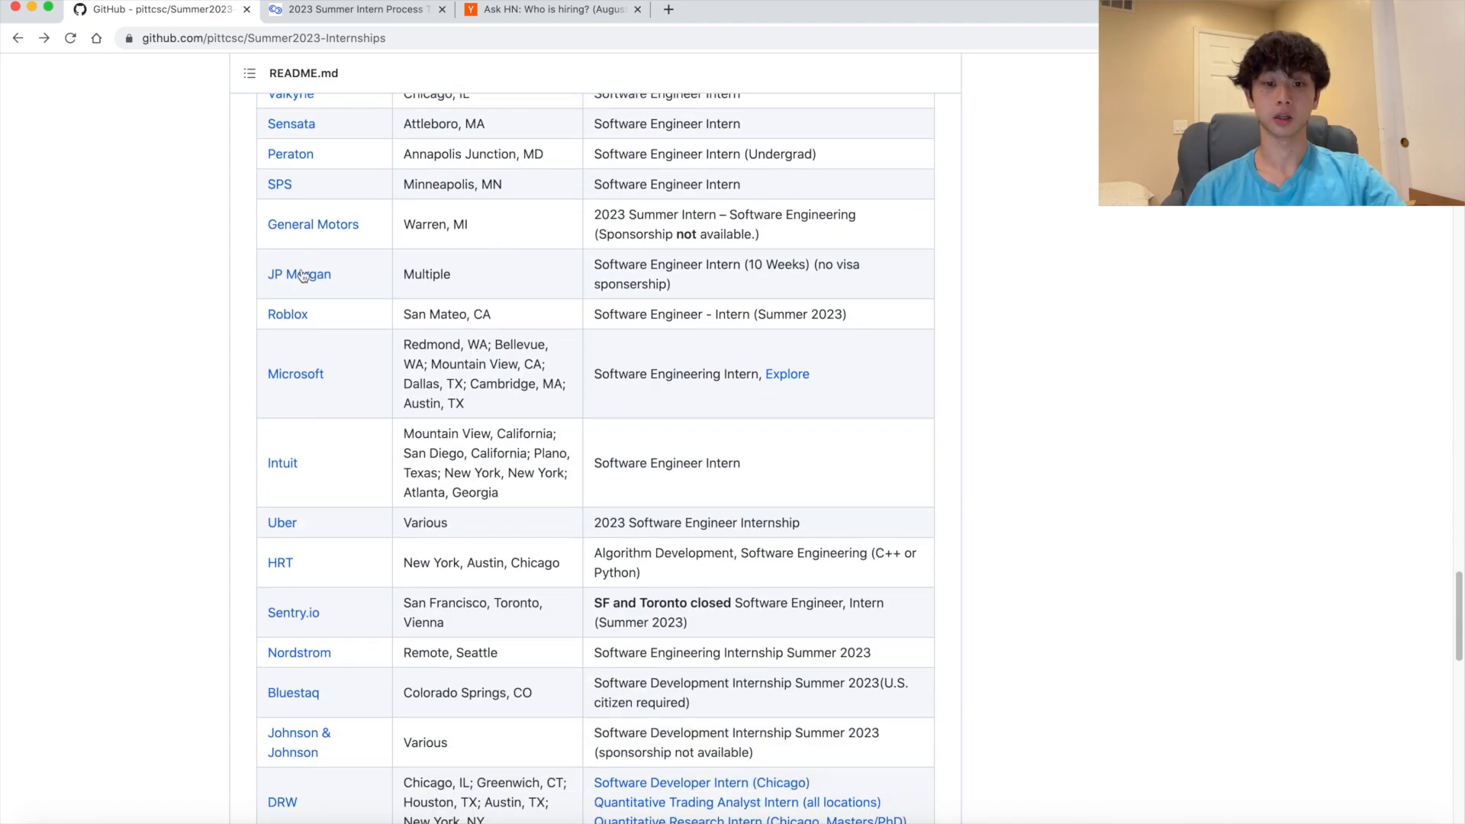
# Open the JP Morgan internship link, return, and scroll back to the top
pyautogui.click(299, 274)
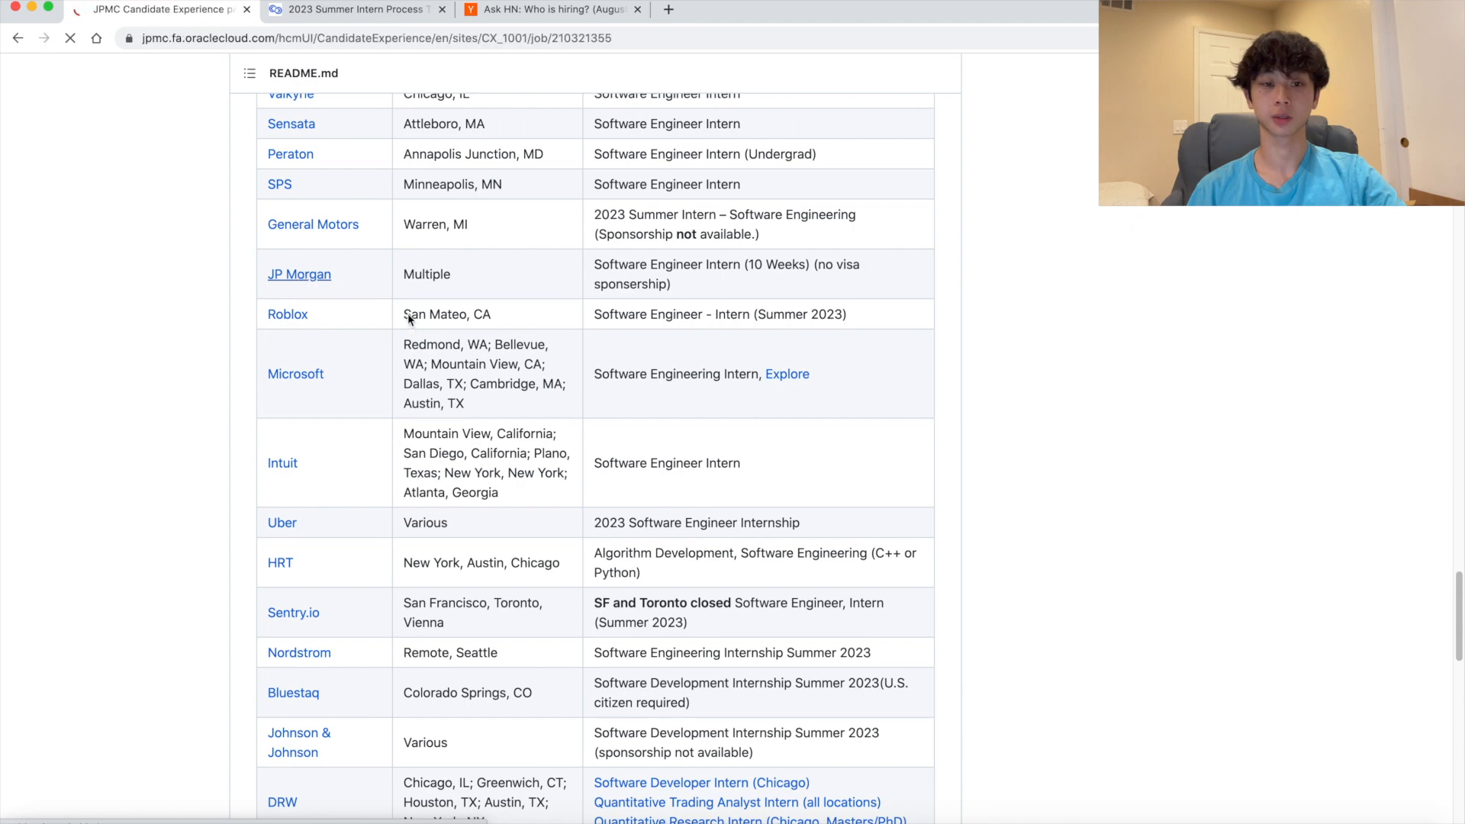
pyautogui.click(299, 274)
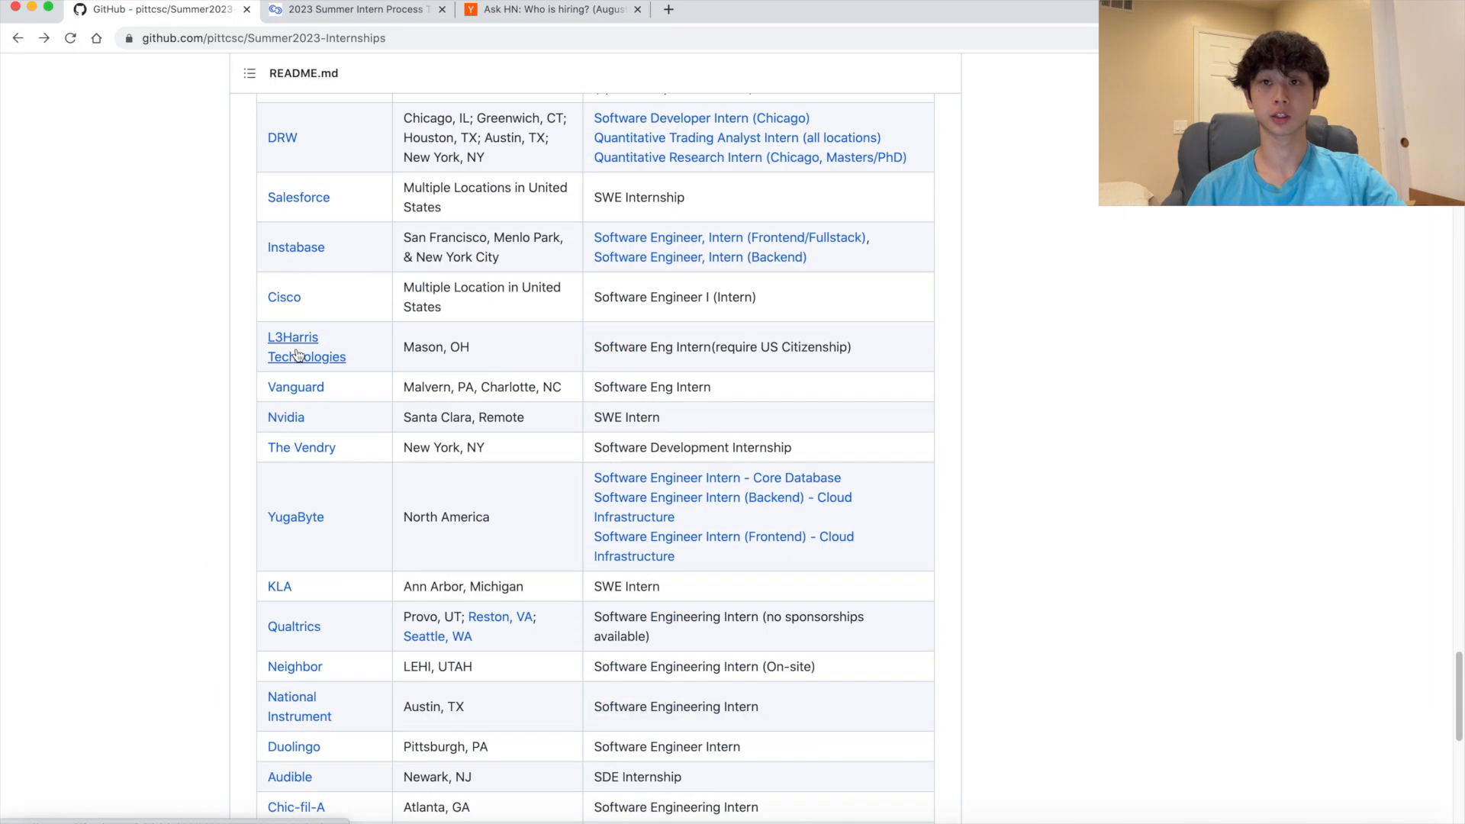
pyautogui.scroll(-3)
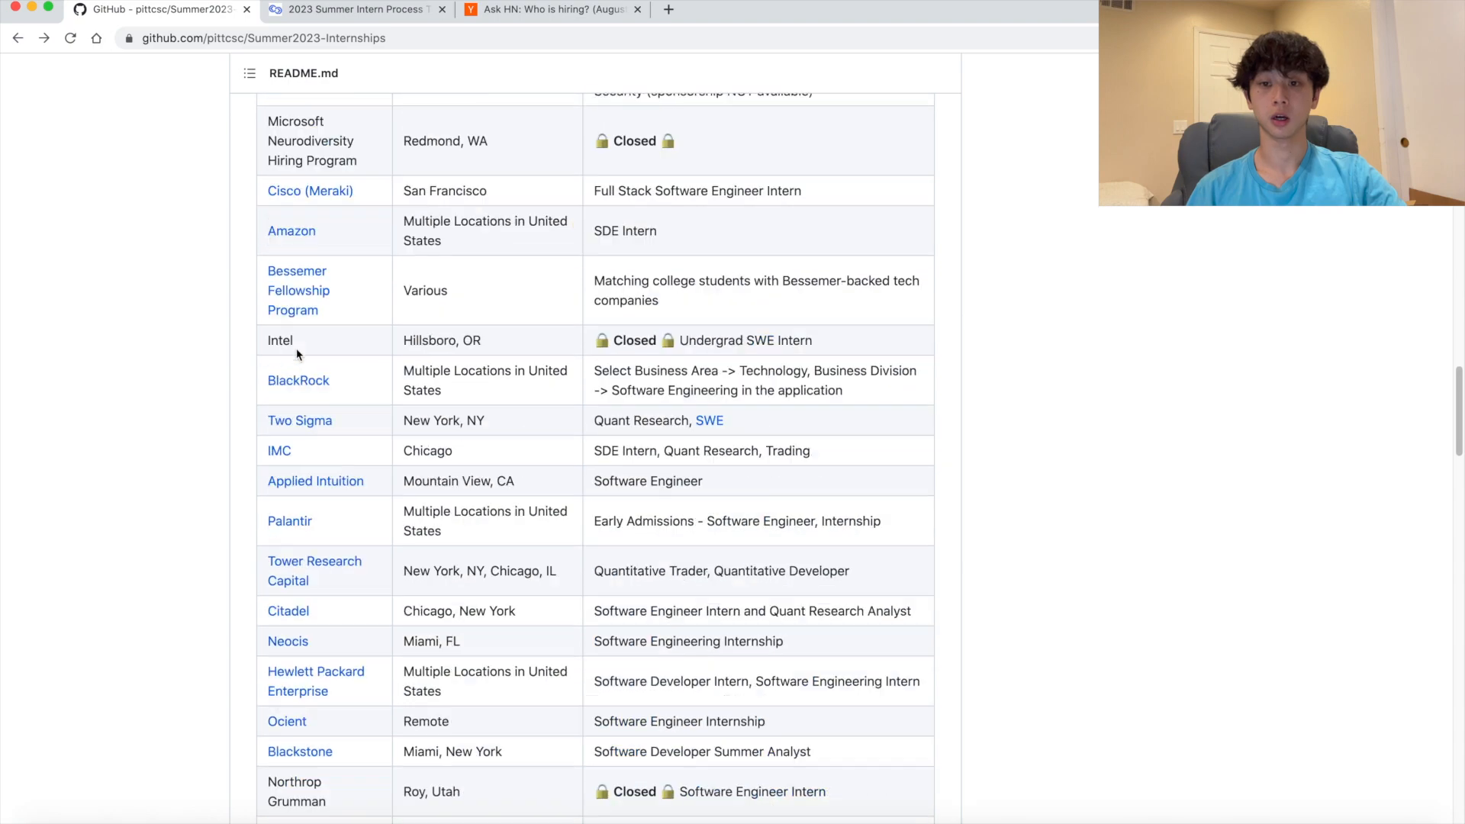
pyautogui.scroll(3)
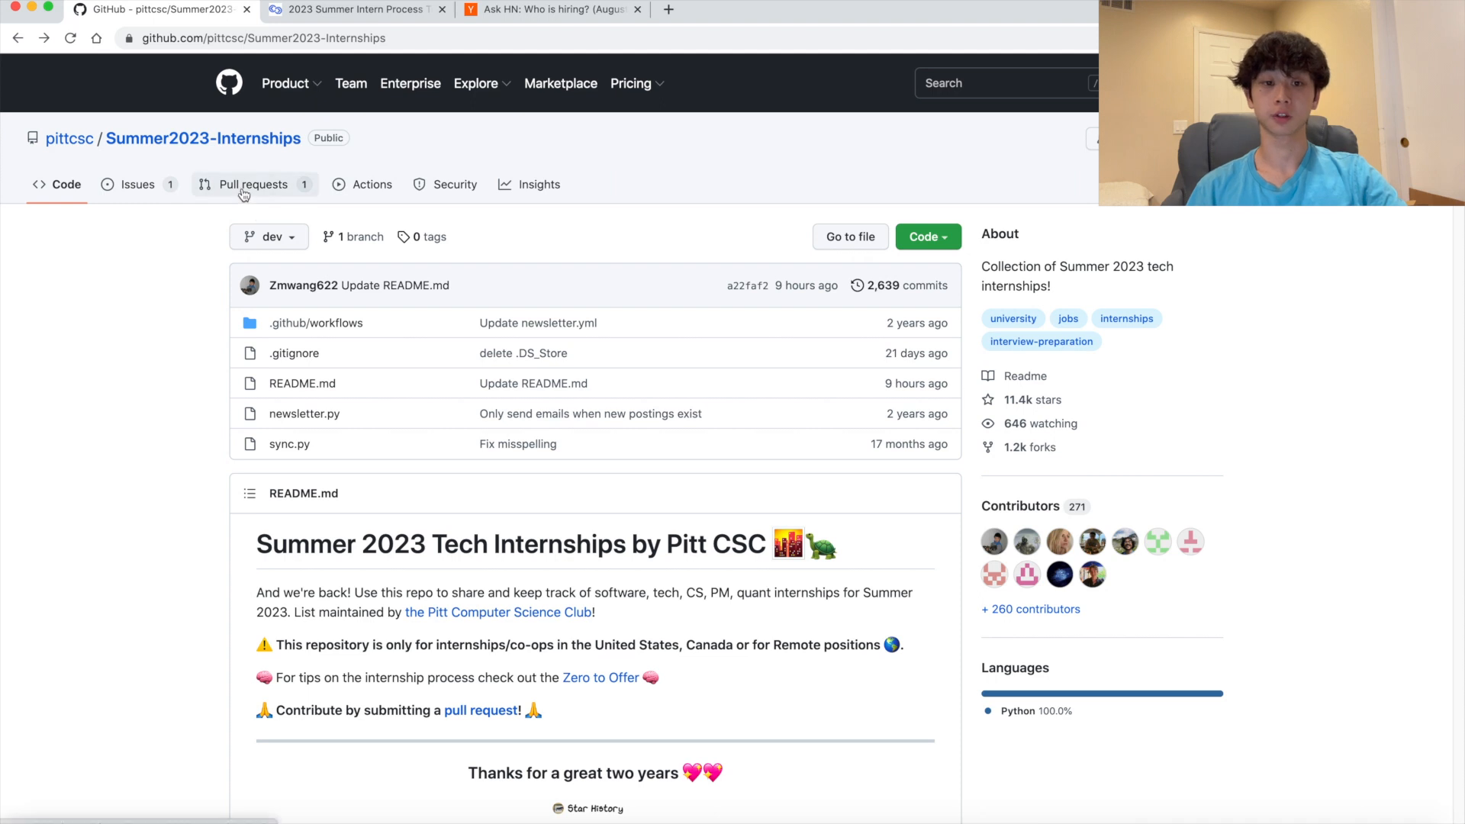
pyautogui.click(254, 184)
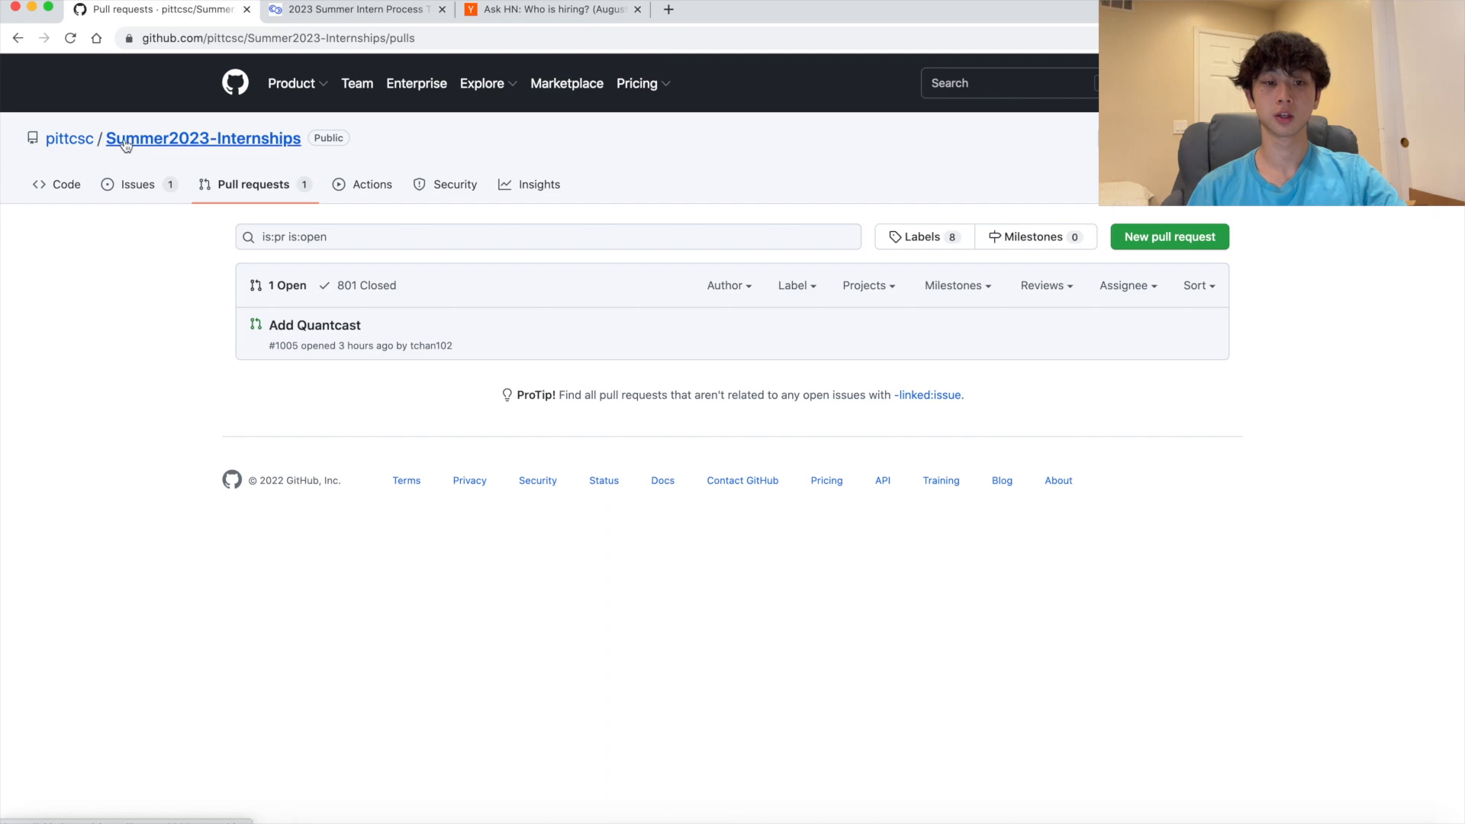
pyautogui.click(203, 138)
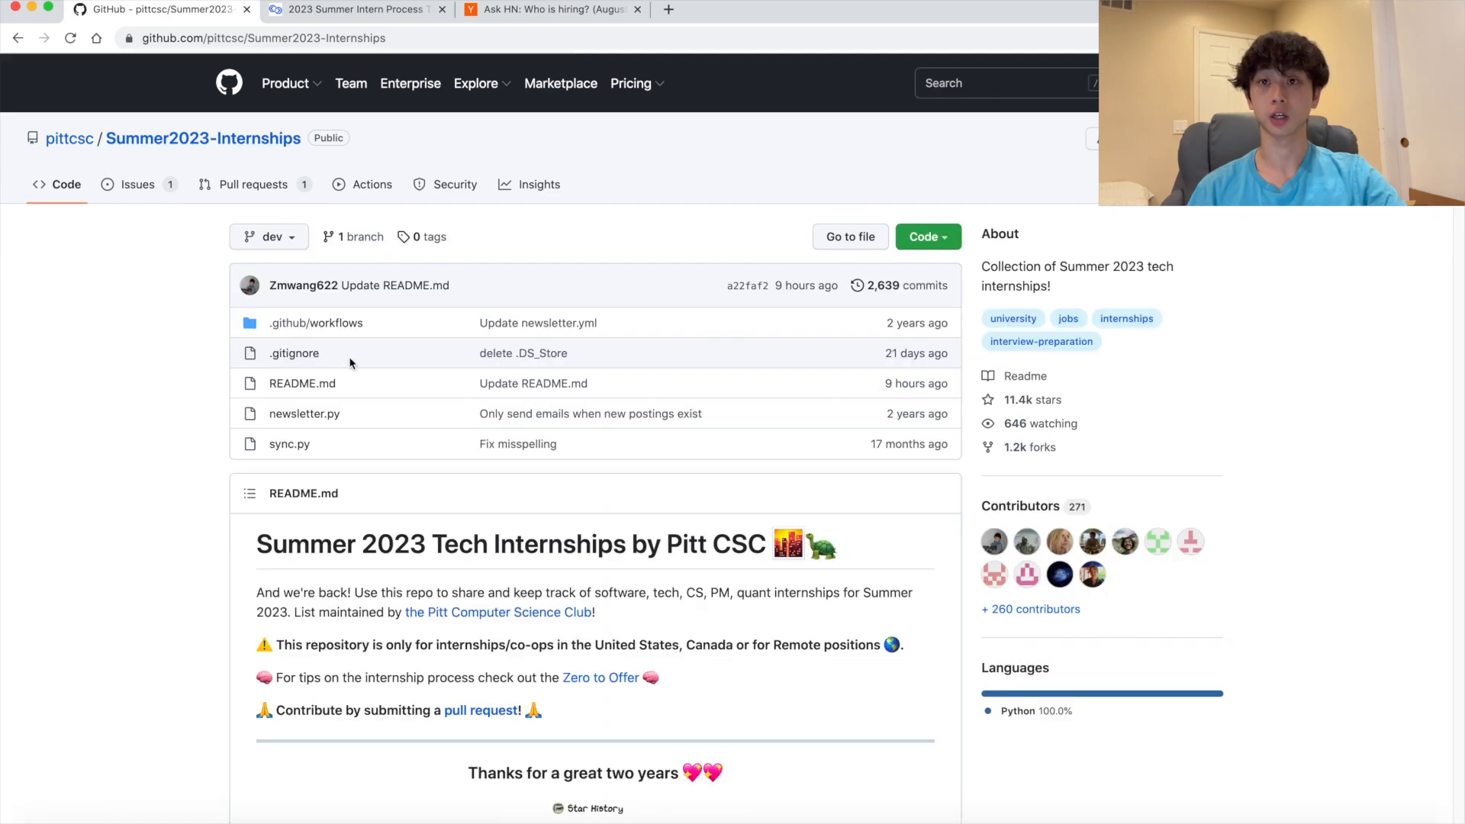
pyautogui.scroll(-3)
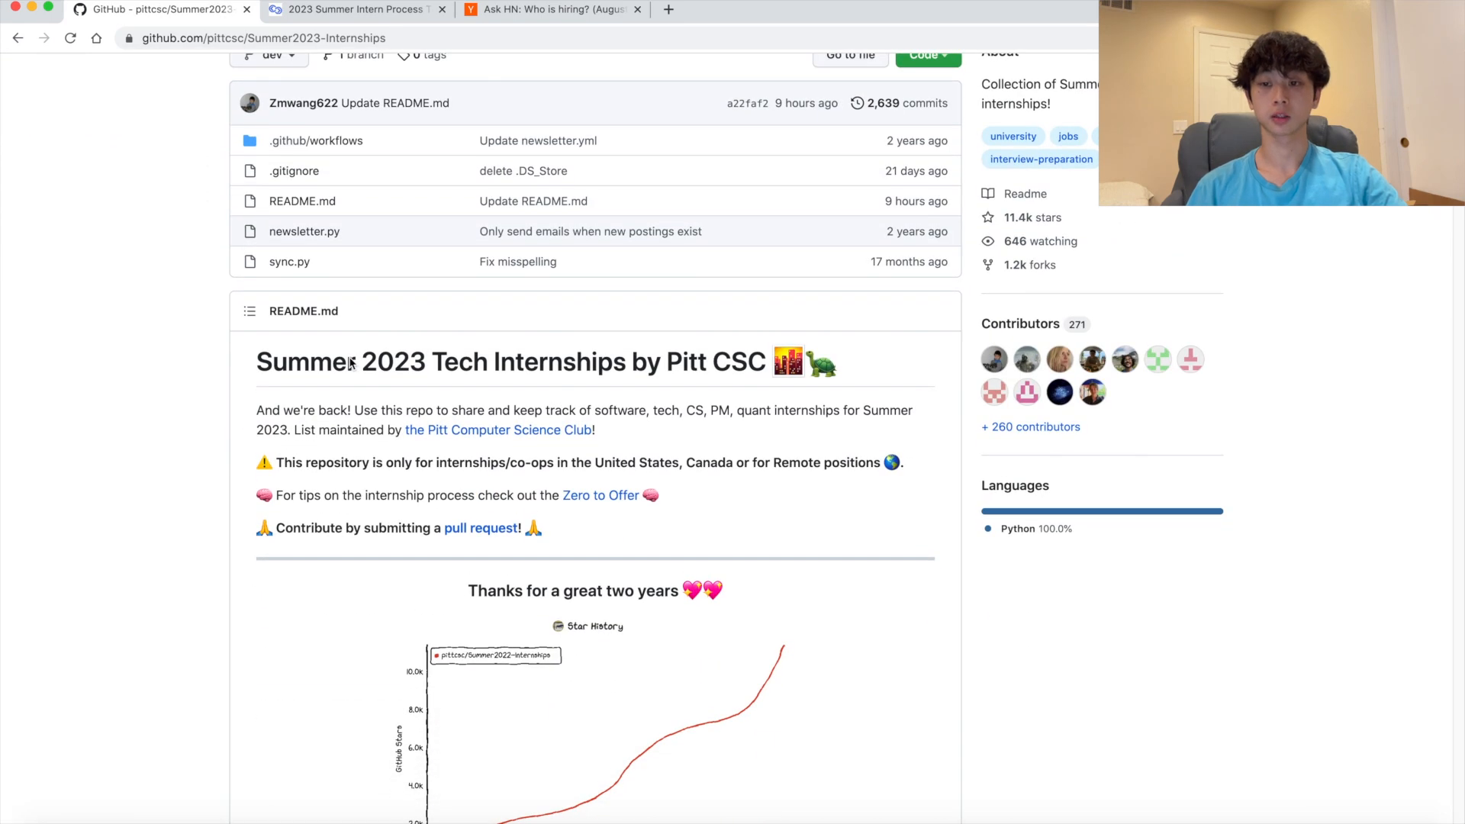
pyautogui.scroll(-3)
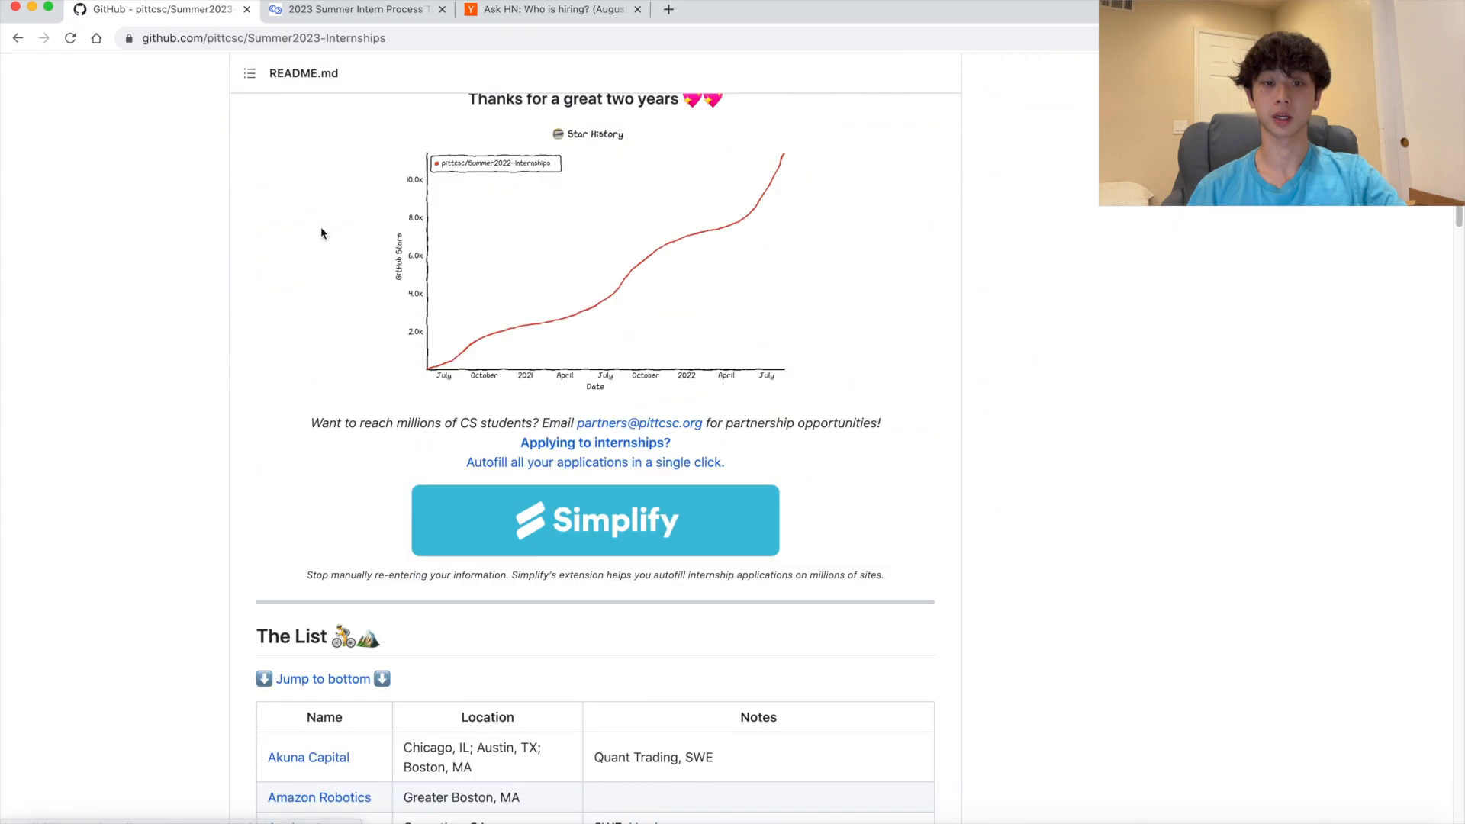
pyautogui.scroll(-3)
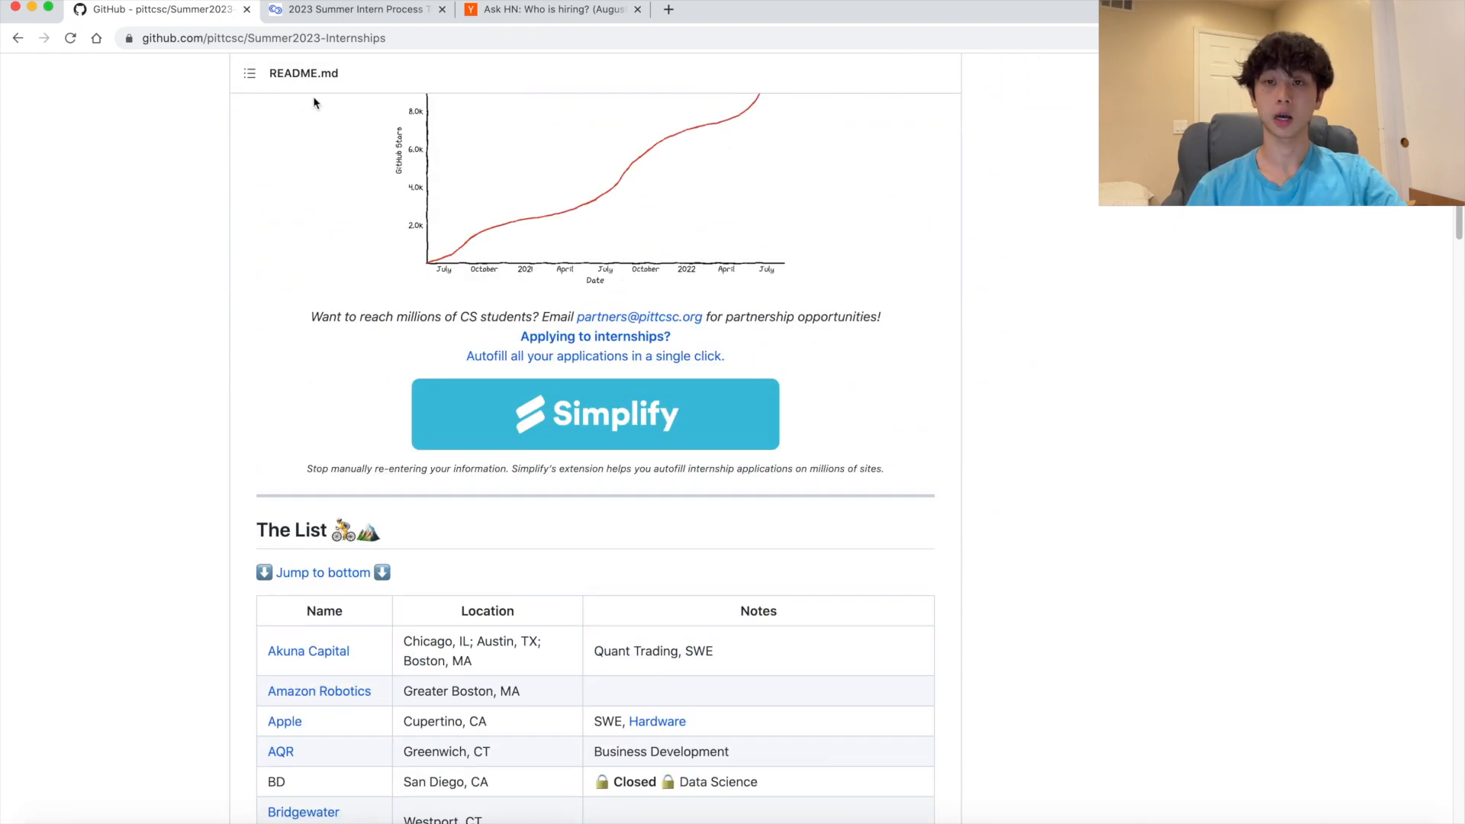
pyautogui.click(355, 9)
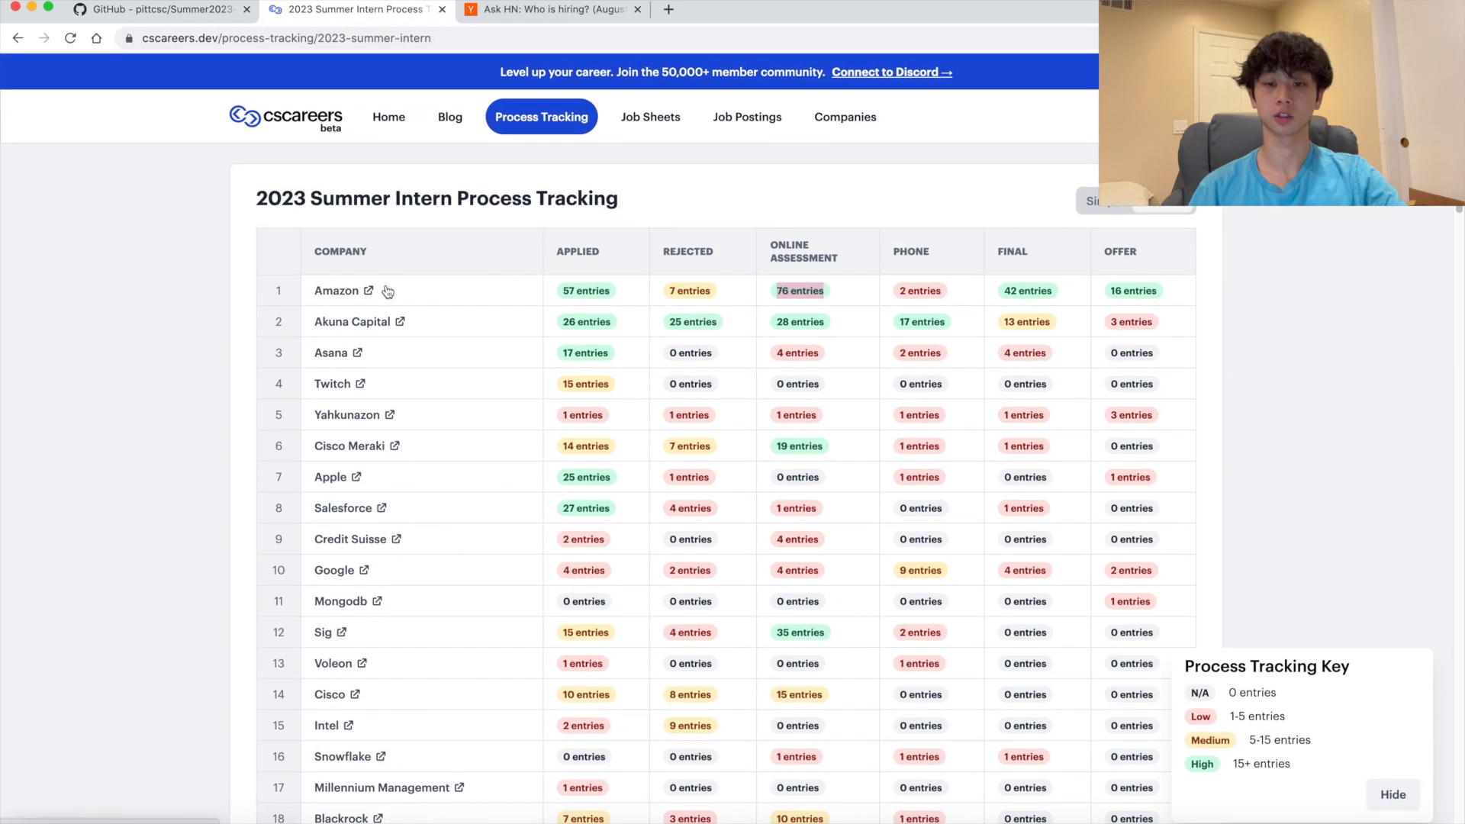
pyautogui.scroll(-3)
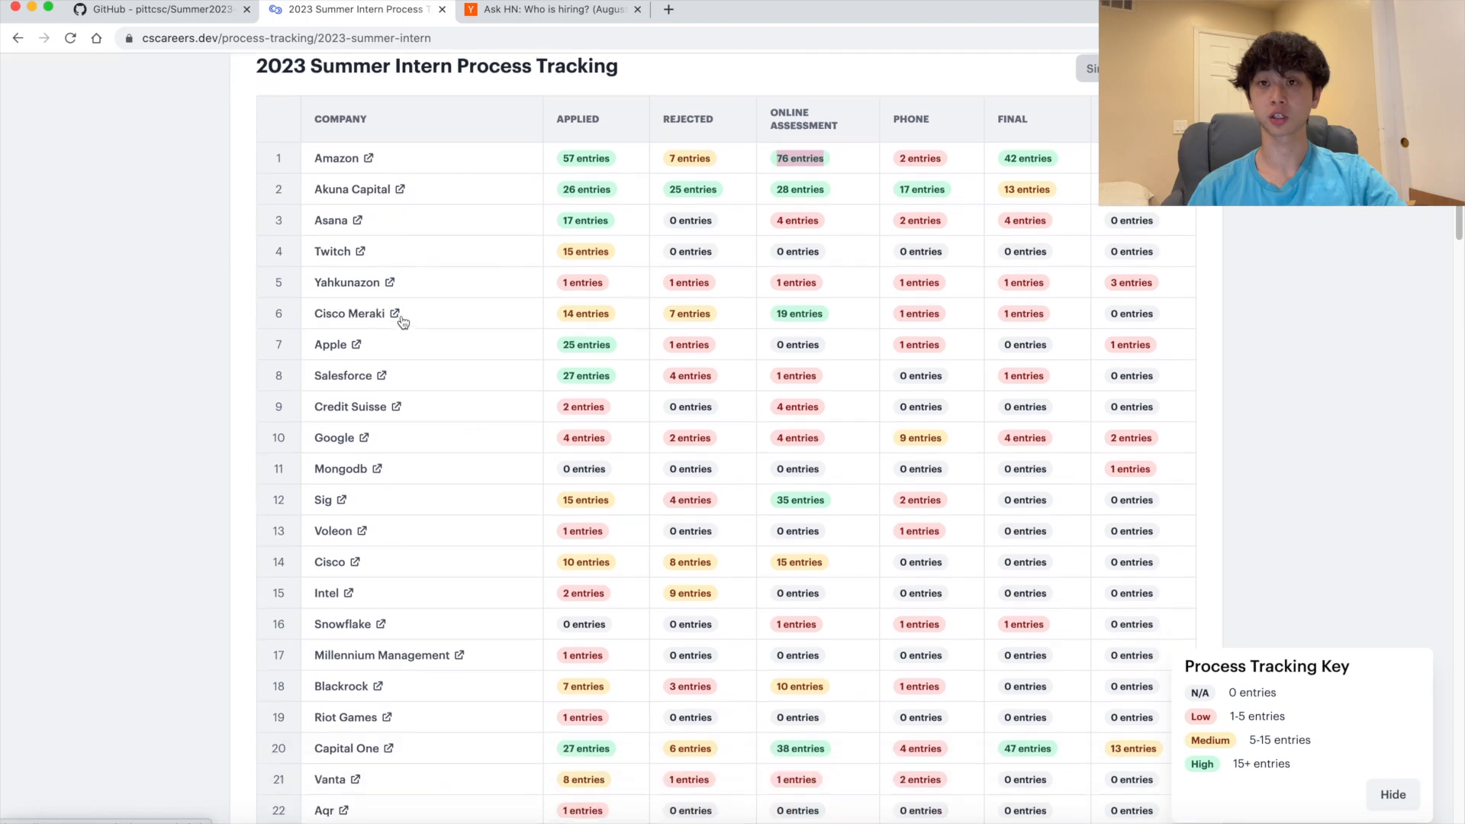
pyautogui.scroll(-3)
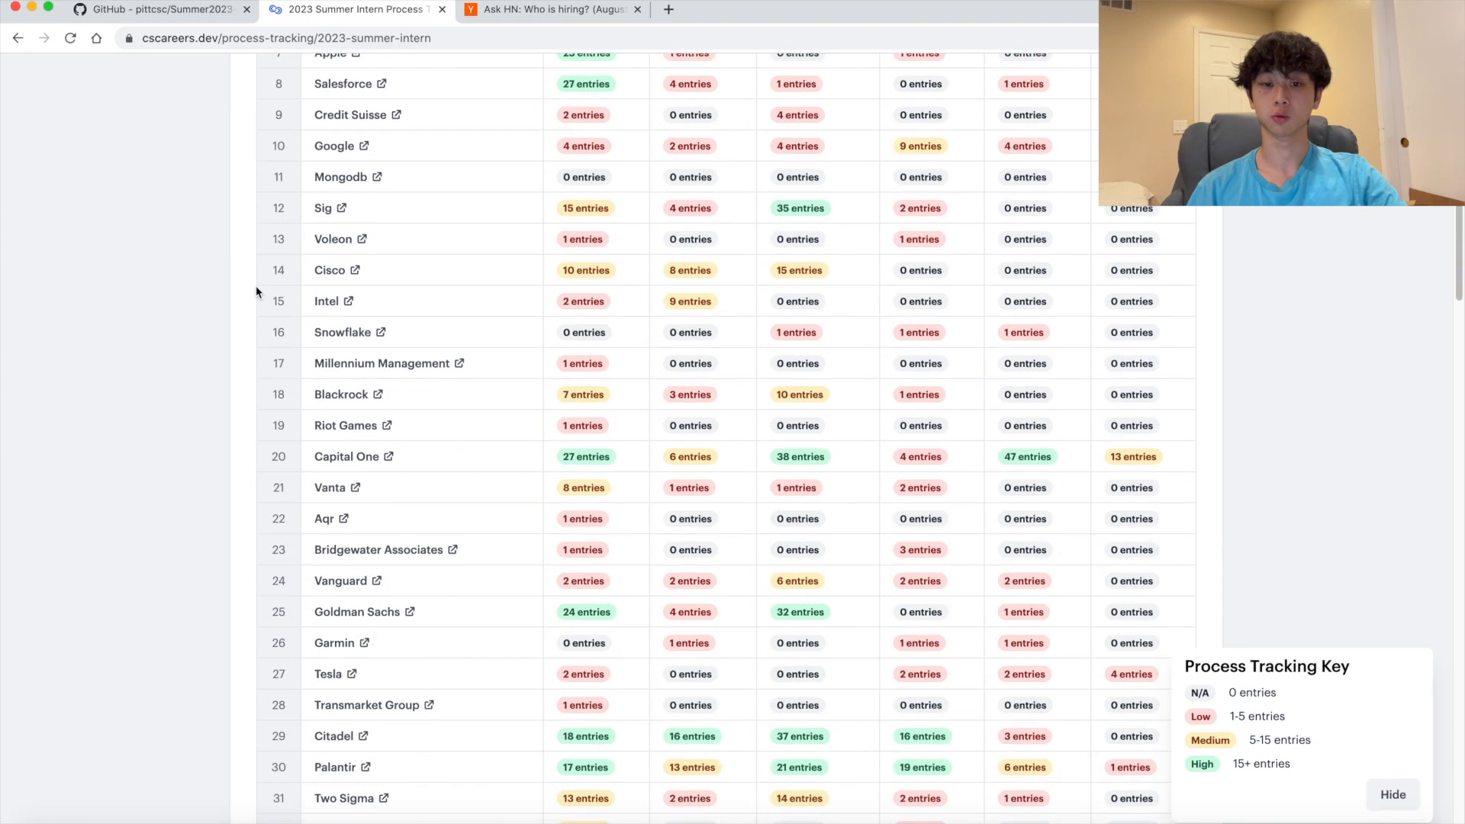
pyautogui.scroll(-3)
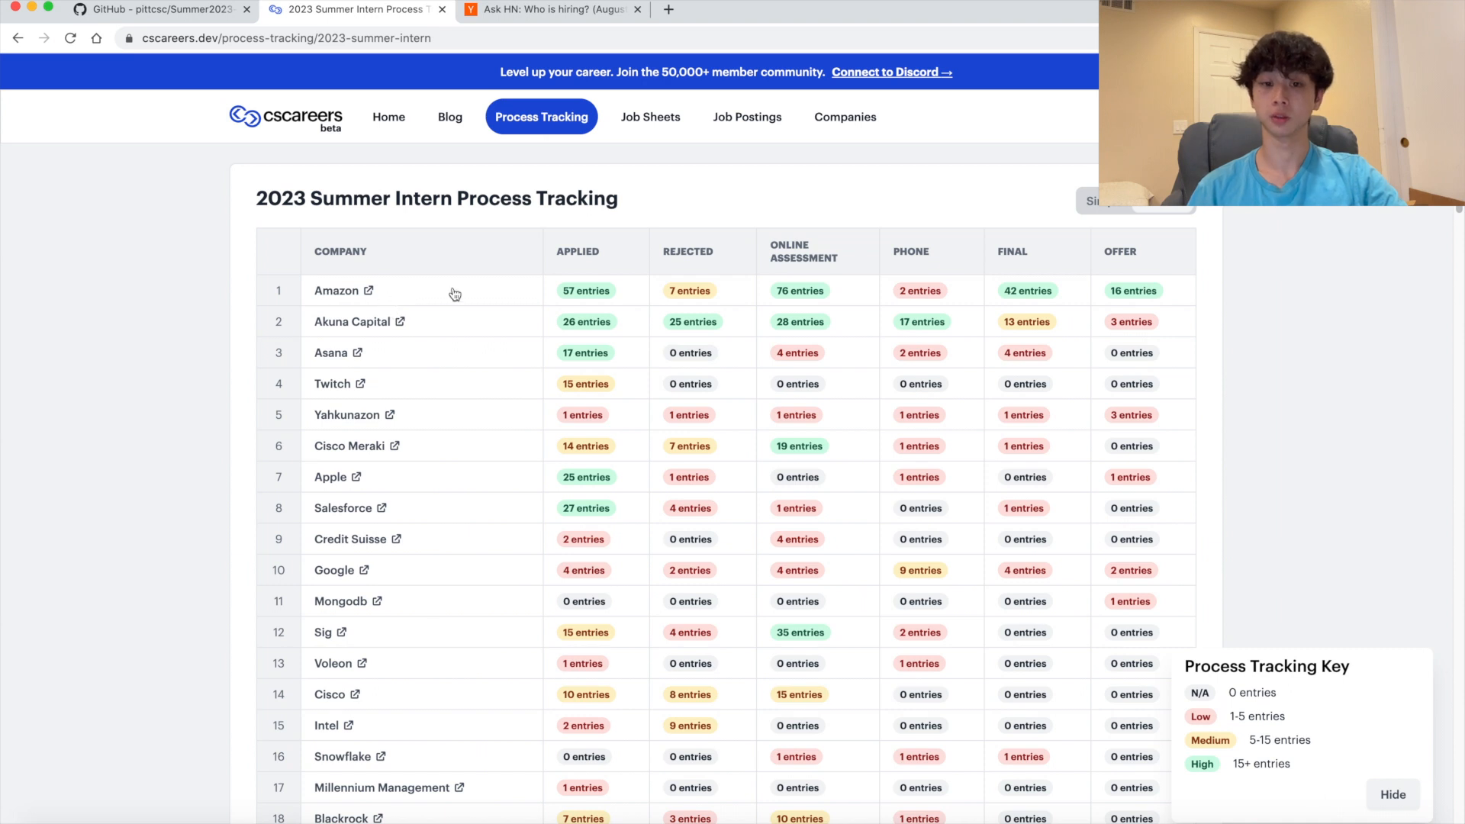
pyautogui.moveTo(865, 318)
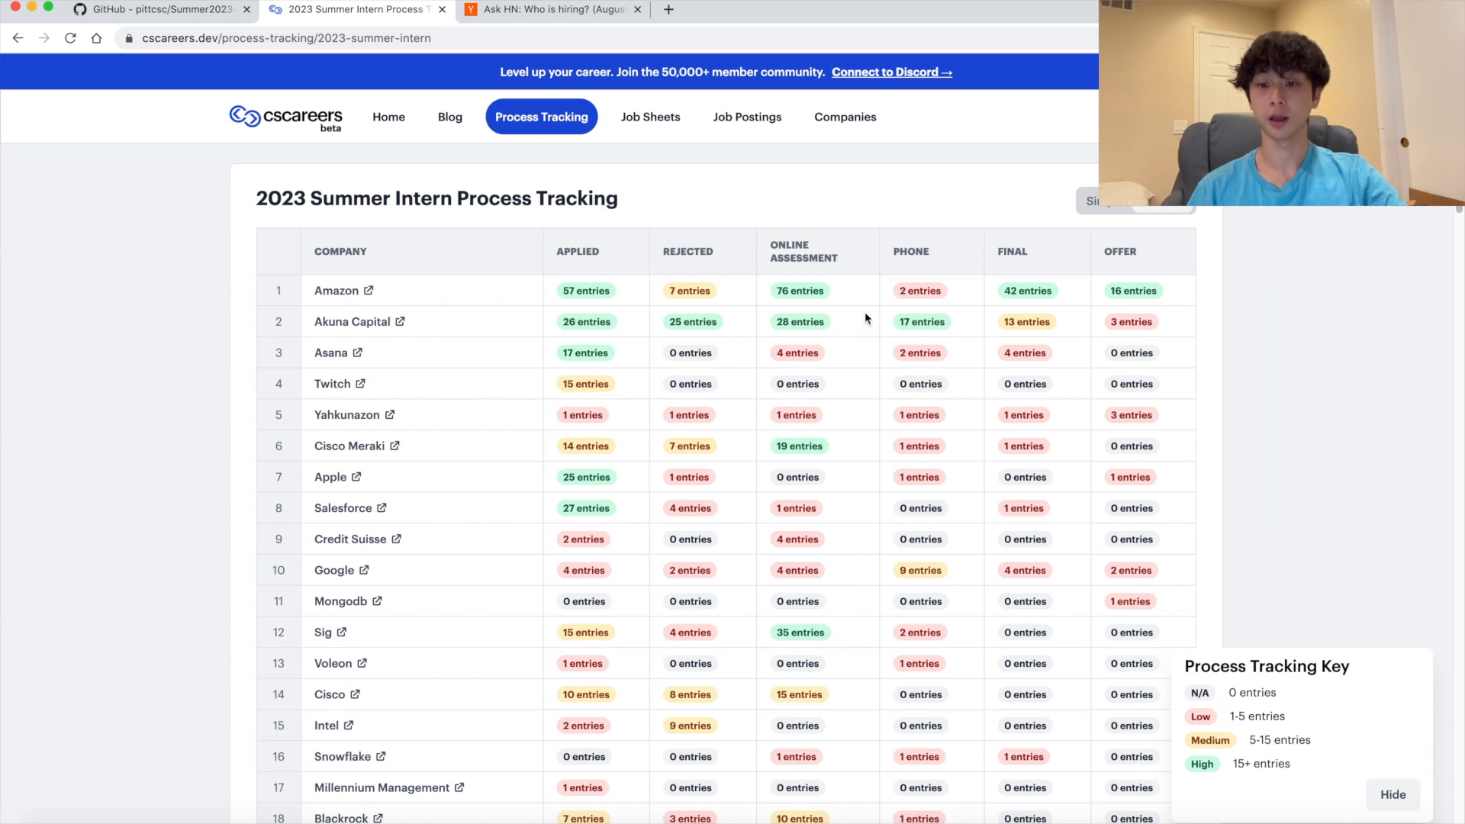
pyautogui.moveTo(792, 309)
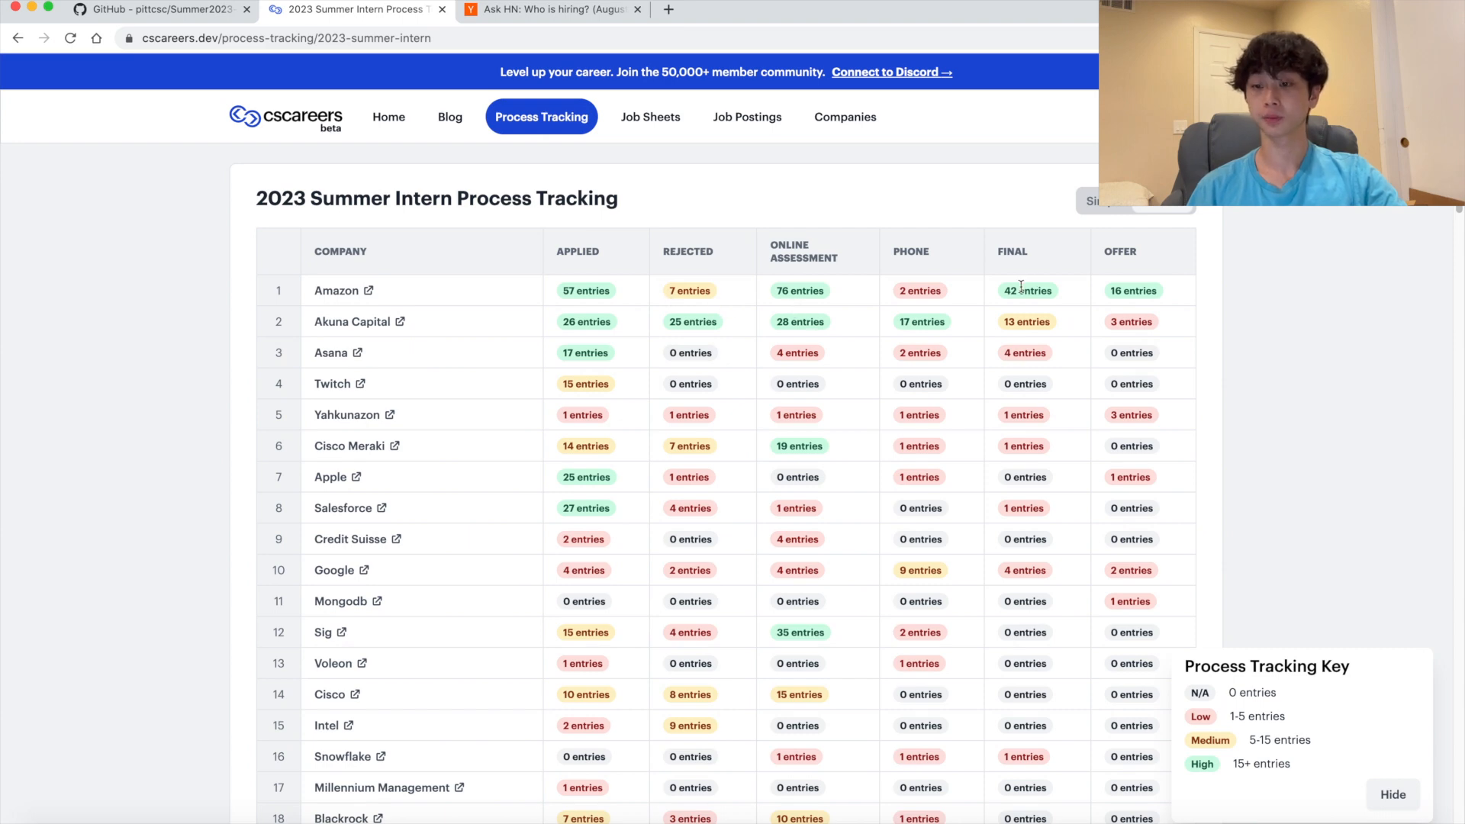
pyautogui.moveTo(1088, 309)
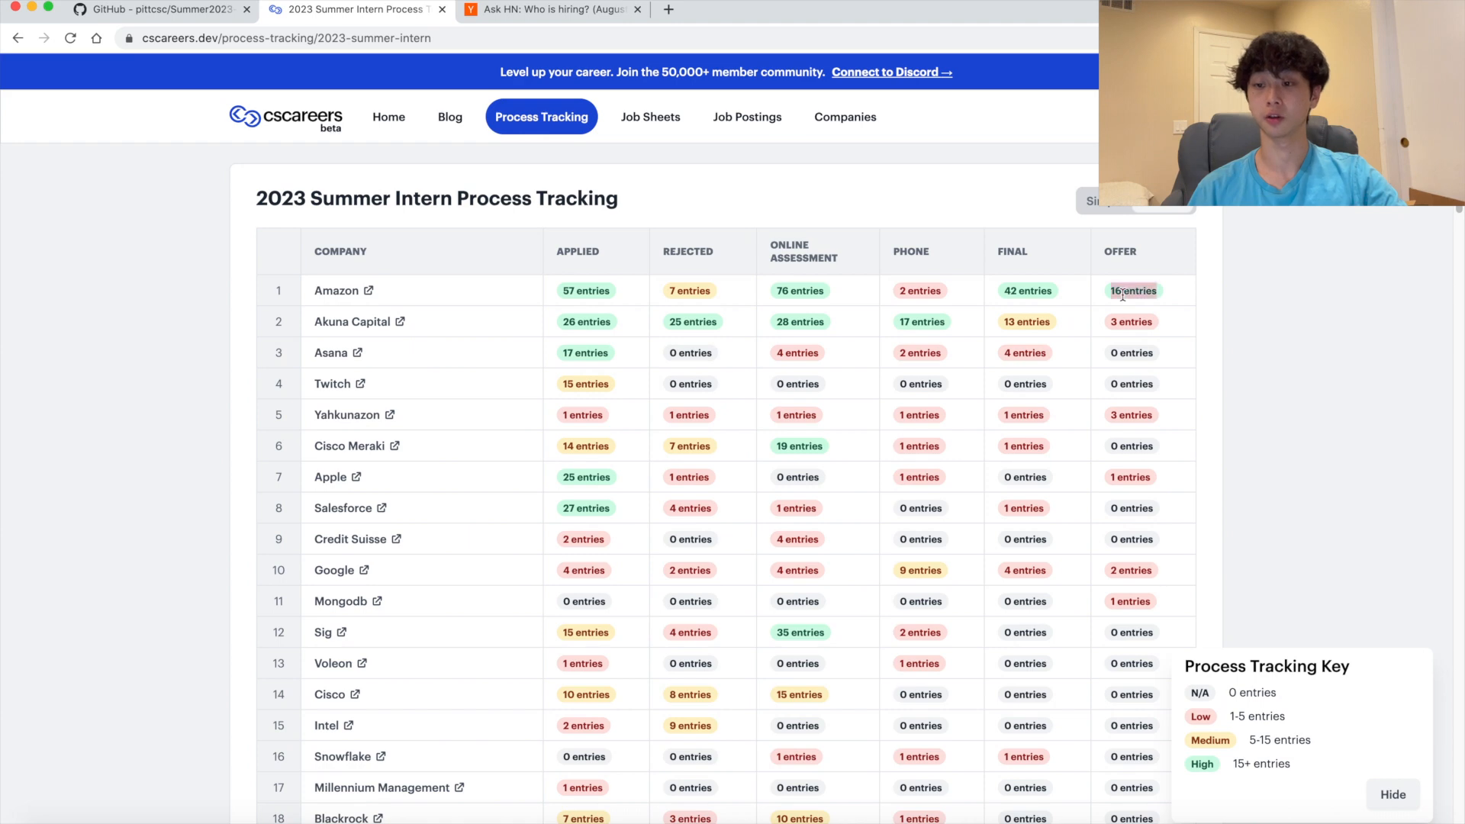
pyautogui.scroll(-3)
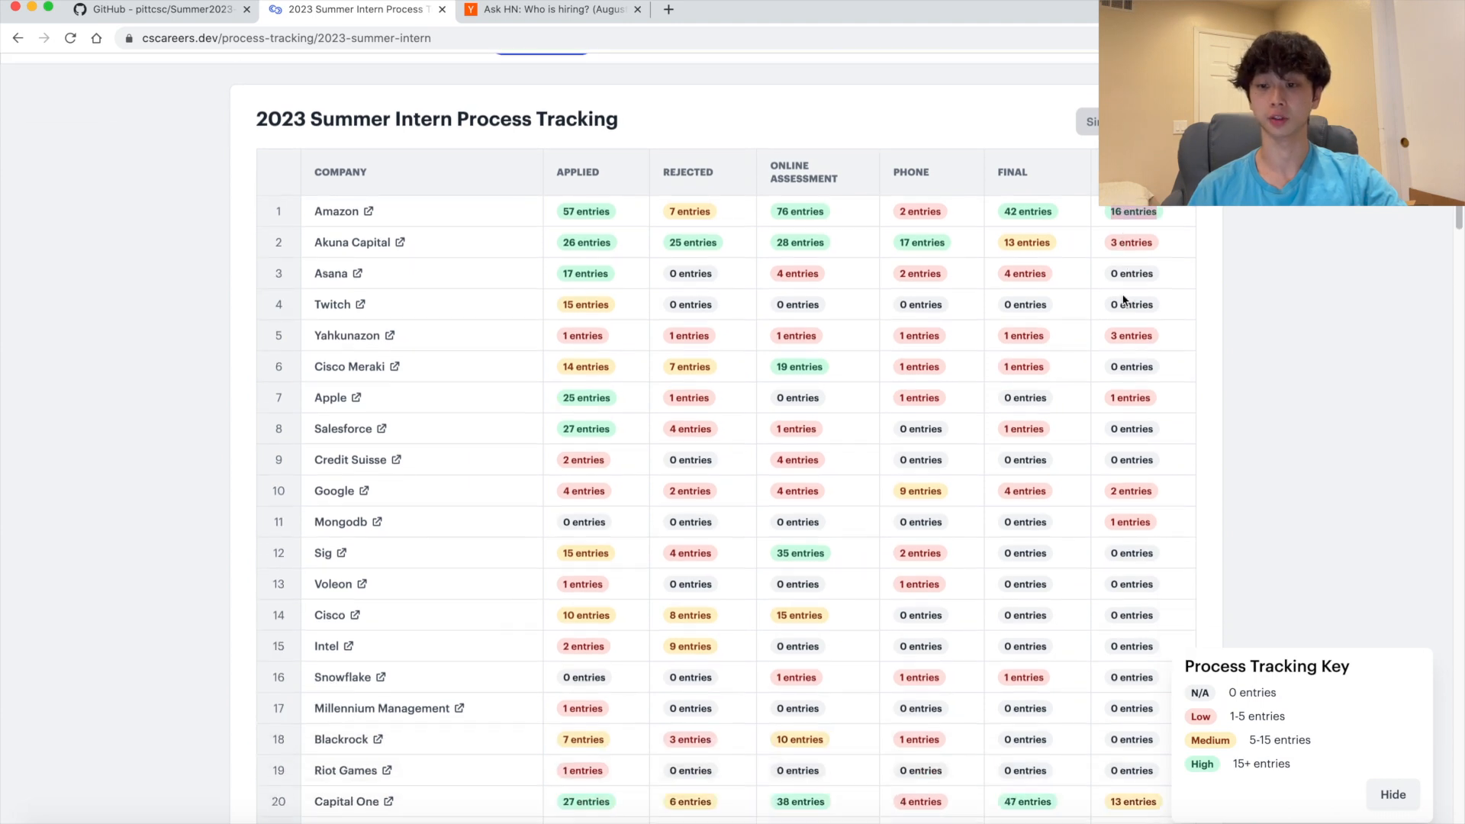
pyautogui.scroll(-3)
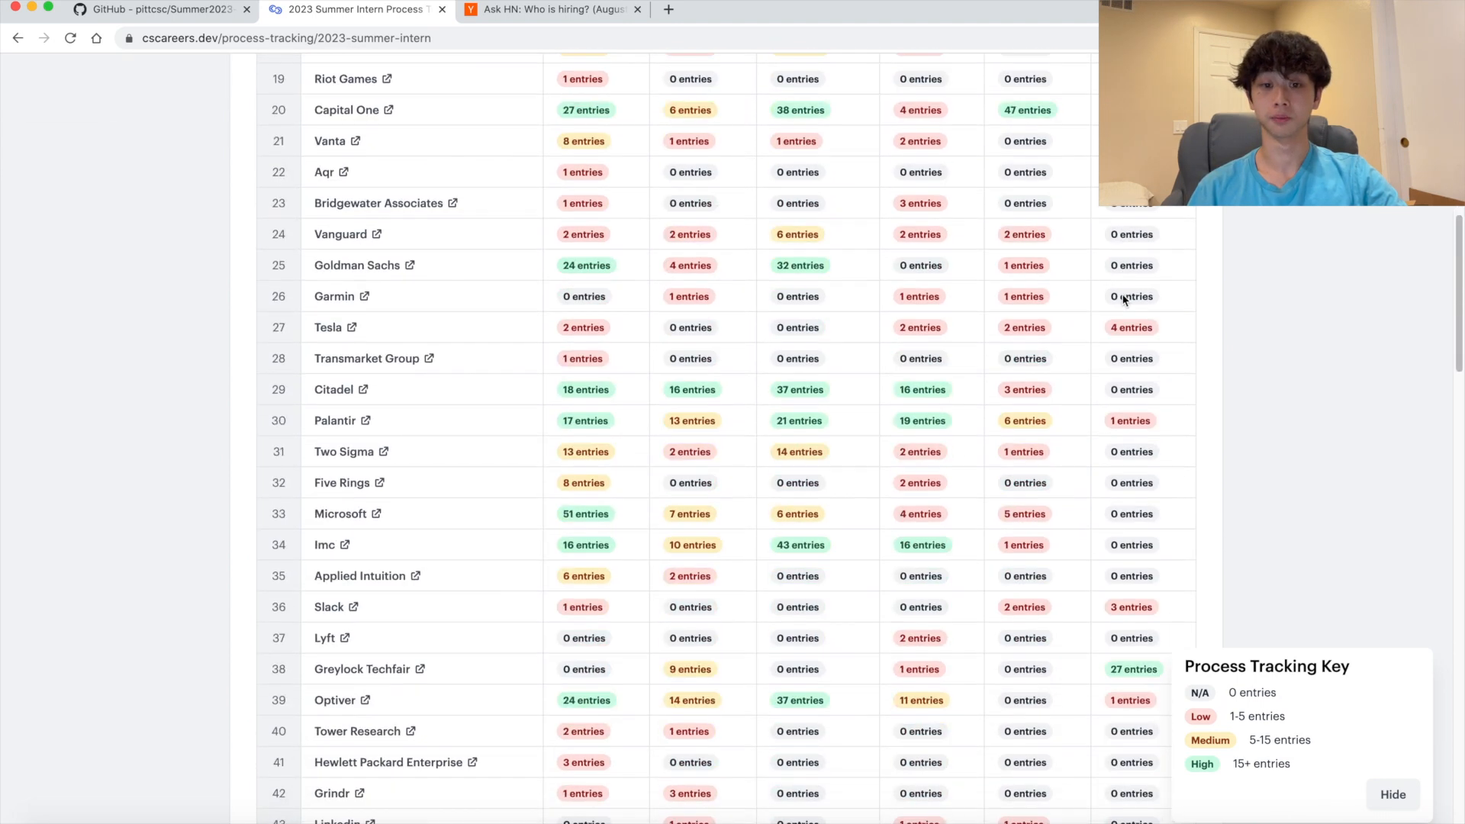
pyautogui.scroll(-3)
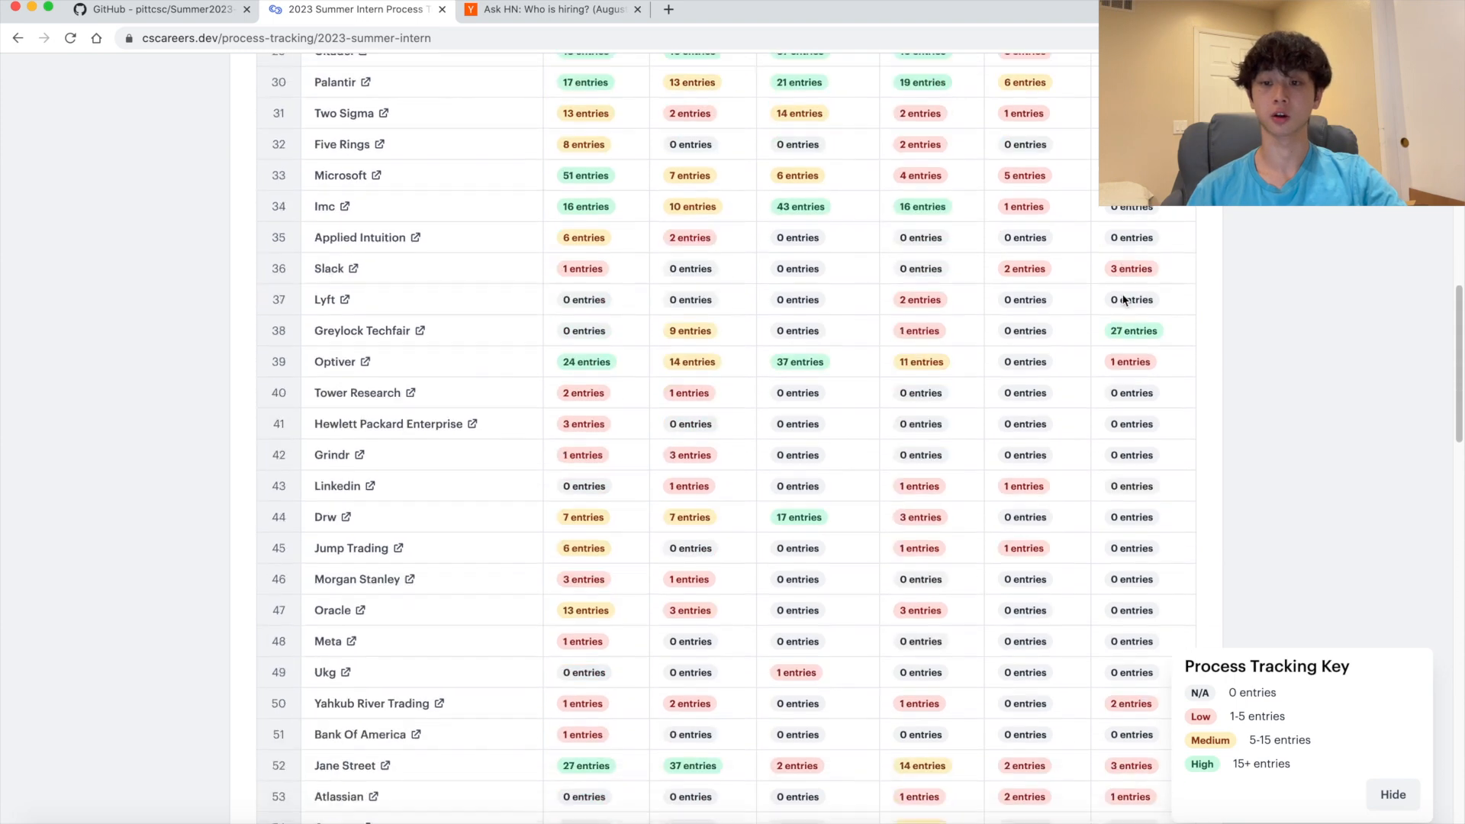
pyautogui.scroll(-3)
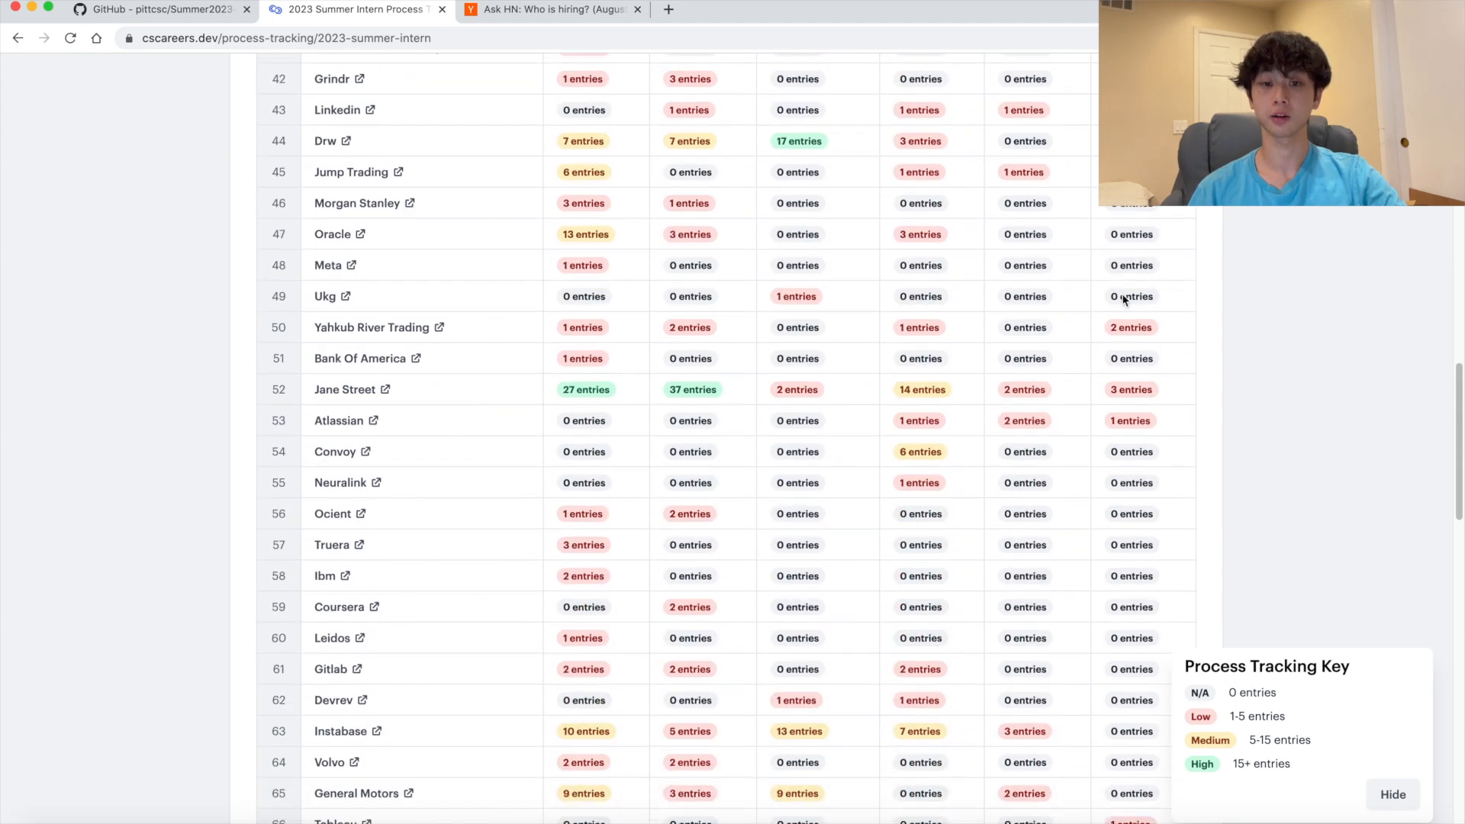
pyautogui.scroll(-3)
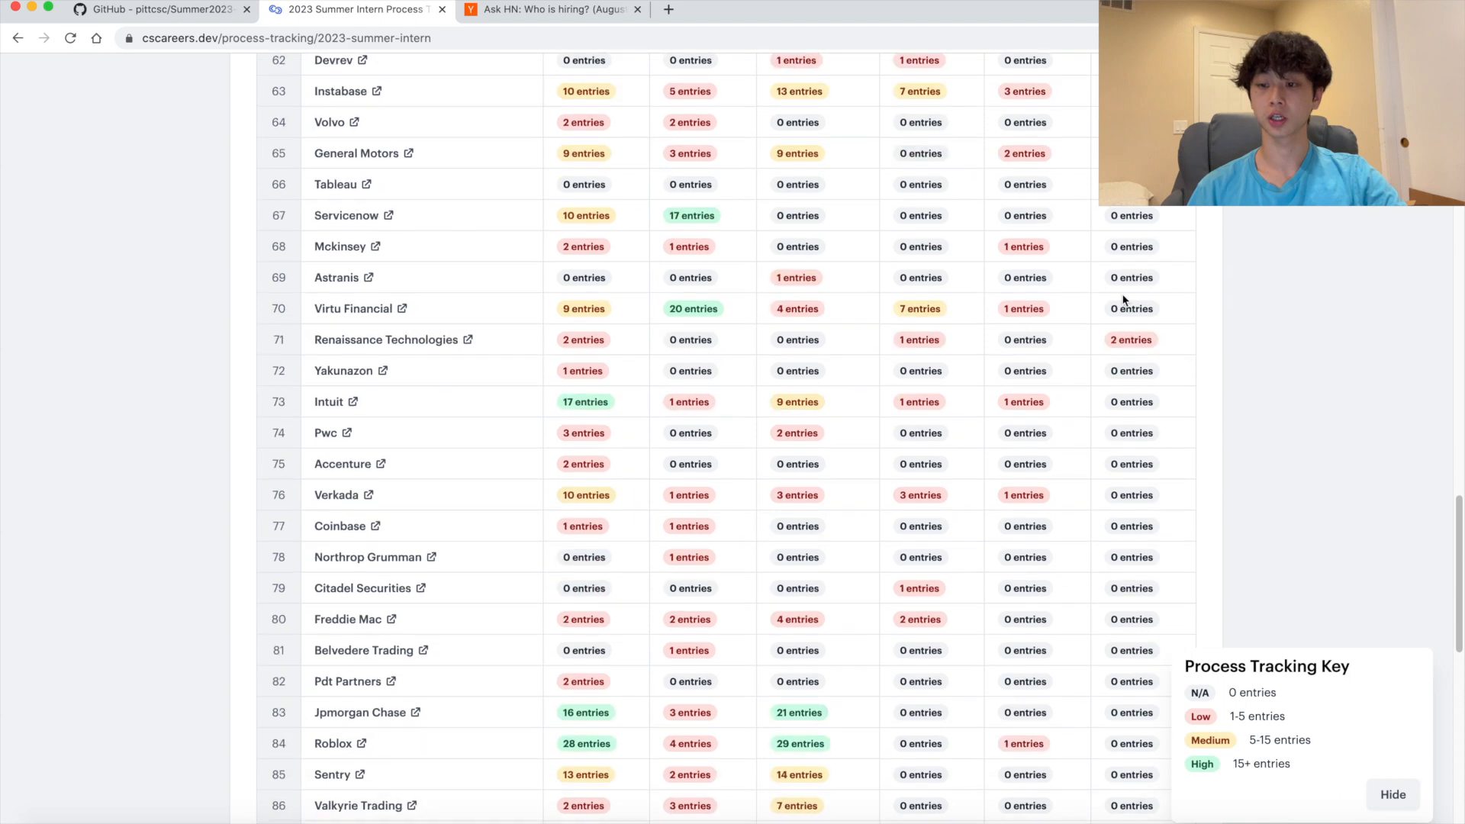
pyautogui.scroll(-3)
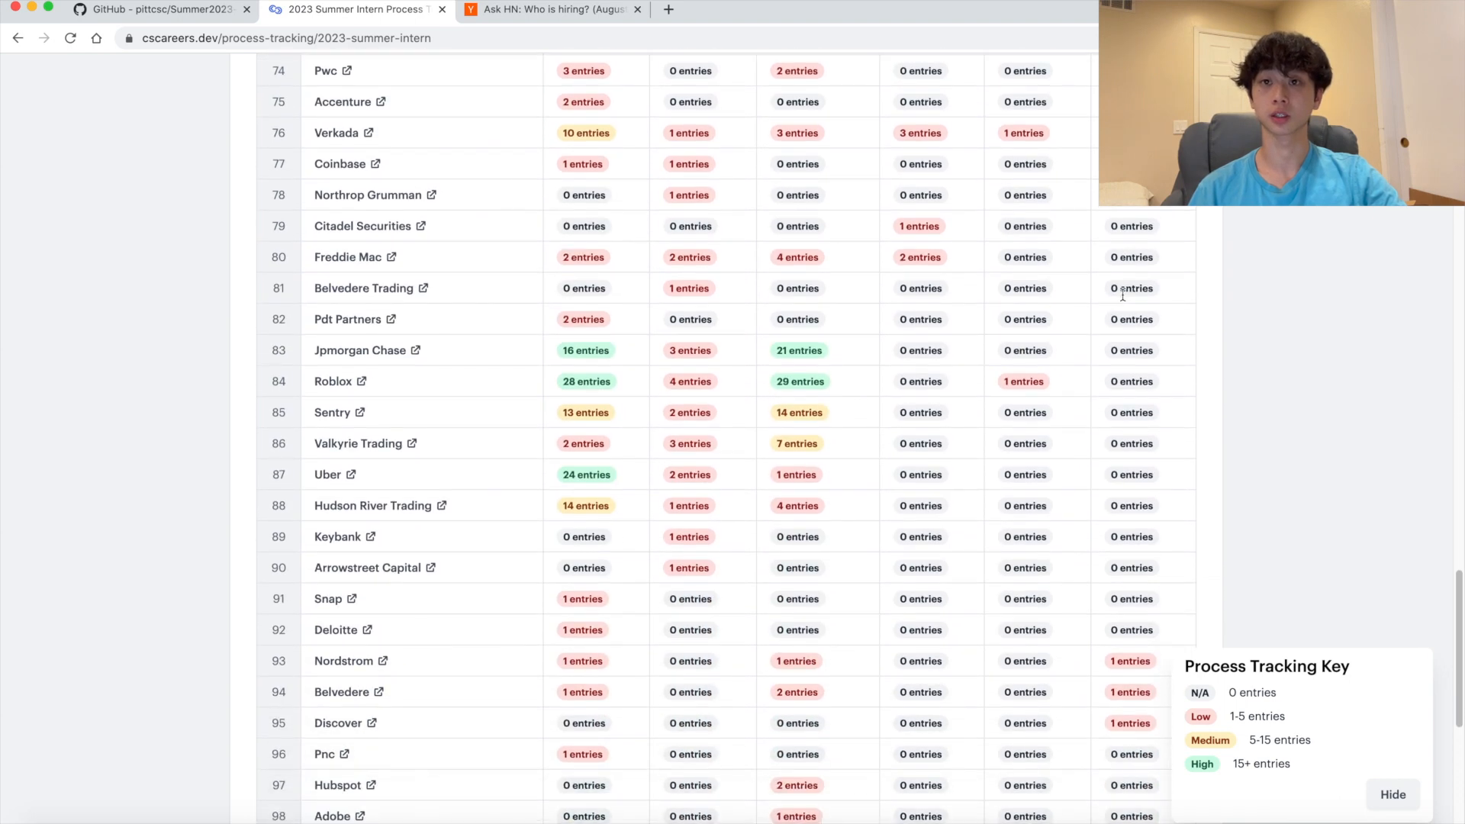
pyautogui.scroll(-3)
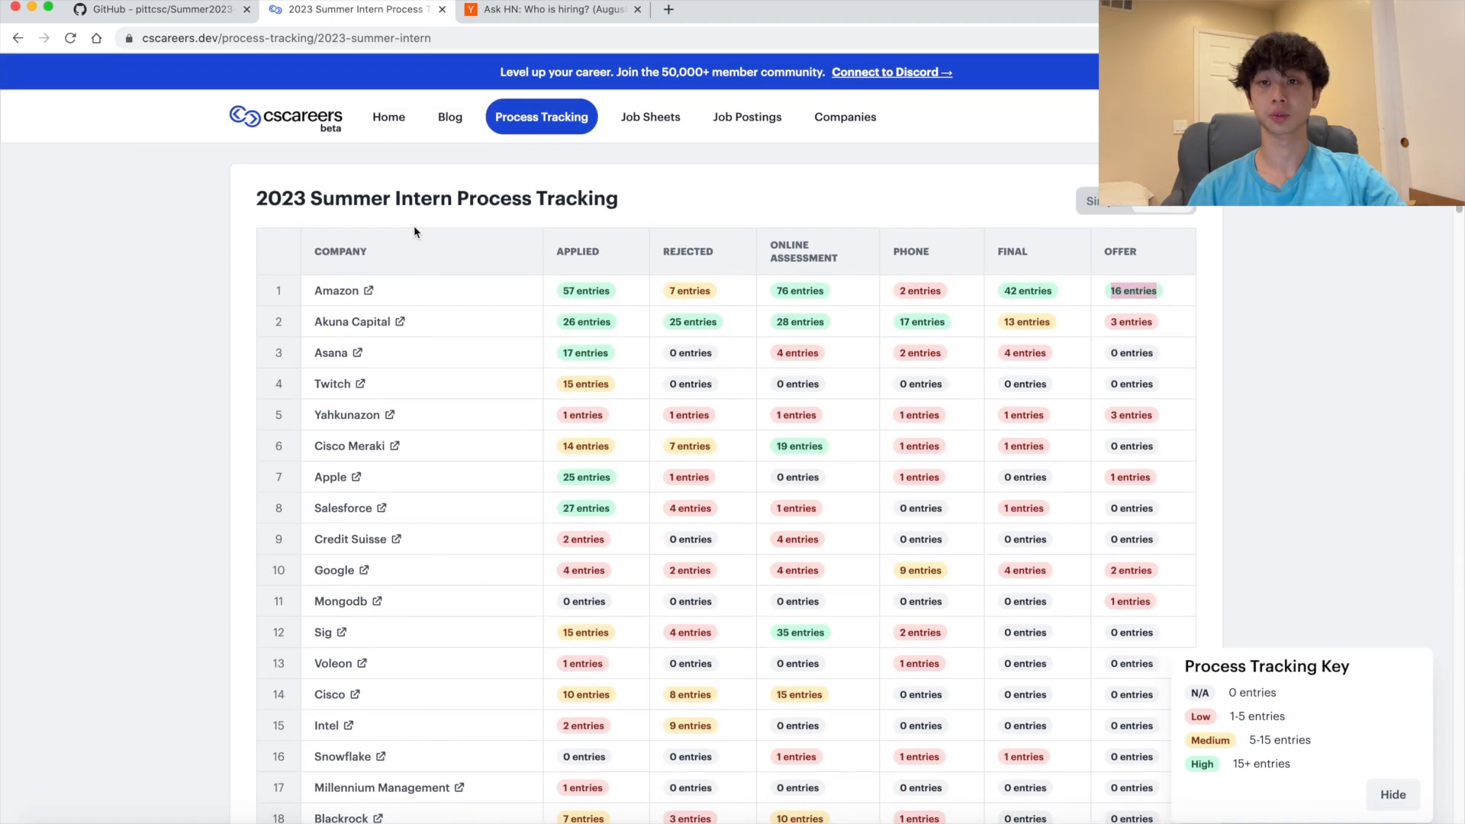
pyautogui.click(550, 10)
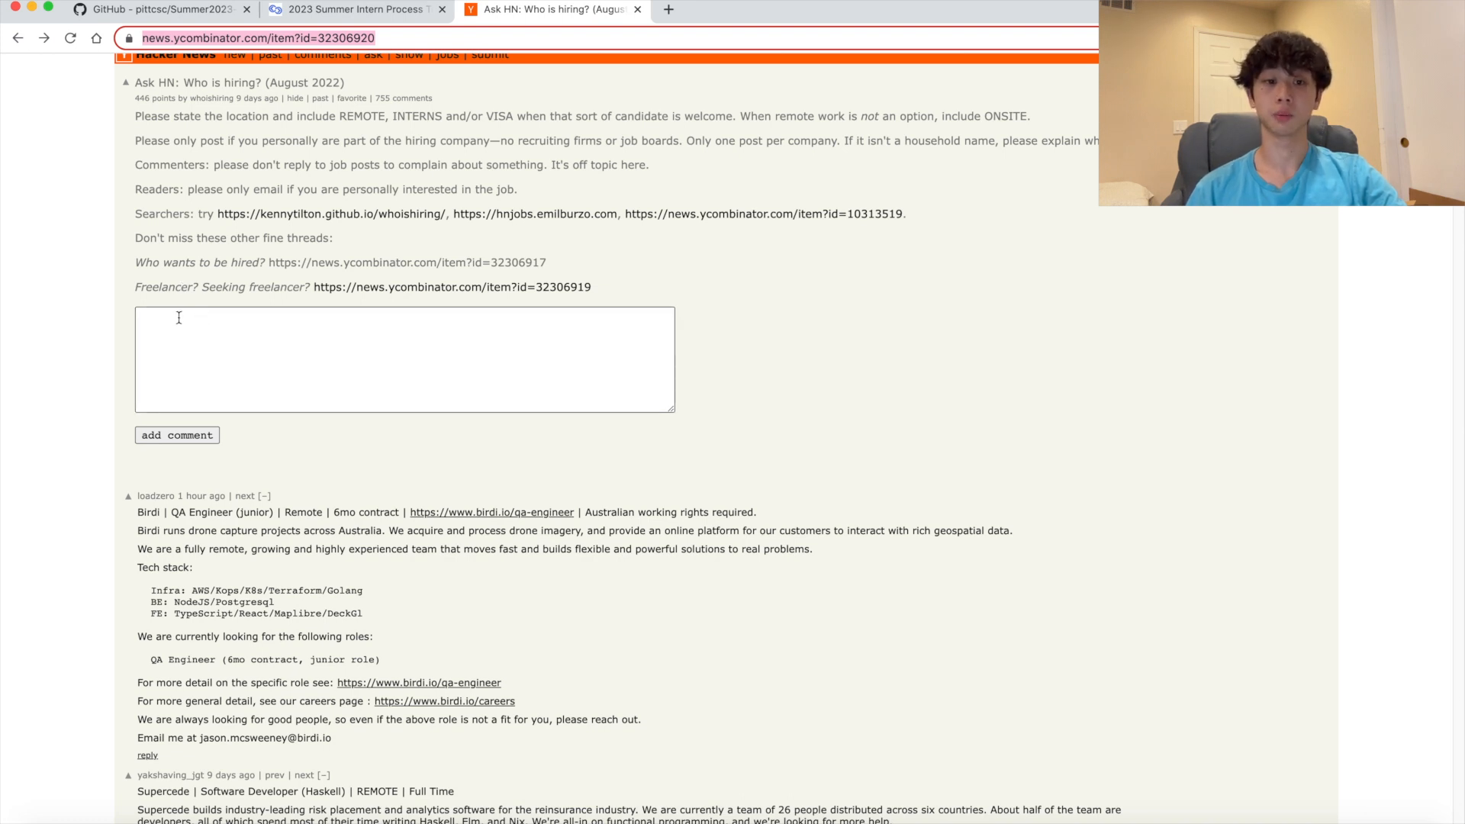
pyautogui.moveTo(117, 357)
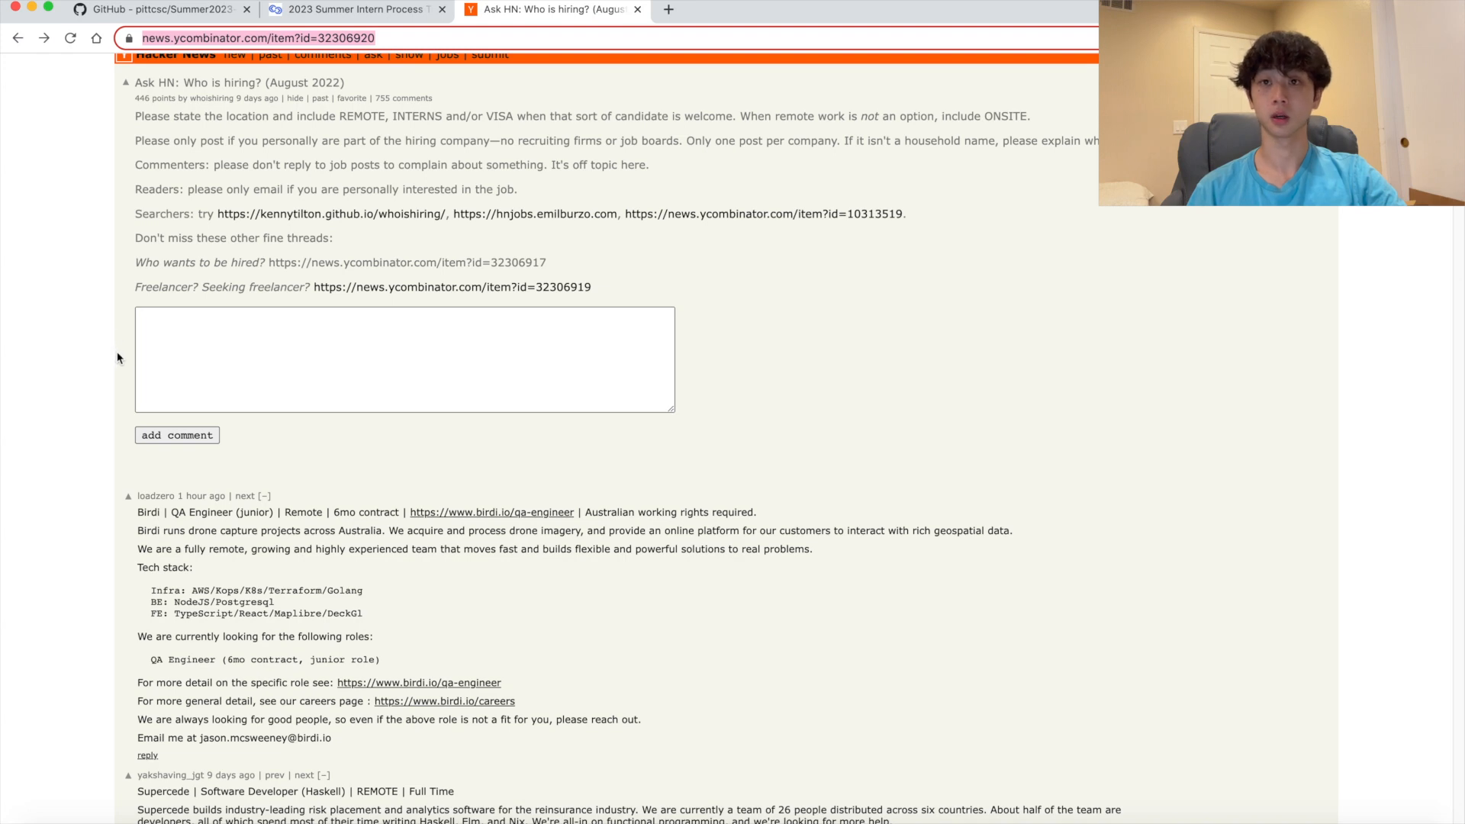
# Scroll through the 'interns' matches in the August 2022 hiring thread, then back up
pyautogui.scroll(-3)
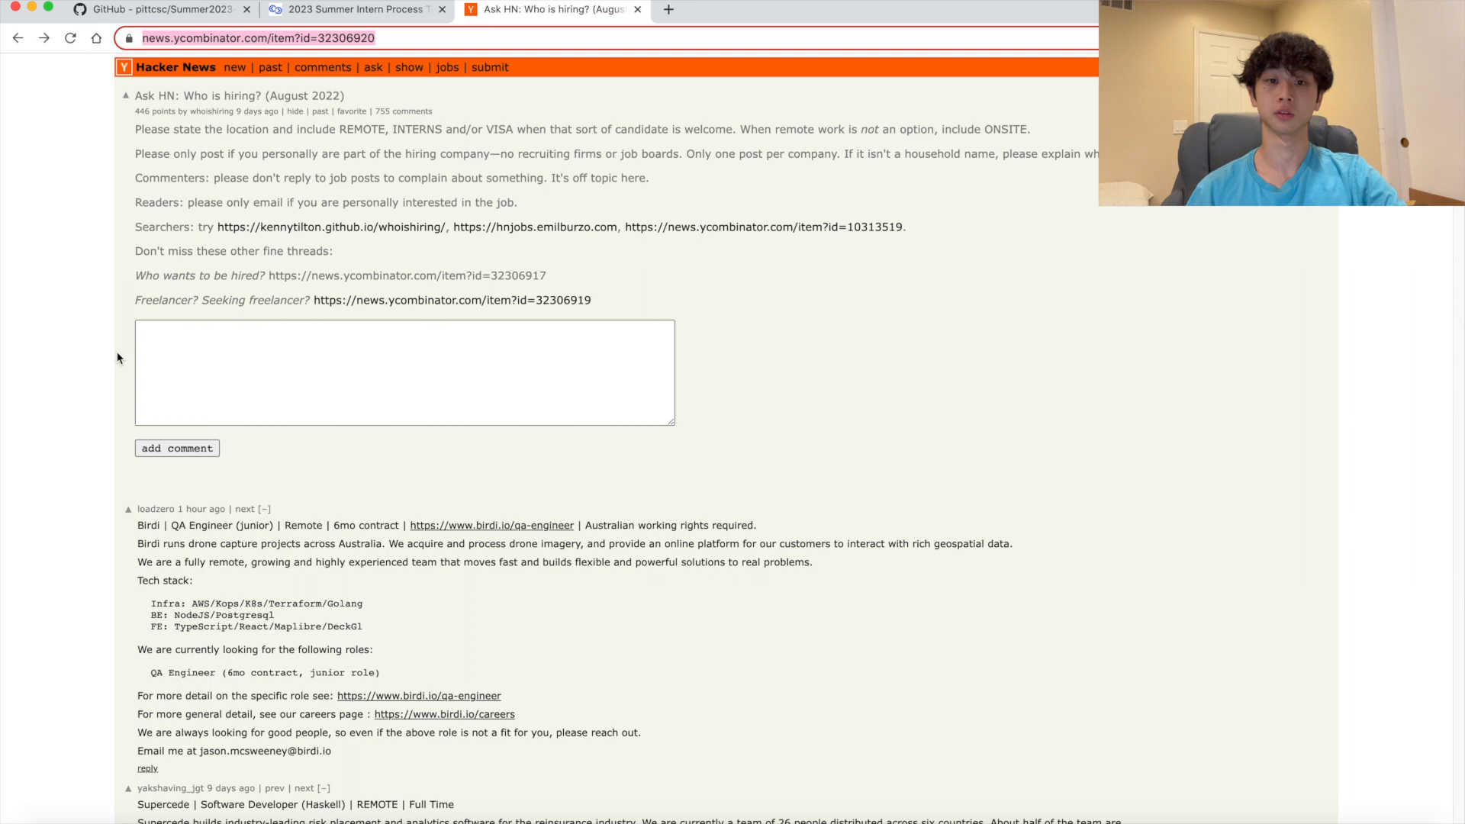
pyautogui.scroll(-3)
pyautogui.write('interns')
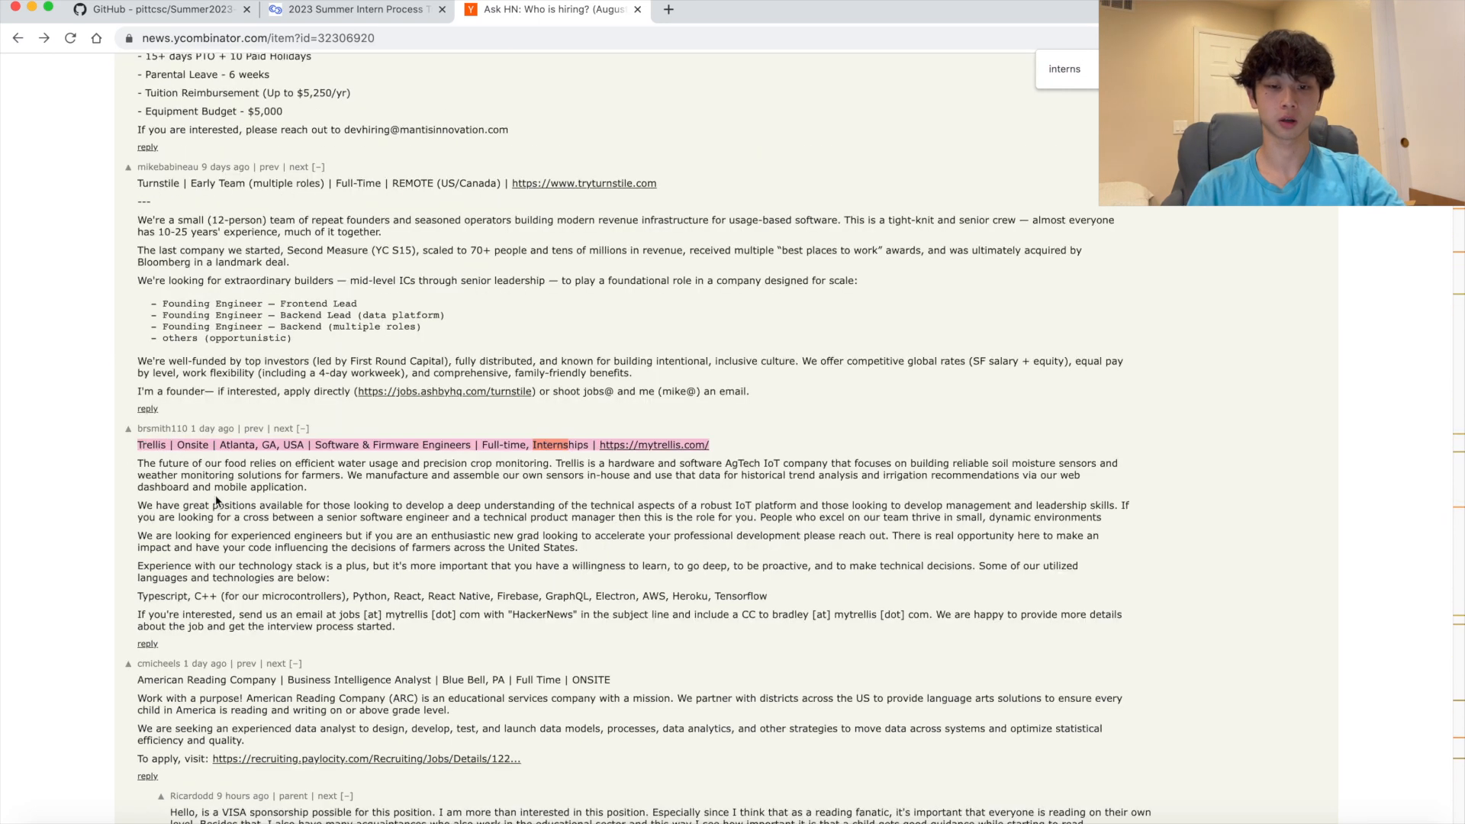
pyautogui.scroll(-3)
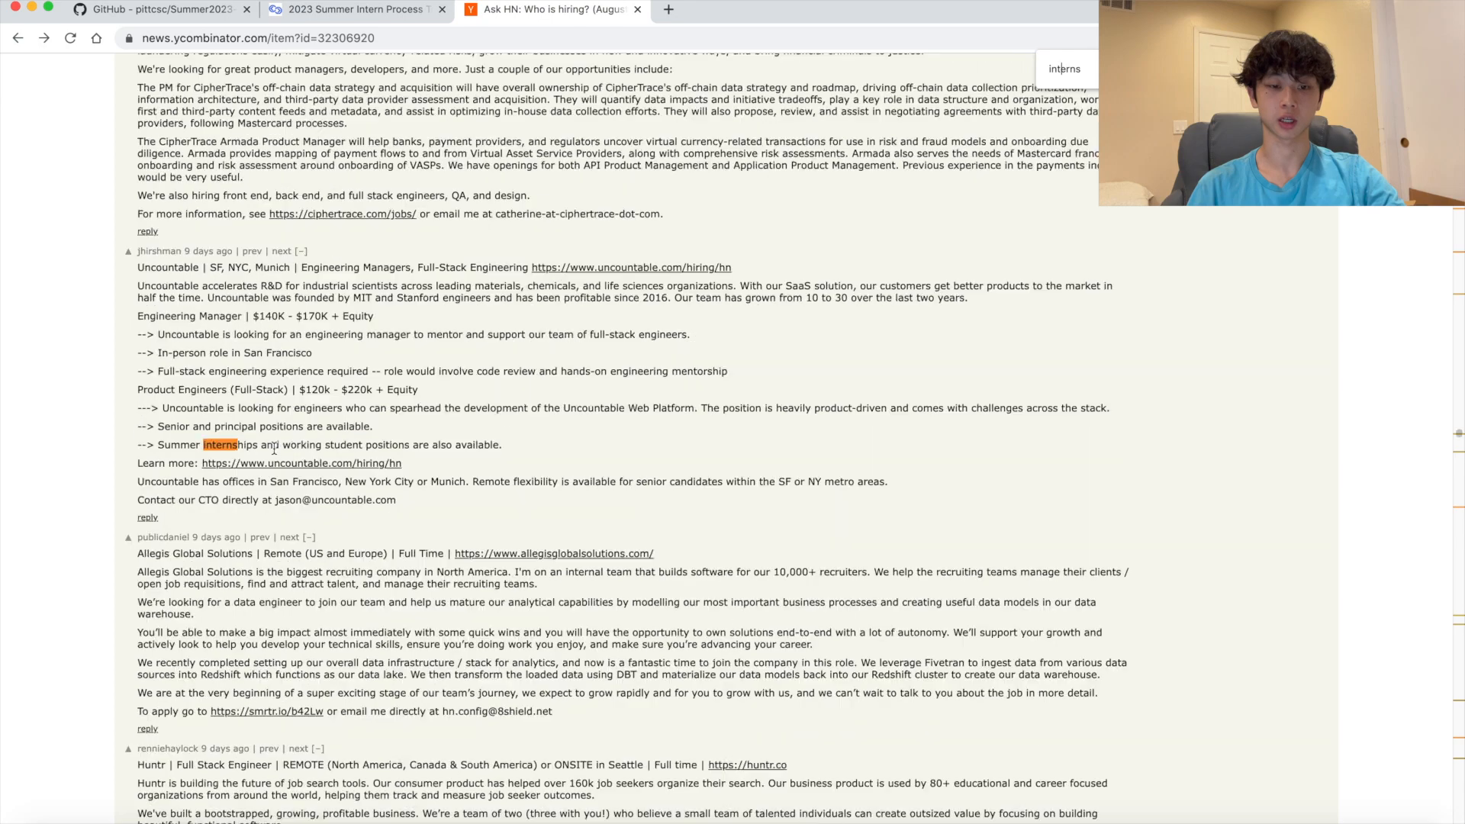
pyautogui.scroll(-3)
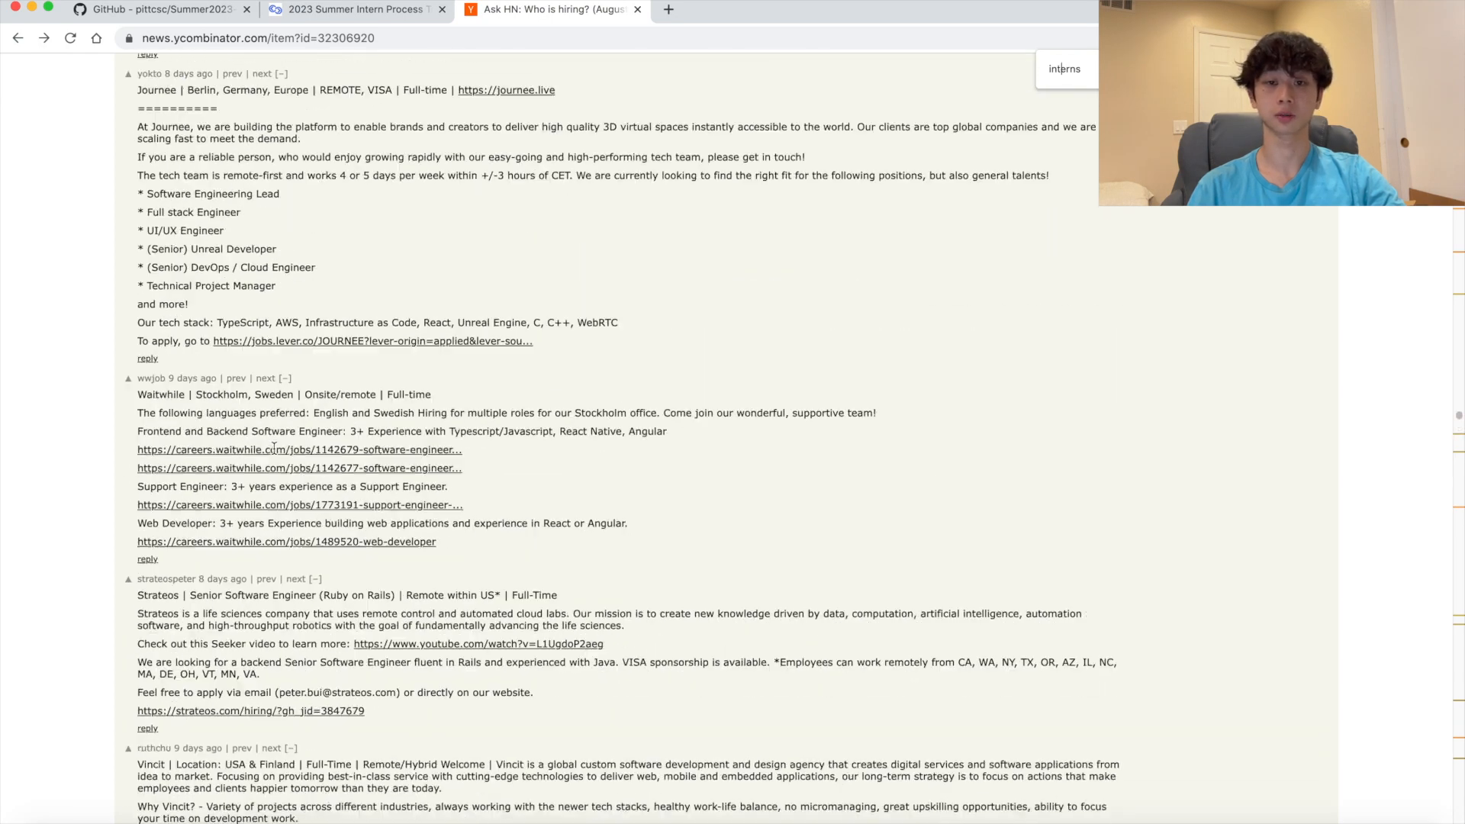
pyautogui.scroll(-3)
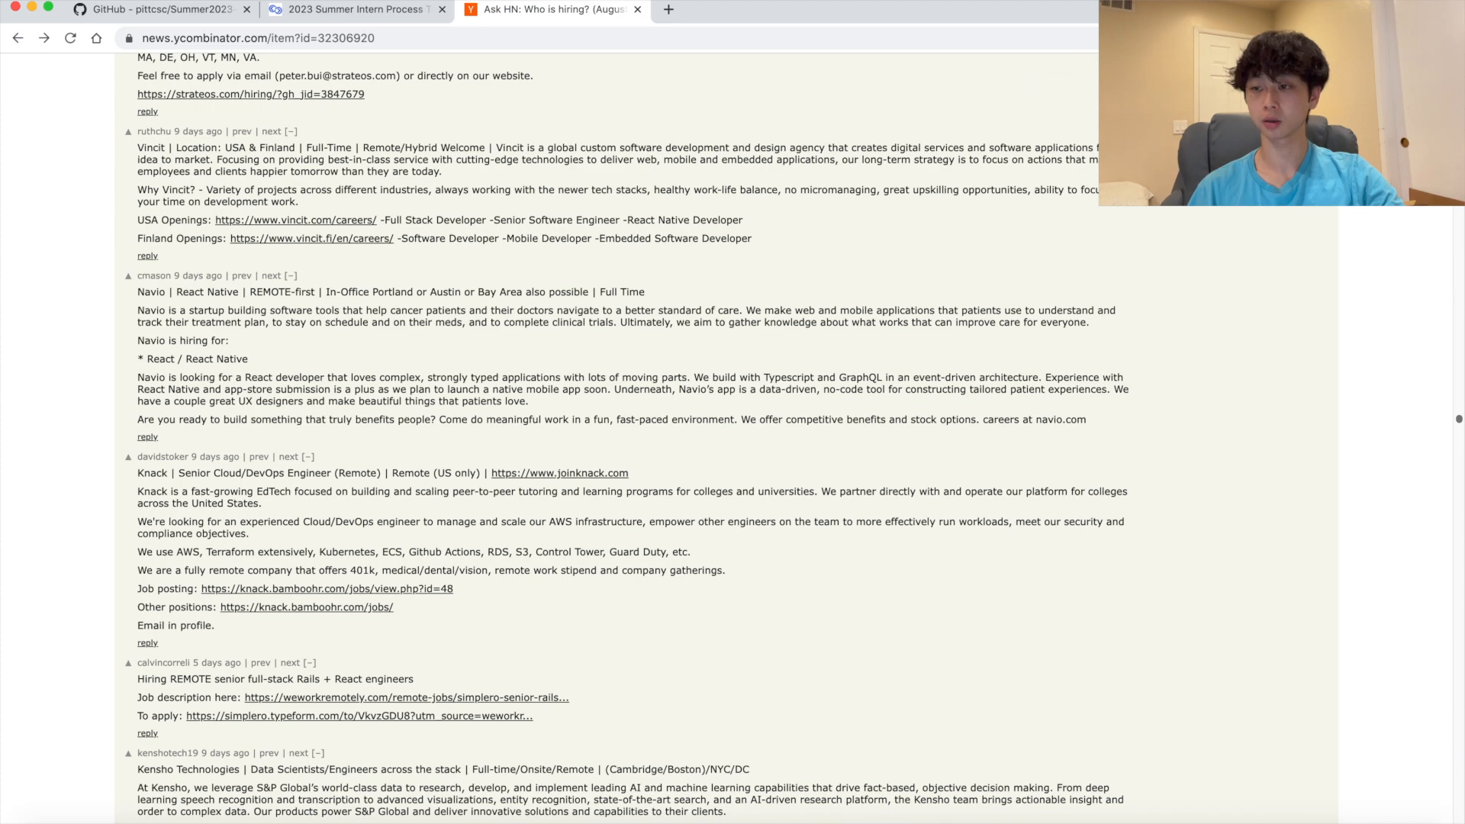
pyautogui.scroll(3)
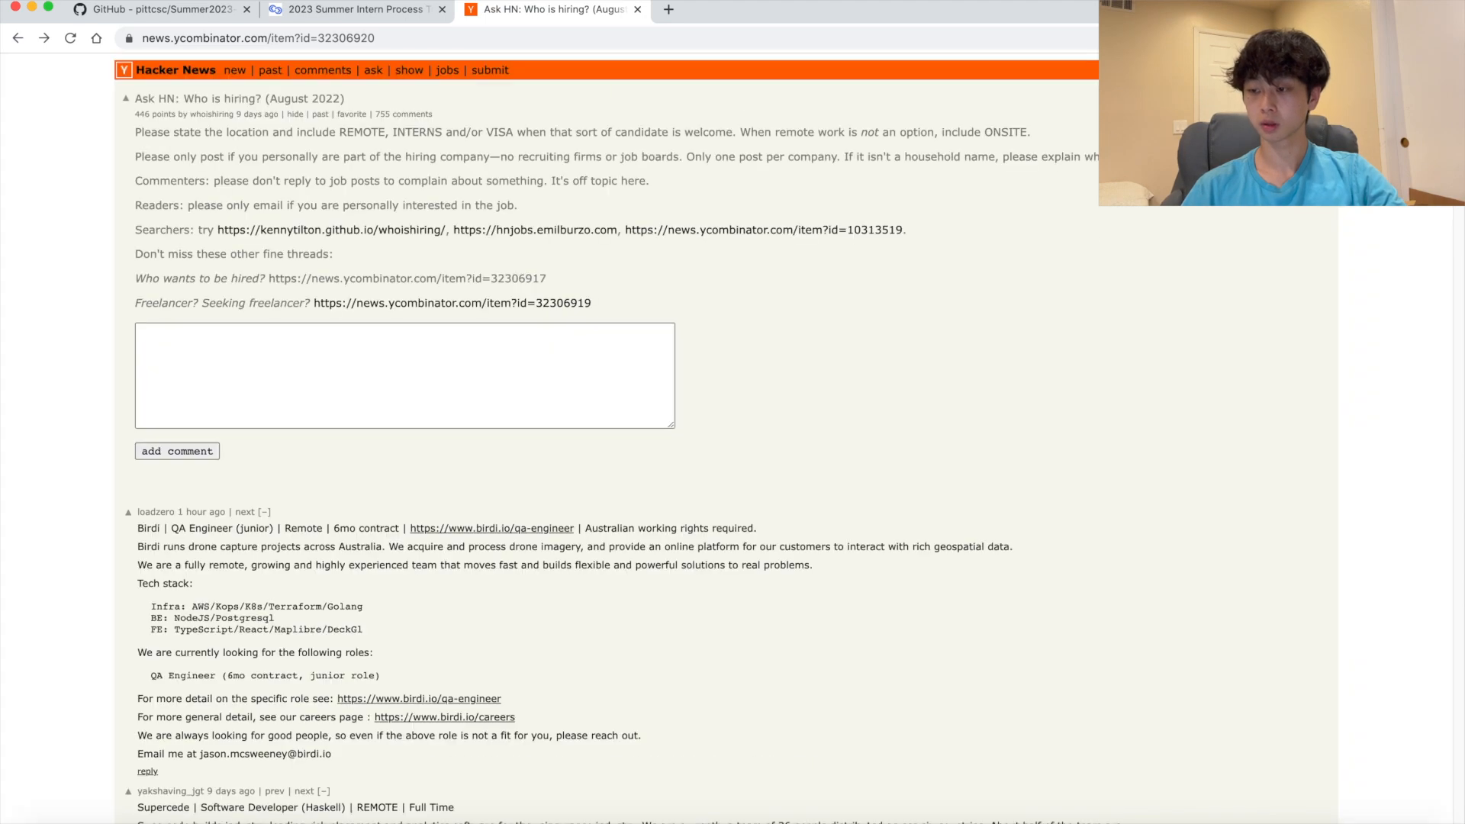
# Read candidate posts in 'Who wants to be hired? (August 2022)', then return to GitHub
pyautogui.moveTo(135, 277); pyautogui.dragTo(228, 278)
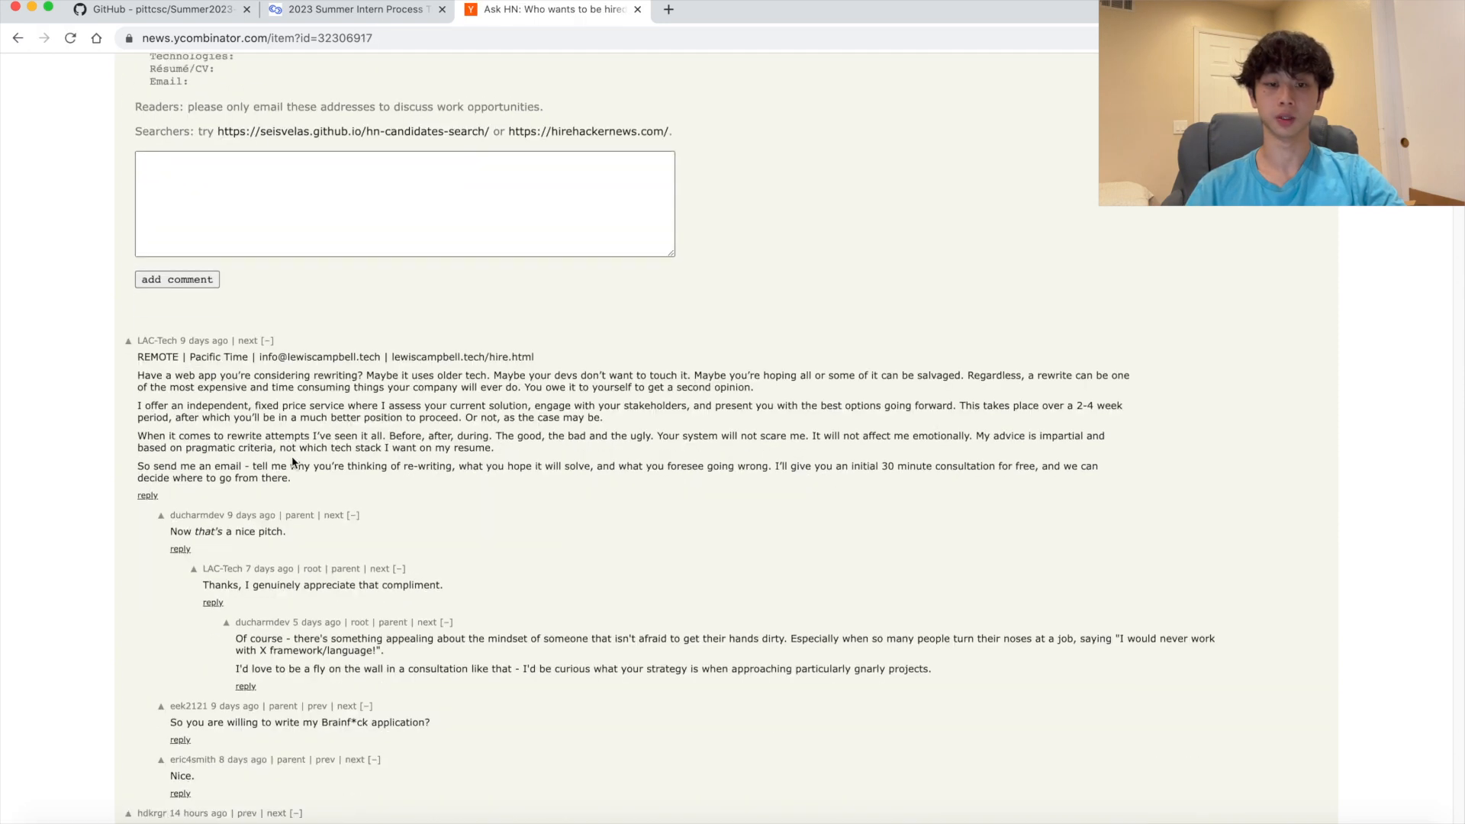
pyautogui.scroll(-3)
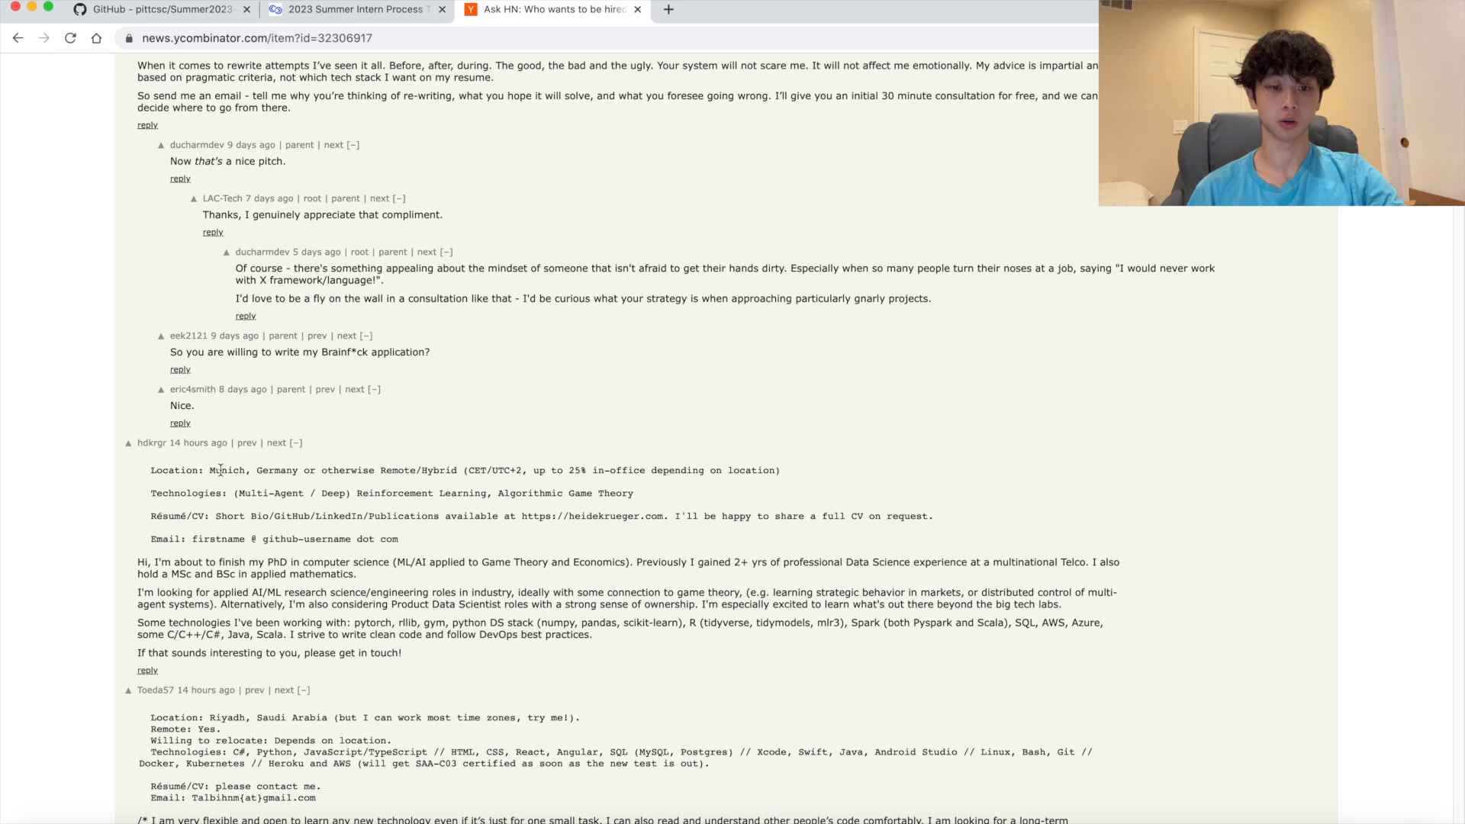
pyautogui.scroll(-3)
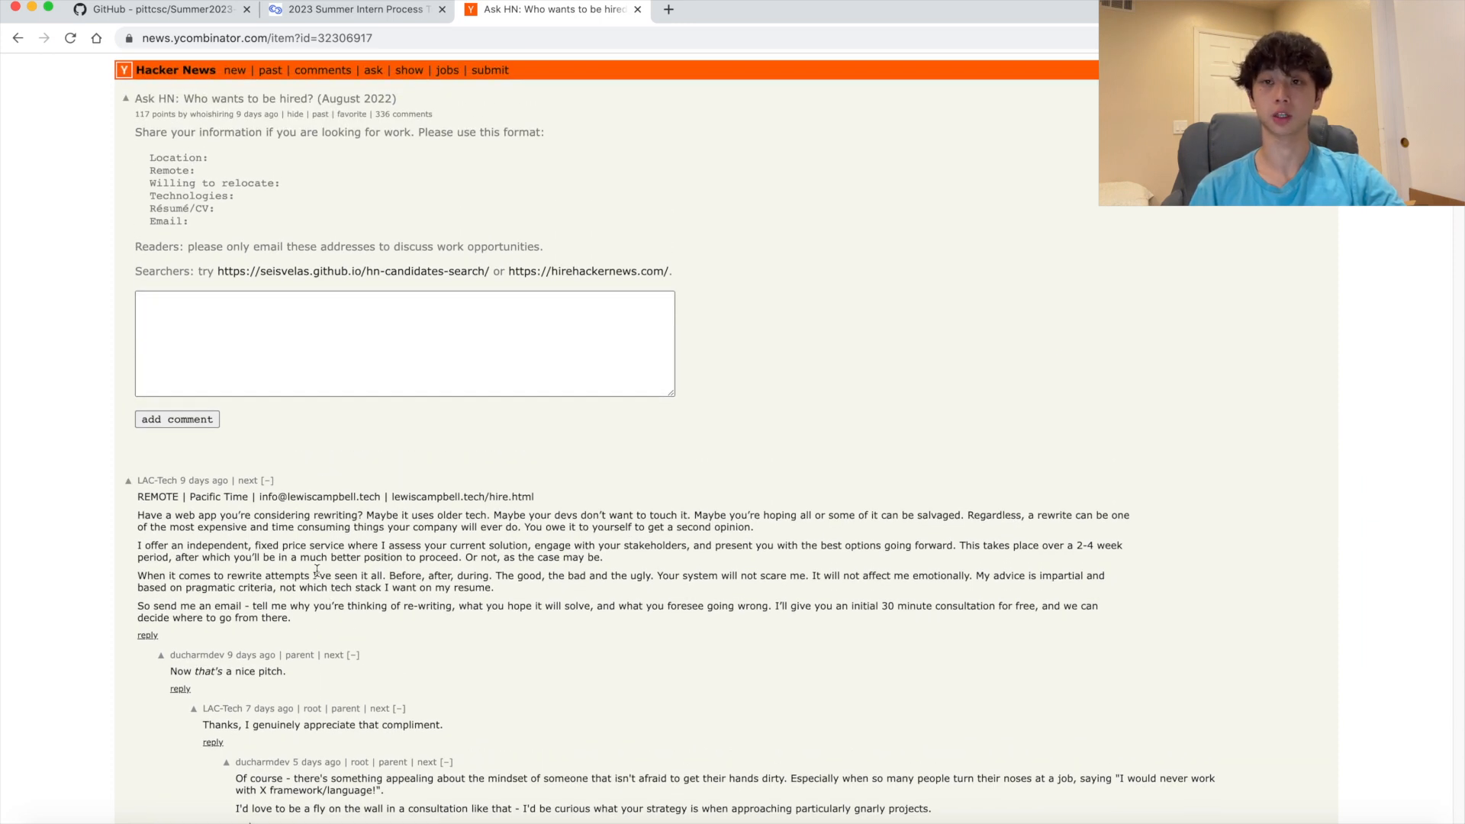
pyautogui.scroll(-3)
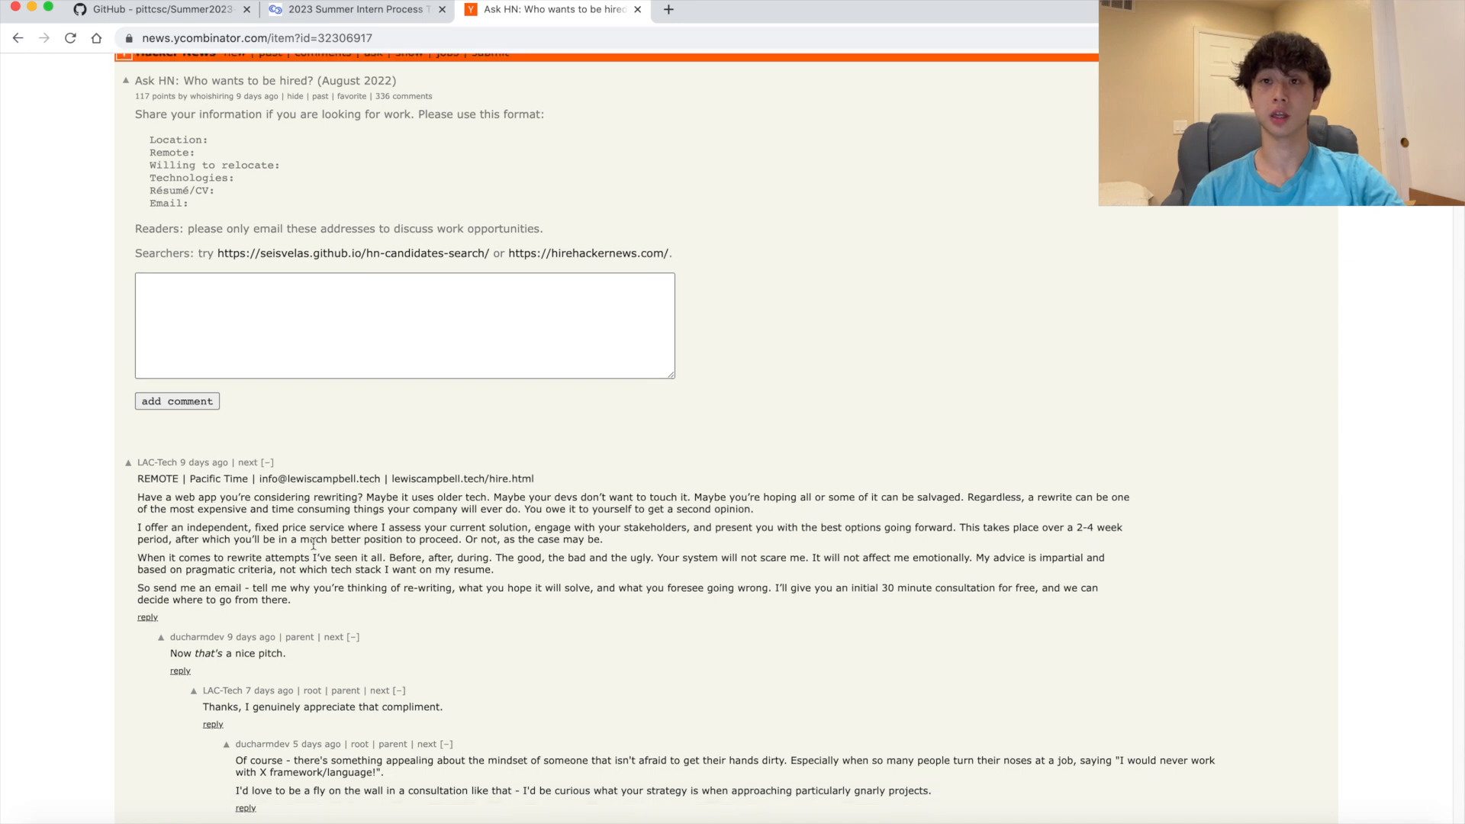
pyautogui.scroll(-3)
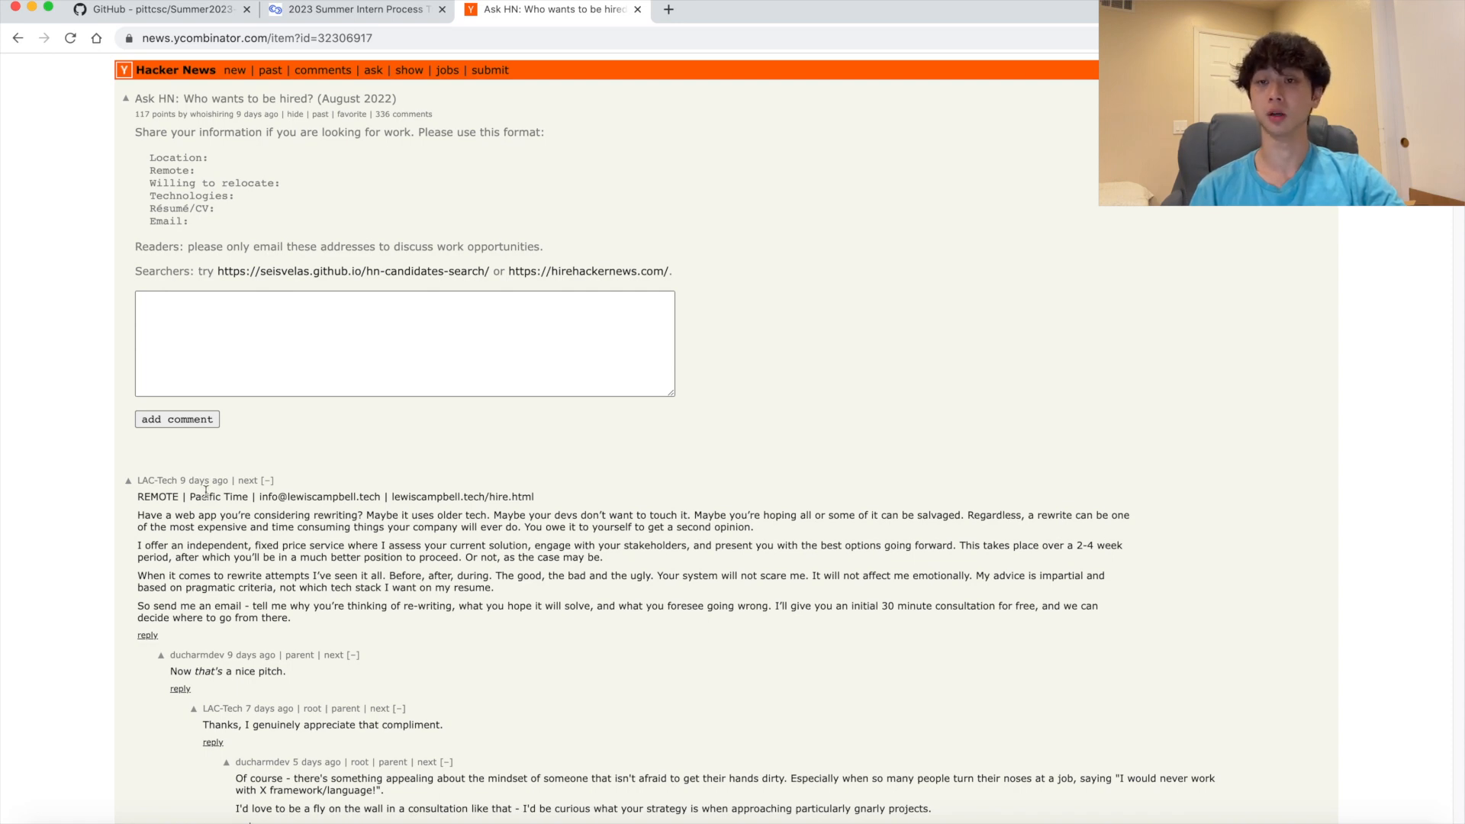
pyautogui.scroll(-3)
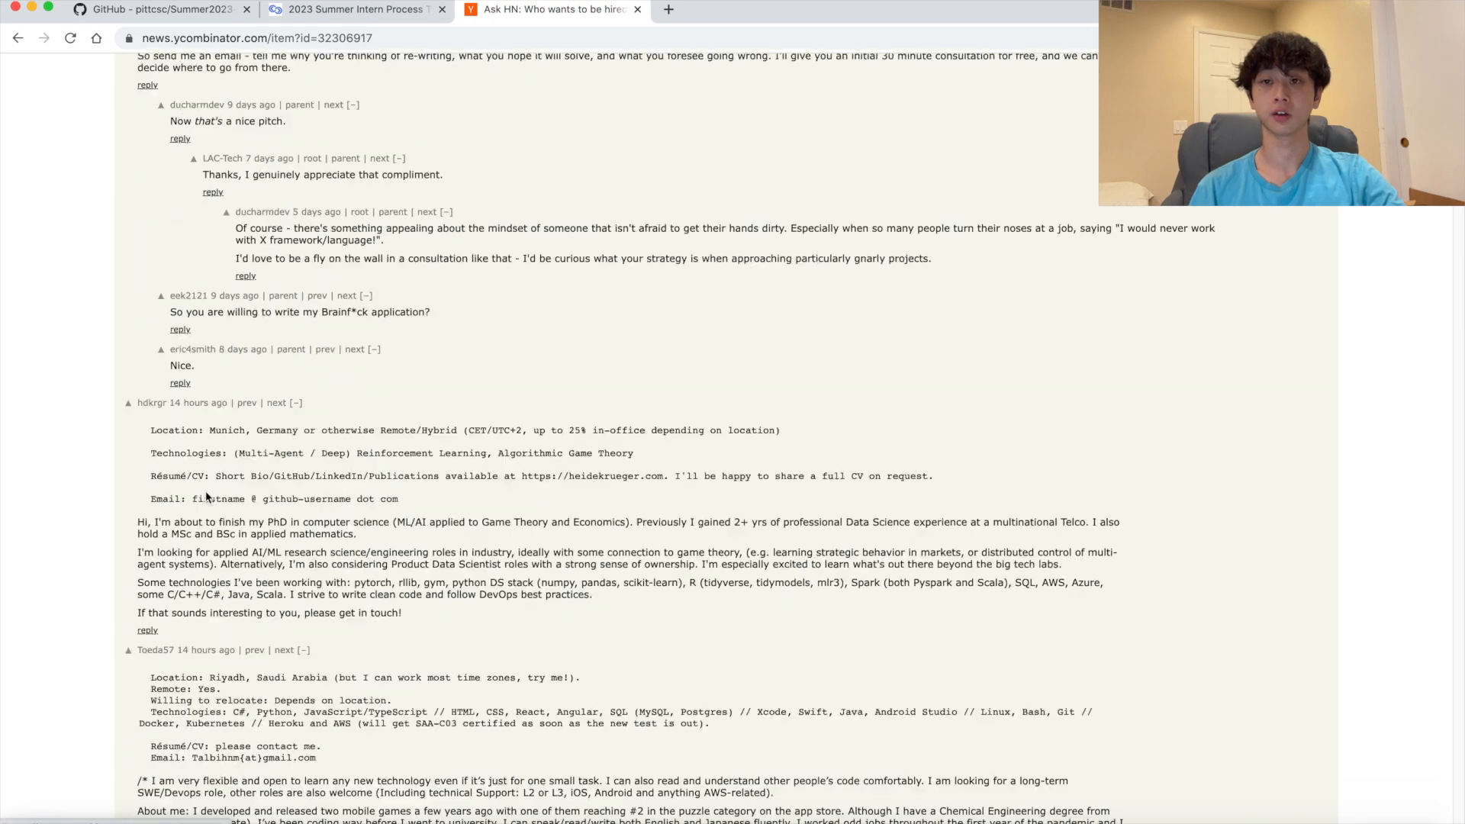
pyautogui.scroll(-3)
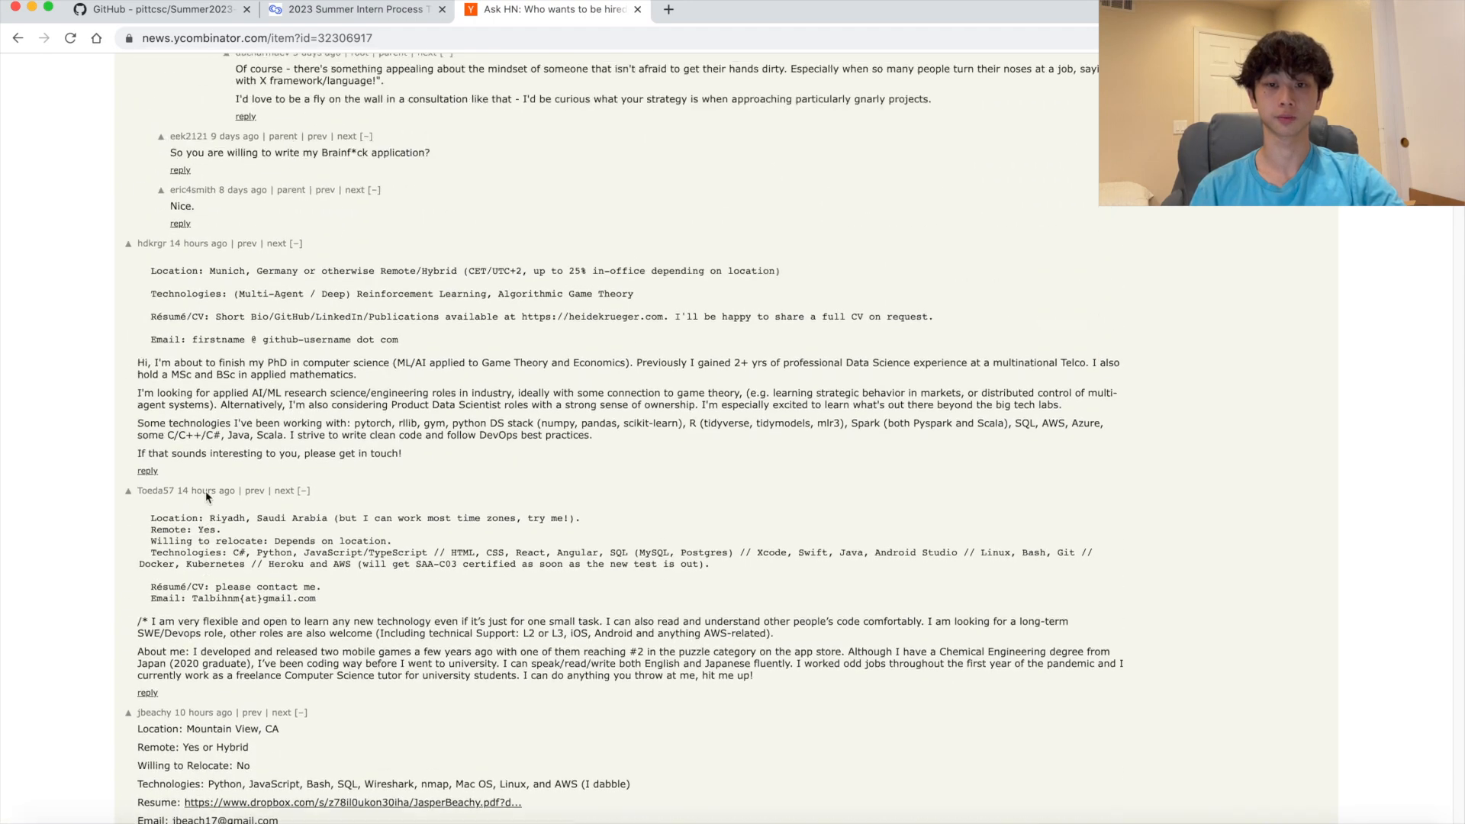
pyautogui.click(159, 9)
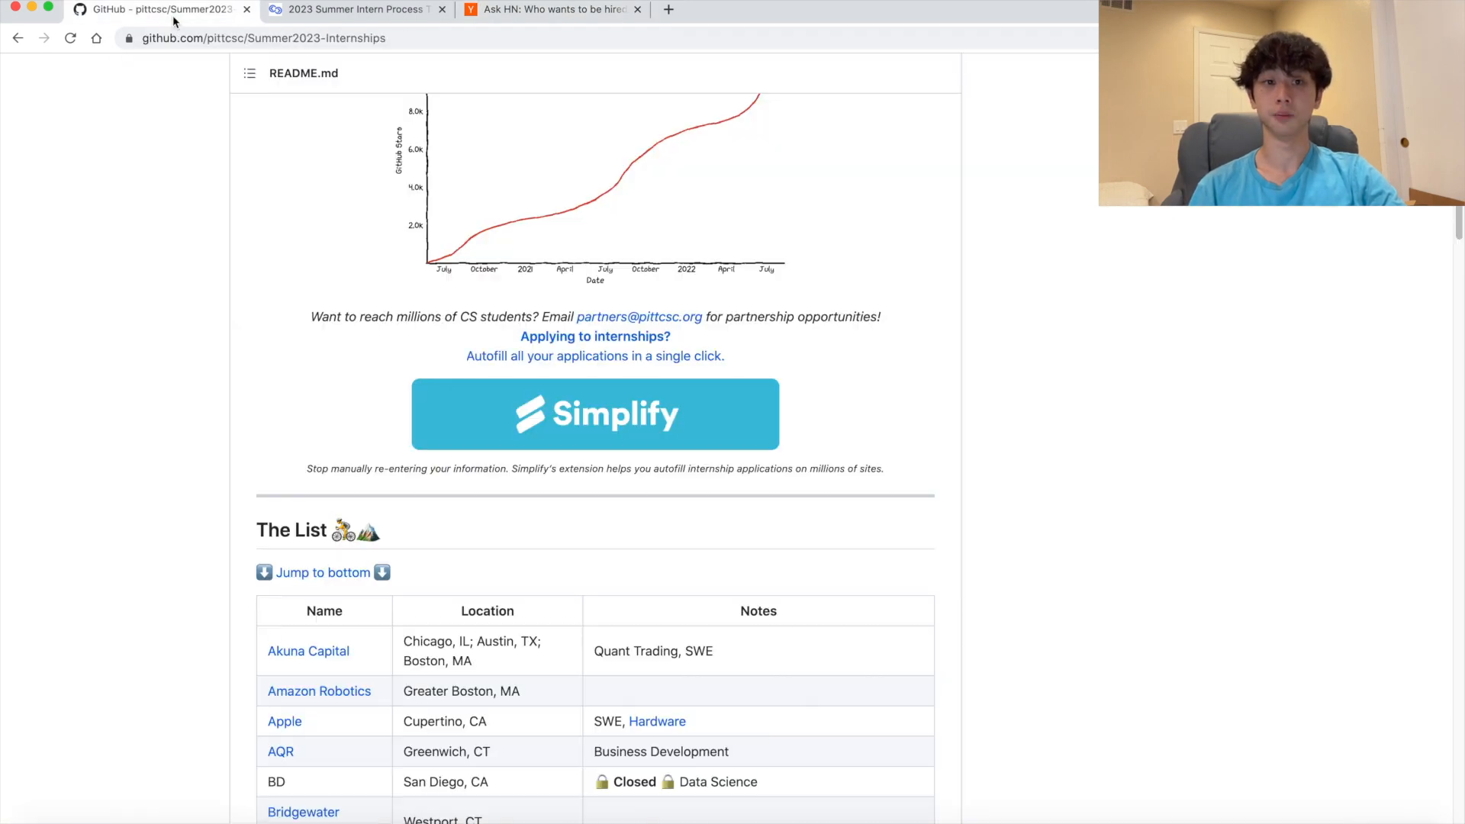
# Scroll the GitHub internship table, then visit the intern tracking tab and Blind
pyautogui.scroll(-3)
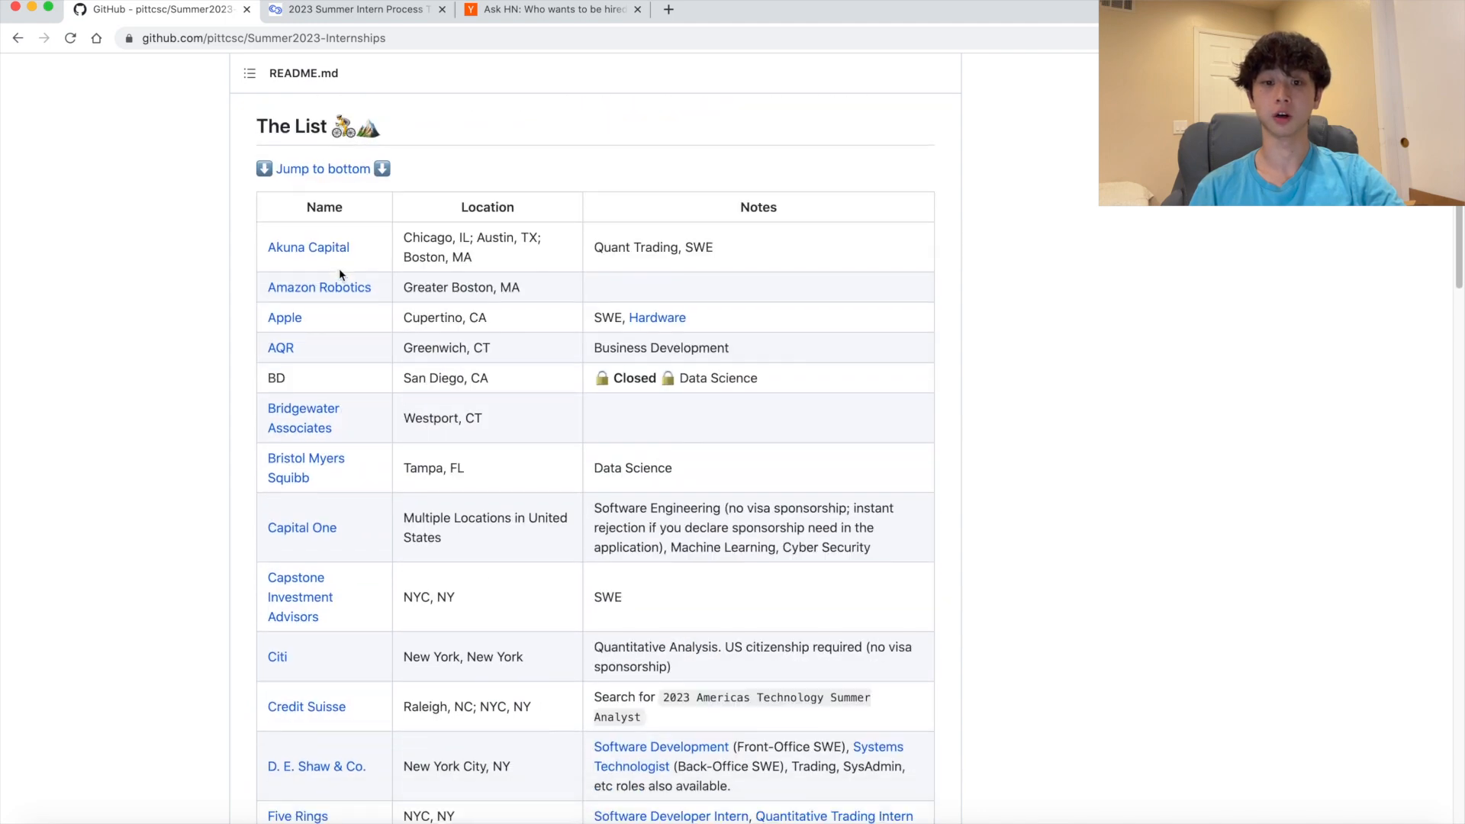
pyautogui.scroll(-3)
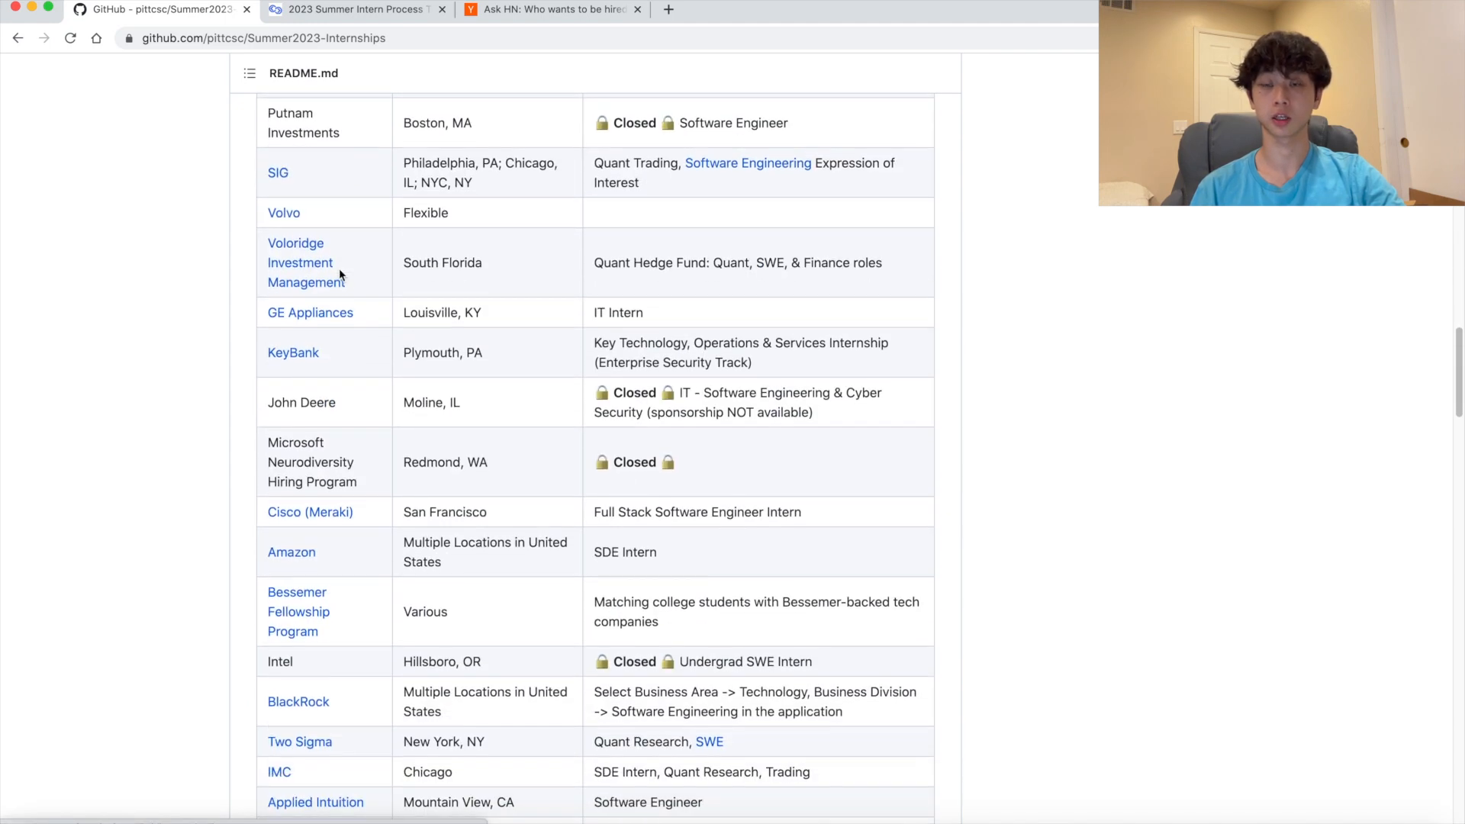
pyautogui.click(355, 10)
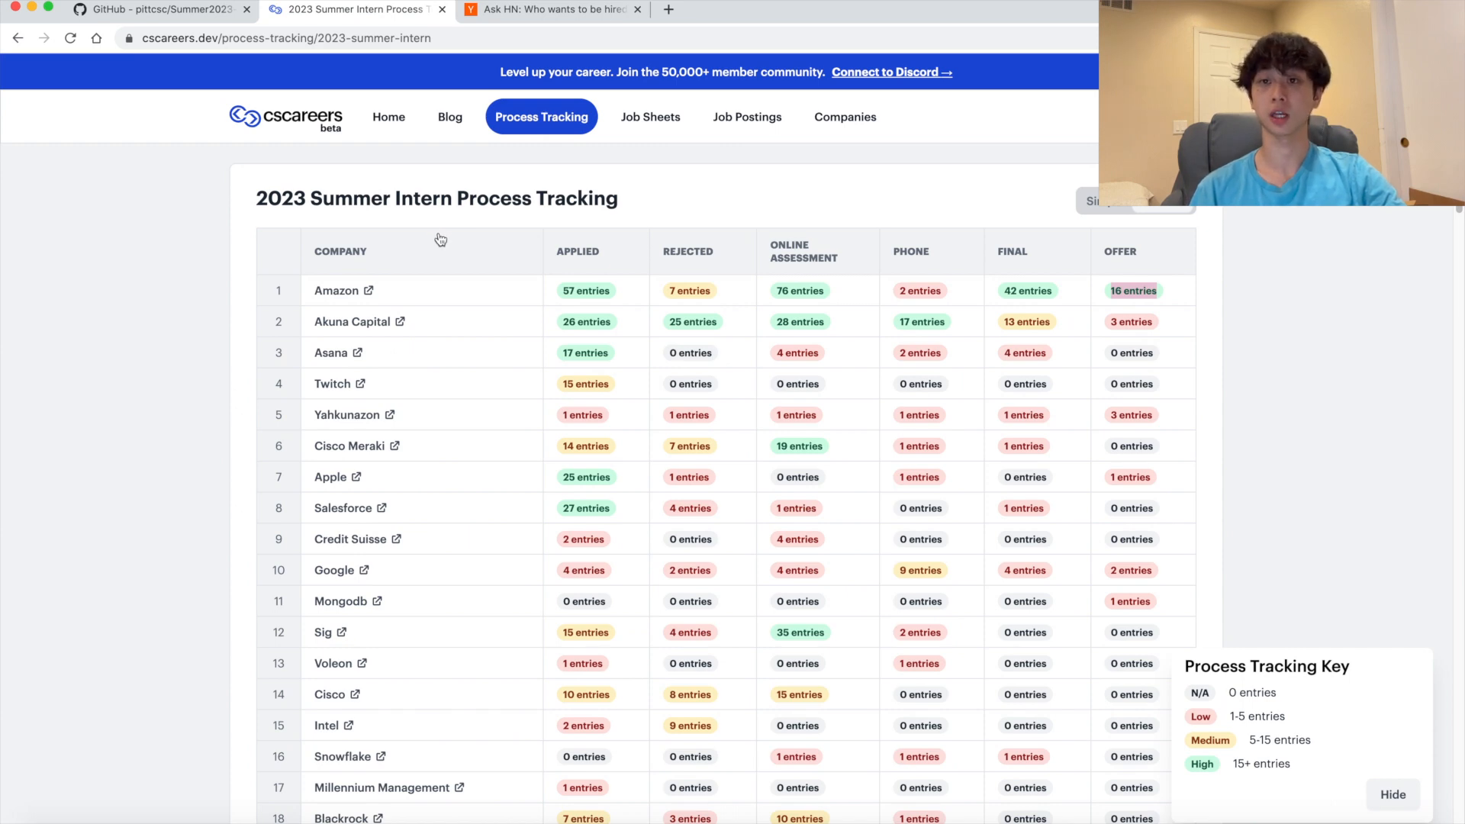
pyautogui.click(551, 9)
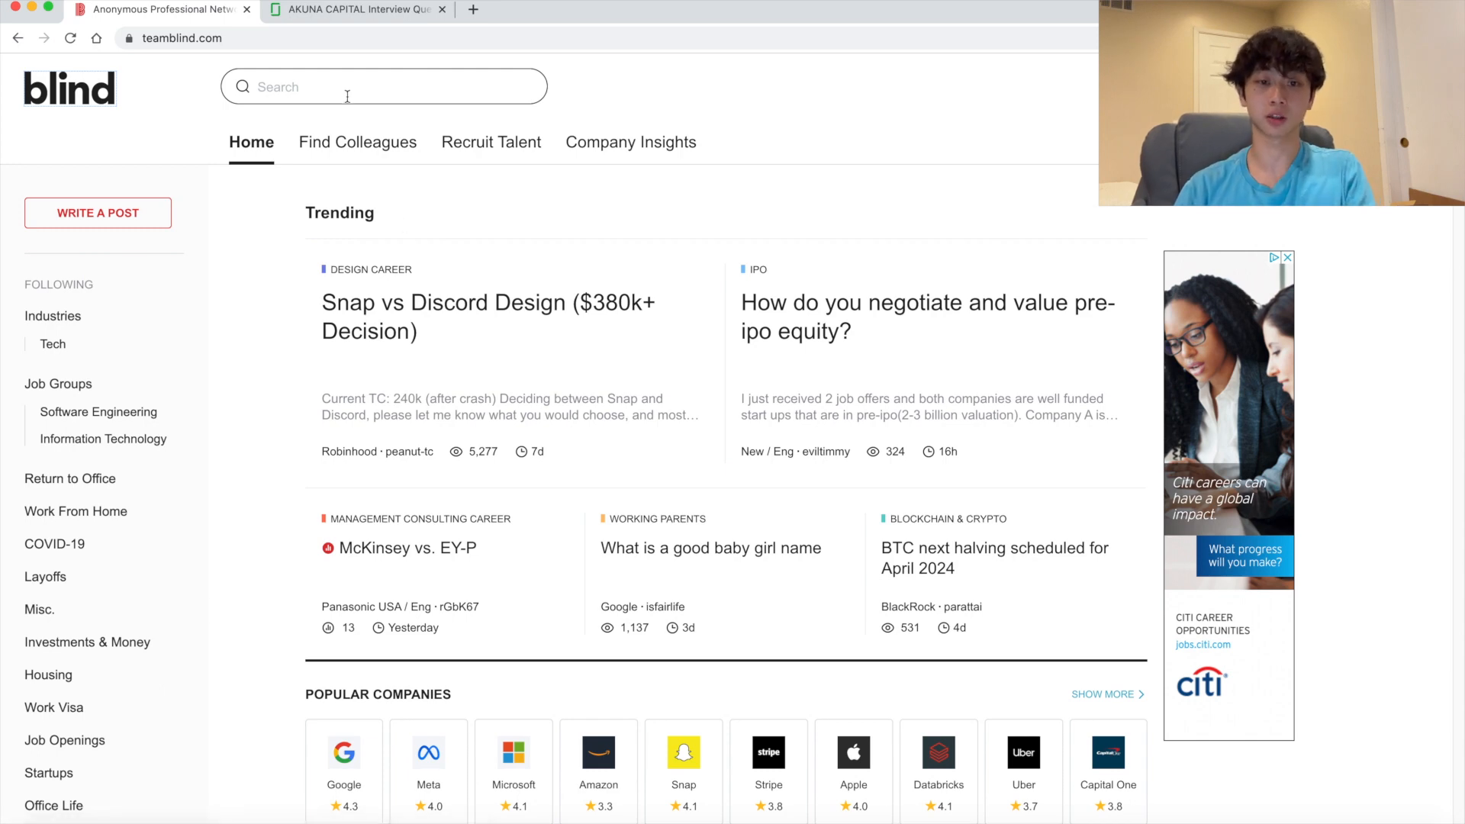
# Search Blind for 'google onsite', scroll the results, then switch to Glassdoor's Akuna Capital page
pyautogui.write('google onsit')
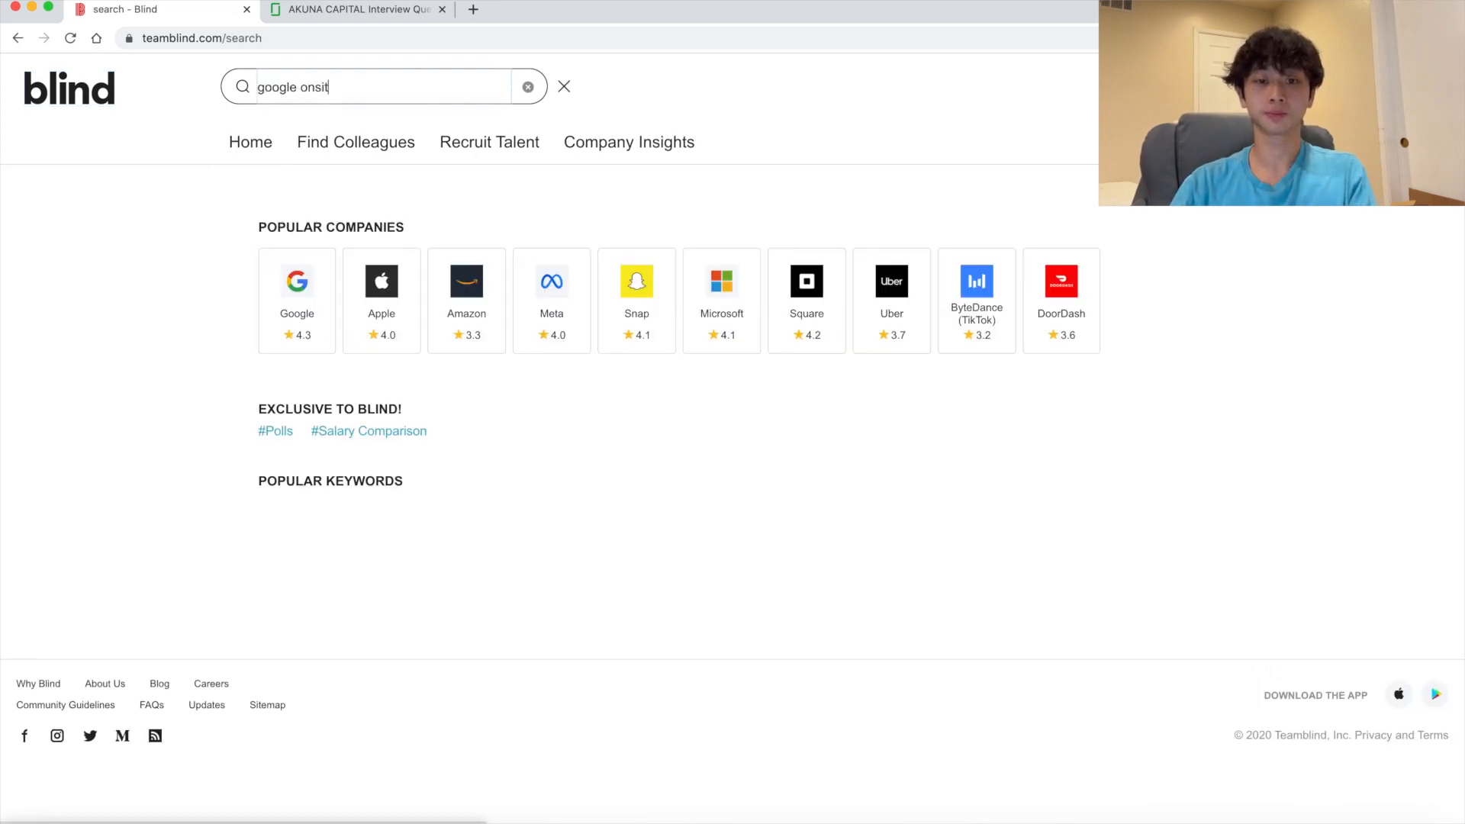
pyautogui.press('Enter')
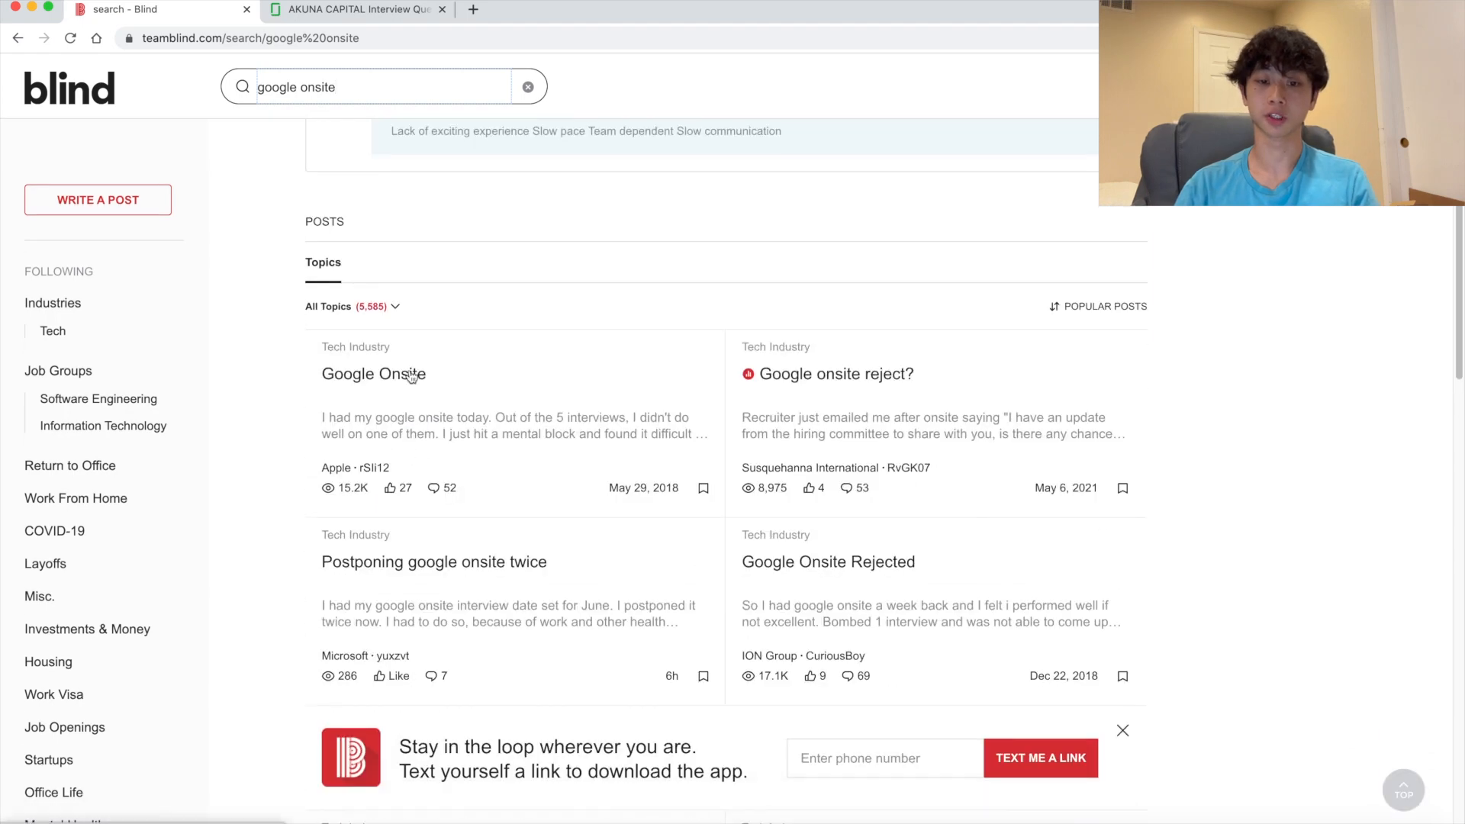
pyautogui.scroll(-3)
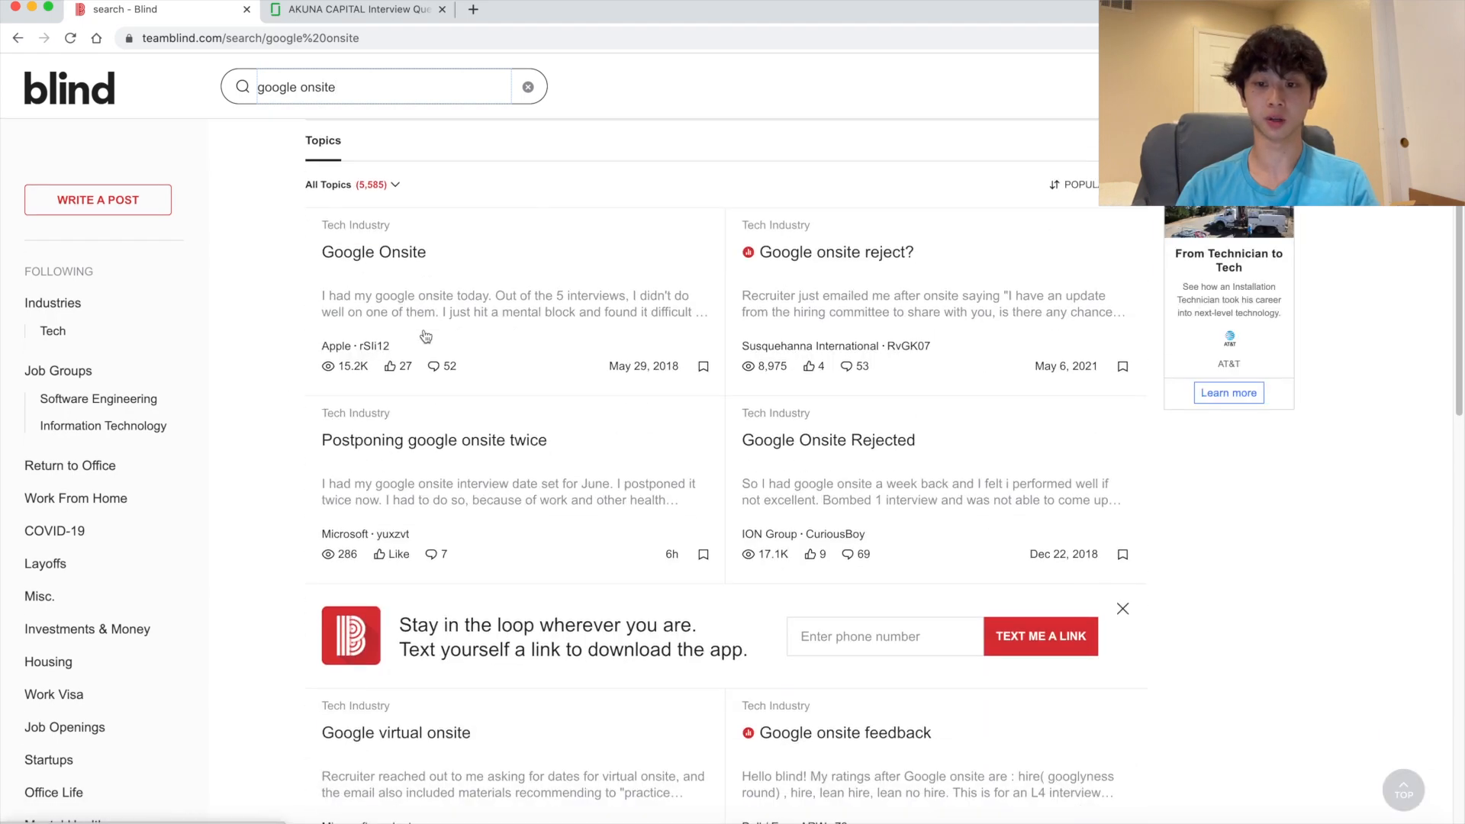
pyautogui.scroll(-3)
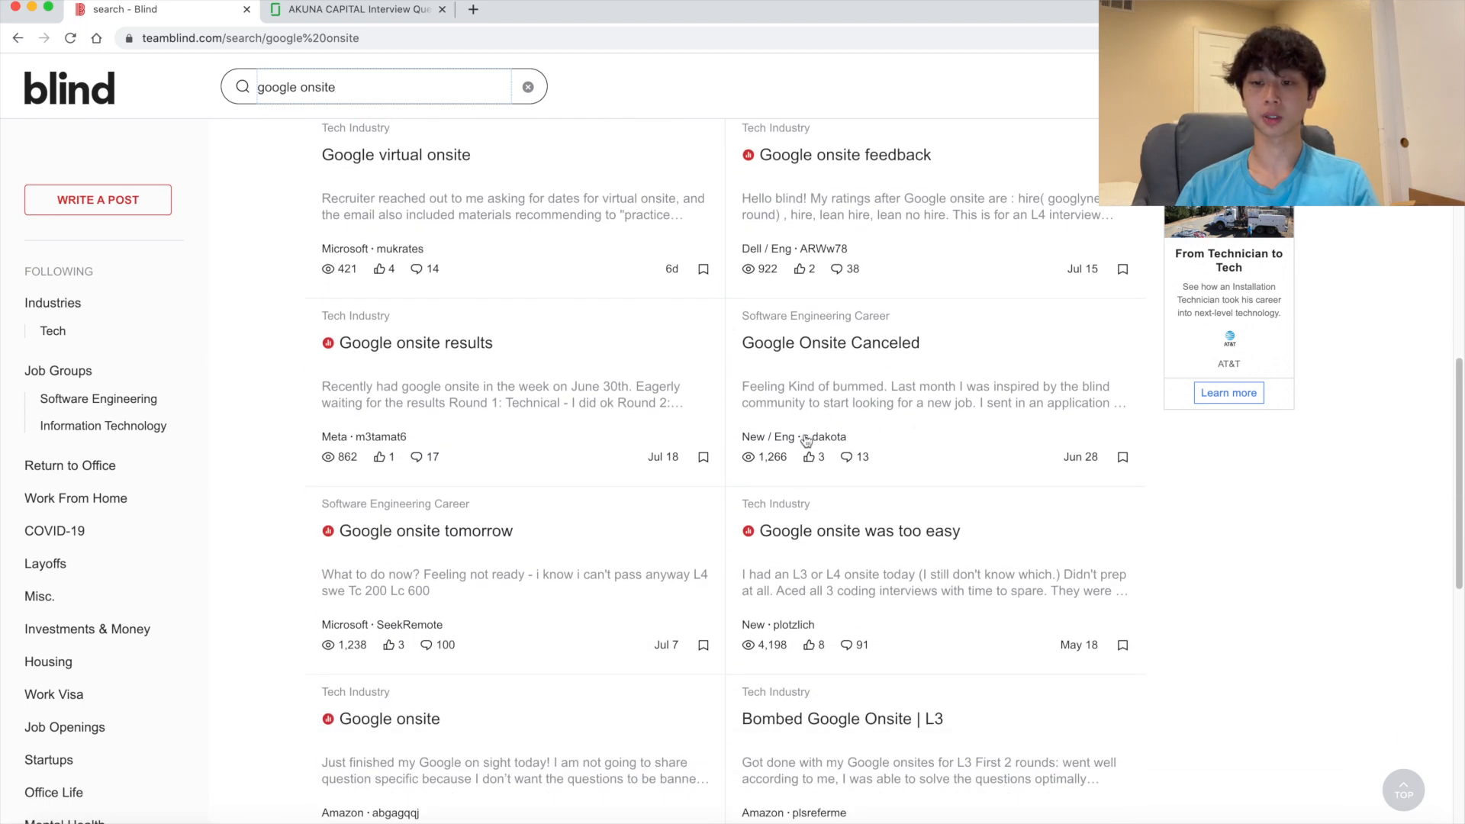
pyautogui.scroll(-3)
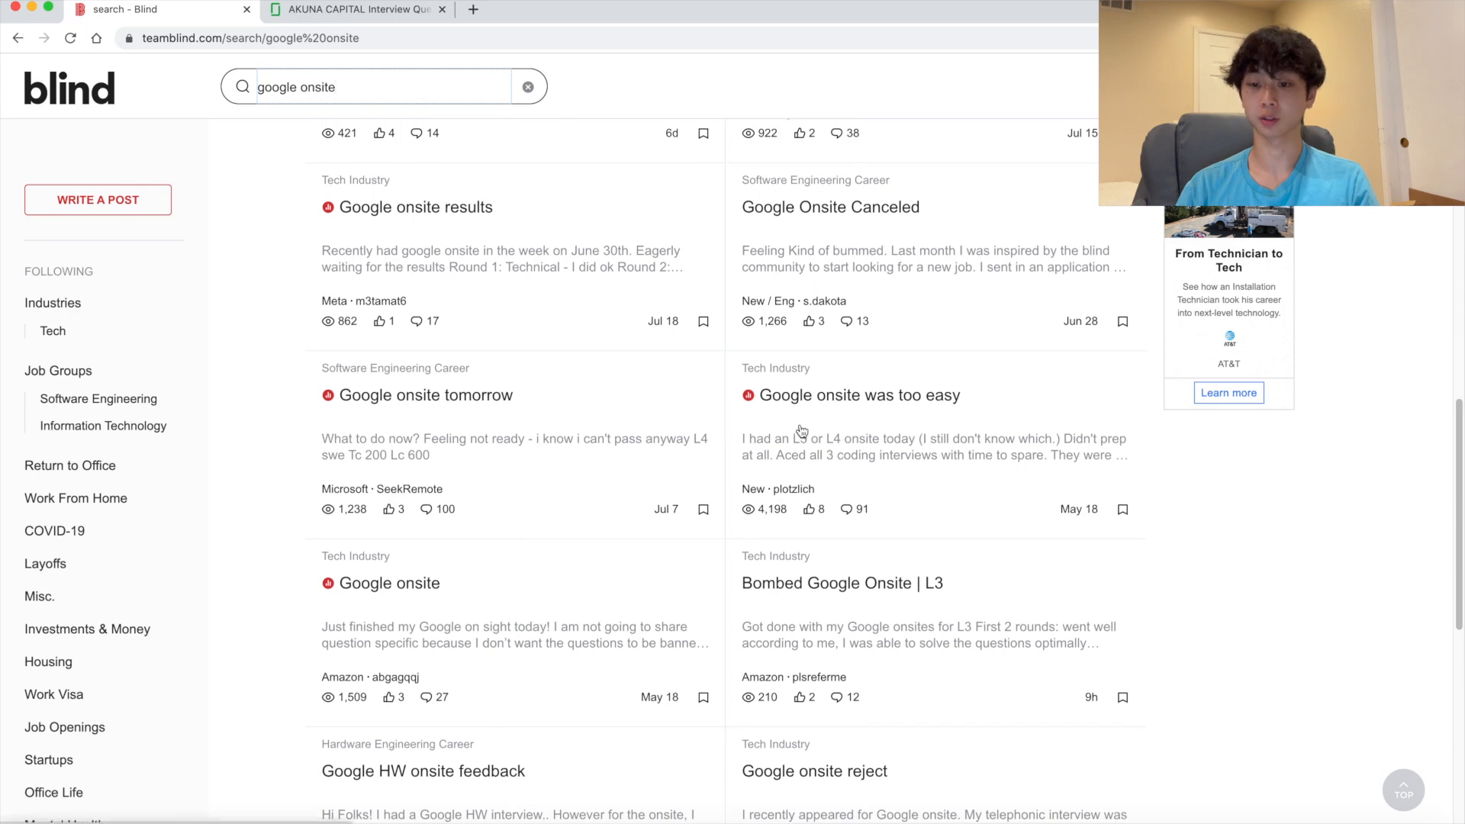
pyautogui.scroll(-3)
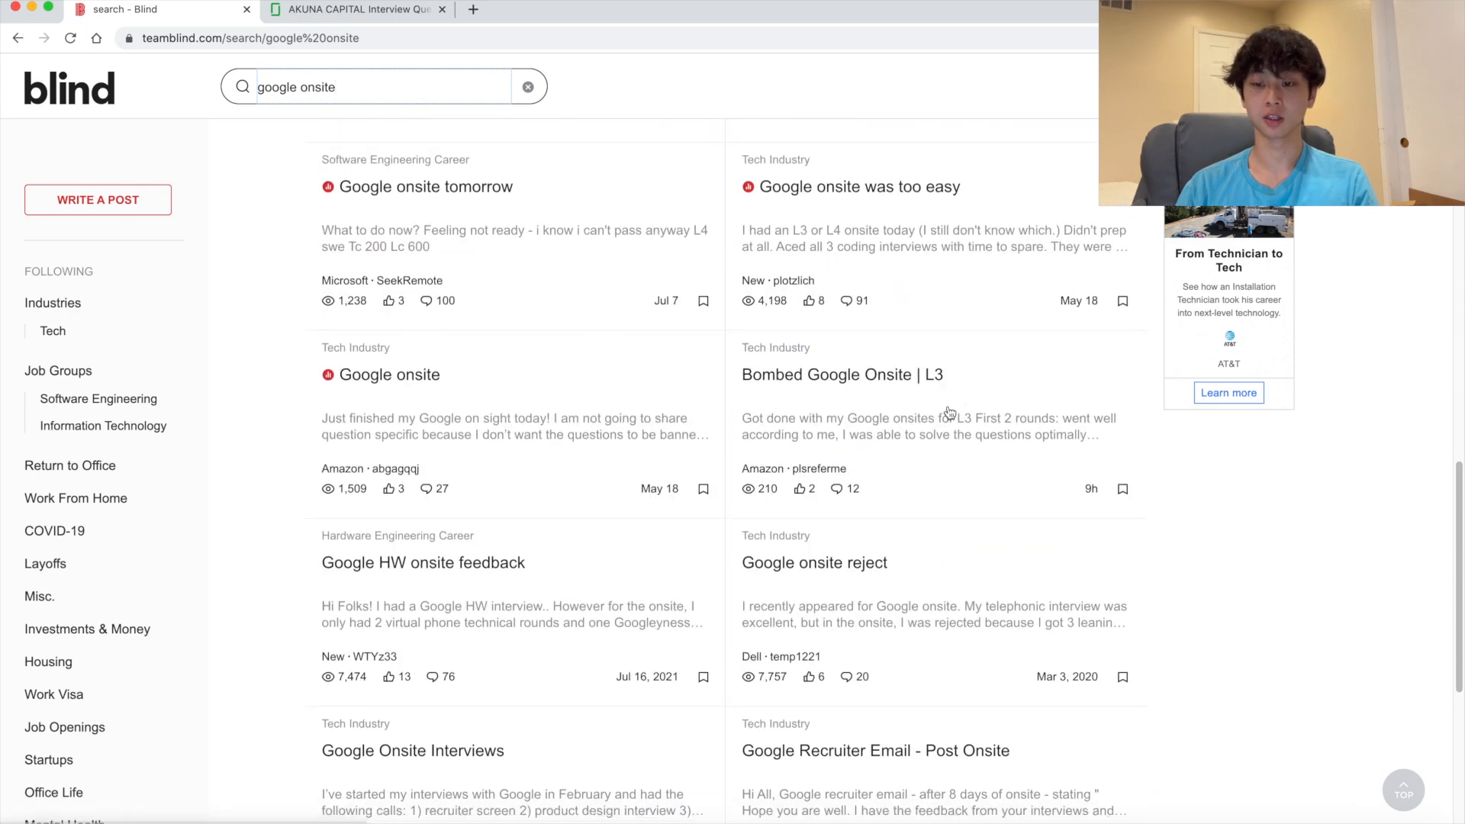
pyautogui.scroll(-3)
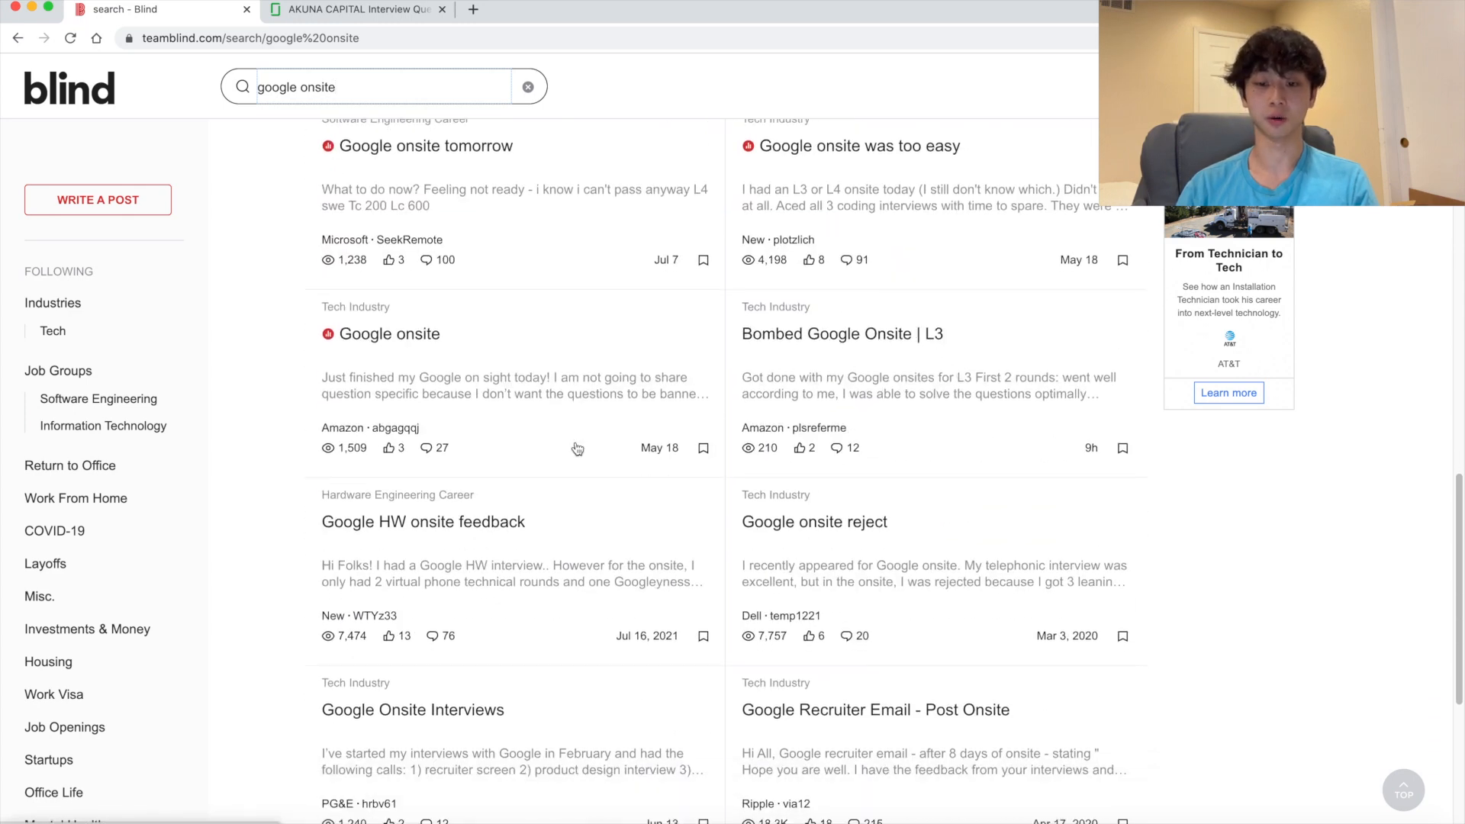
pyautogui.scroll(-3)
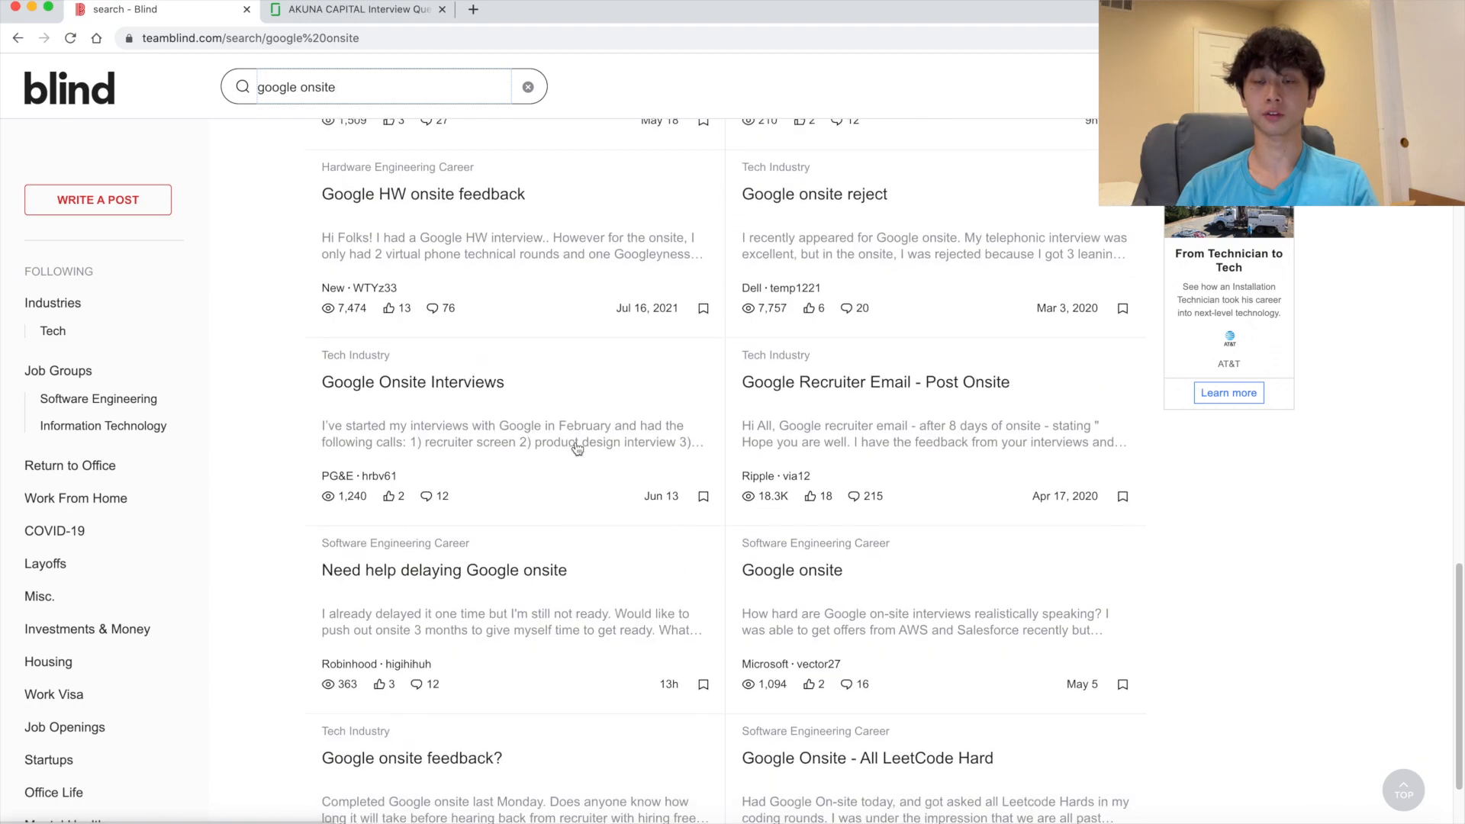
pyautogui.scroll(-3)
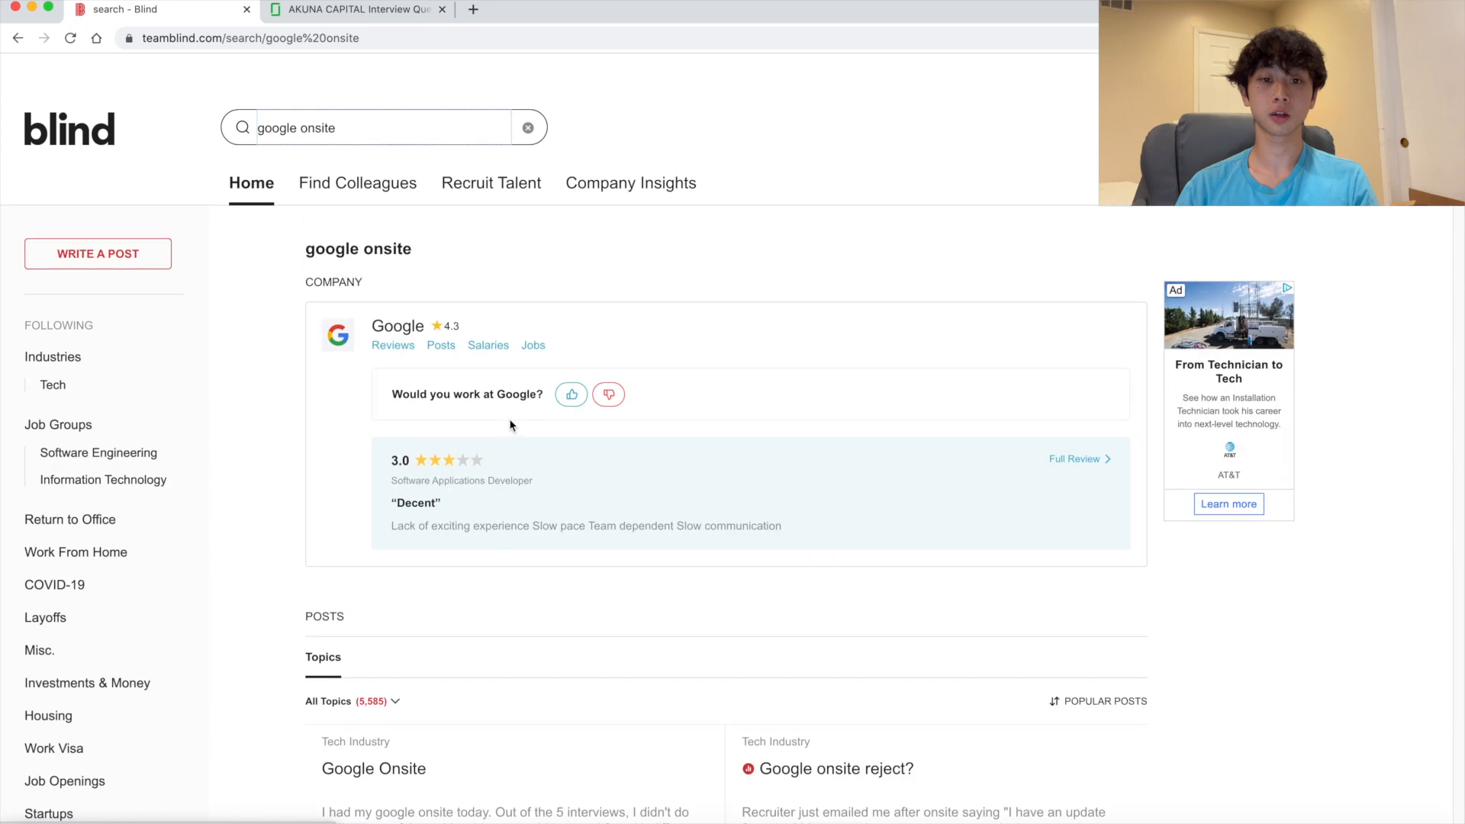
pyautogui.click(355, 10)
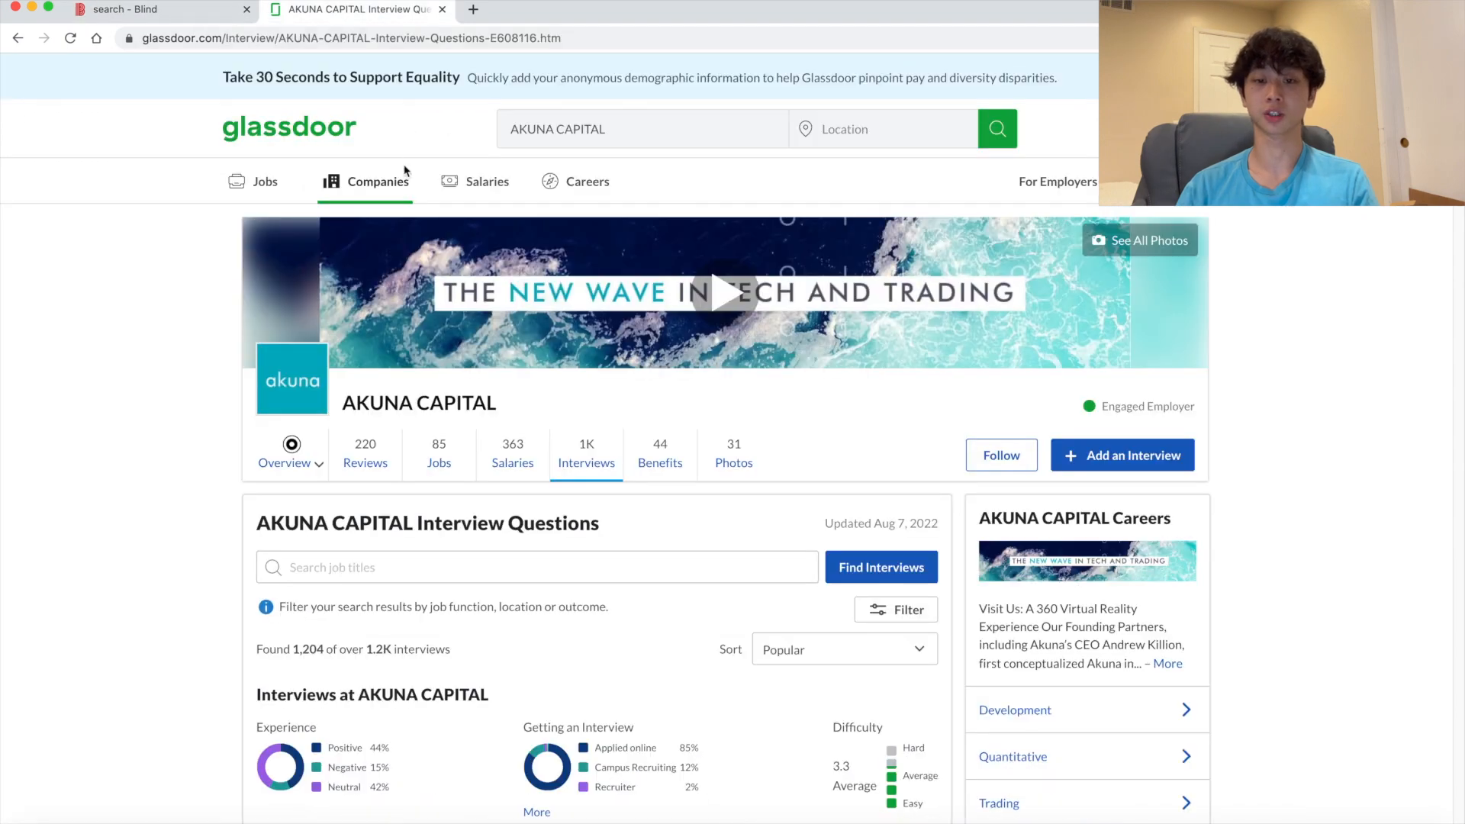
# Filter Akuna Capital's interview reviews to the Intern job title
pyautogui.scroll(-3)
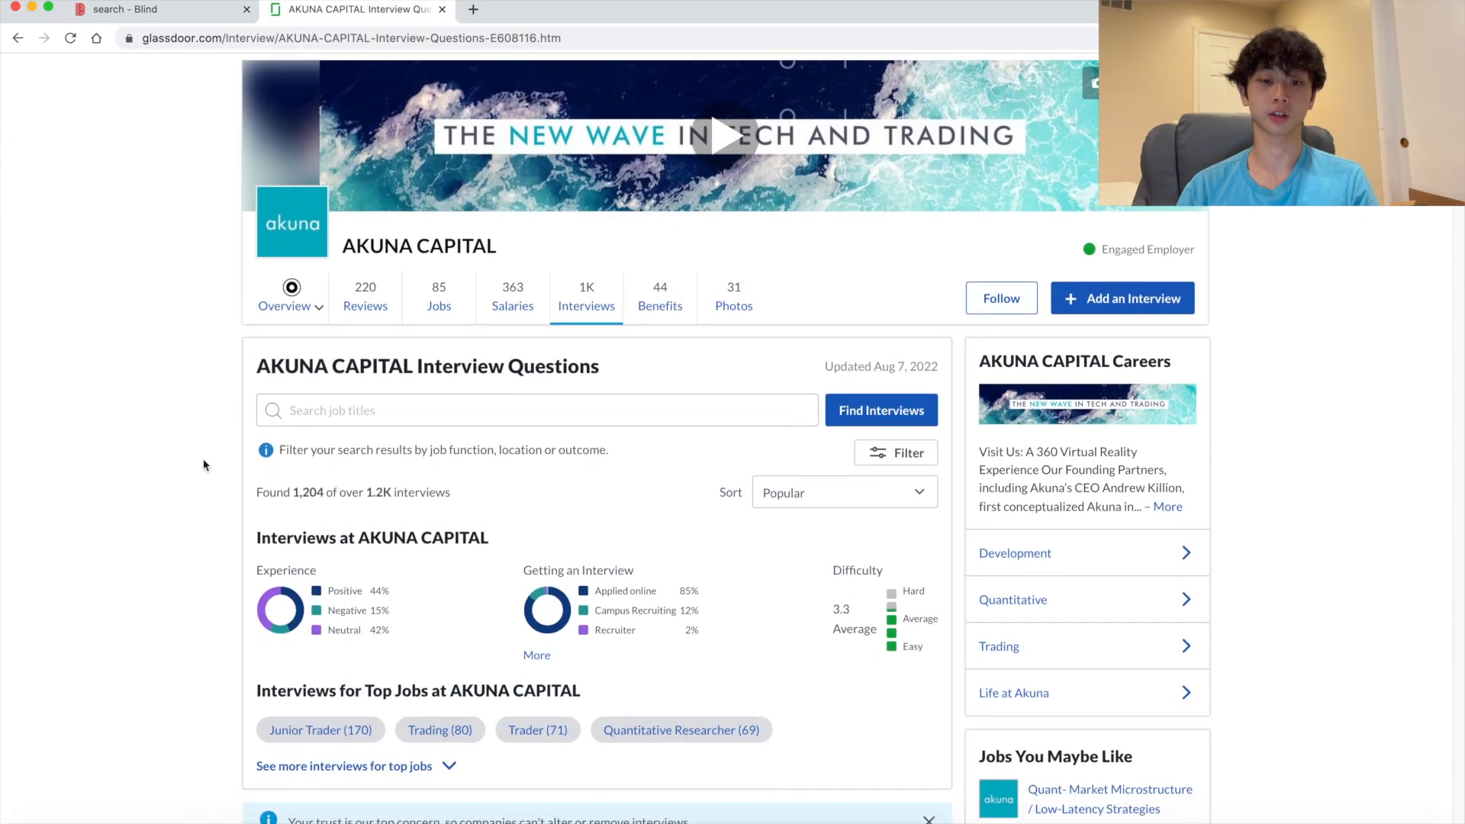
pyautogui.scroll(-3)
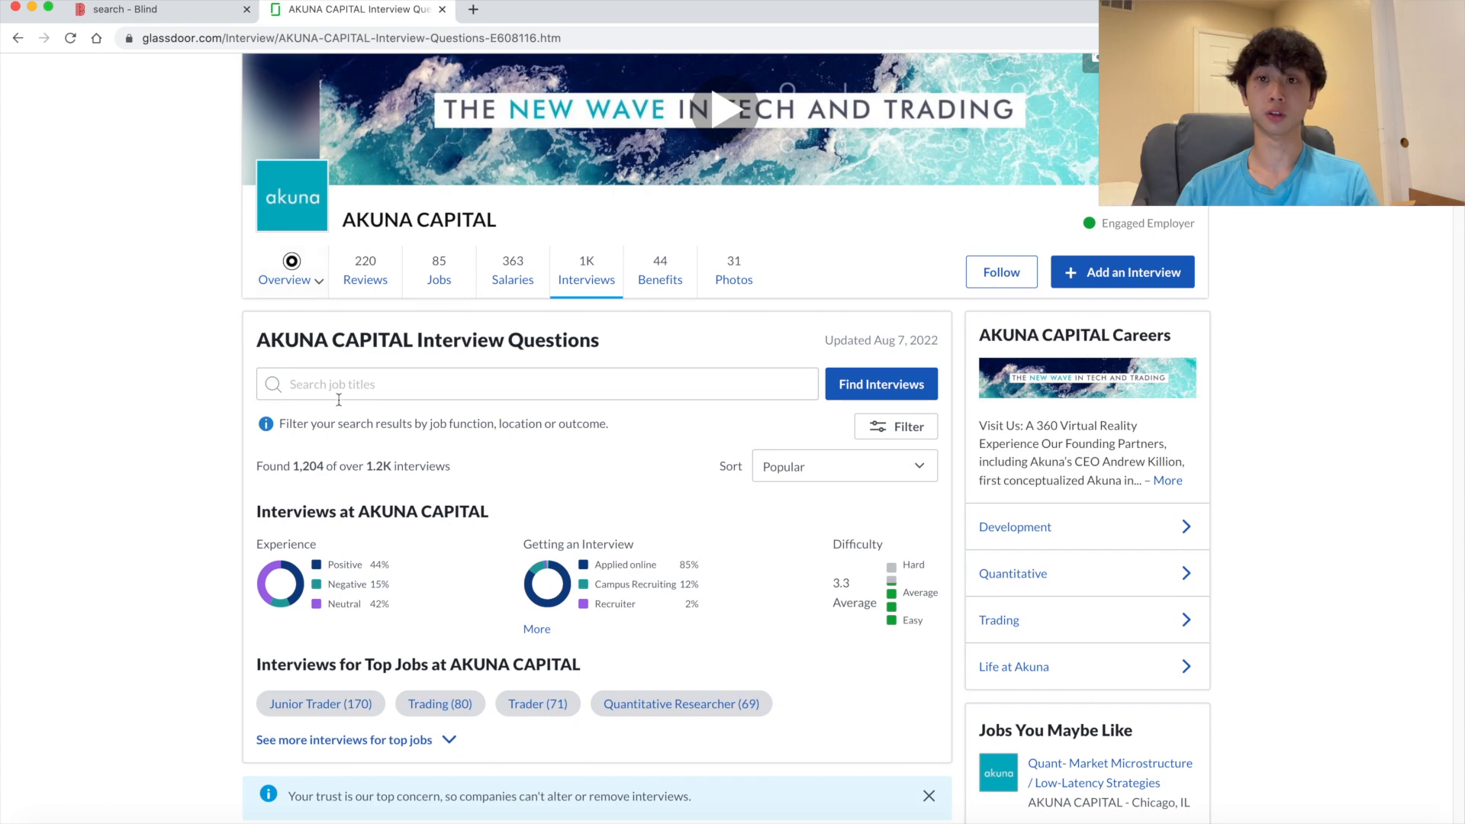
pyautogui.click(537, 384)
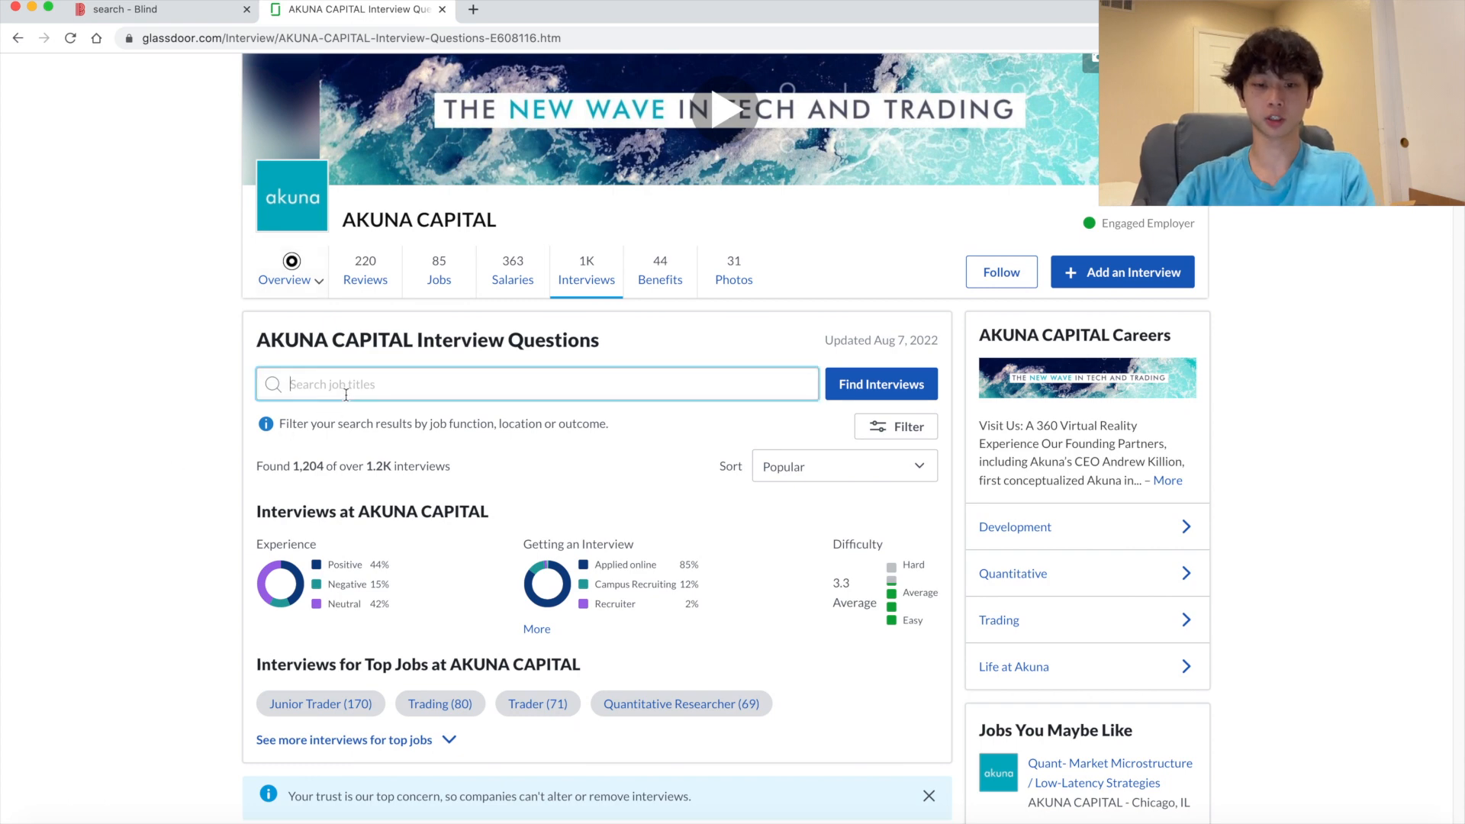
pyautogui.write('intern')
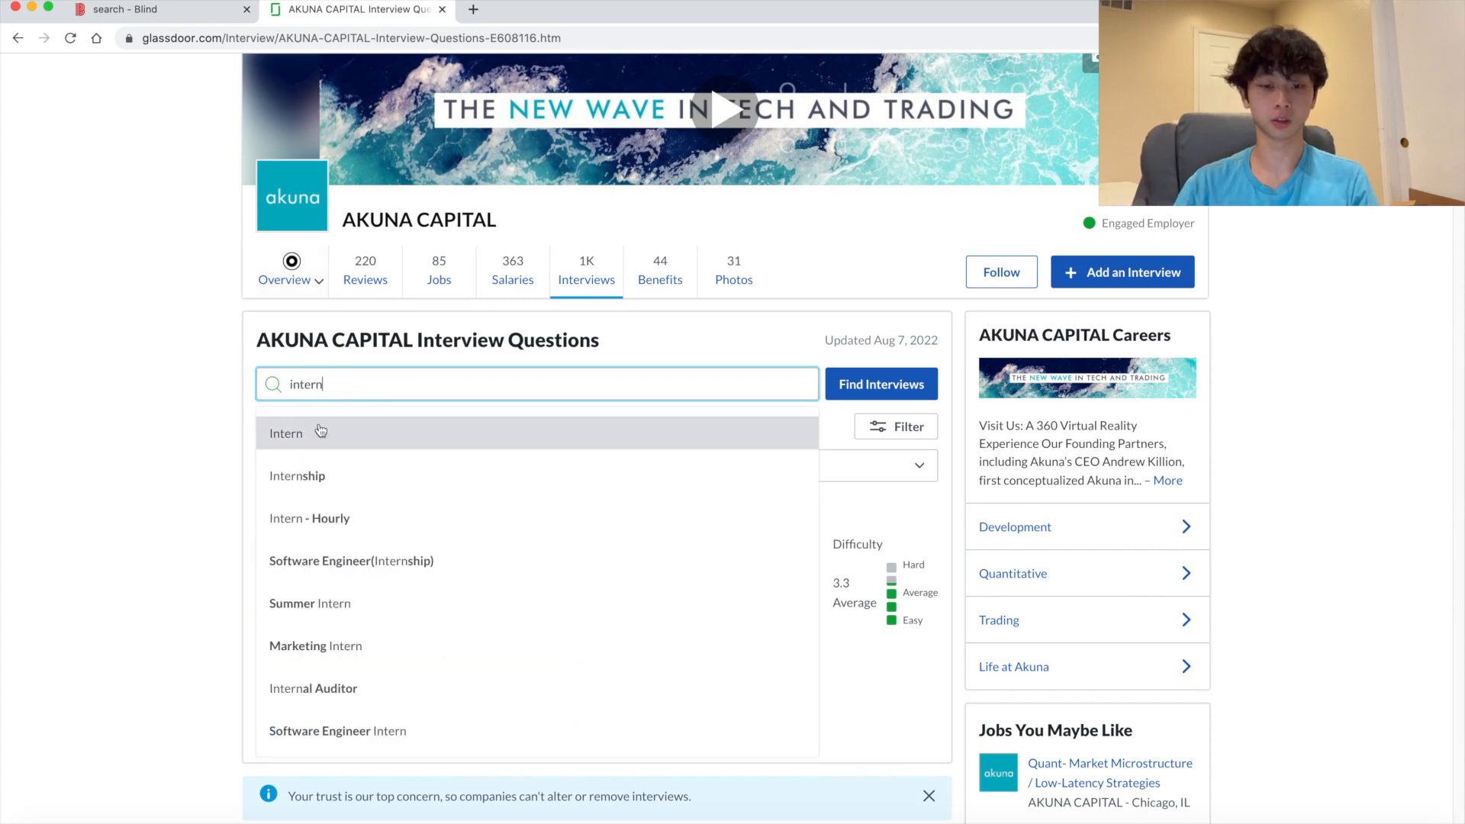
pyautogui.click(286, 433)
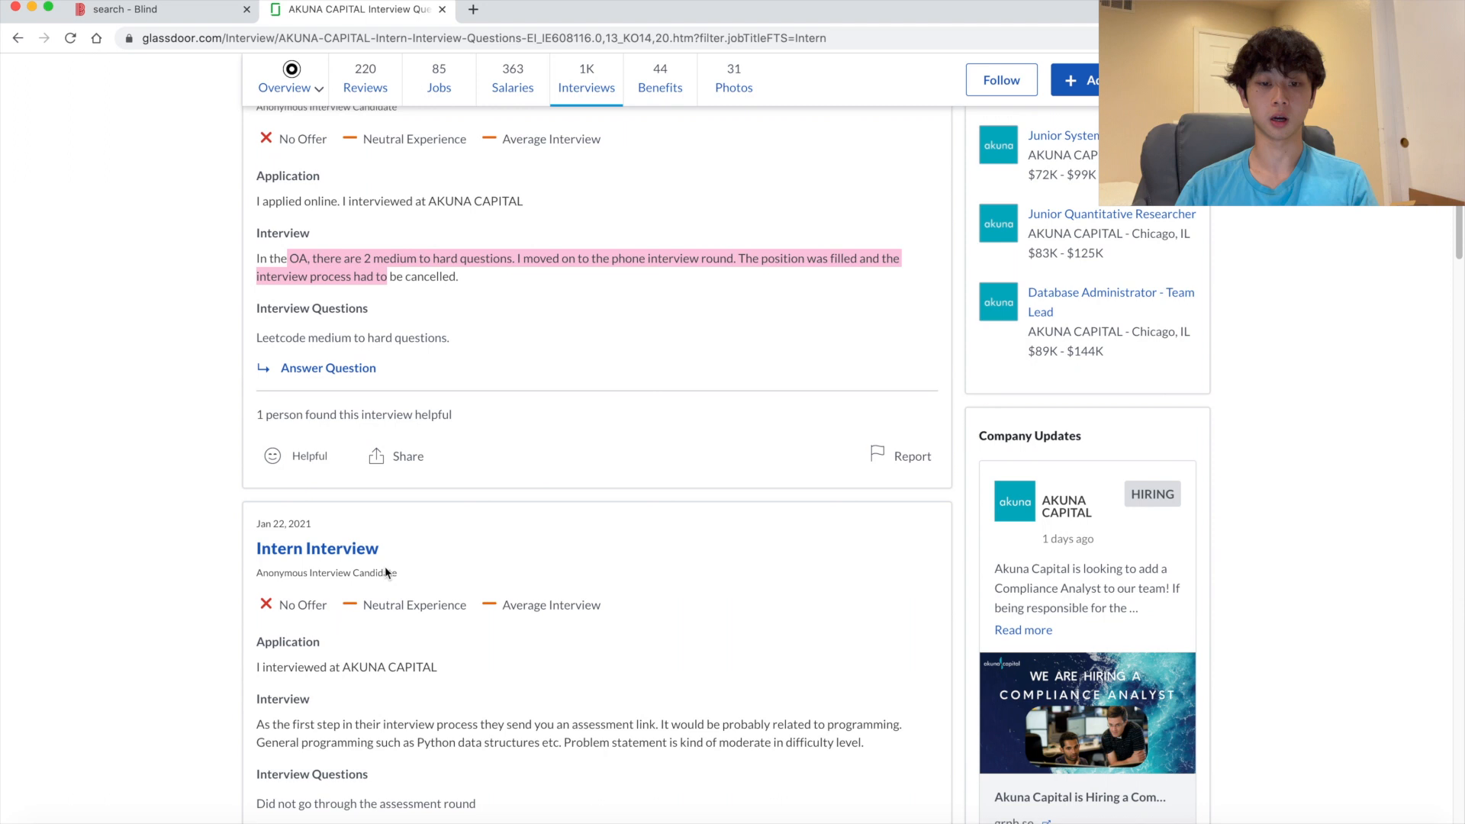
# Scroll through the Akuna Capital intern interview experiences
pyautogui.scroll(-3)
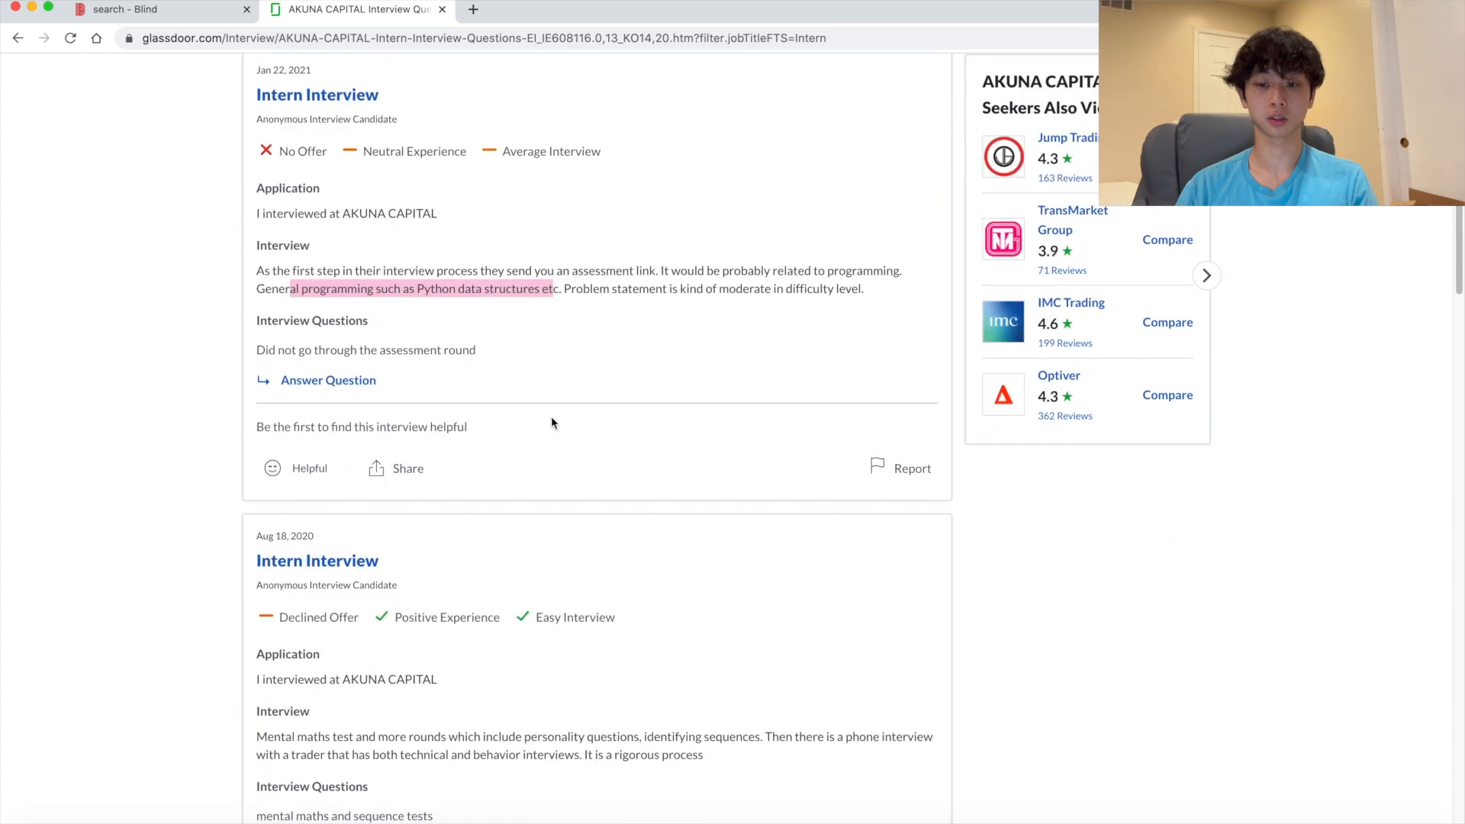
pyautogui.scroll(-3)
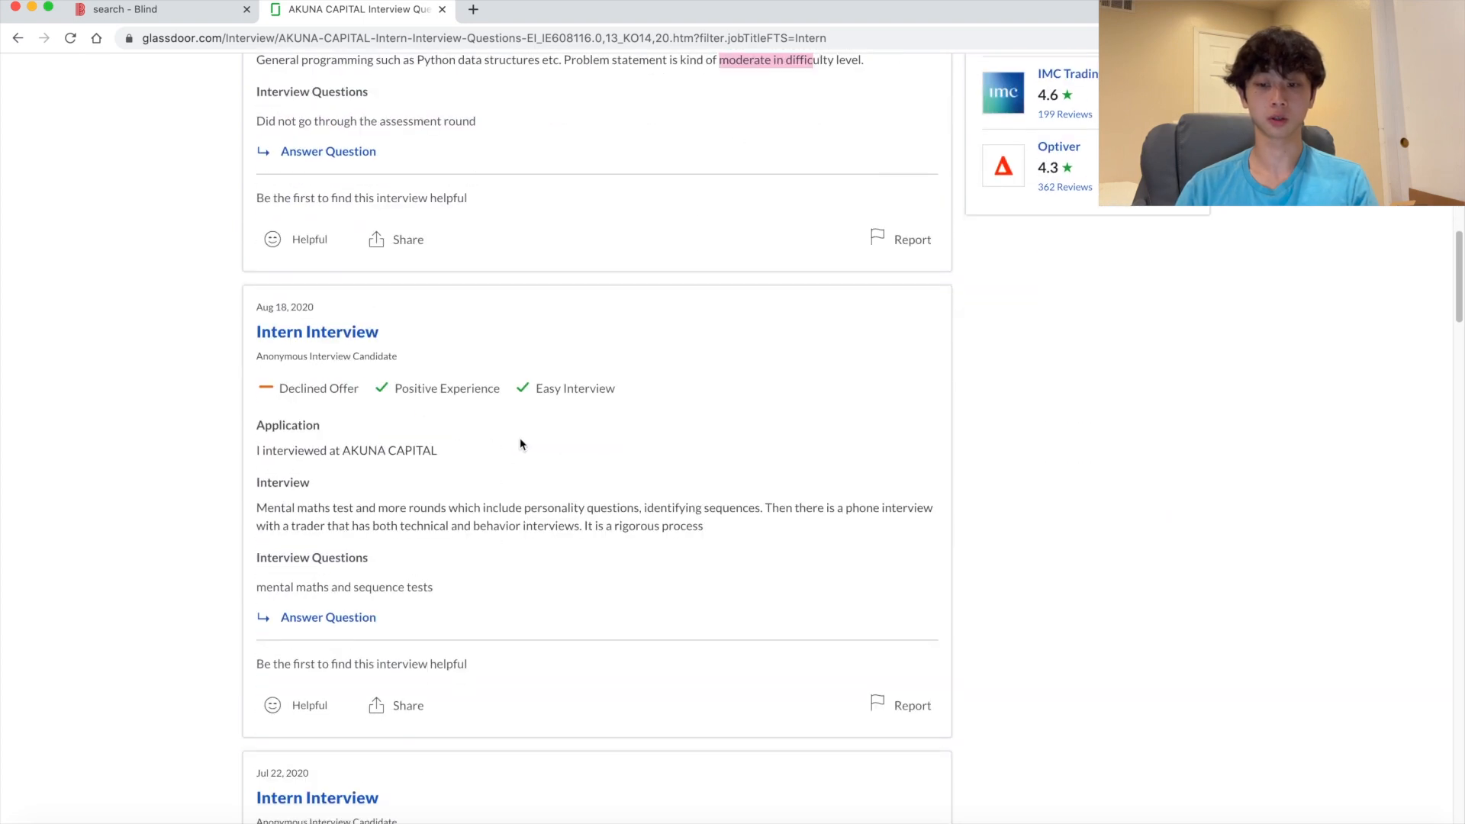
pyautogui.scroll(-3)
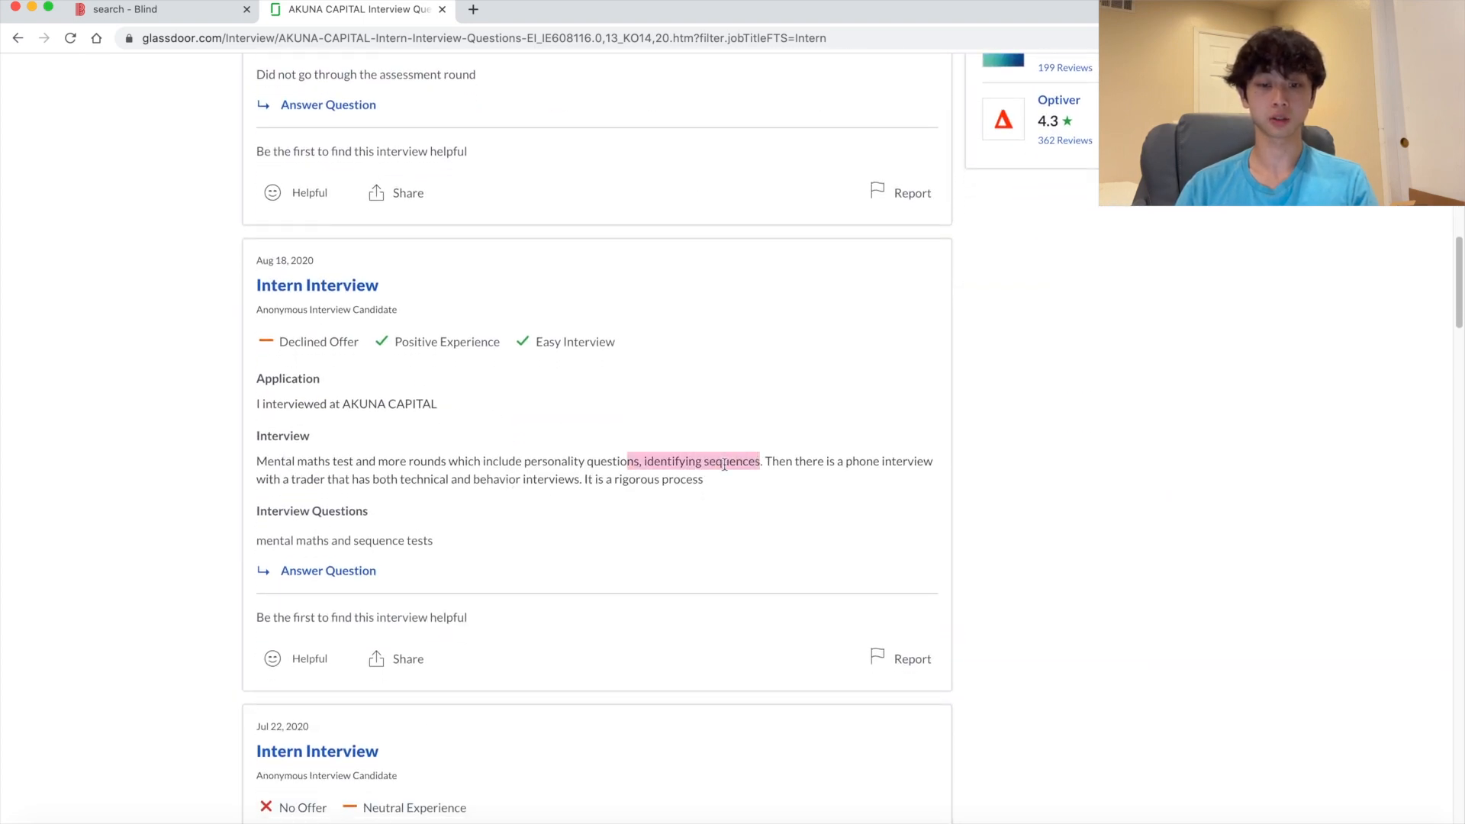
pyautogui.scroll(-3)
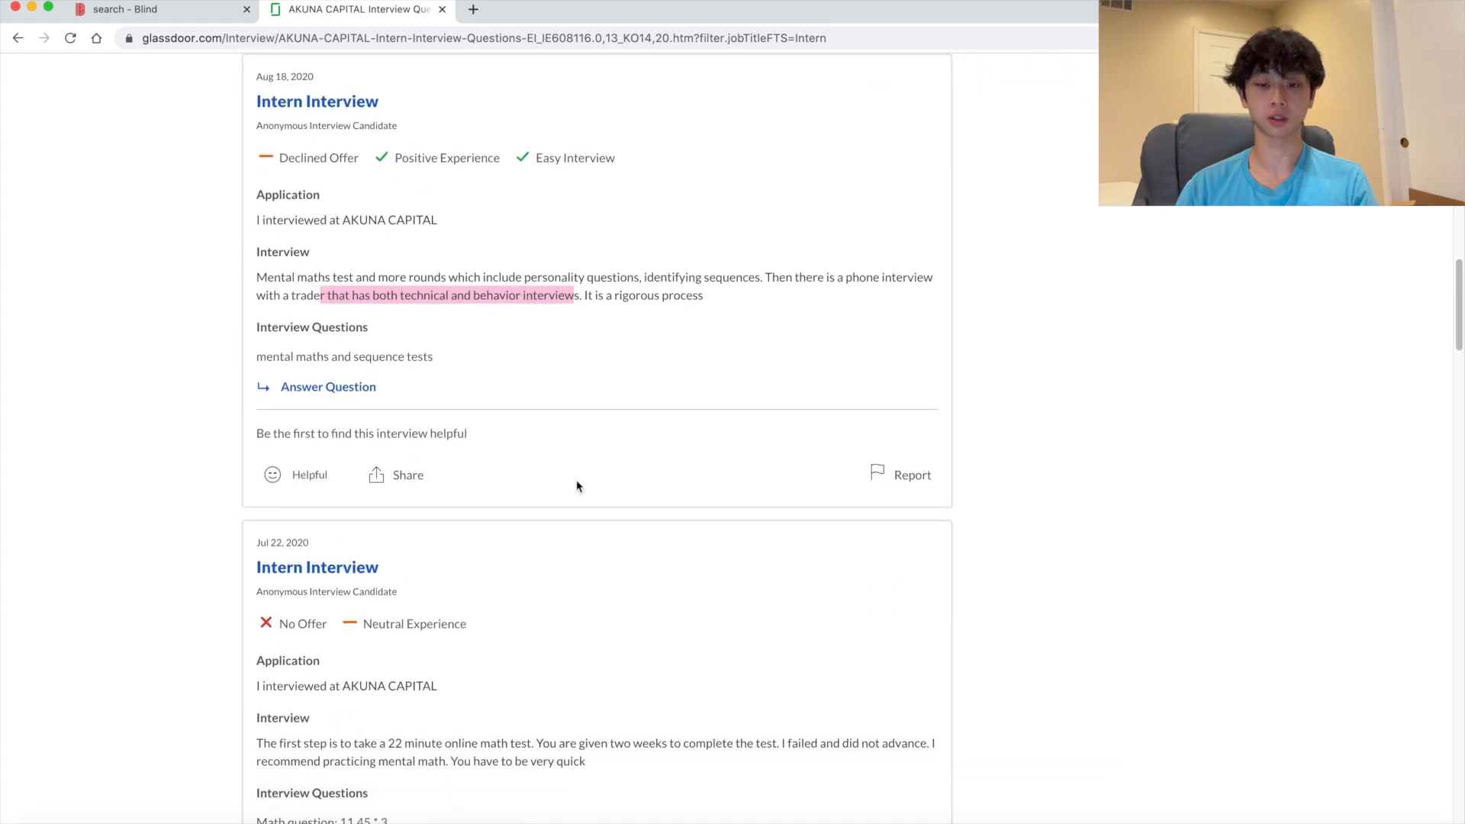
pyautogui.scroll(-3)
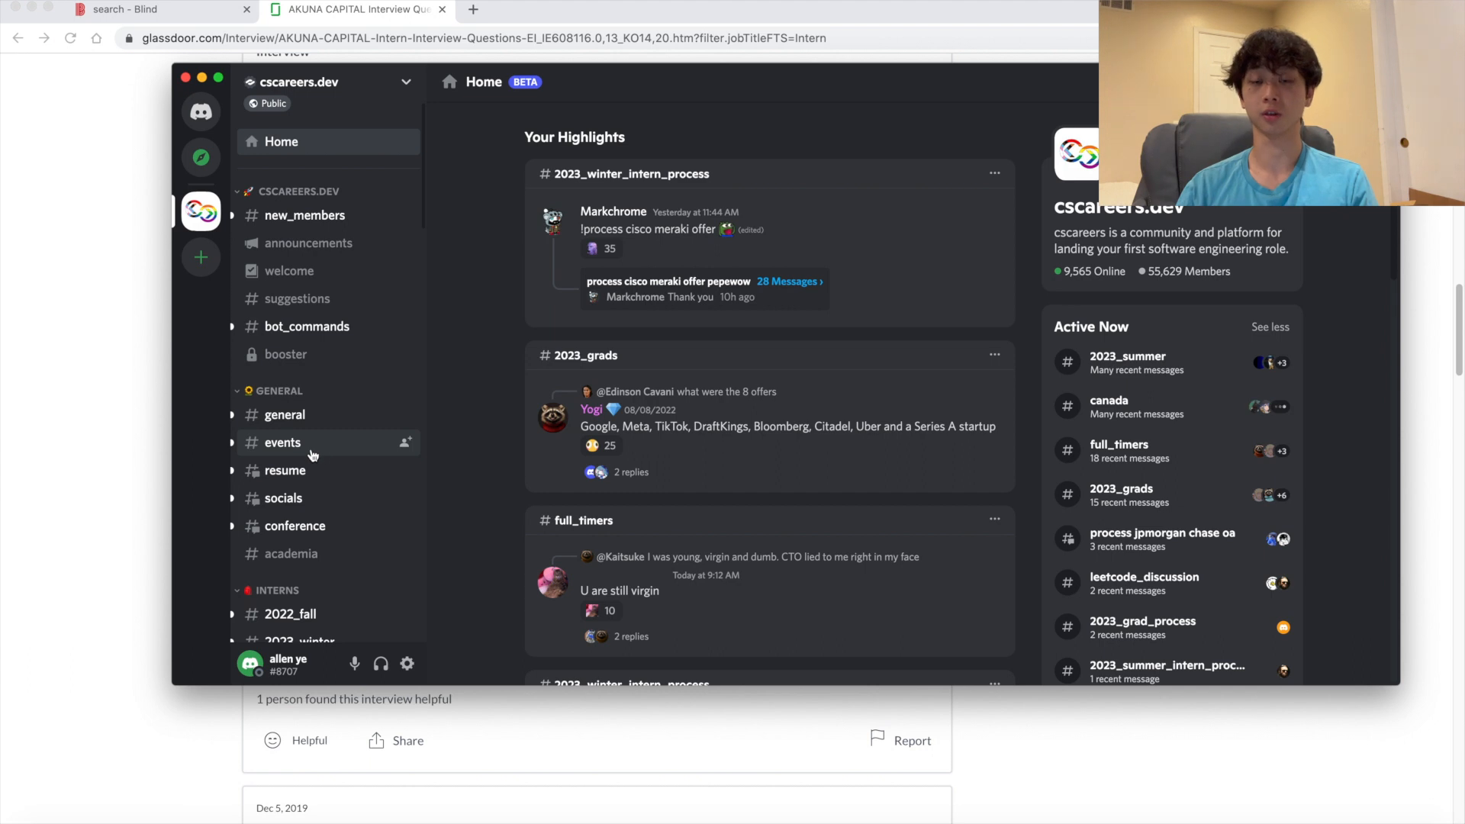
# Browse the cscareers.dev intern process, 2023_winter and 2023_summer channels
pyautogui.scroll(-3)
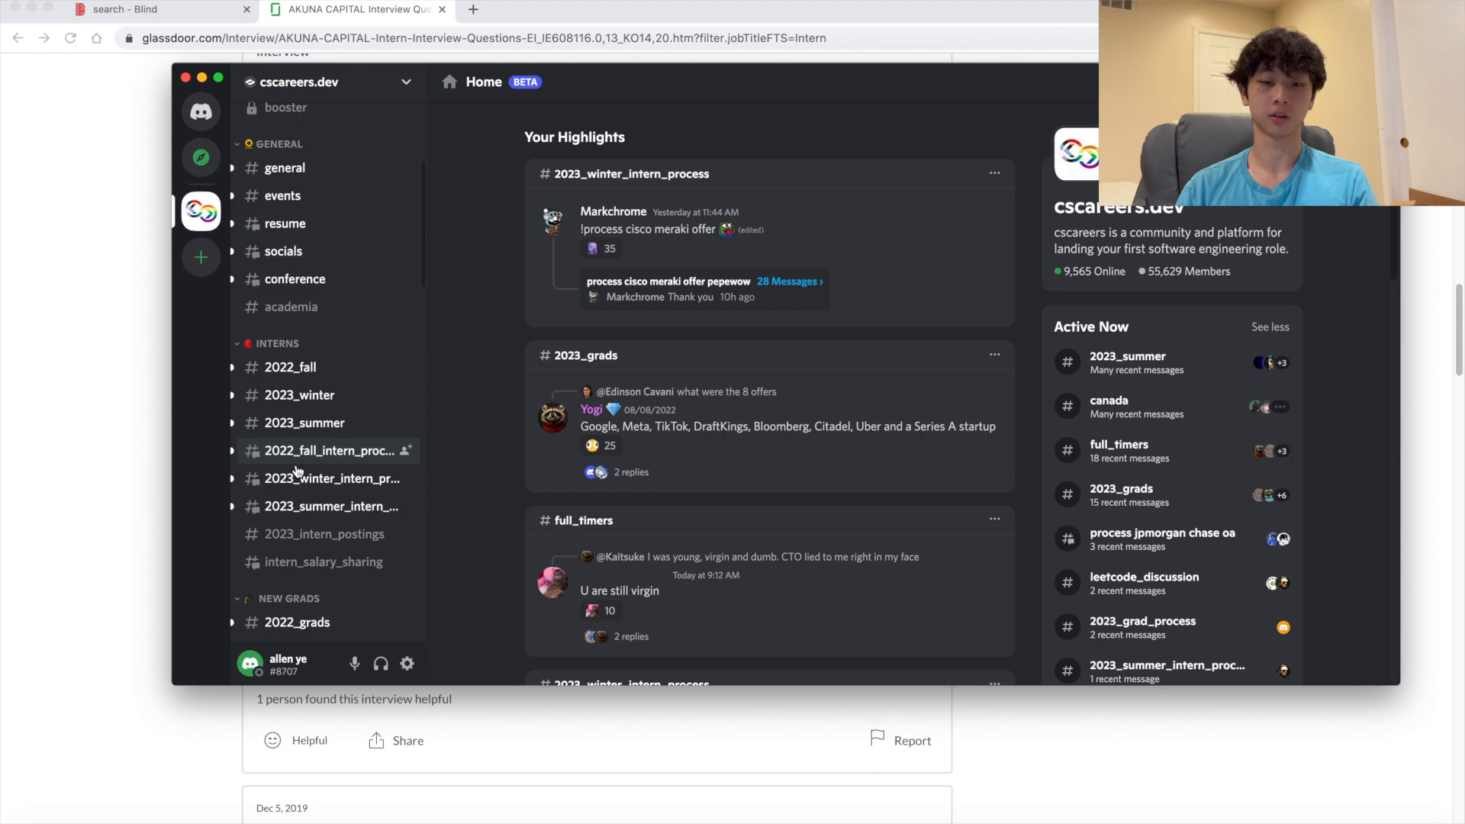
pyautogui.click(329, 505)
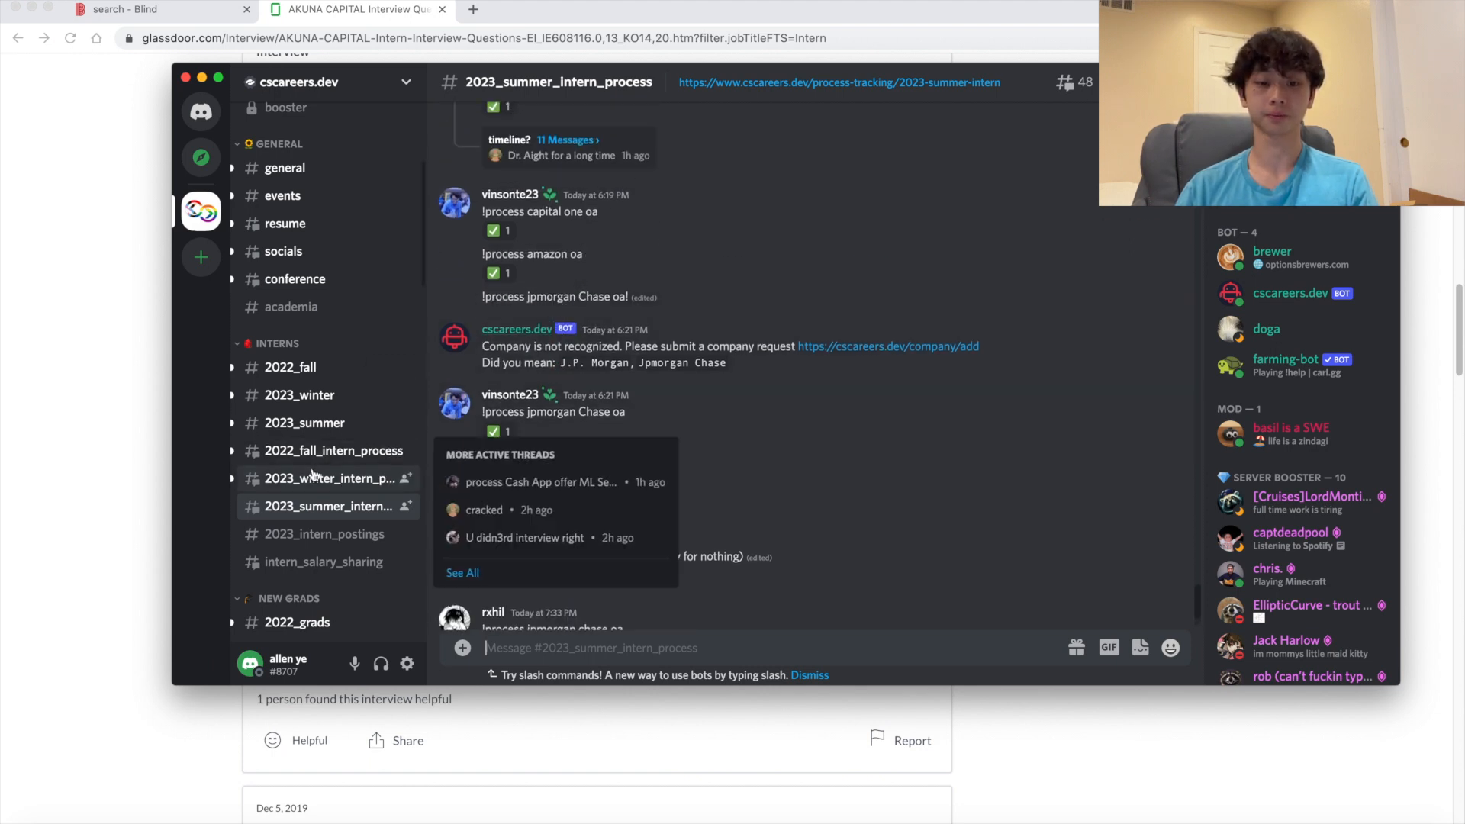
pyautogui.click(328, 477)
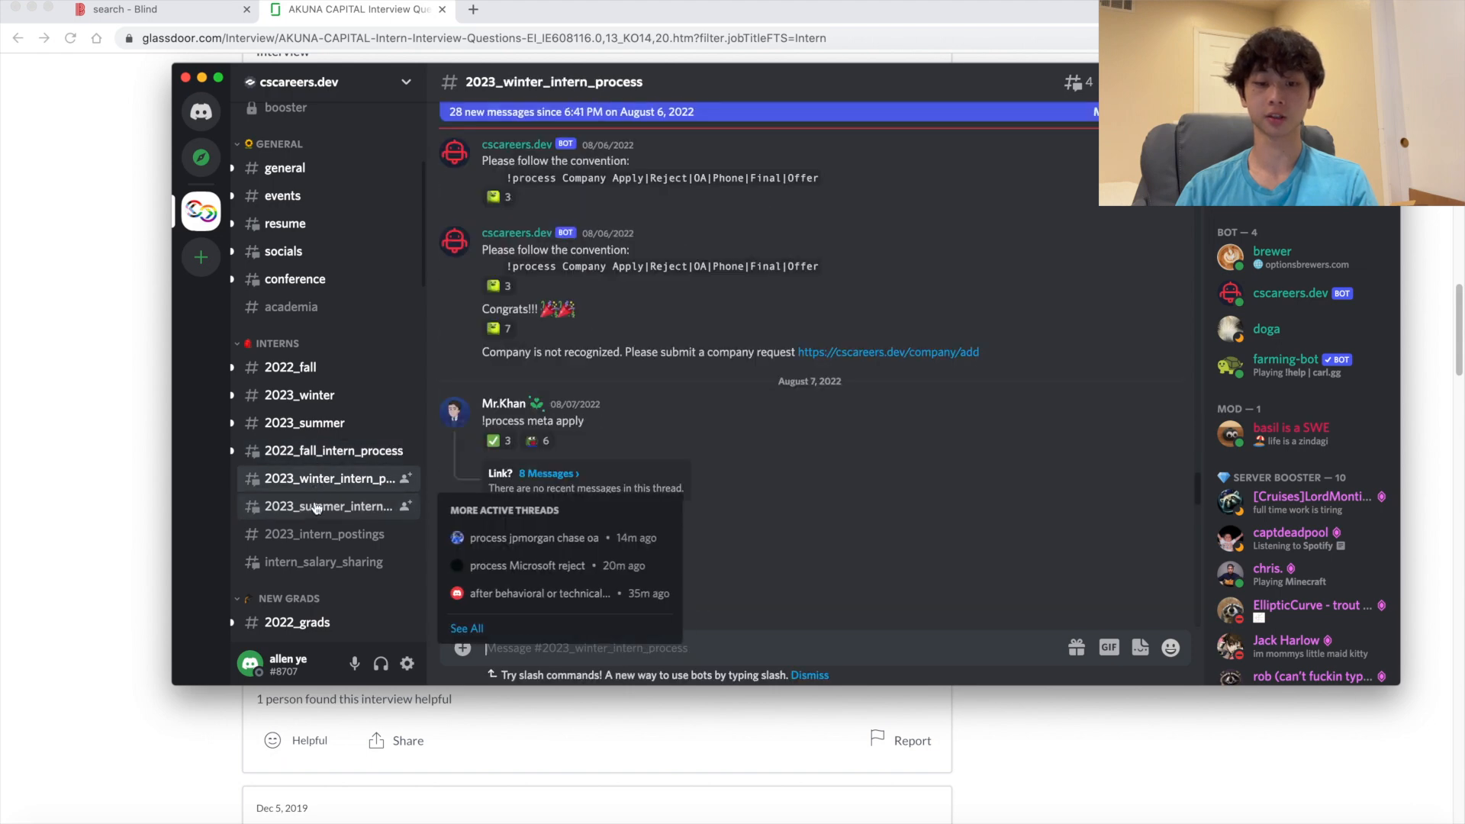
pyautogui.click(300, 394)
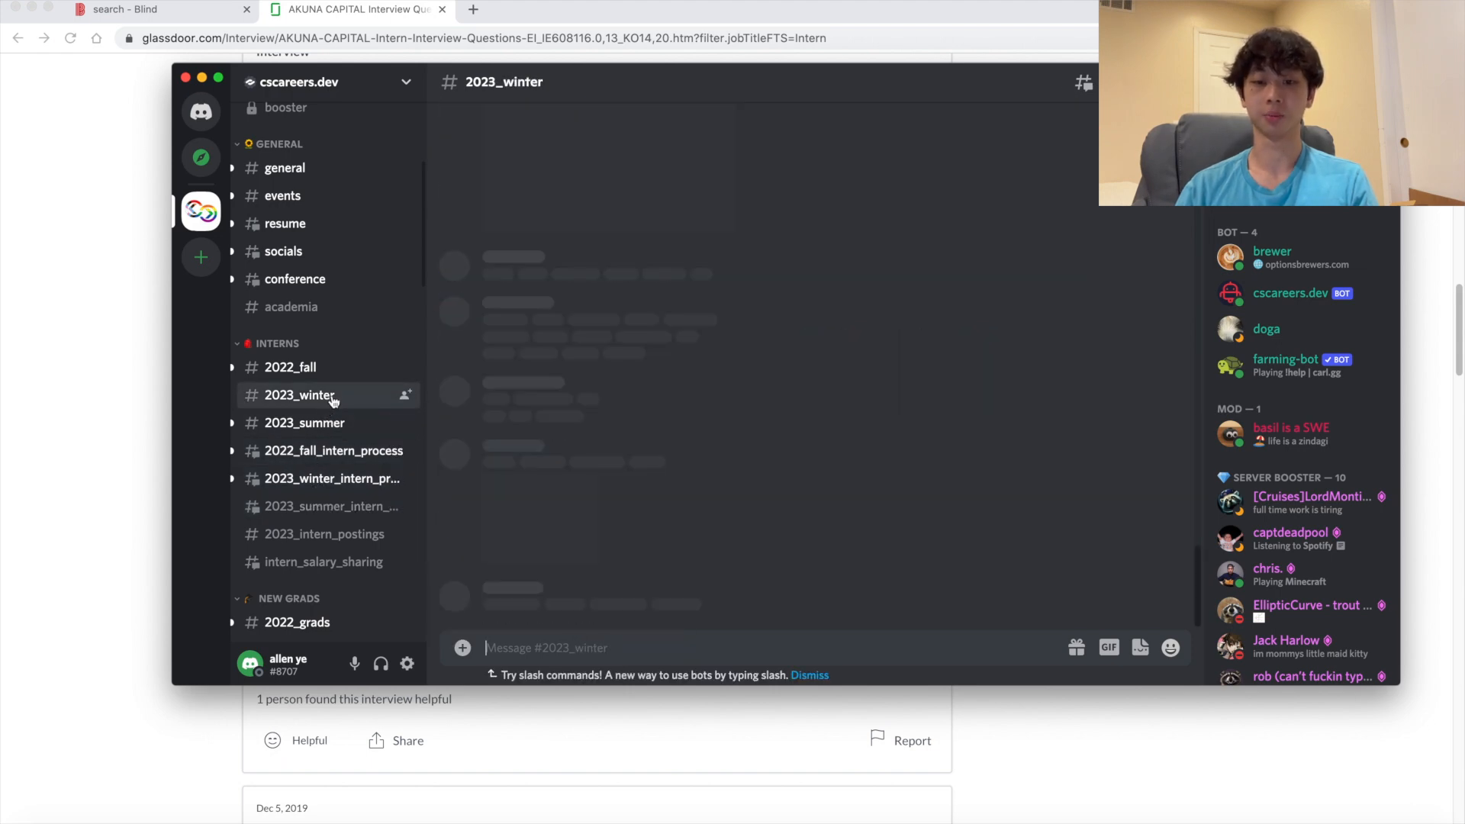
pyautogui.click(304, 422)
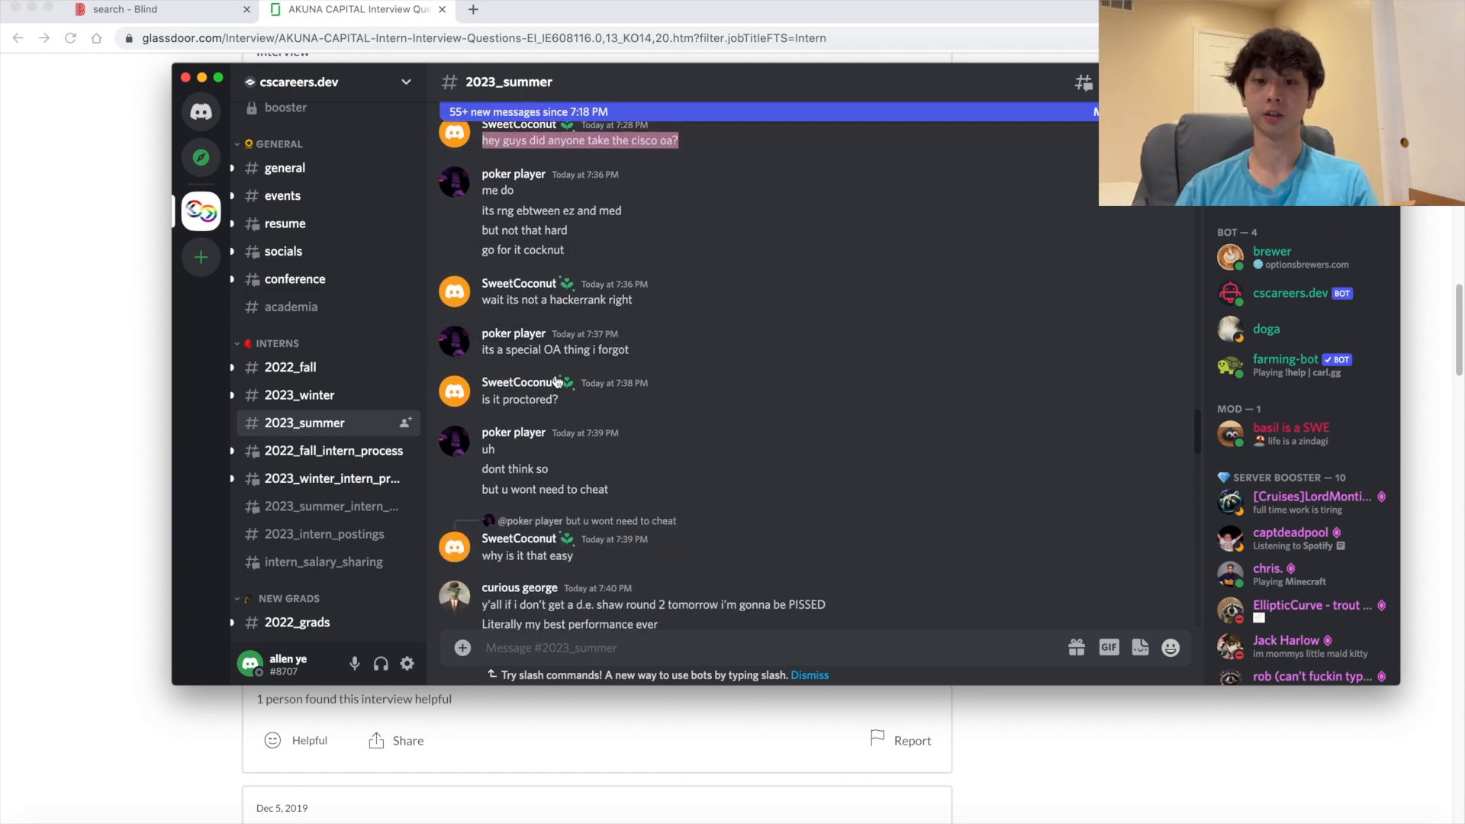
# Scroll down to Interview Prep and open the #leetcode-bot channel
pyautogui.scroll(-3)
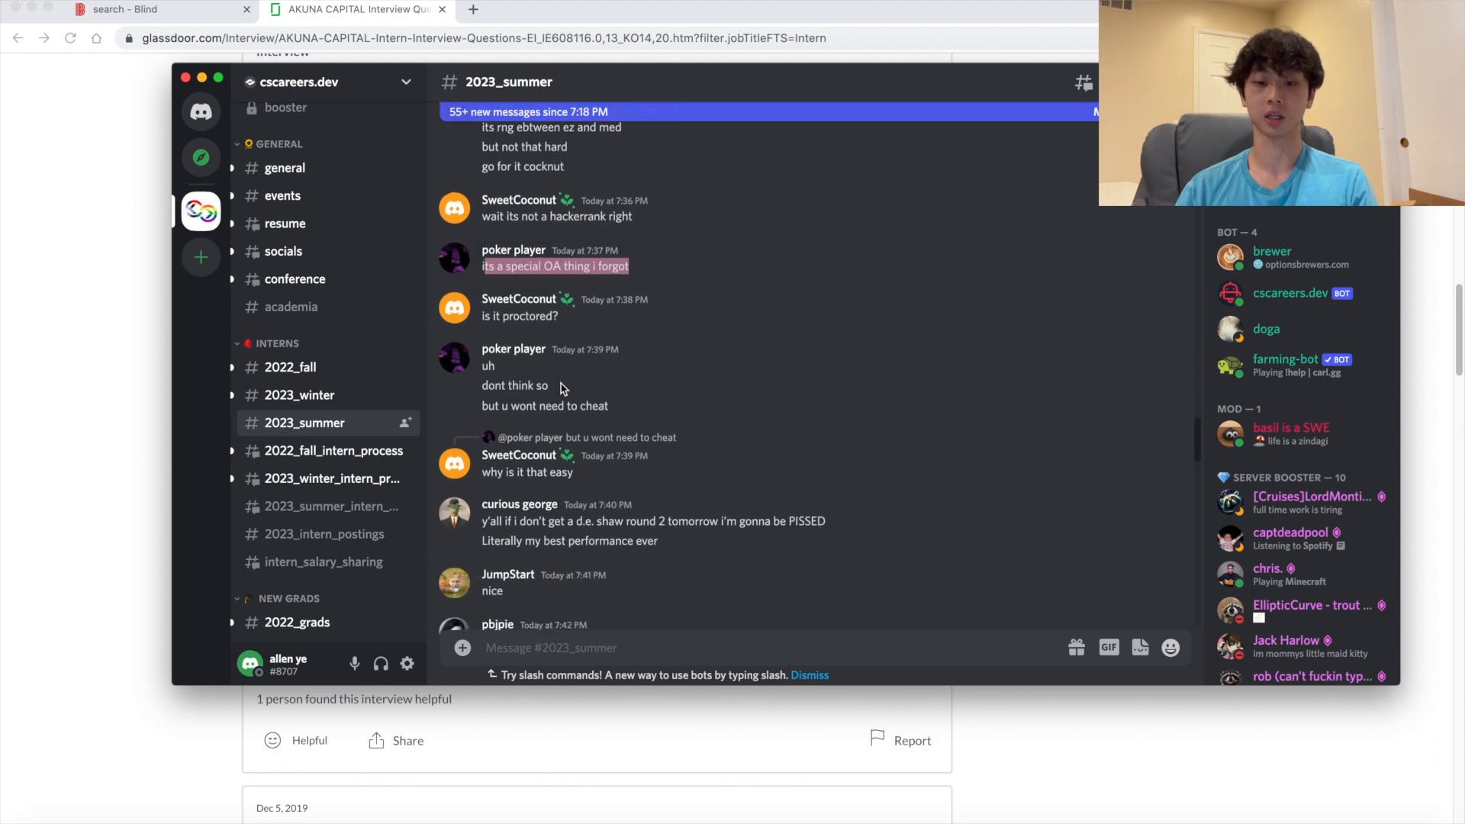
pyautogui.scroll(-3)
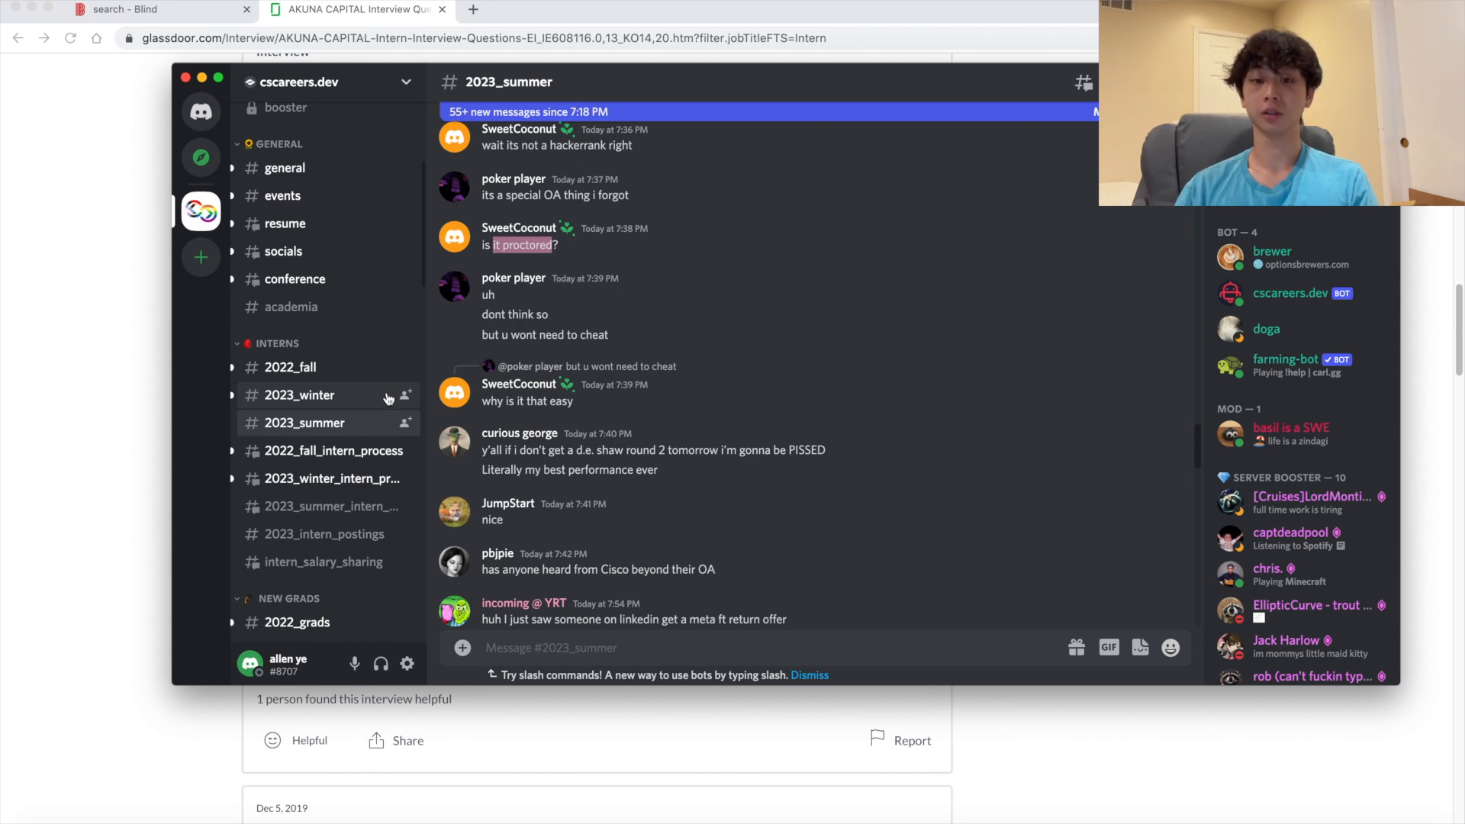
pyautogui.scroll(-3)
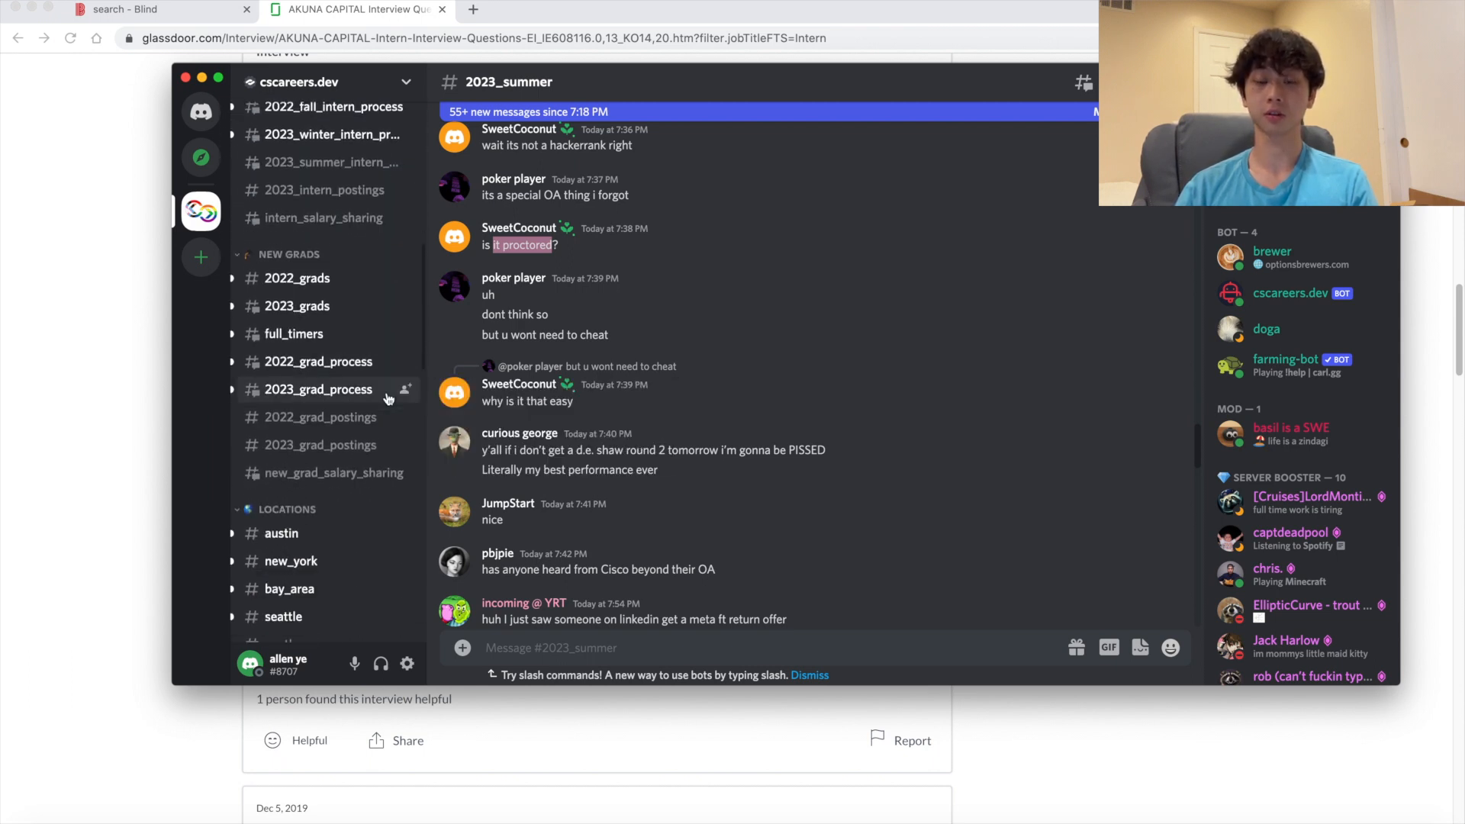
pyautogui.scroll(-3)
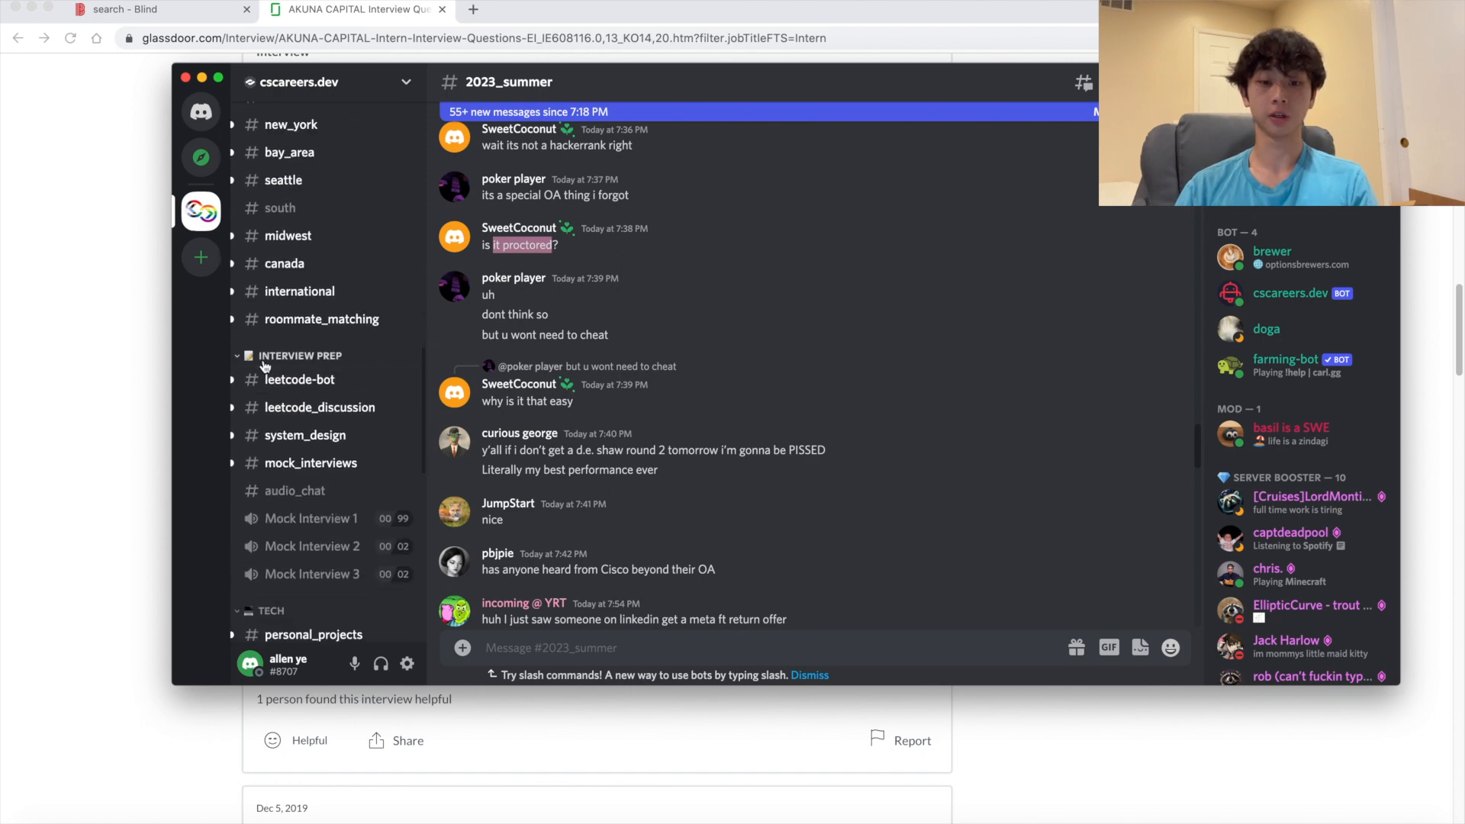
pyautogui.click(299, 379)
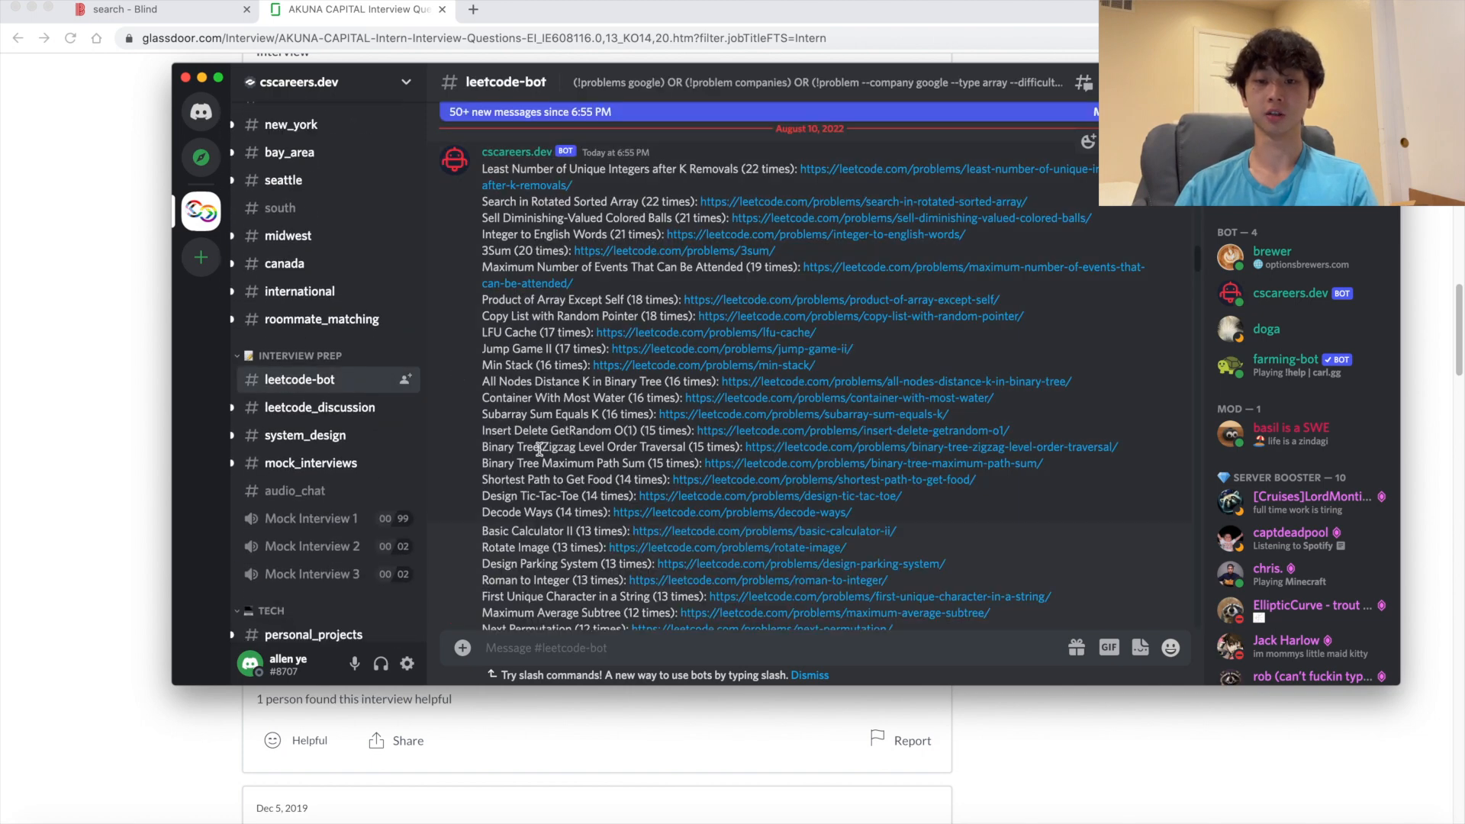
# Send '!problems amazon' to the bot and open Robot Bounded In Circle from its reply
pyautogui.scroll(-3)
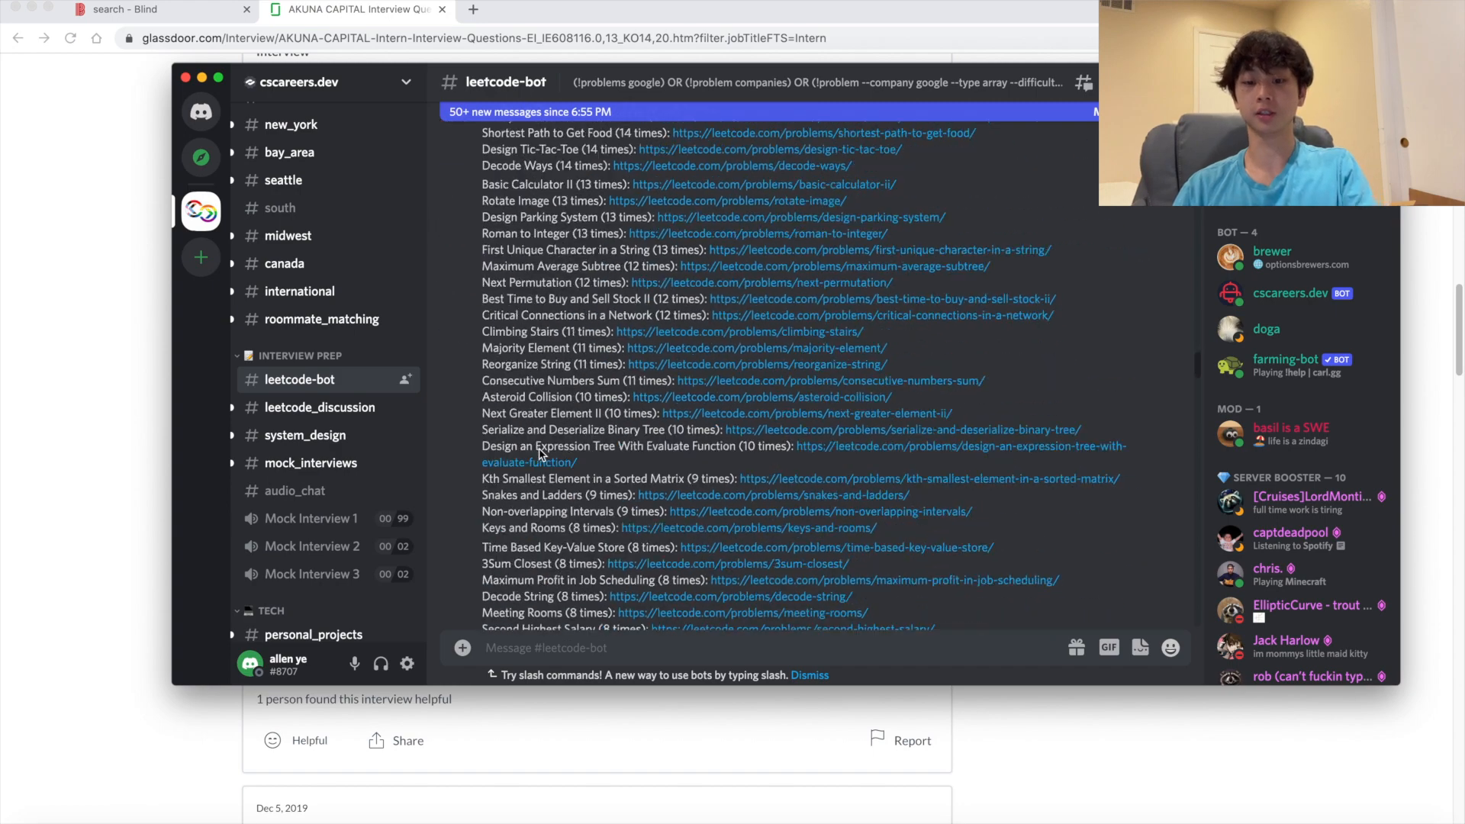
pyautogui.write('!pr')
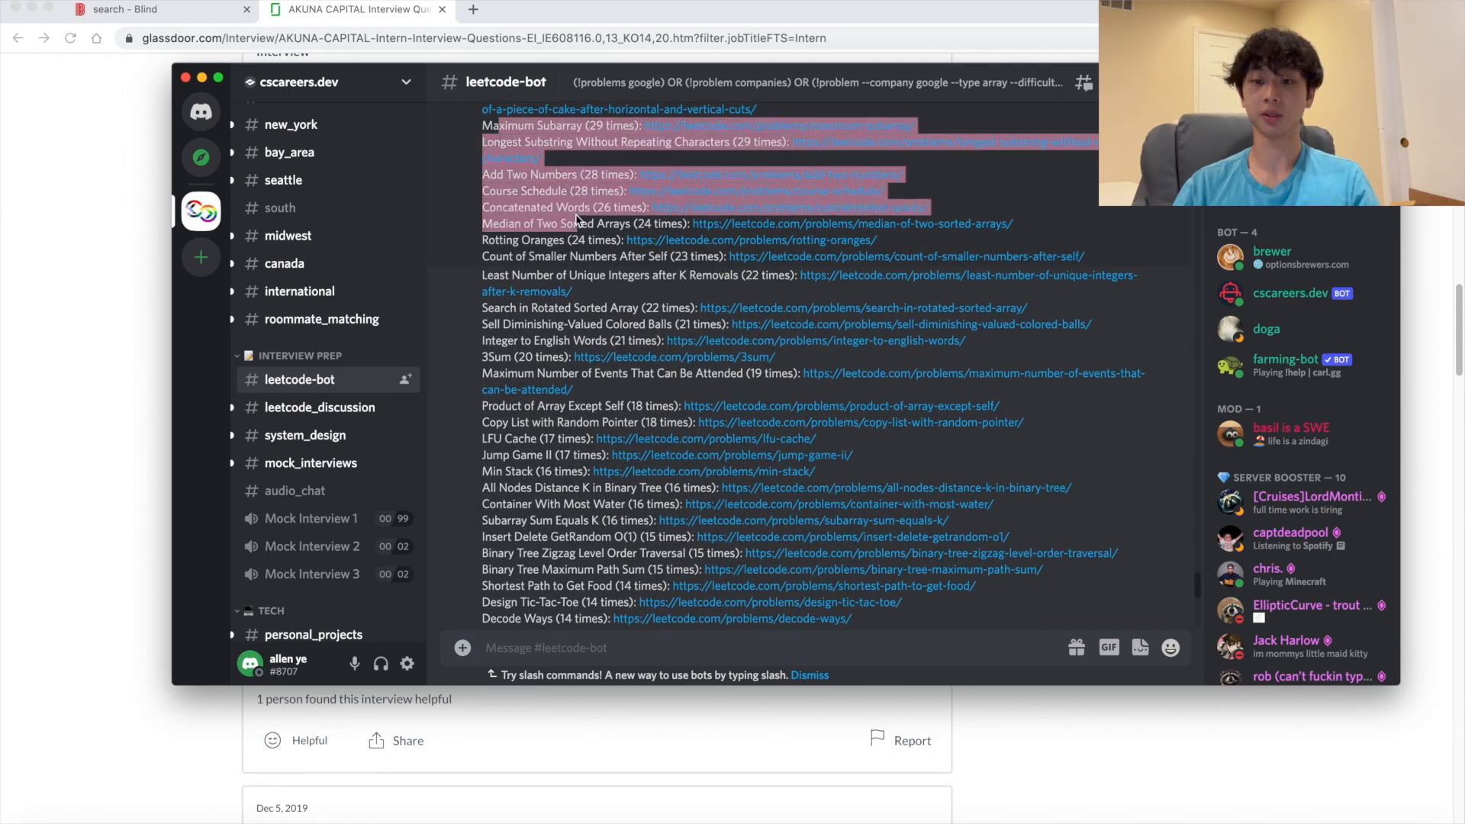
pyautogui.write('!problems amazon')
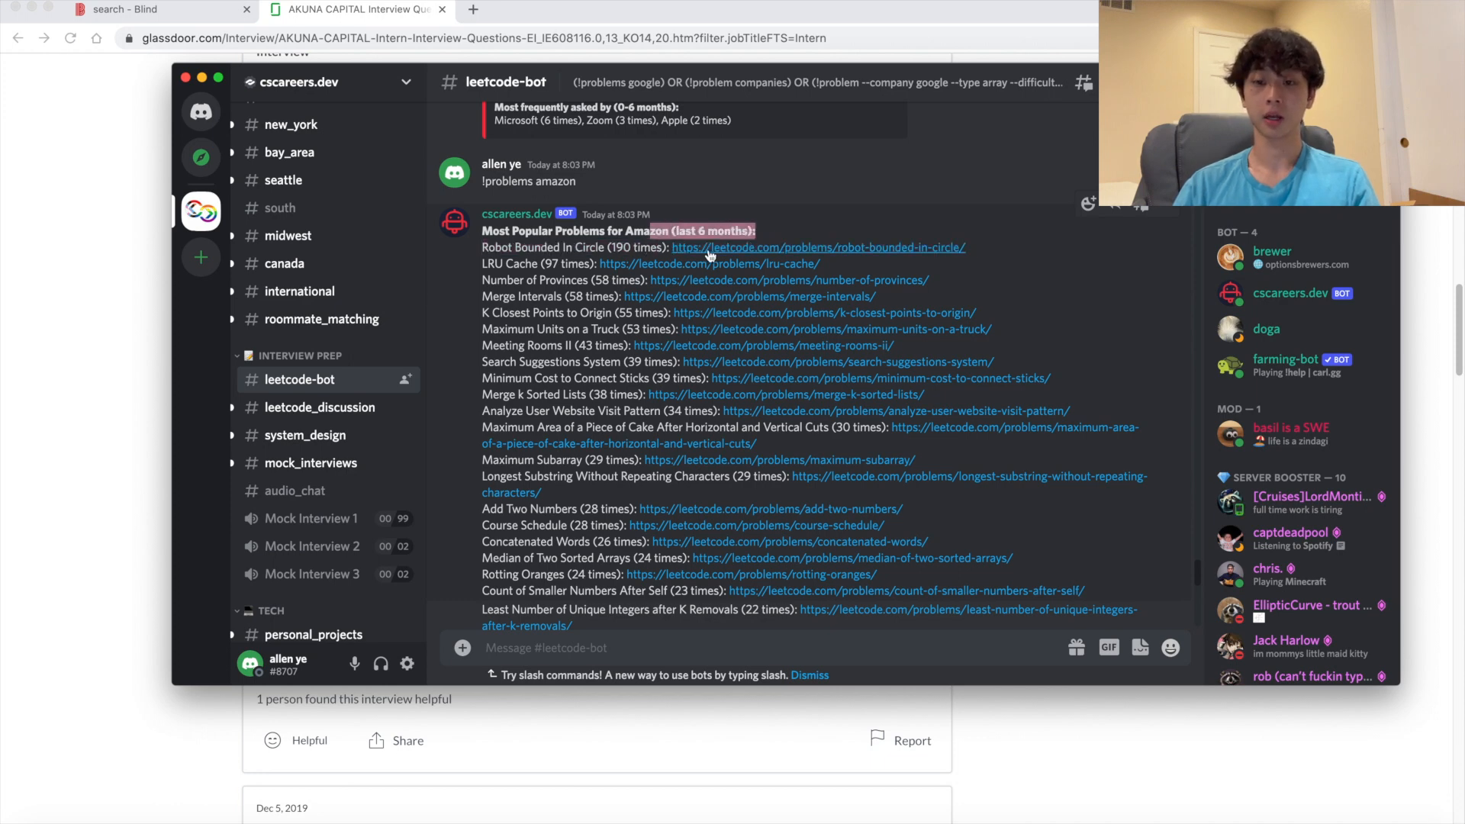
pyautogui.click(817, 247)
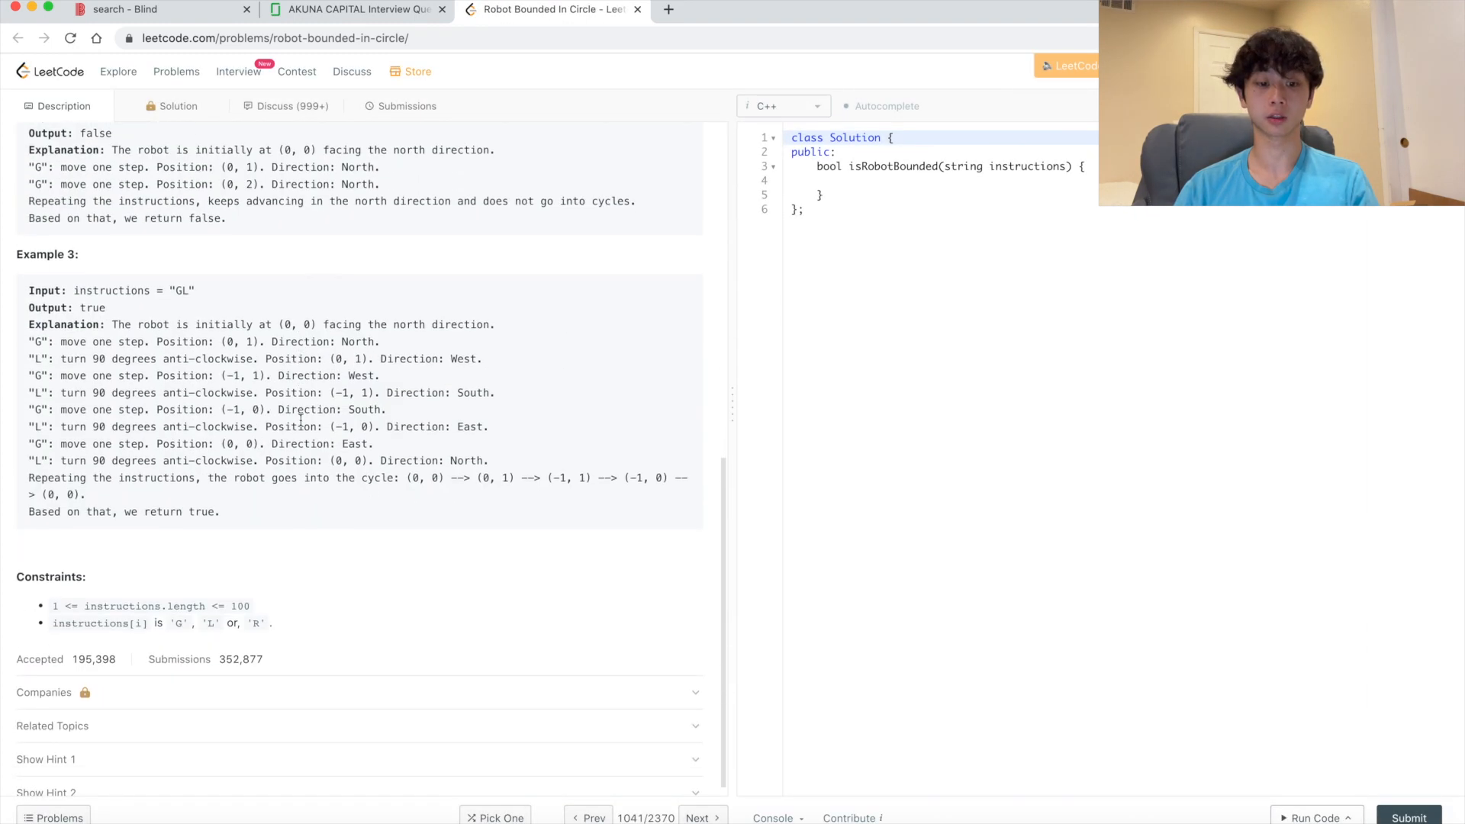
# Glance back at the bot's Amazon list, then return to the Robot Bounded In Circle problem
pyautogui.click(42, 692)
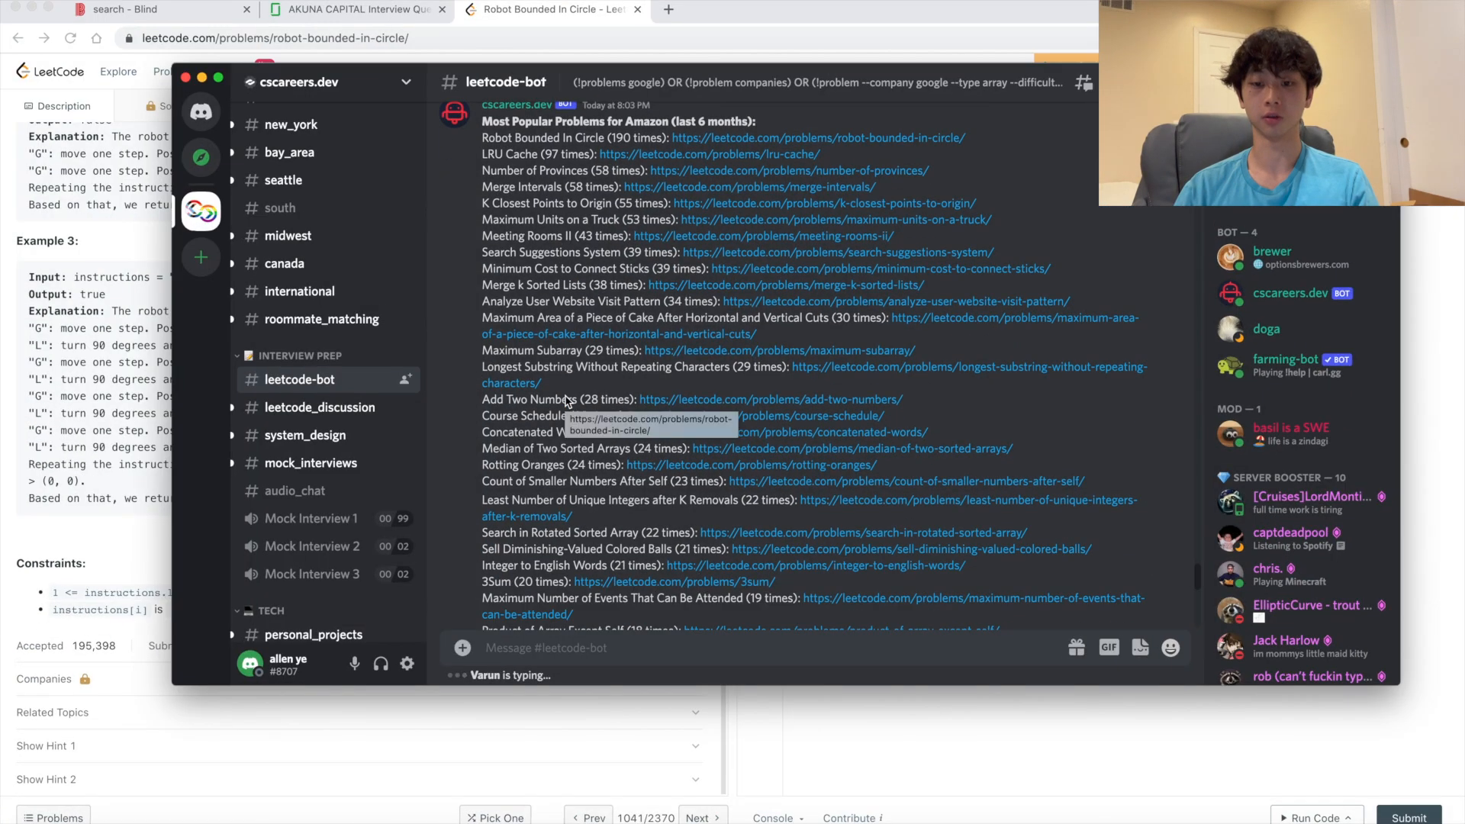
pyautogui.scroll(-3)
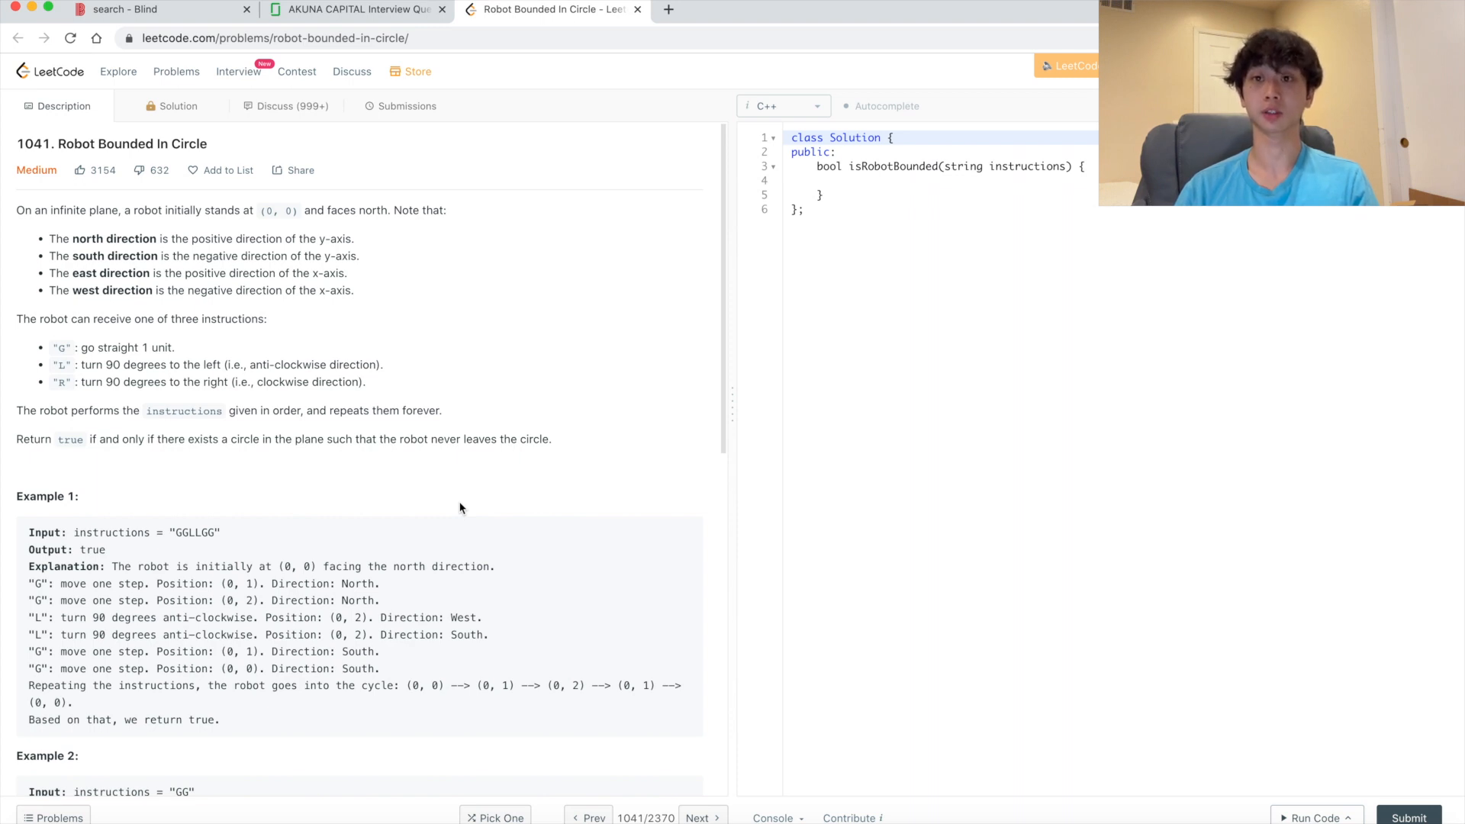
pyautogui.click(159, 9)
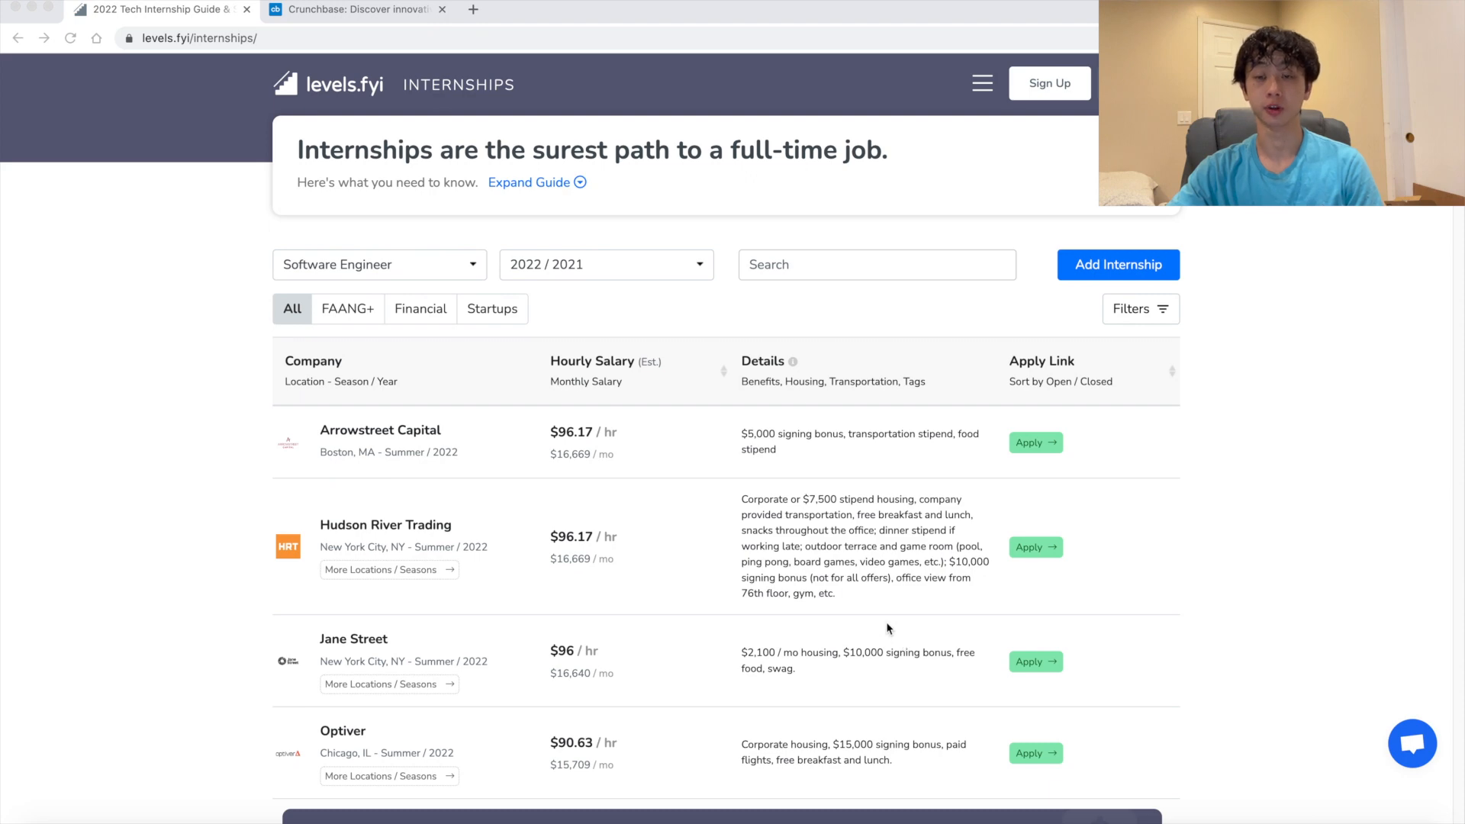
pyautogui.scroll(-3)
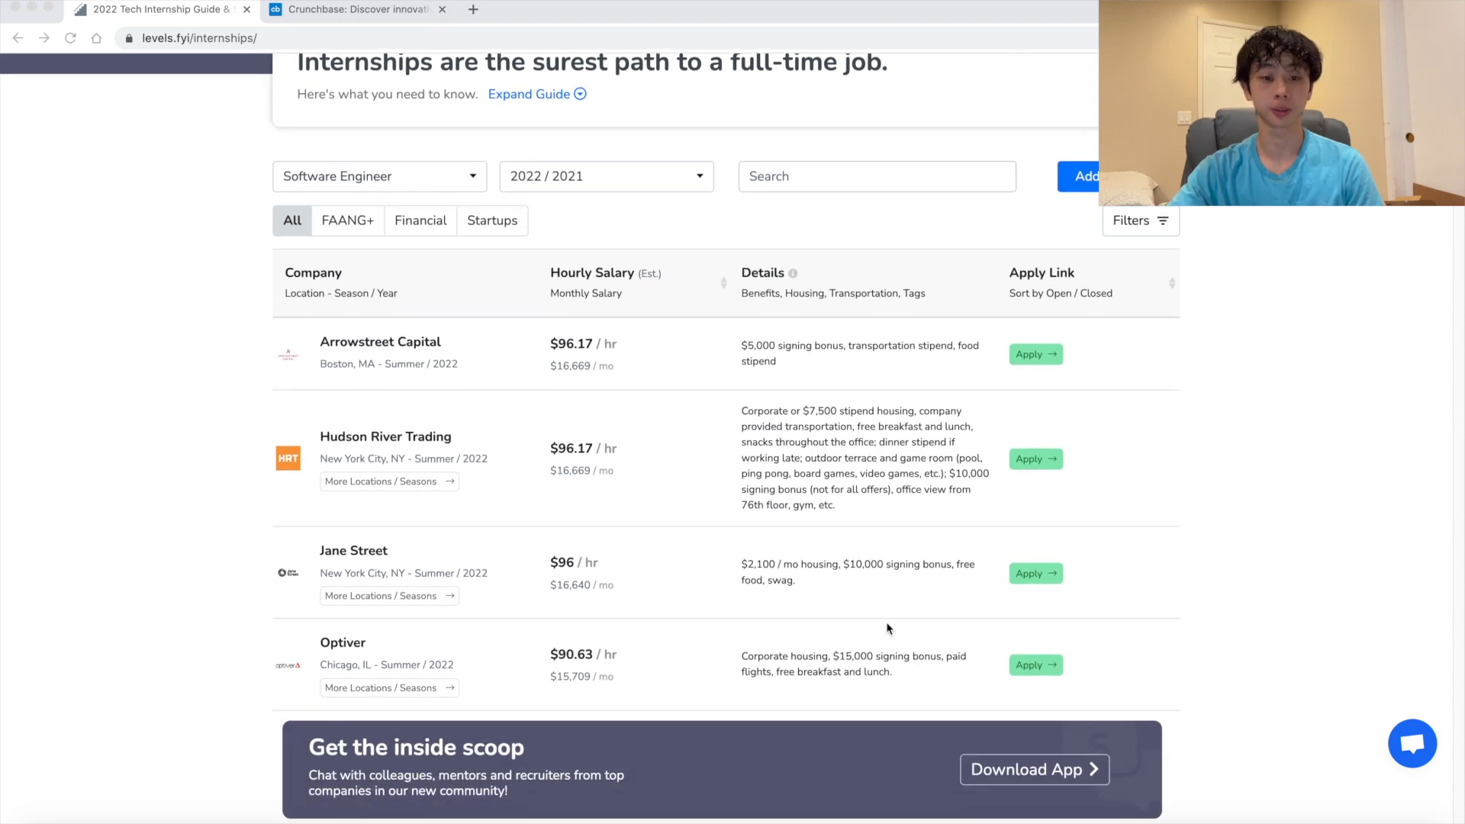
pyautogui.scroll(-3)
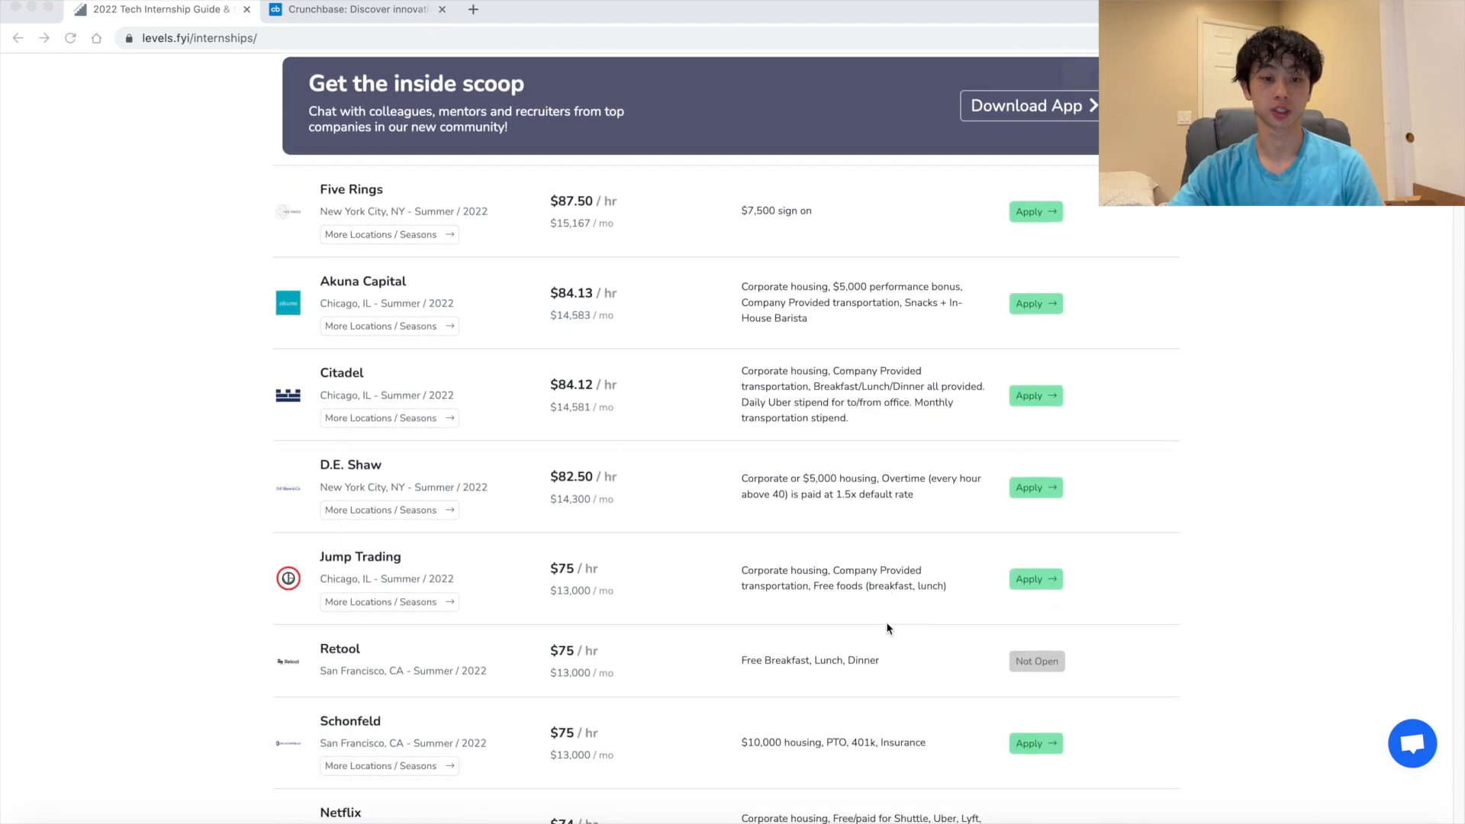
pyautogui.scroll(-3)
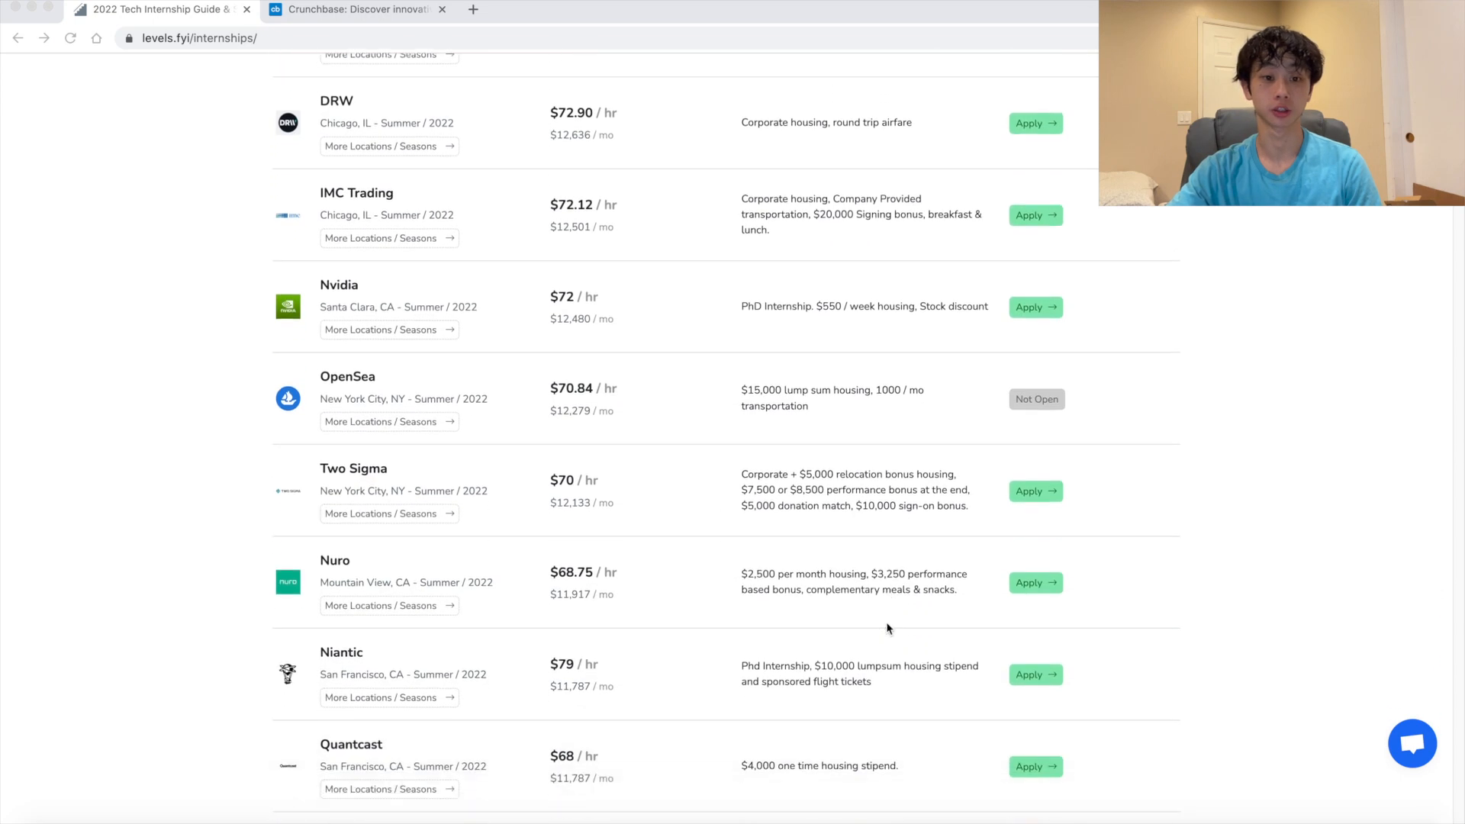
pyautogui.scroll(-3)
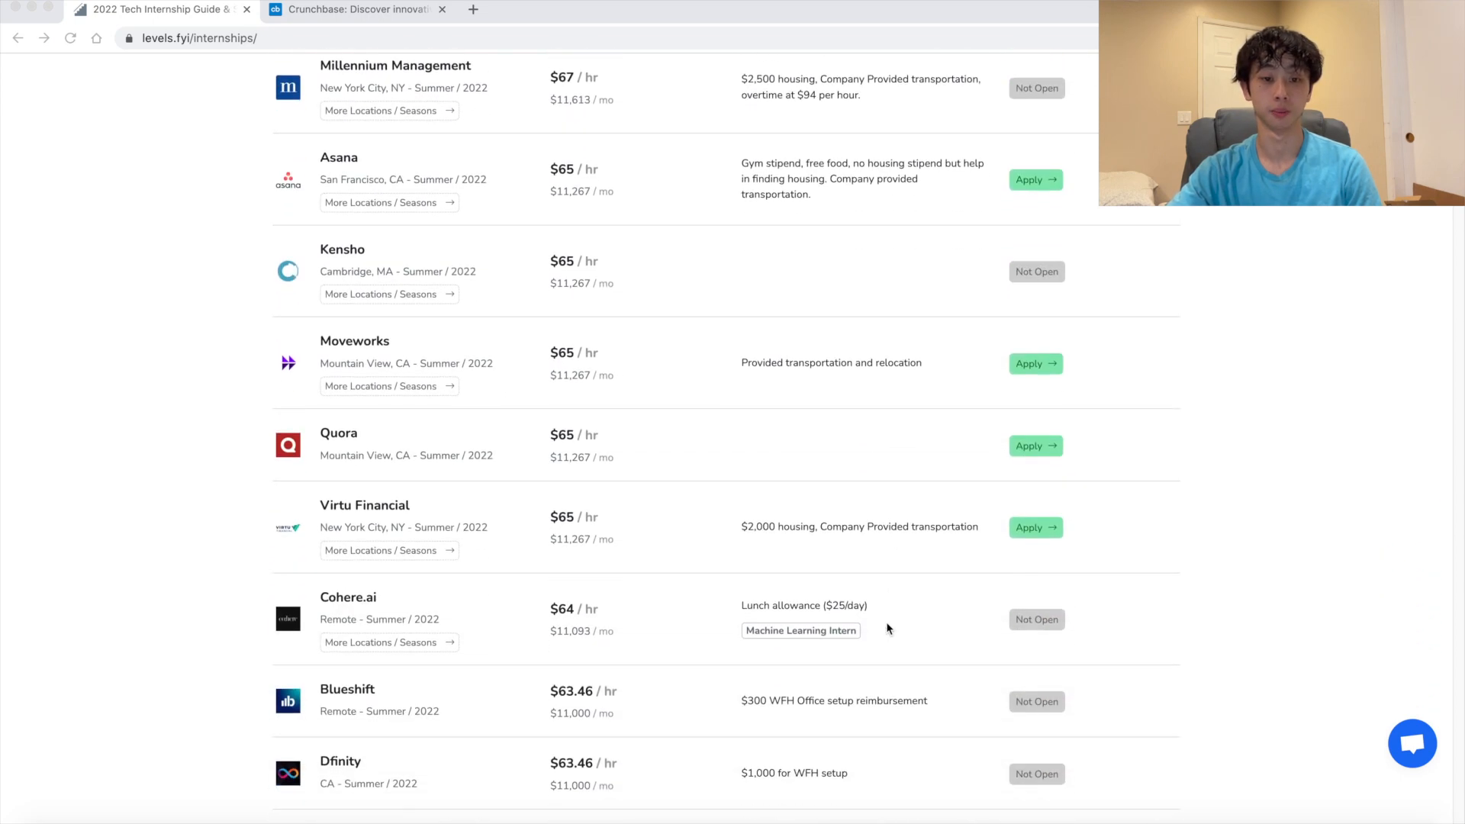
pyautogui.scroll(-3)
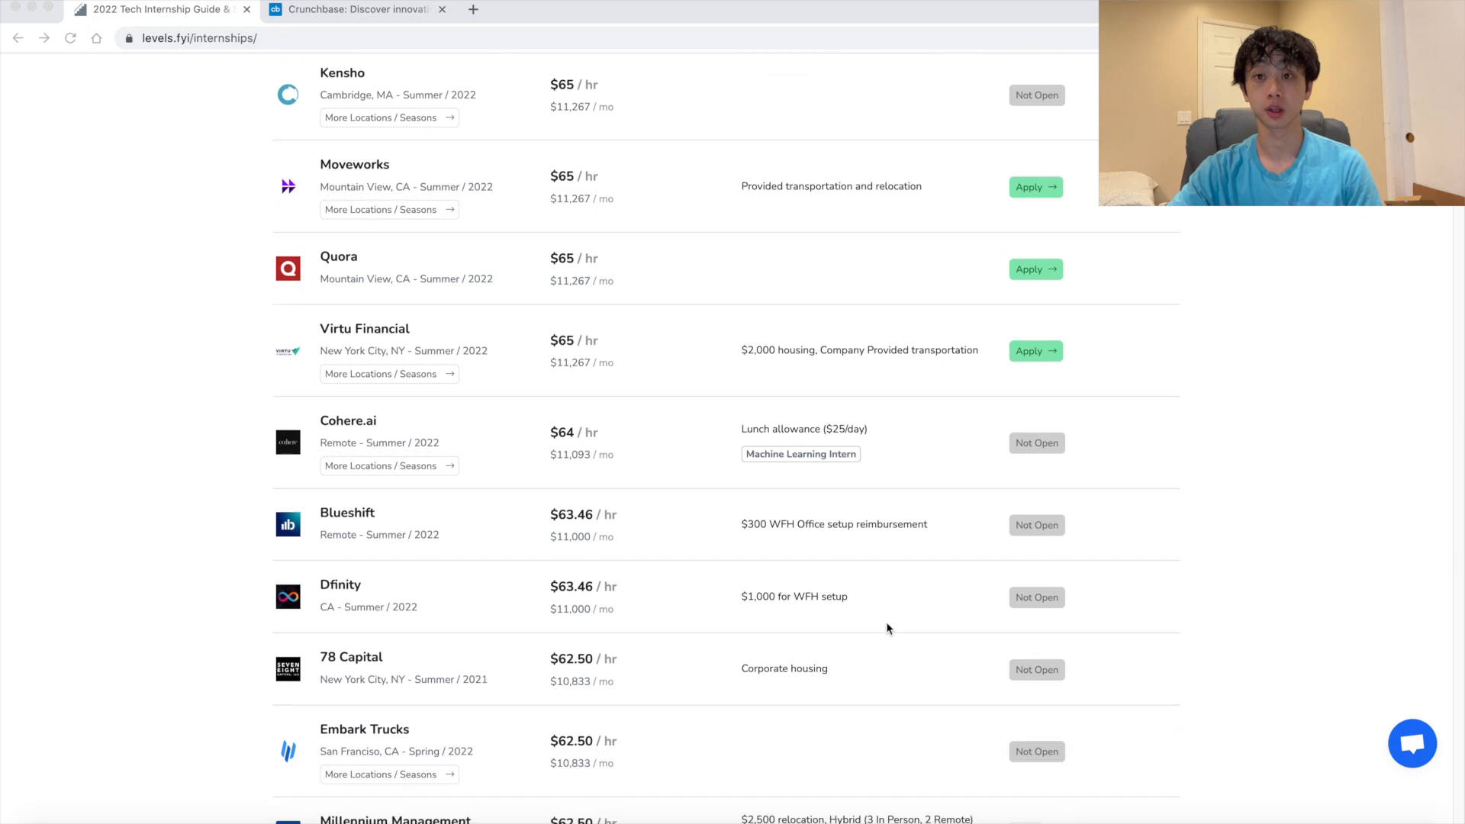
pyautogui.scroll(-3)
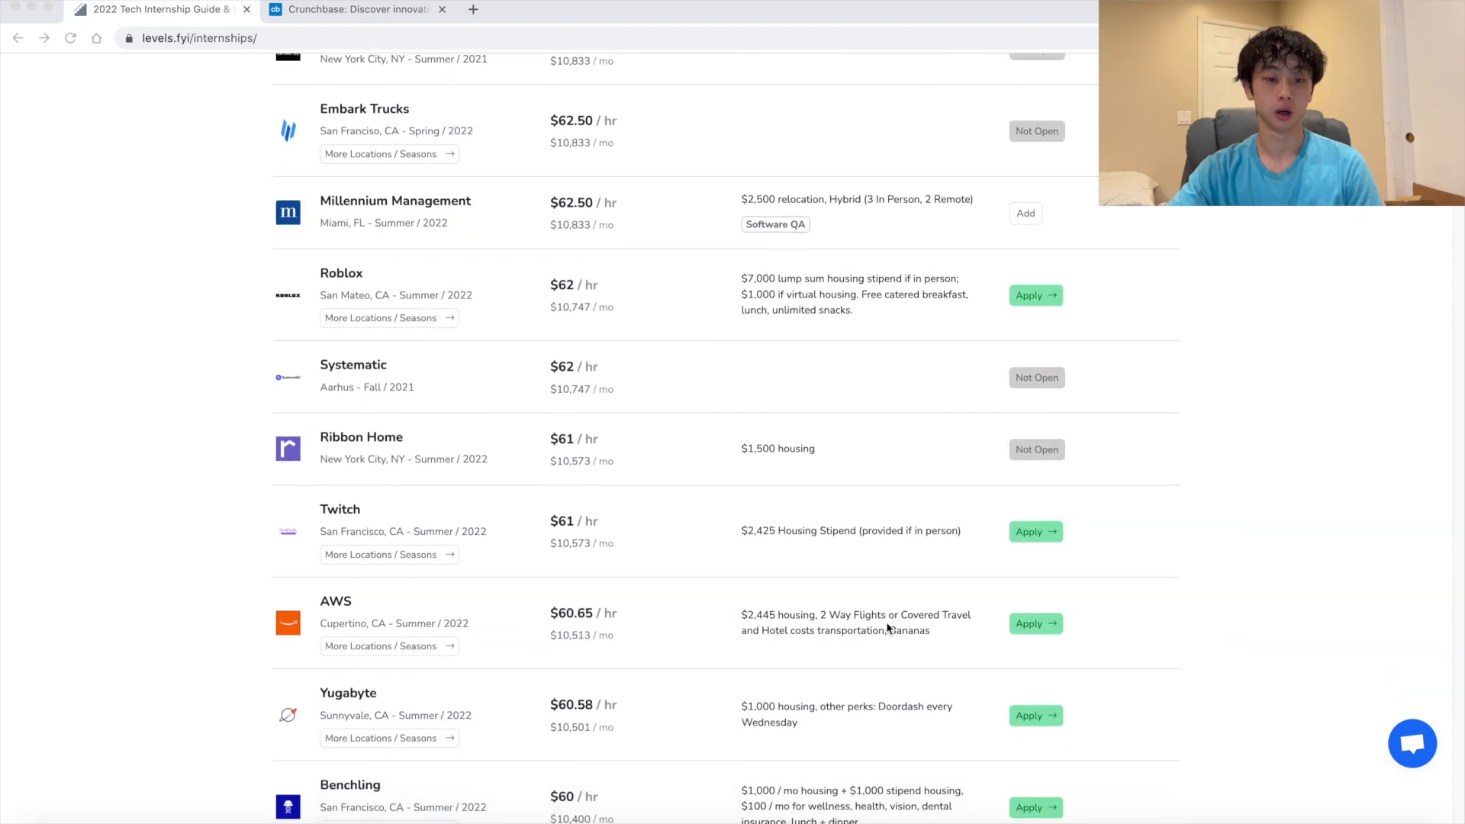
pyautogui.scroll(3)
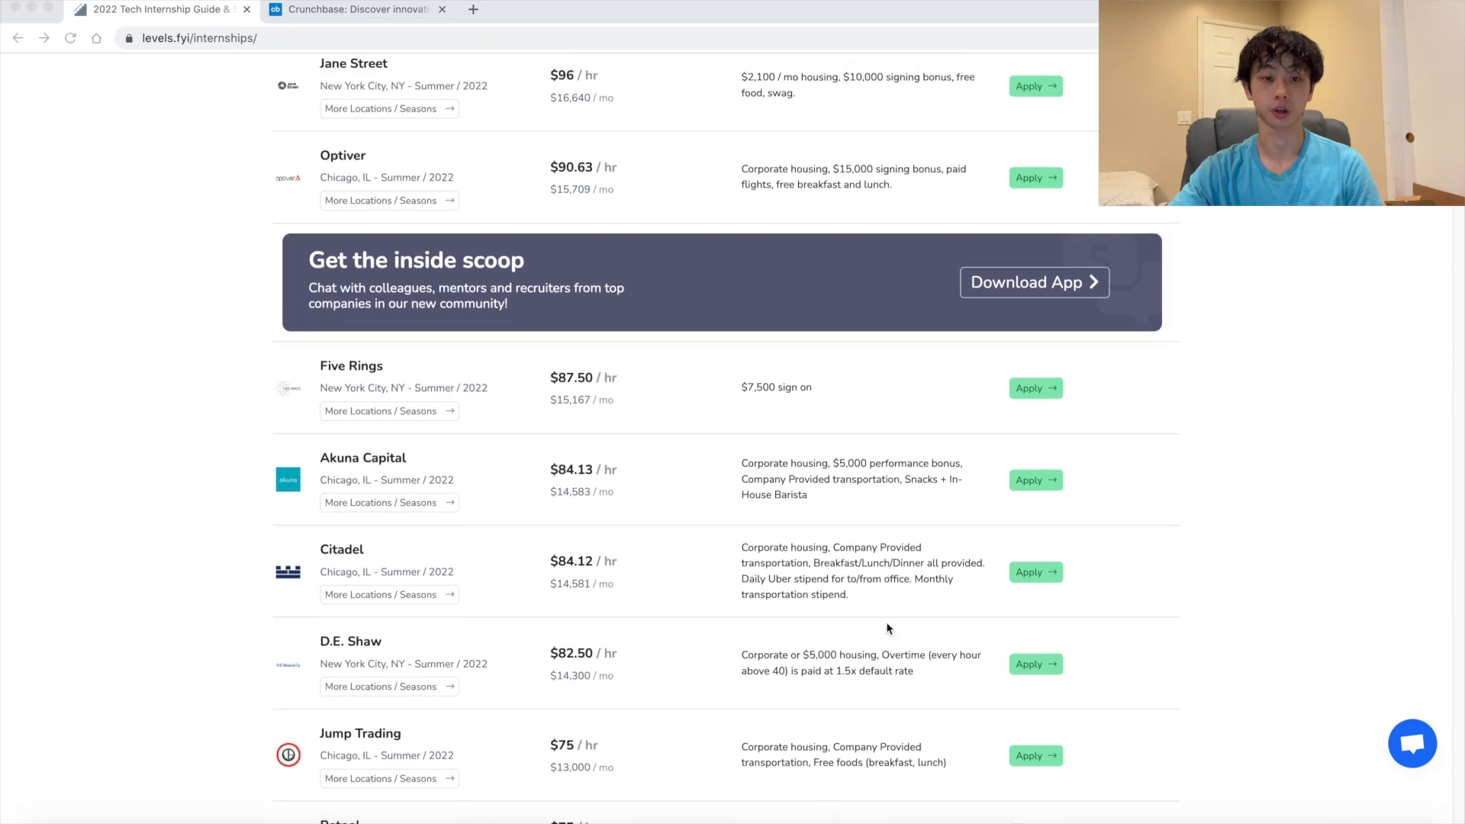
pyautogui.scroll(3)
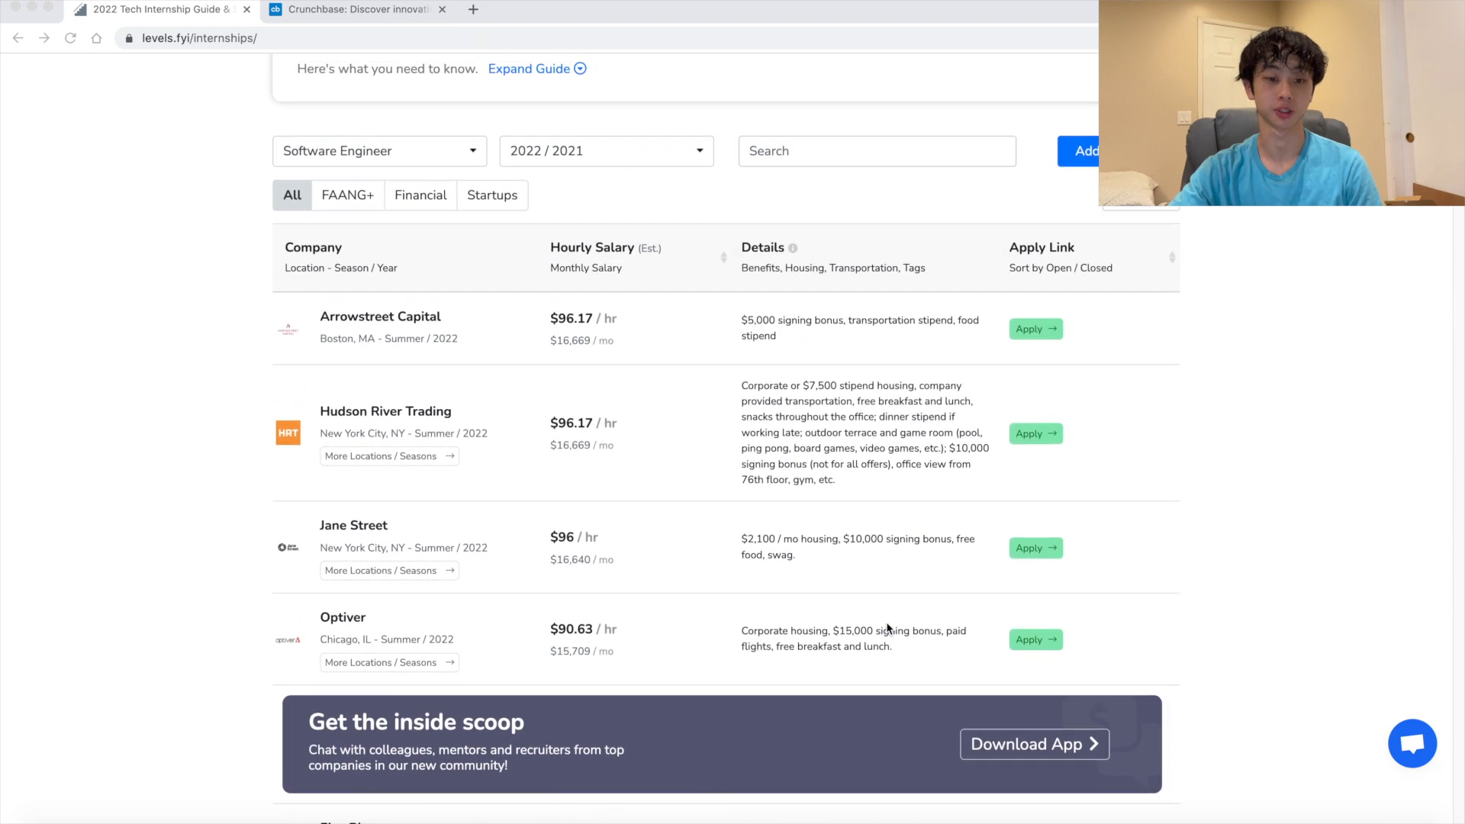
pyautogui.scroll(-3)
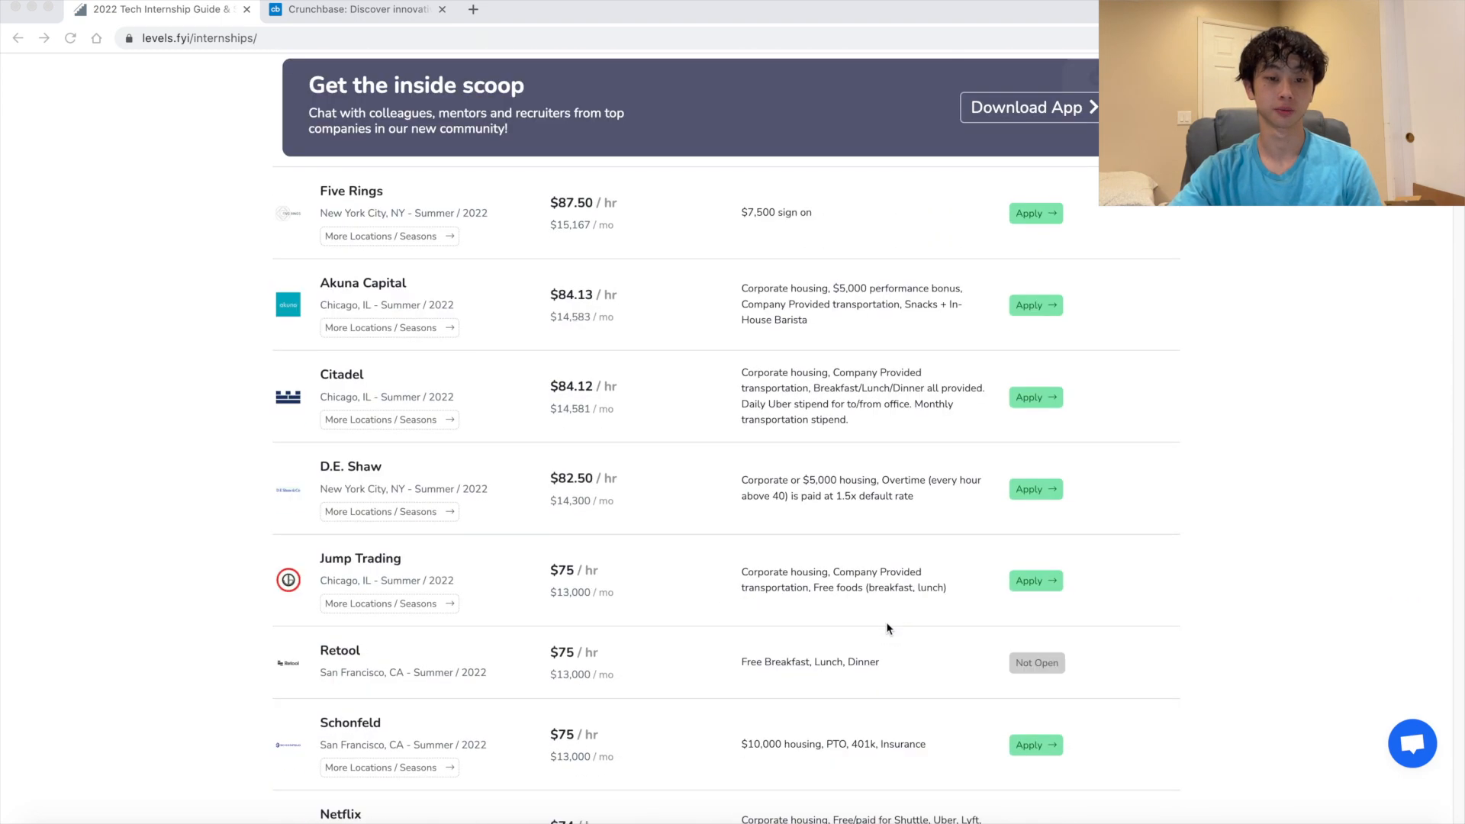
pyautogui.scroll(-3)
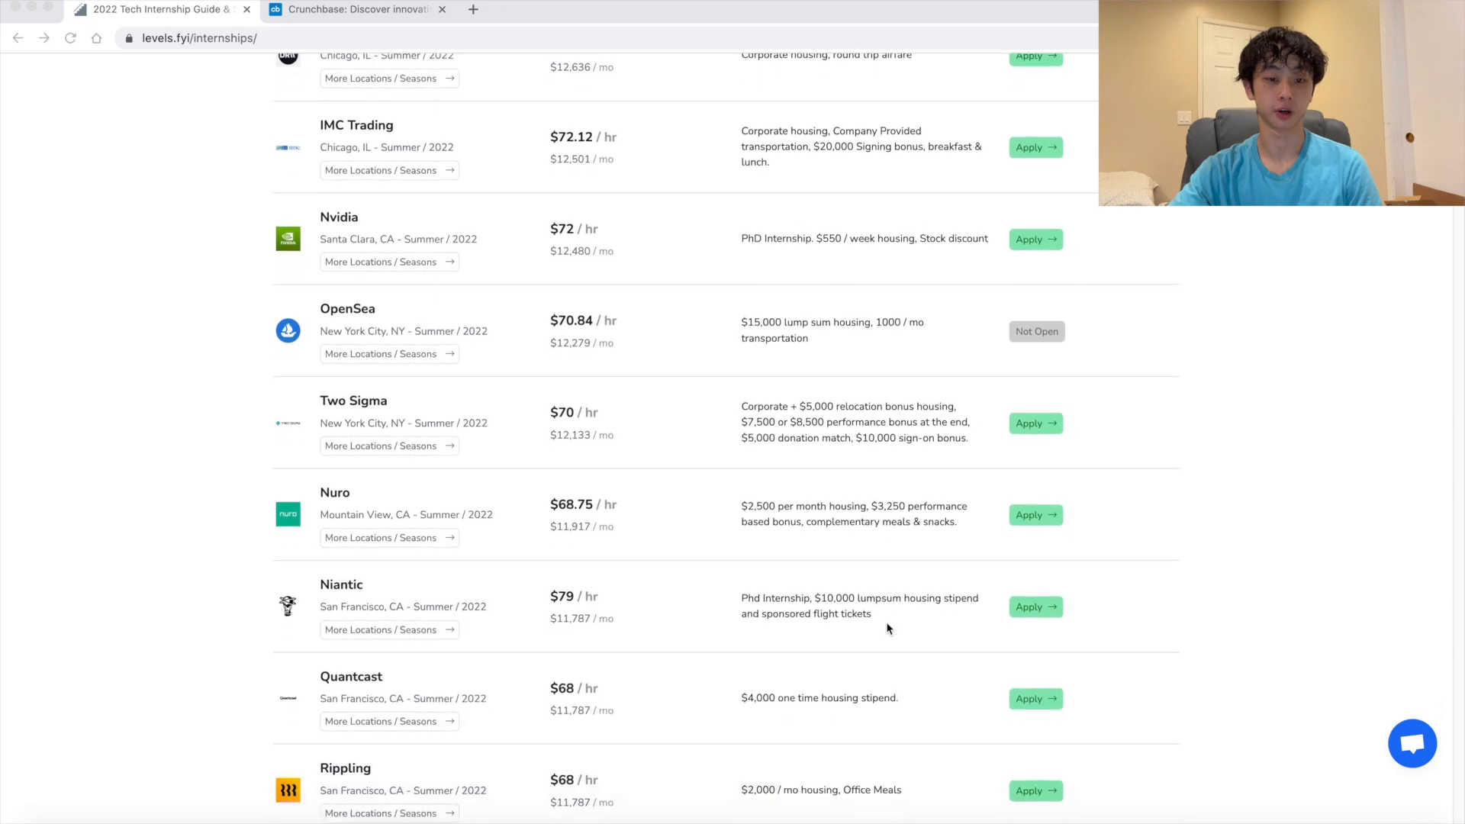
pyautogui.scroll(-3)
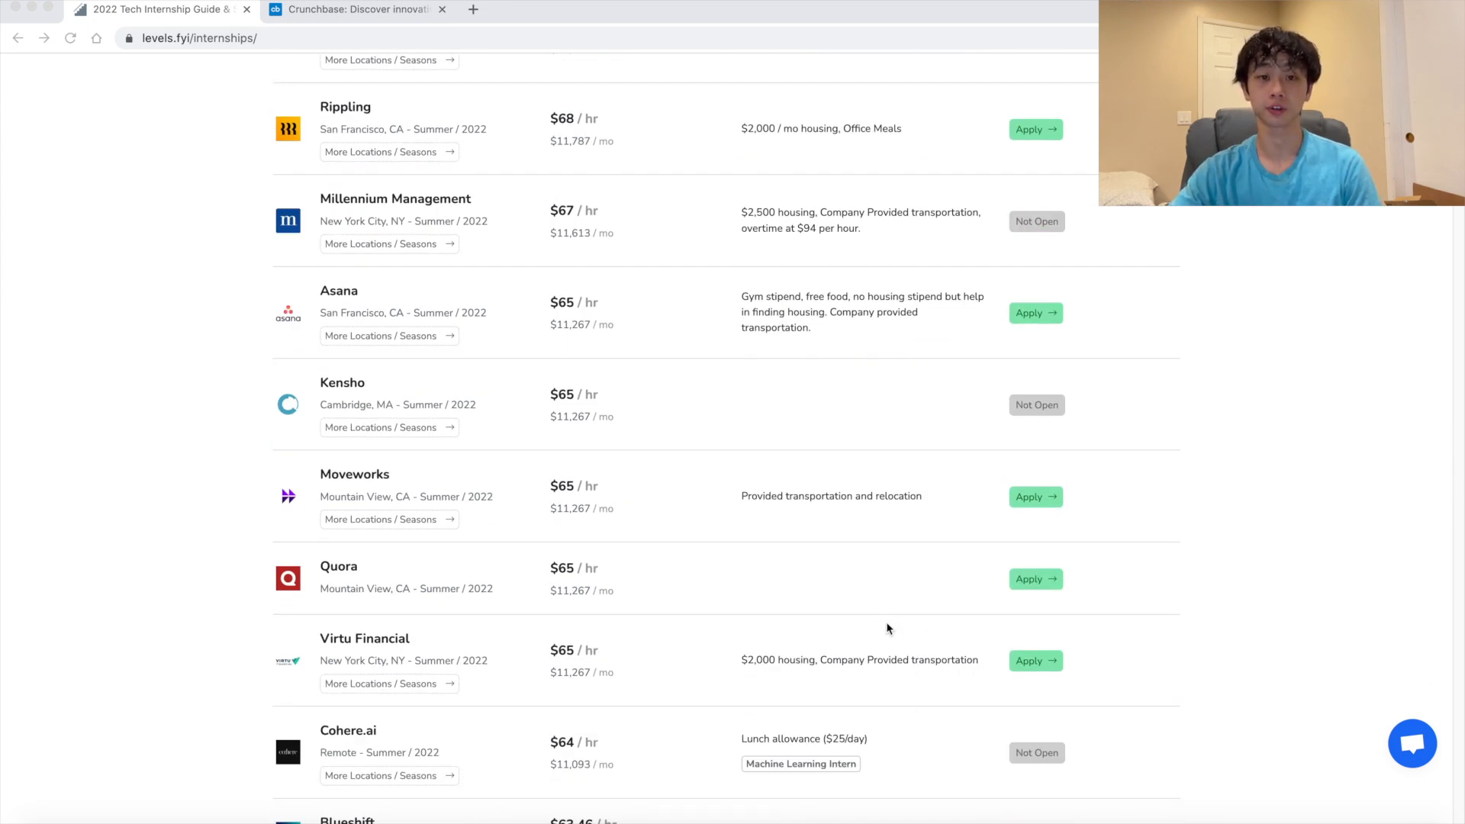
pyautogui.moveTo(882, 618)
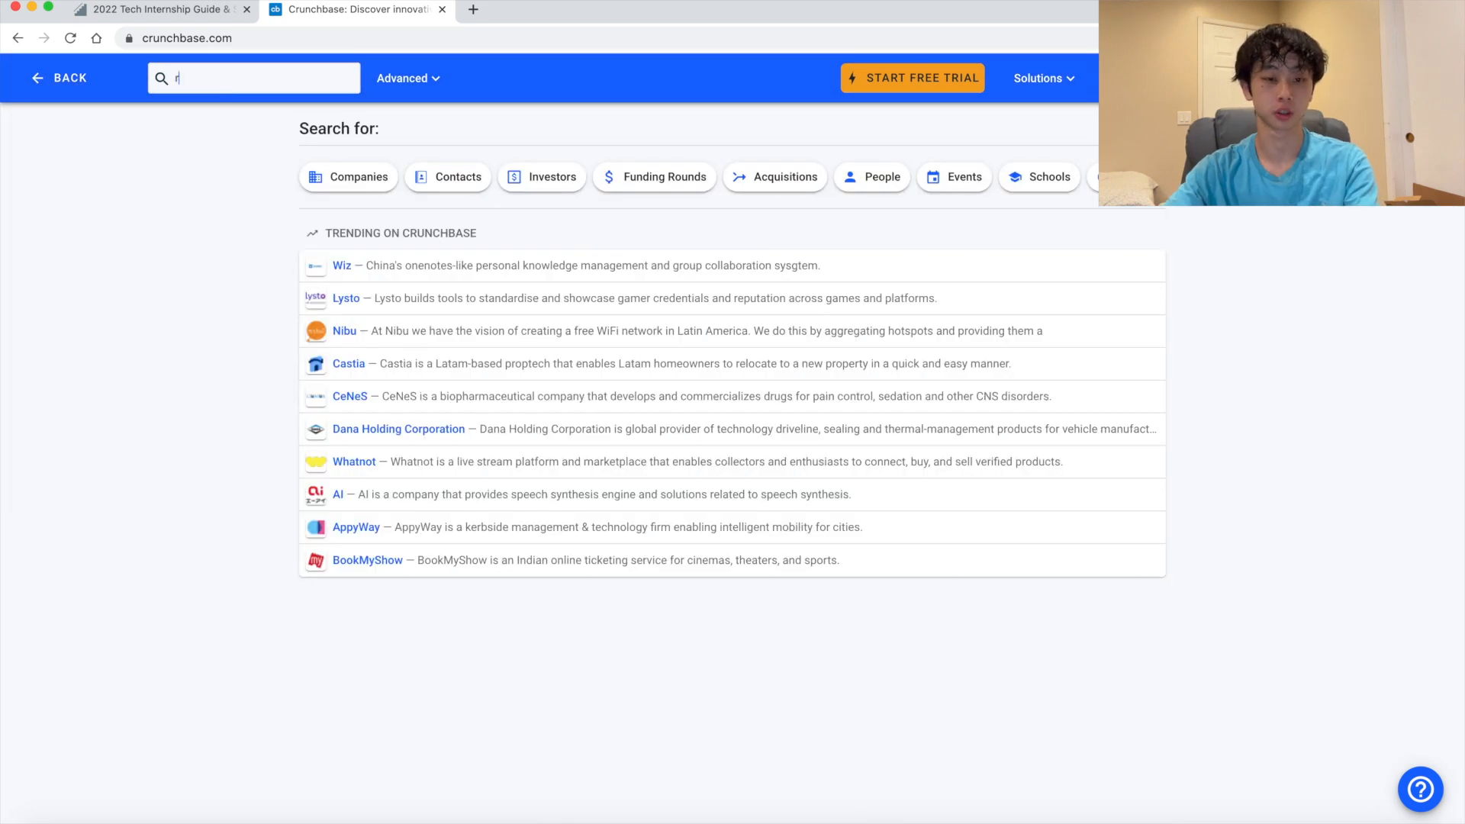
# Search Crunchbase for 'retool' and open the Retool profile showing $141M funding
pyautogui.write('etool')
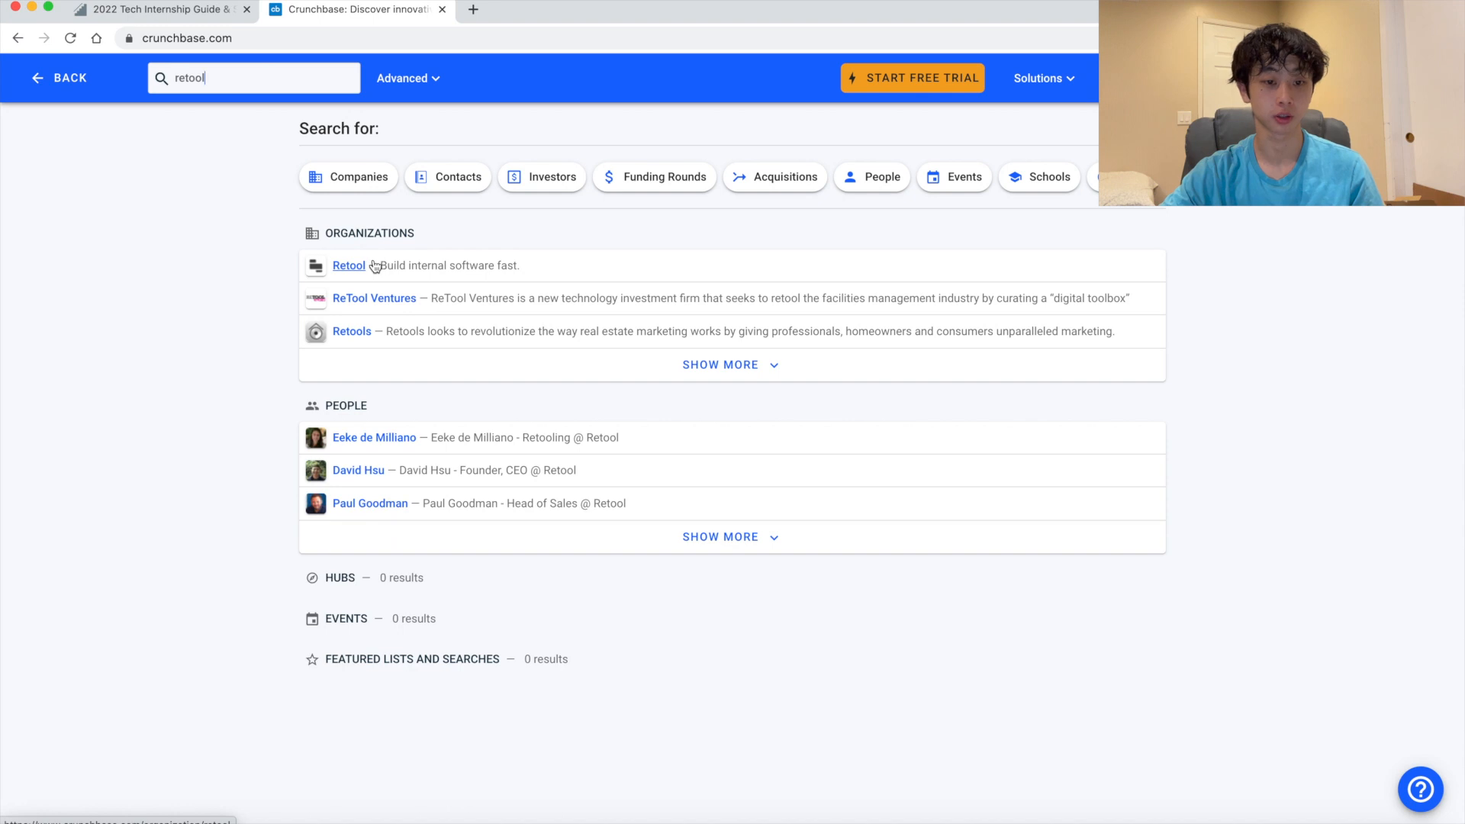
pyautogui.click(348, 266)
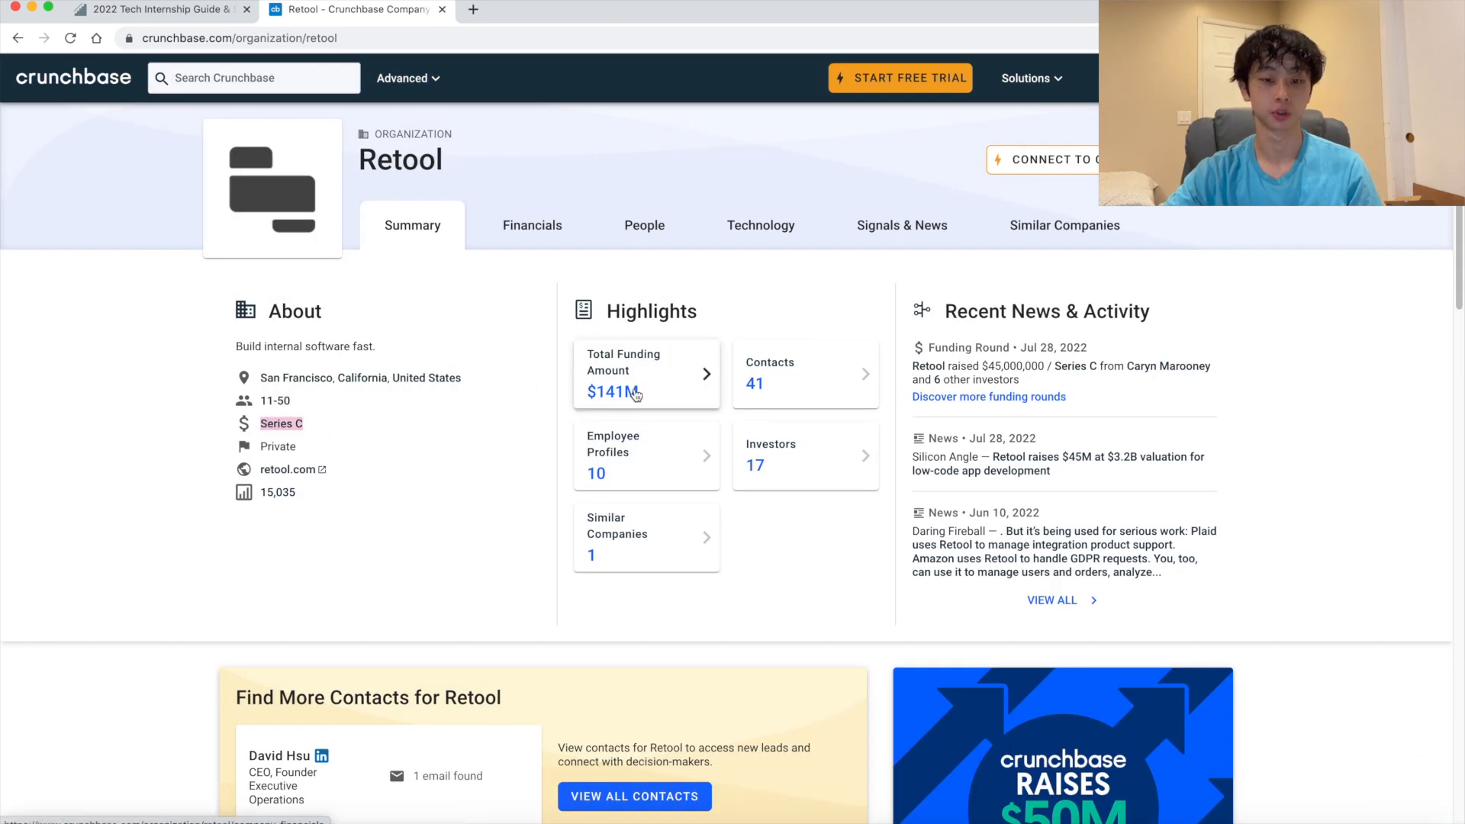
pyautogui.scroll(-3)
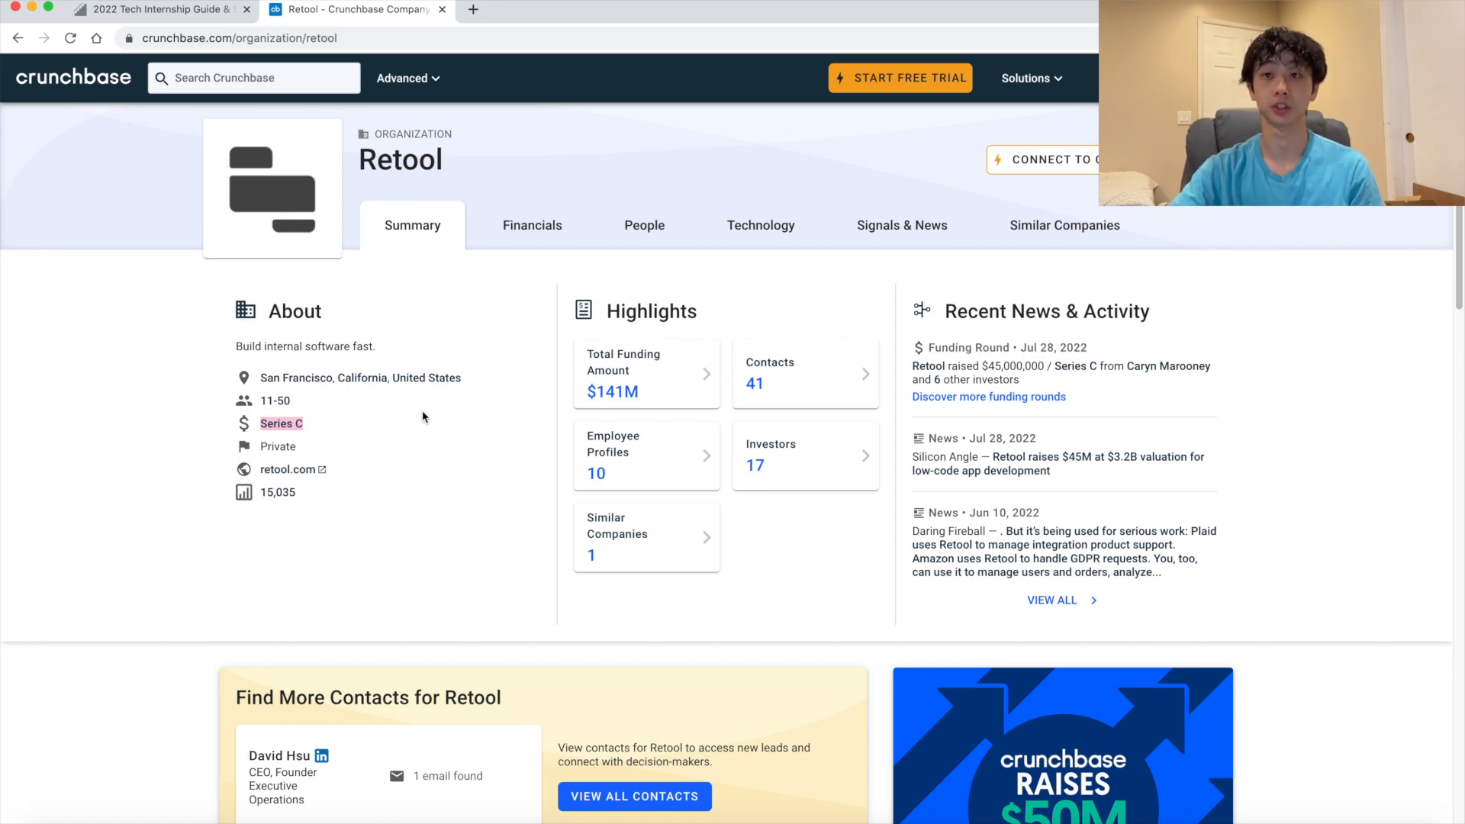
# Switch to the levels.fyi tab and scroll through the internship salary table
pyautogui.click(159, 9)
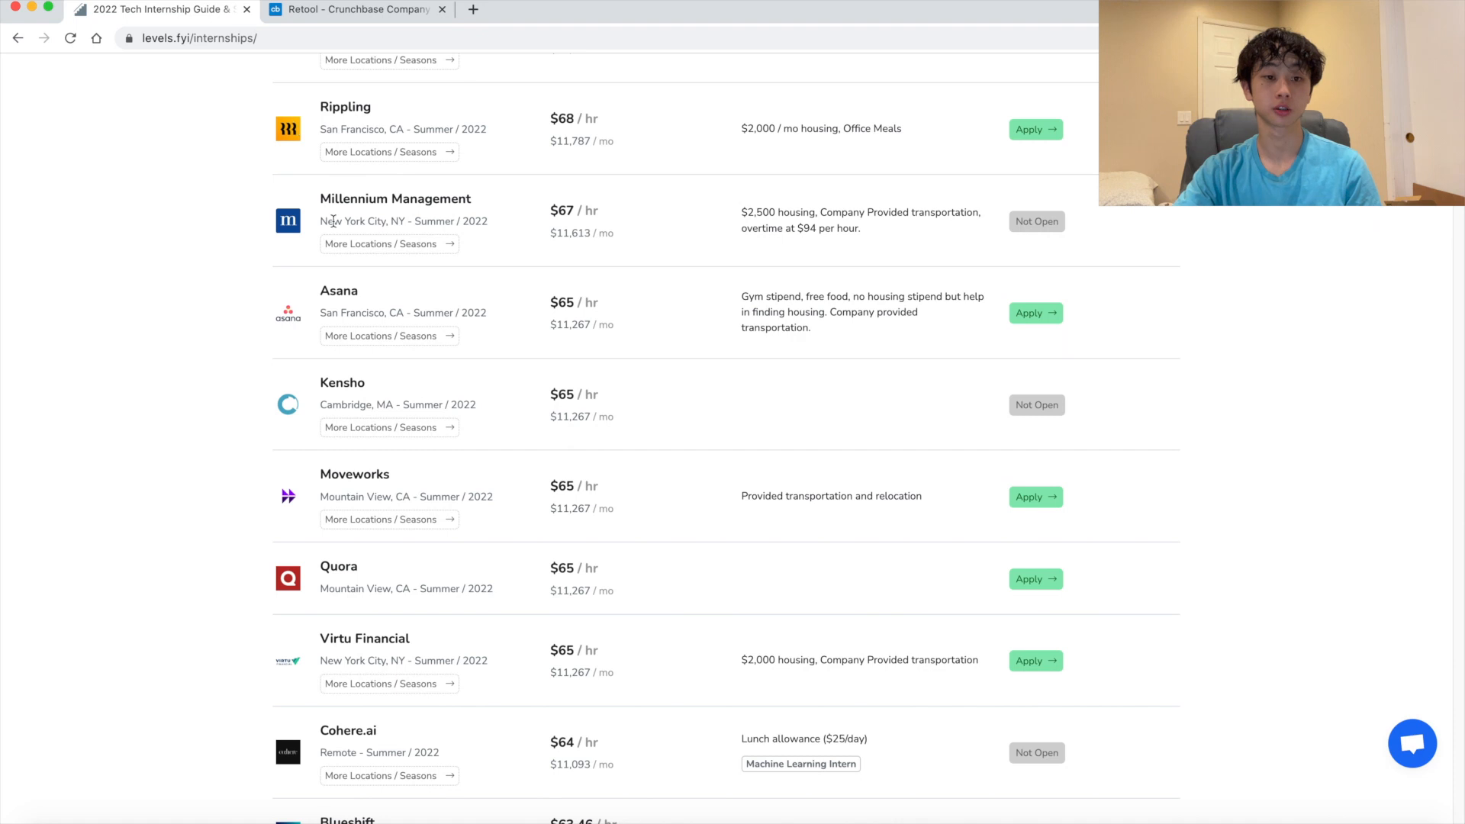
pyautogui.scroll(-3)
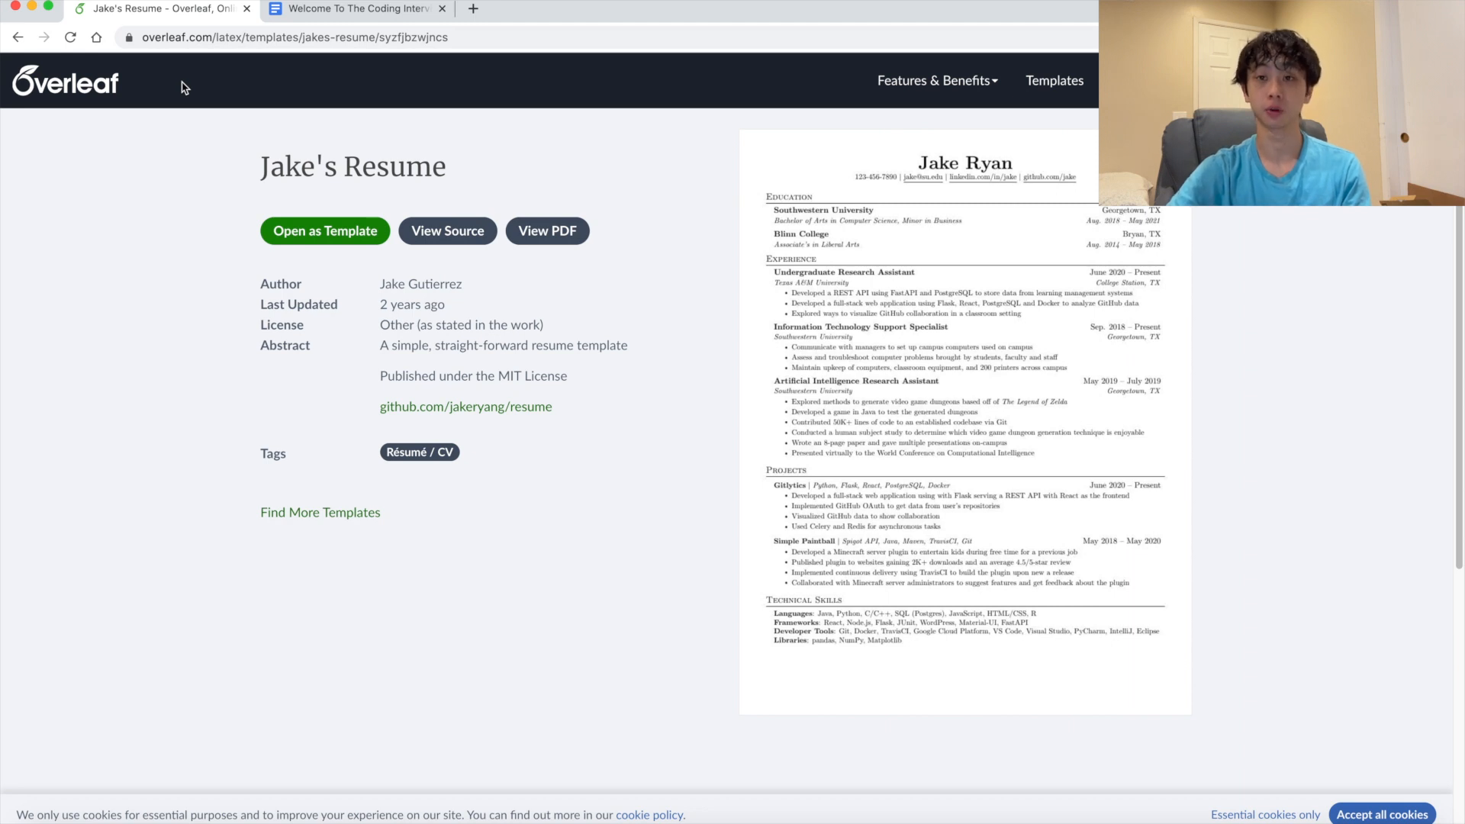
pyautogui.moveTo(178, 158)
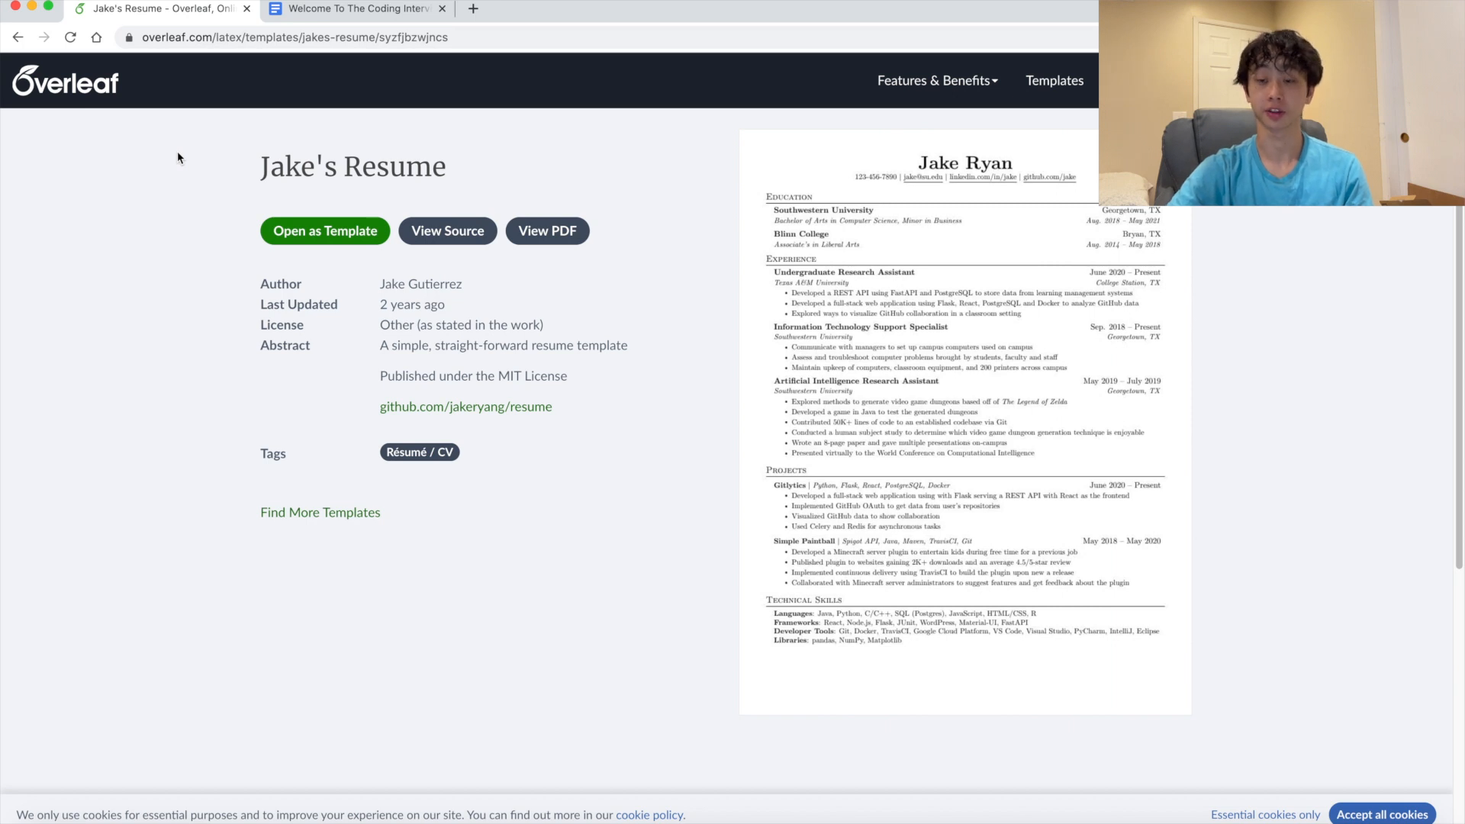
pyautogui.moveTo(240, 82)
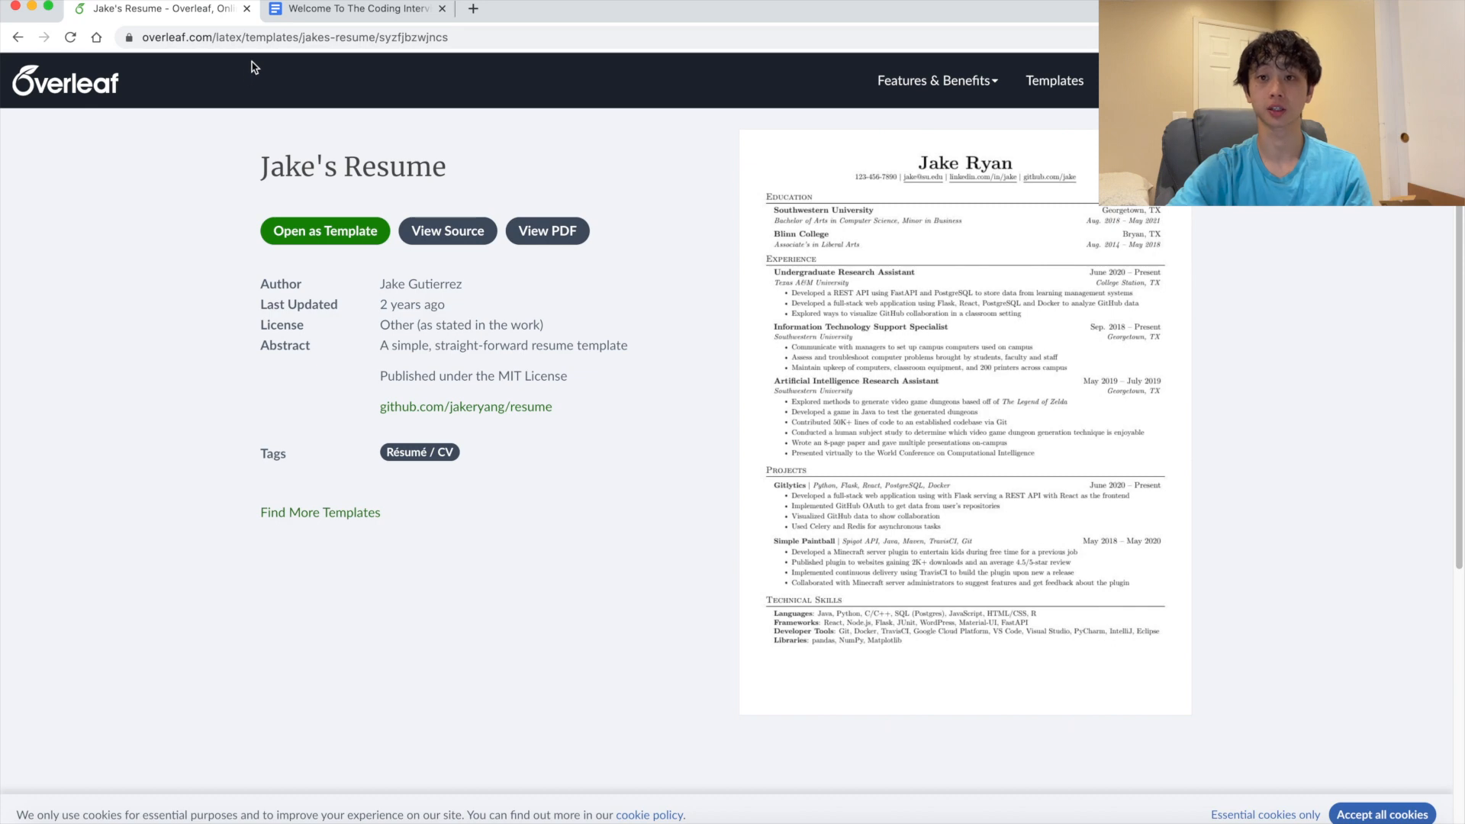
pyautogui.click(354, 9)
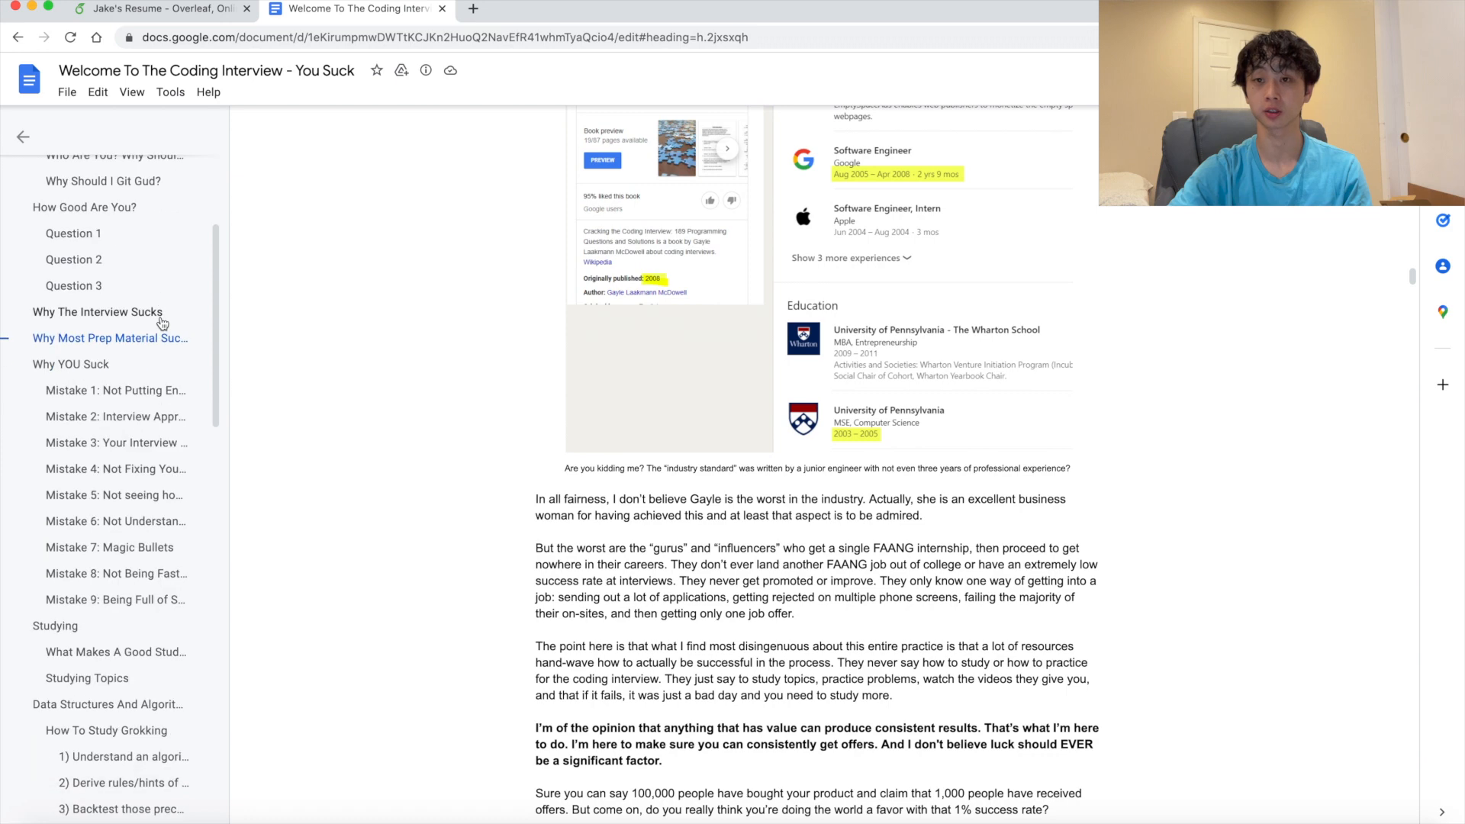
pyautogui.scroll(-3)
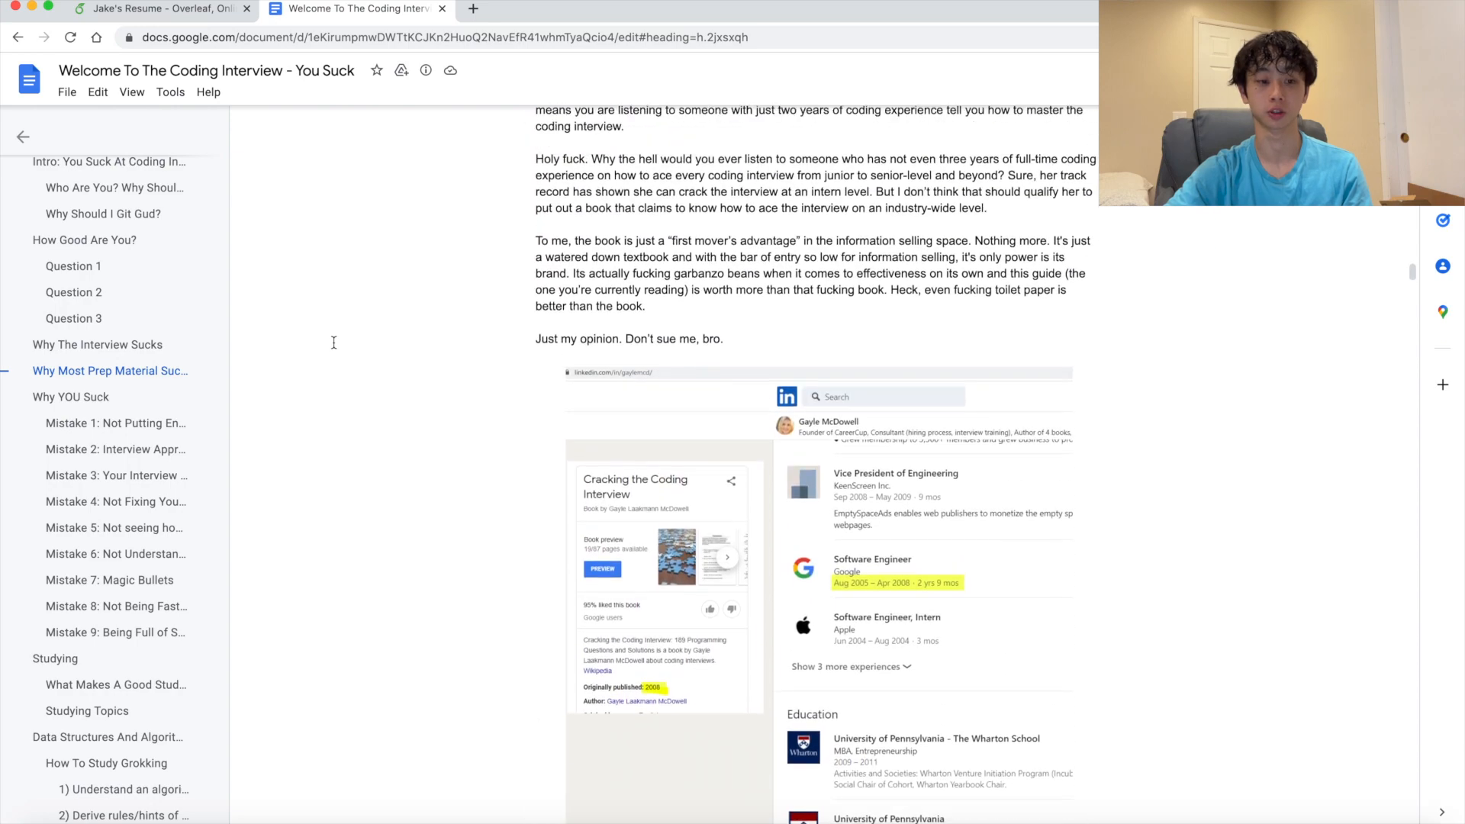
pyautogui.scroll(-3)
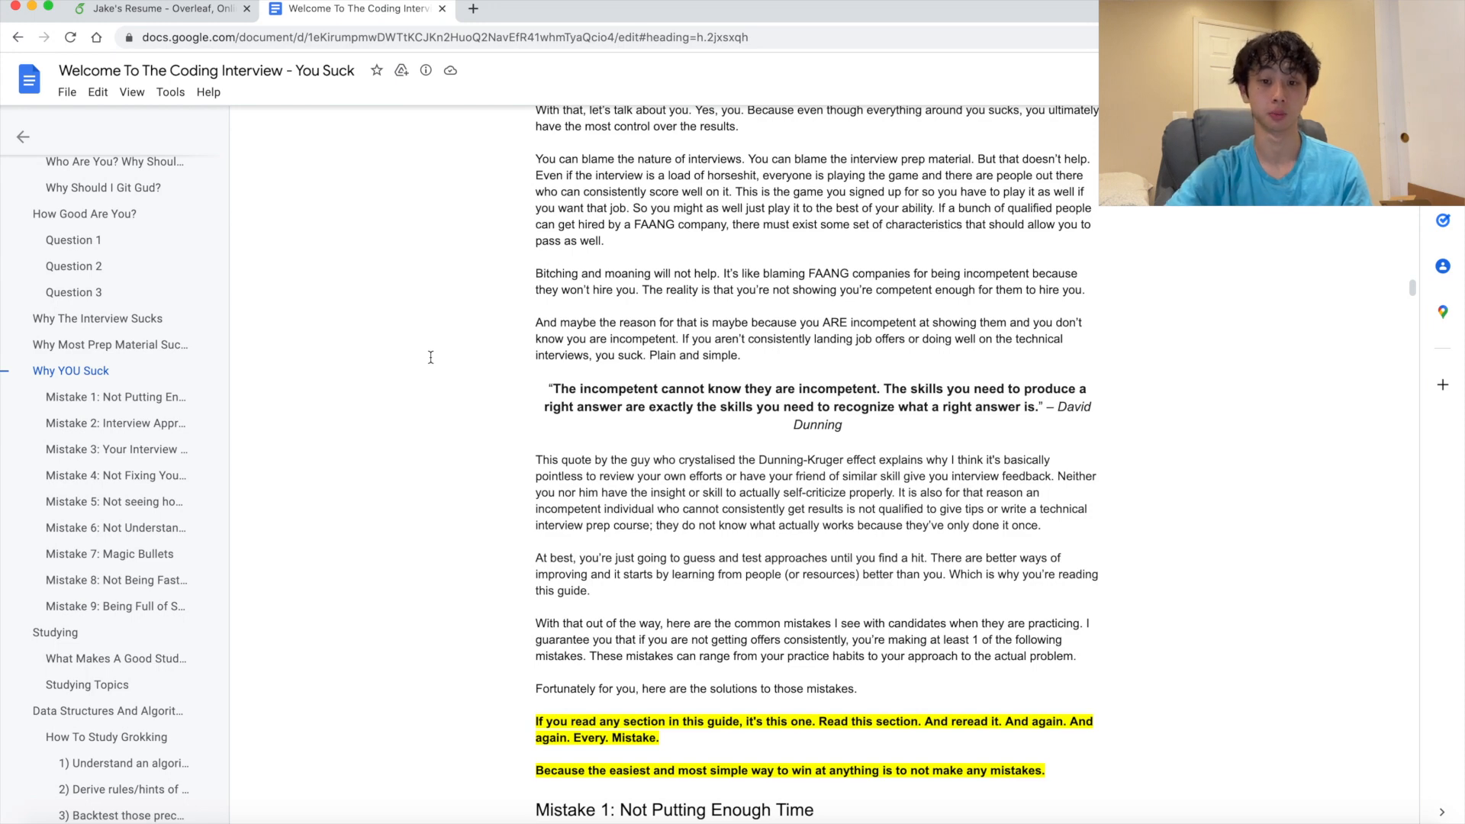
pyautogui.scroll(-3)
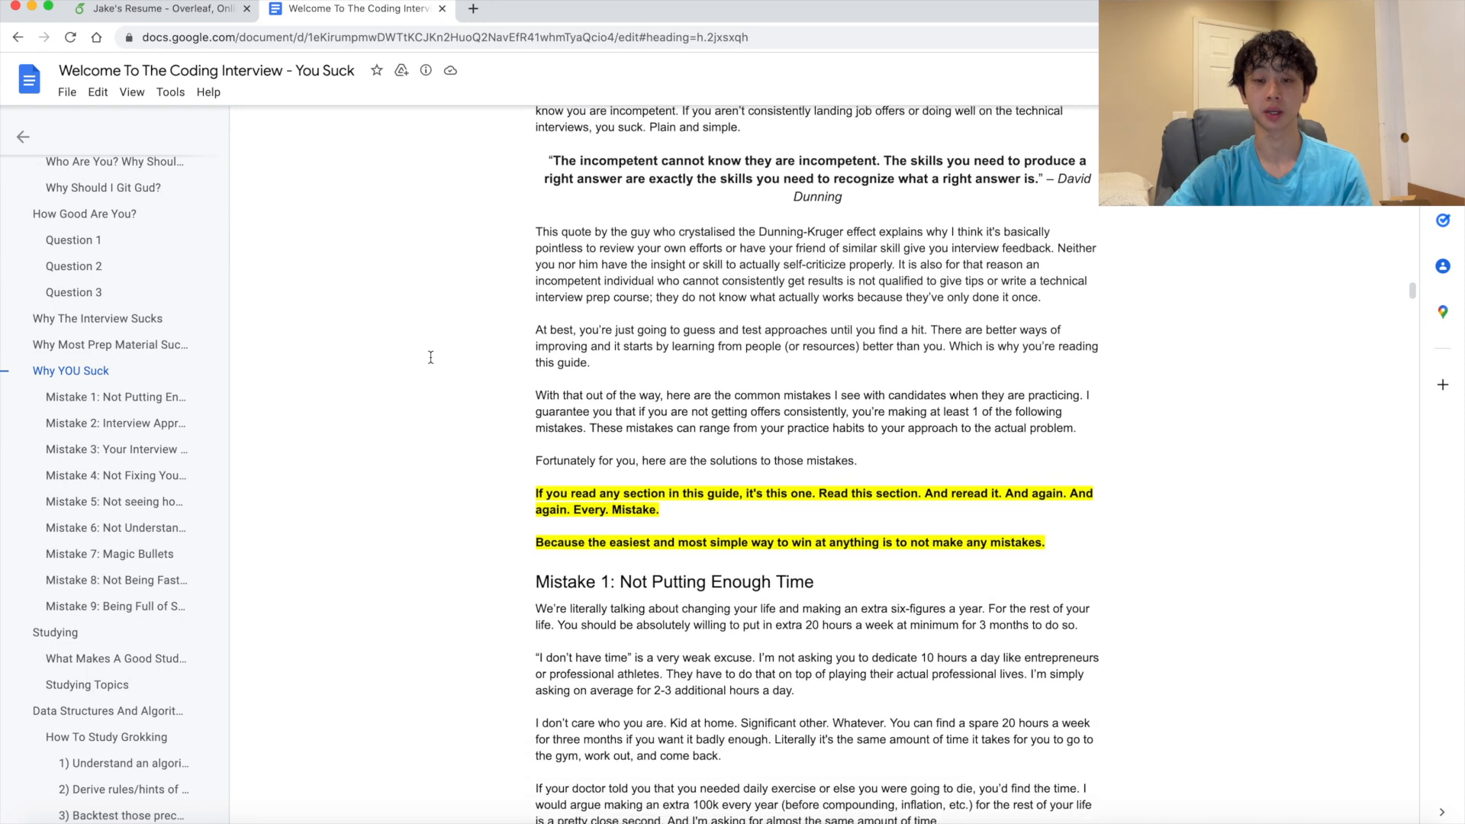
pyautogui.scroll(-3)
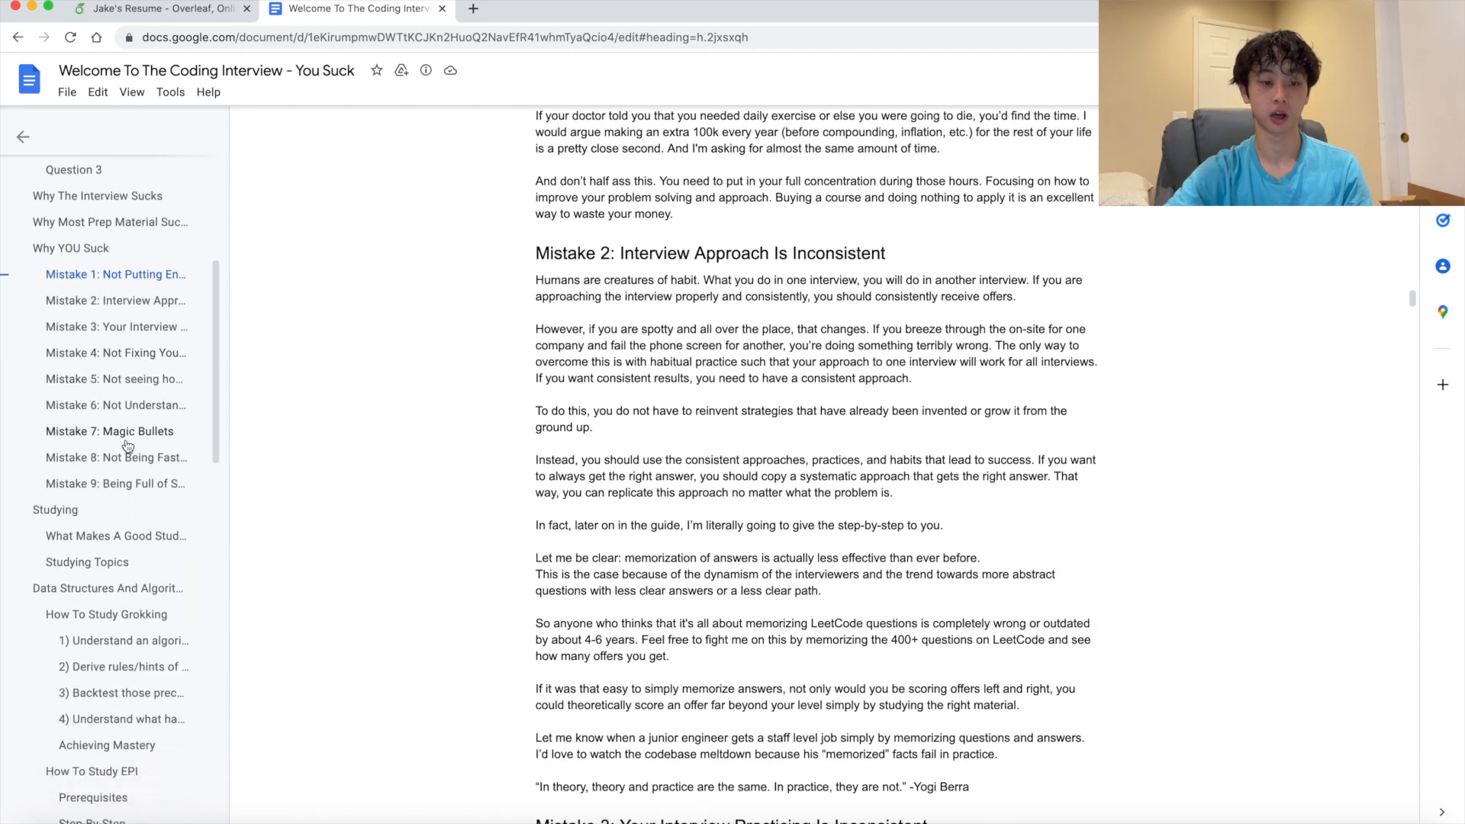
pyautogui.scroll(-3)
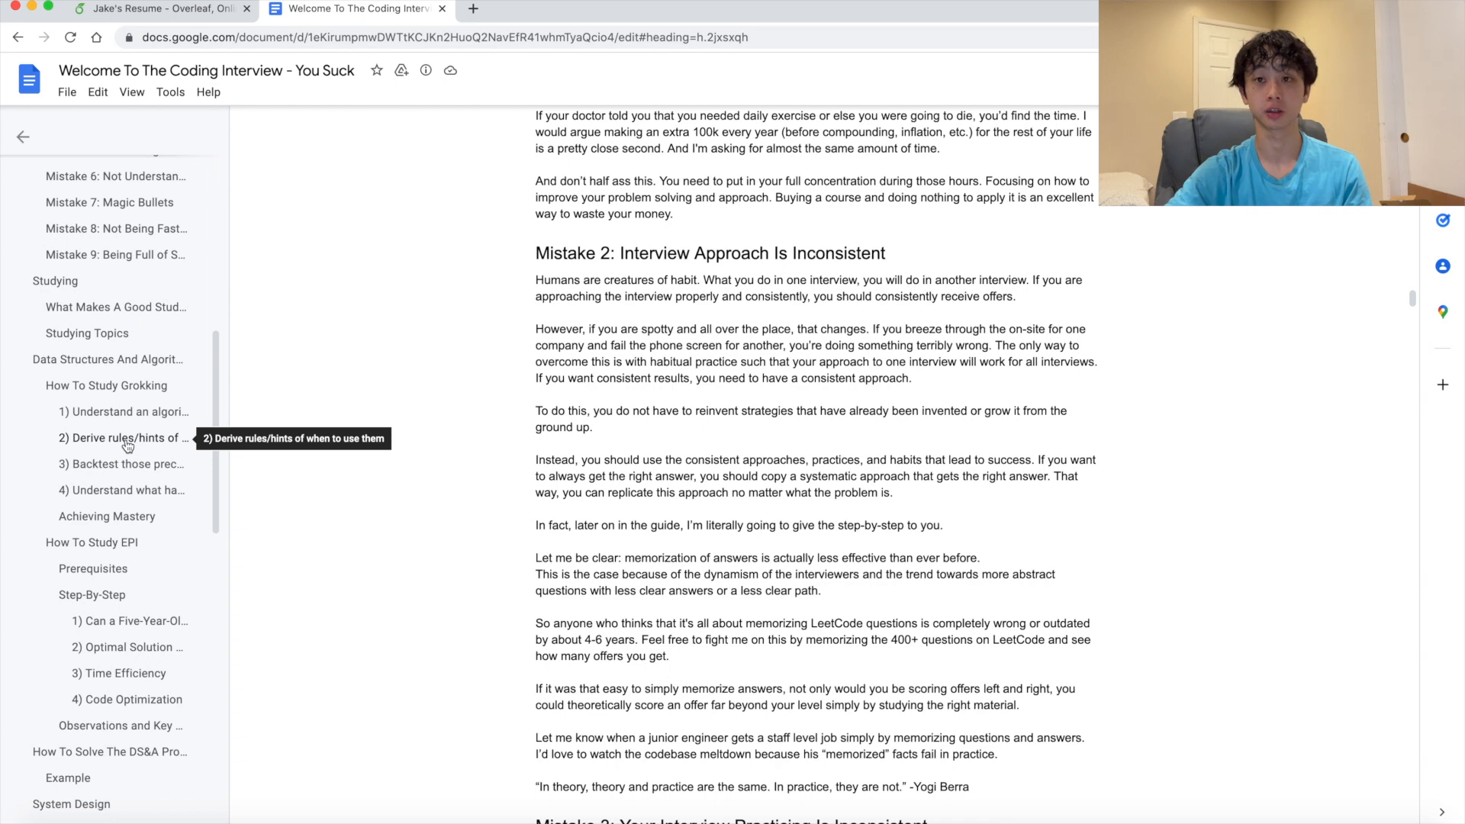
pyautogui.moveTo(163, 428)
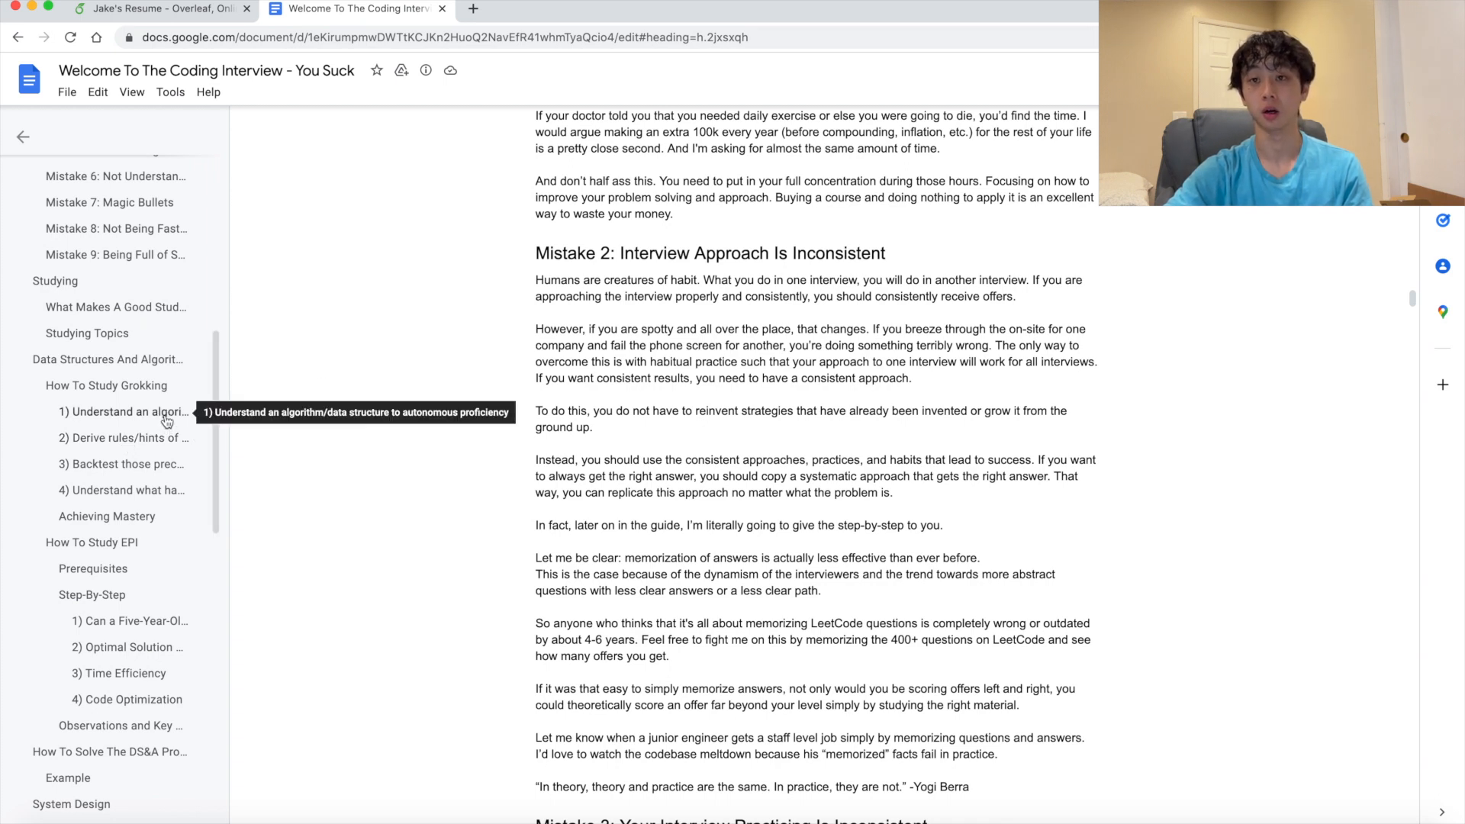
pyautogui.scroll(-3)
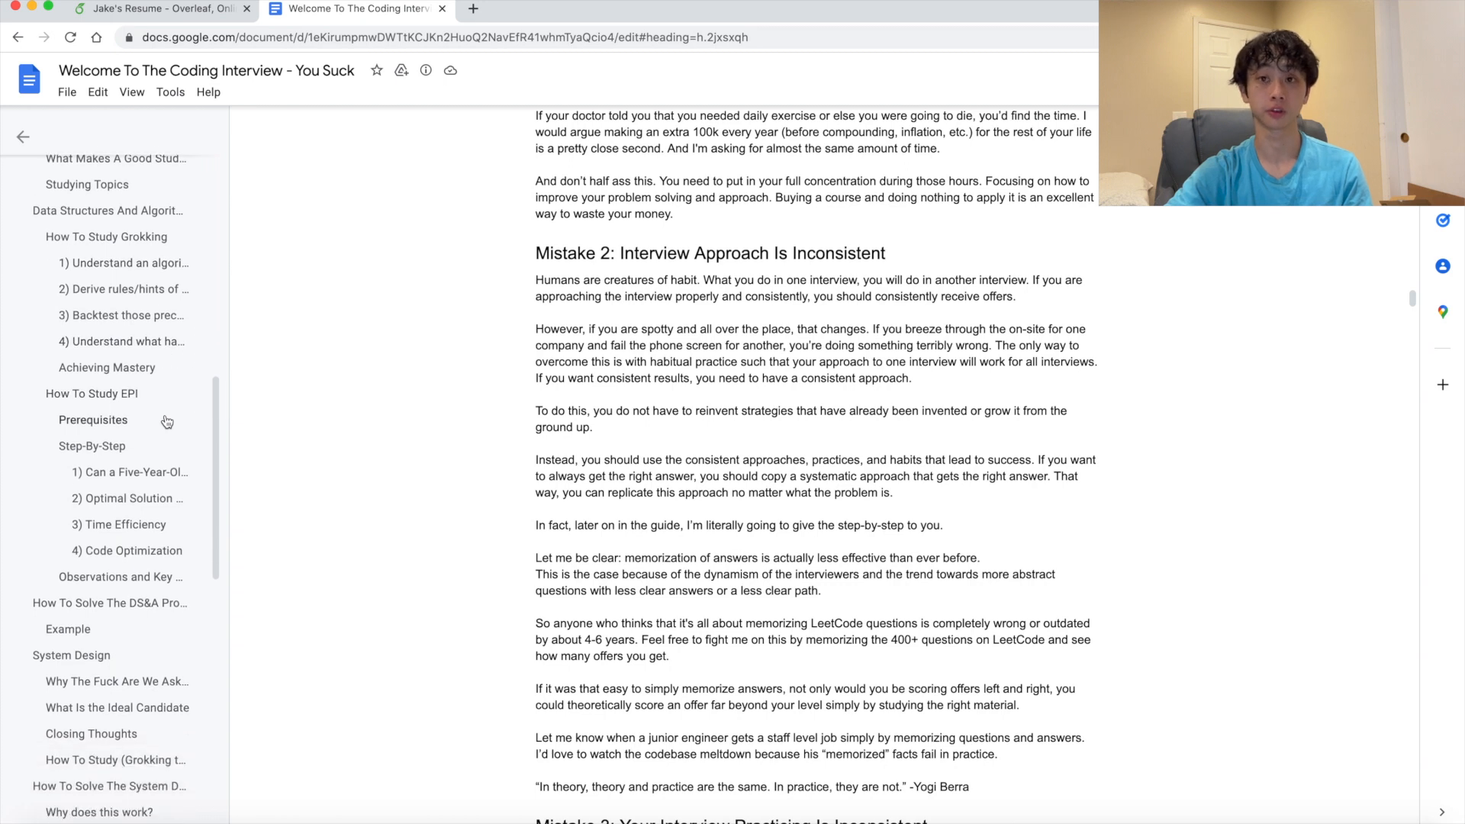
pyautogui.scroll(-3)
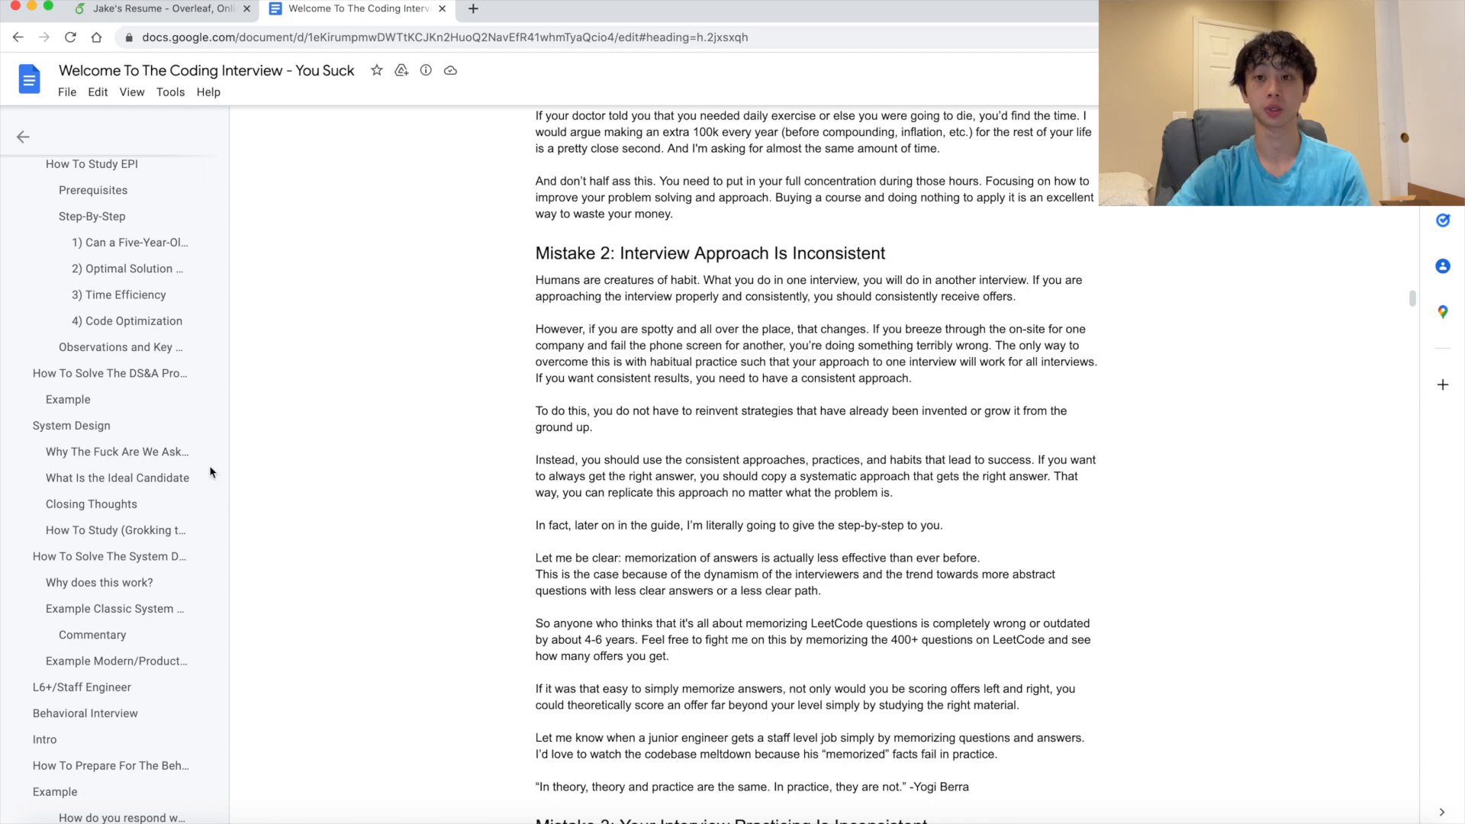
pyautogui.scroll(-3)
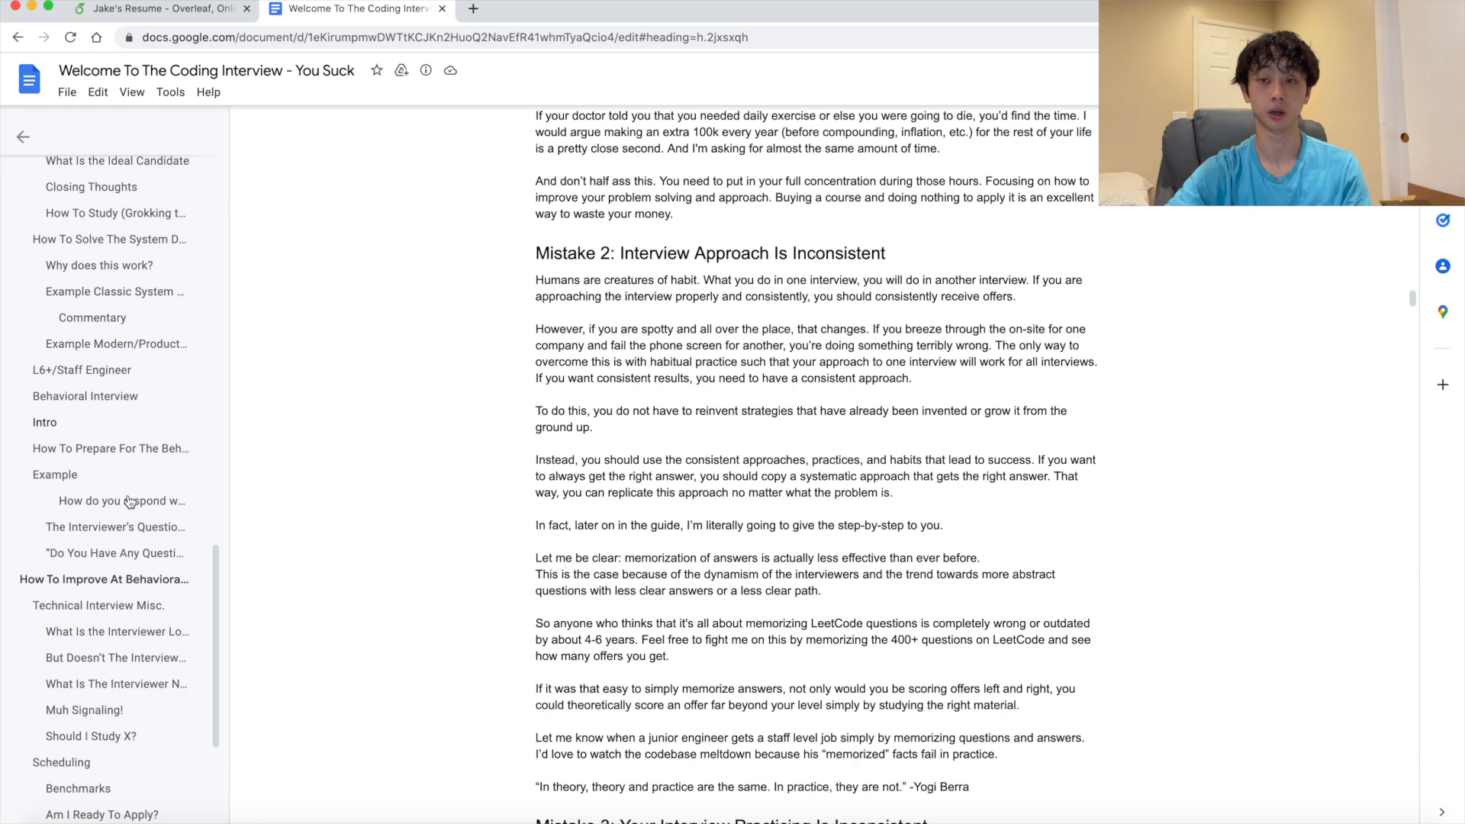